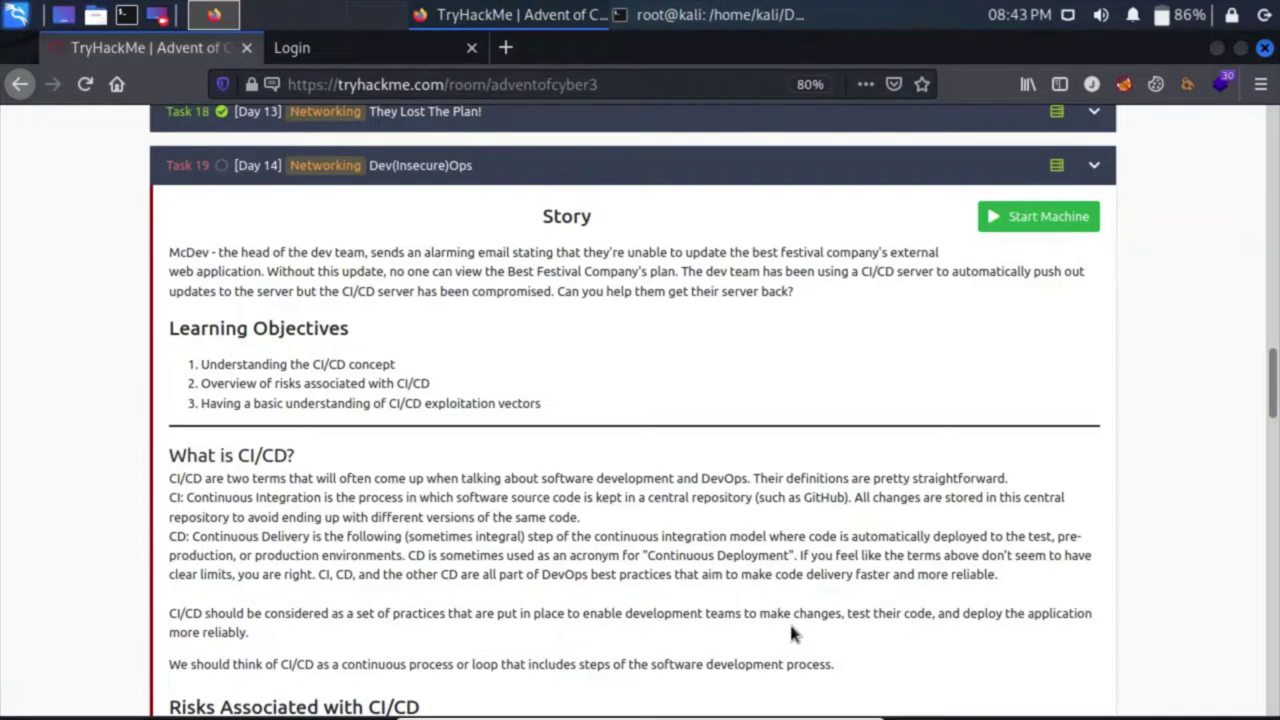
{"action": "mouse_move", "coordinate": [280, 320]}
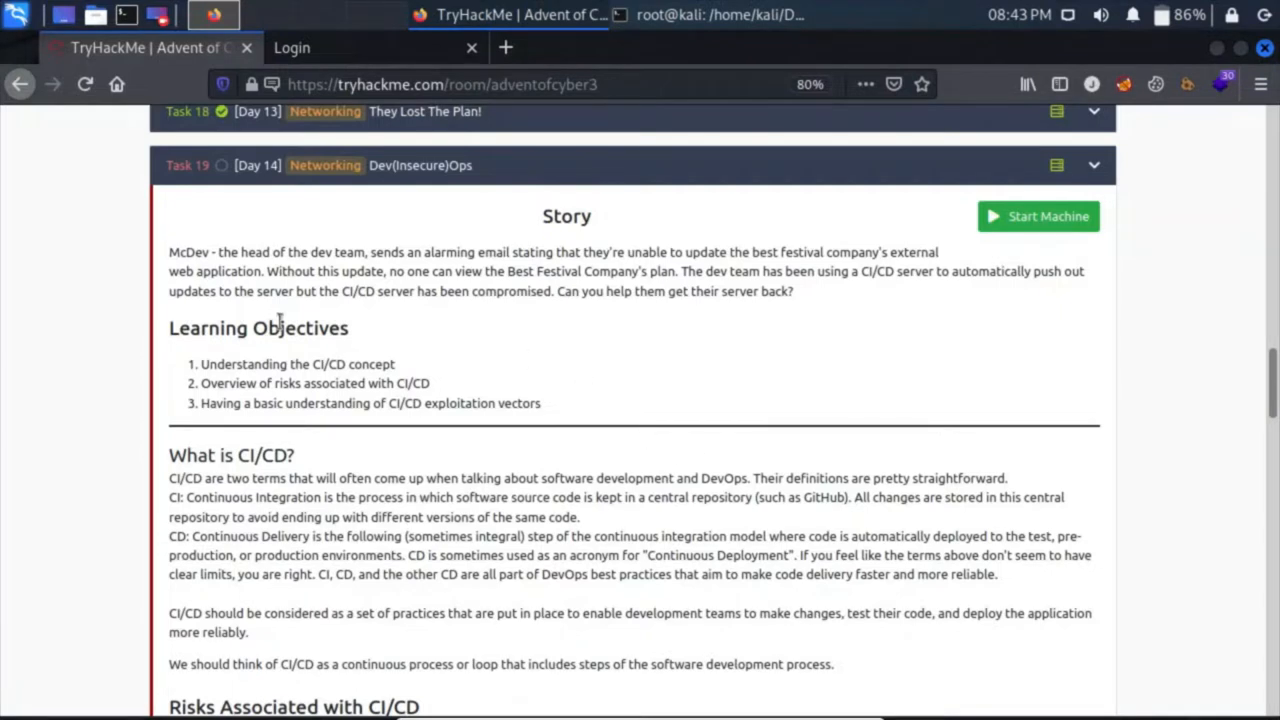
{"action": "mouse_move", "coordinate": [205, 257]}
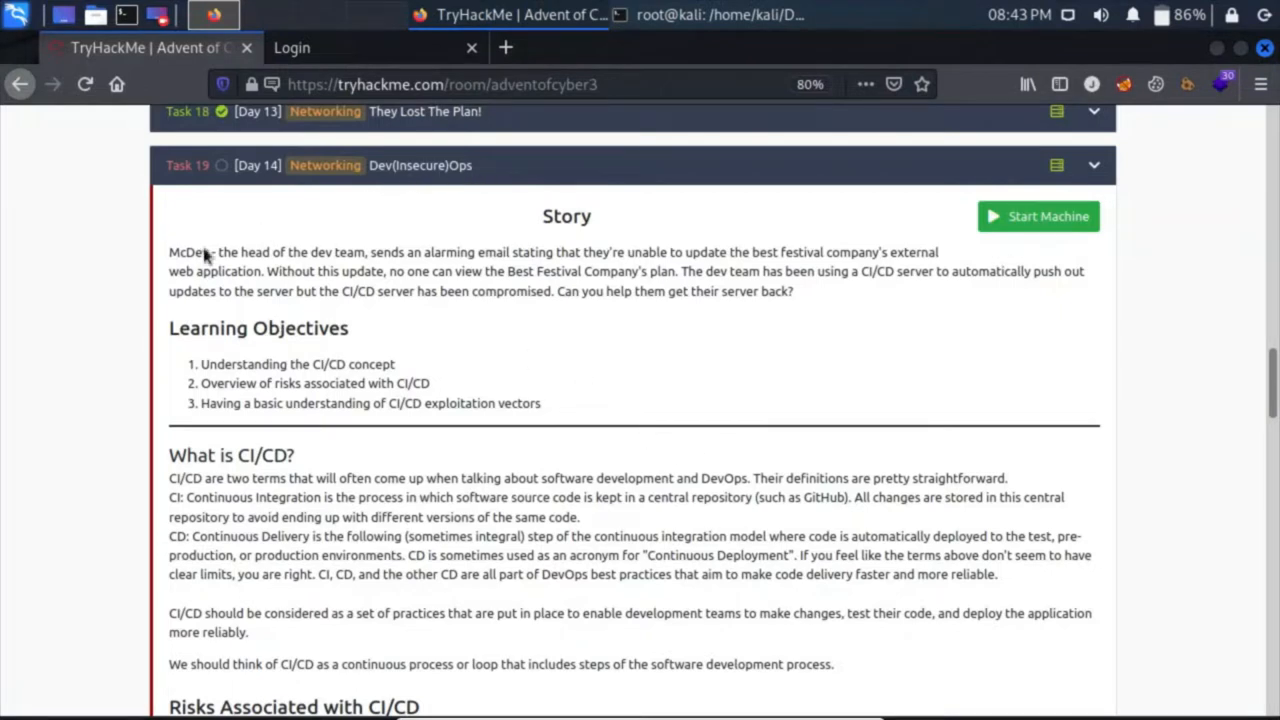
{"action": "mouse_move", "coordinate": [333, 257]}
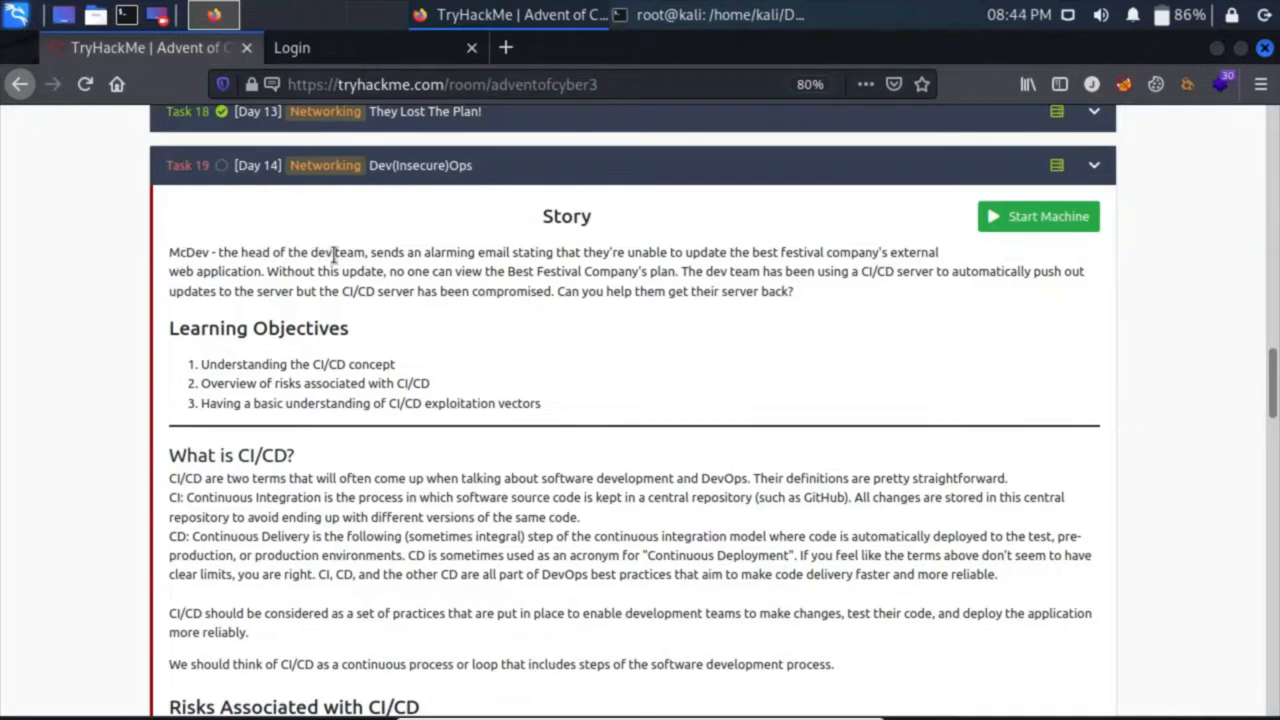
{"action": "mouse_move", "coordinate": [552, 251]}
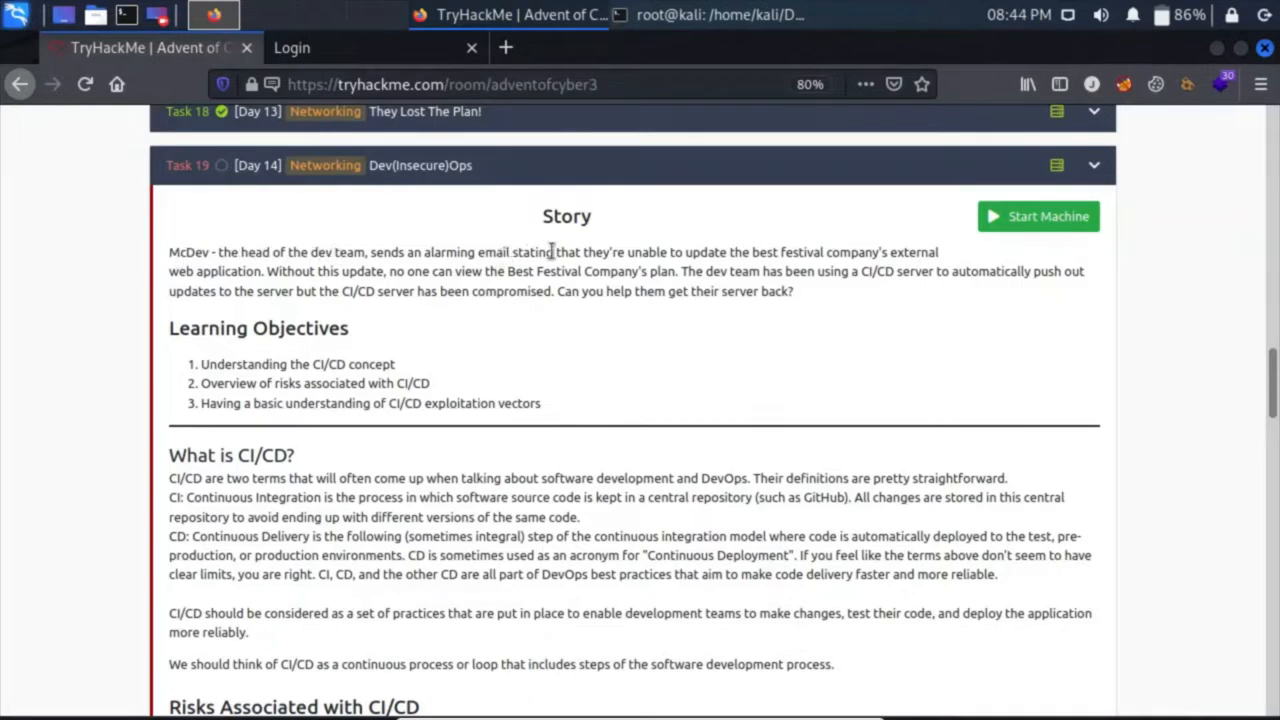
{"action": "mouse_move", "coordinate": [734, 258]}
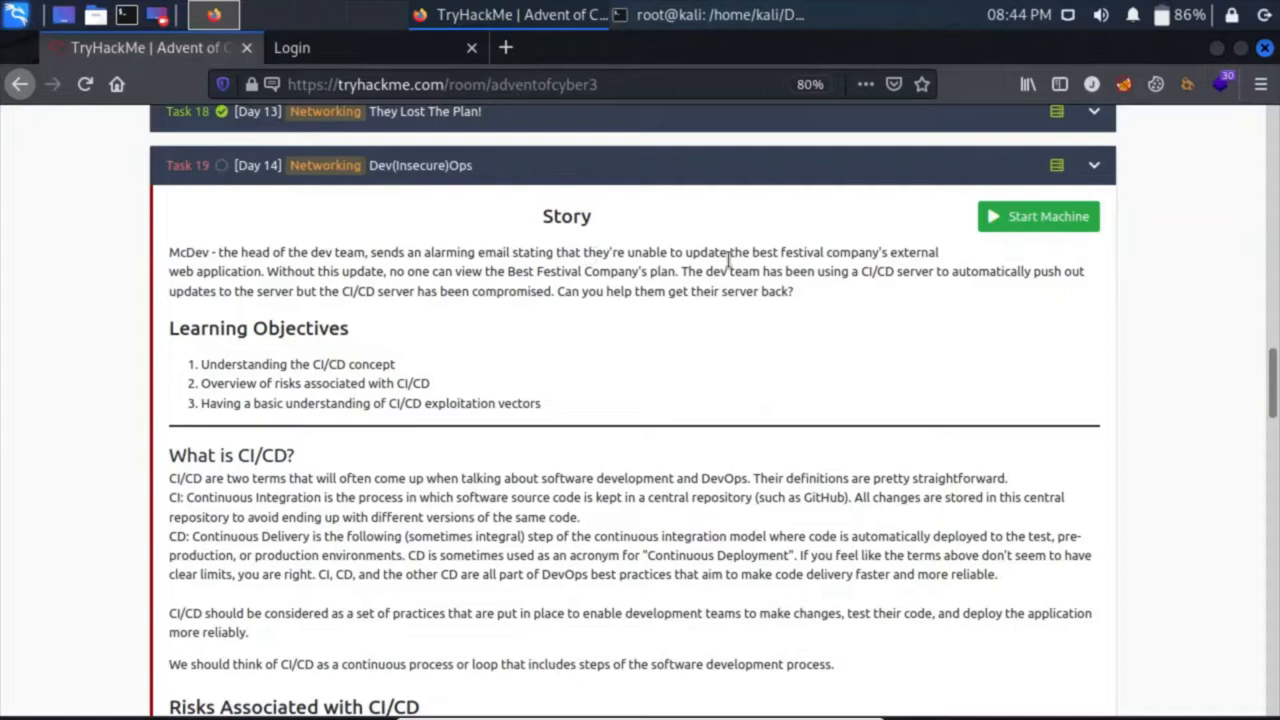
{"action": "mouse_move", "coordinate": [865, 248]}
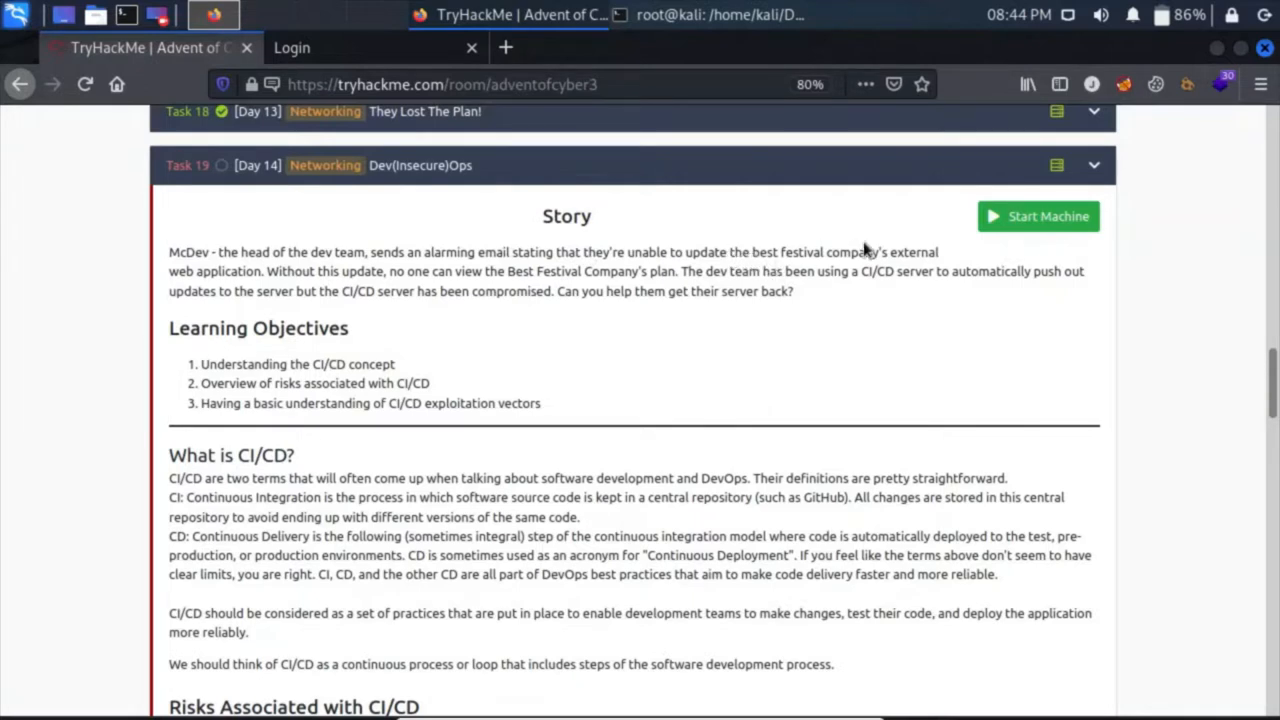
{"action": "mouse_move", "coordinate": [366, 310]}
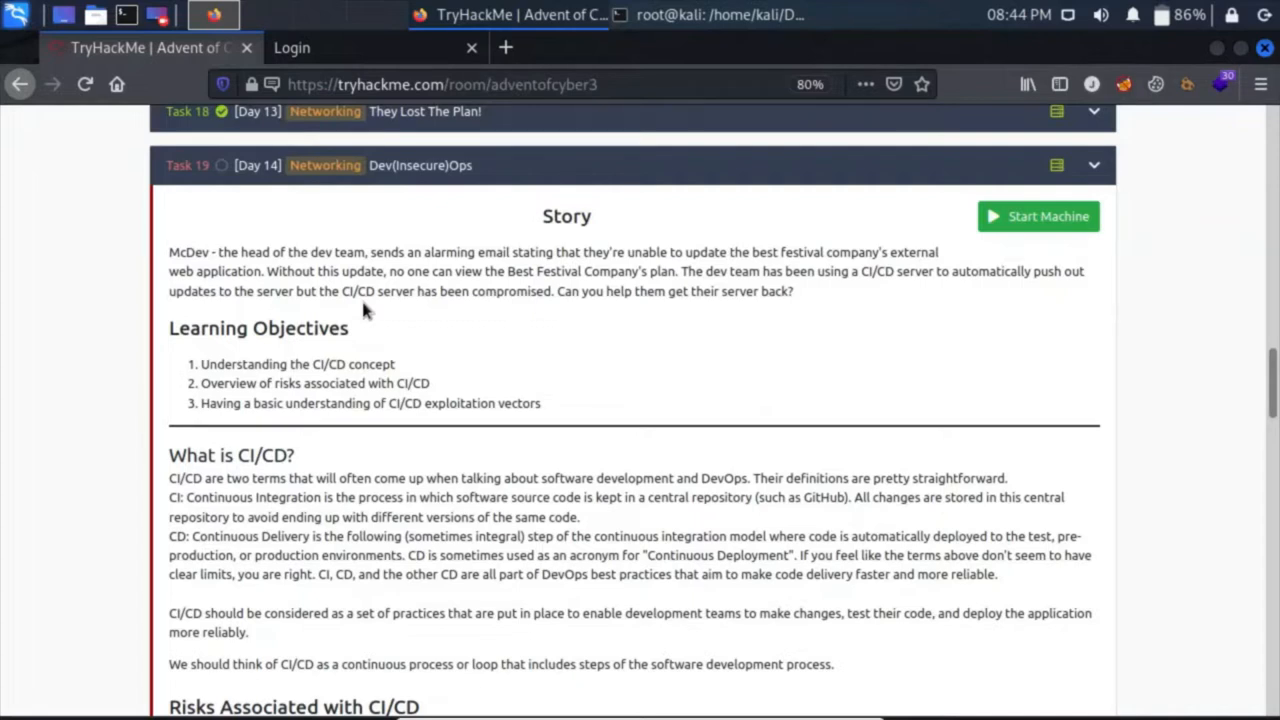
{"action": "mouse_move", "coordinate": [1043, 217]}
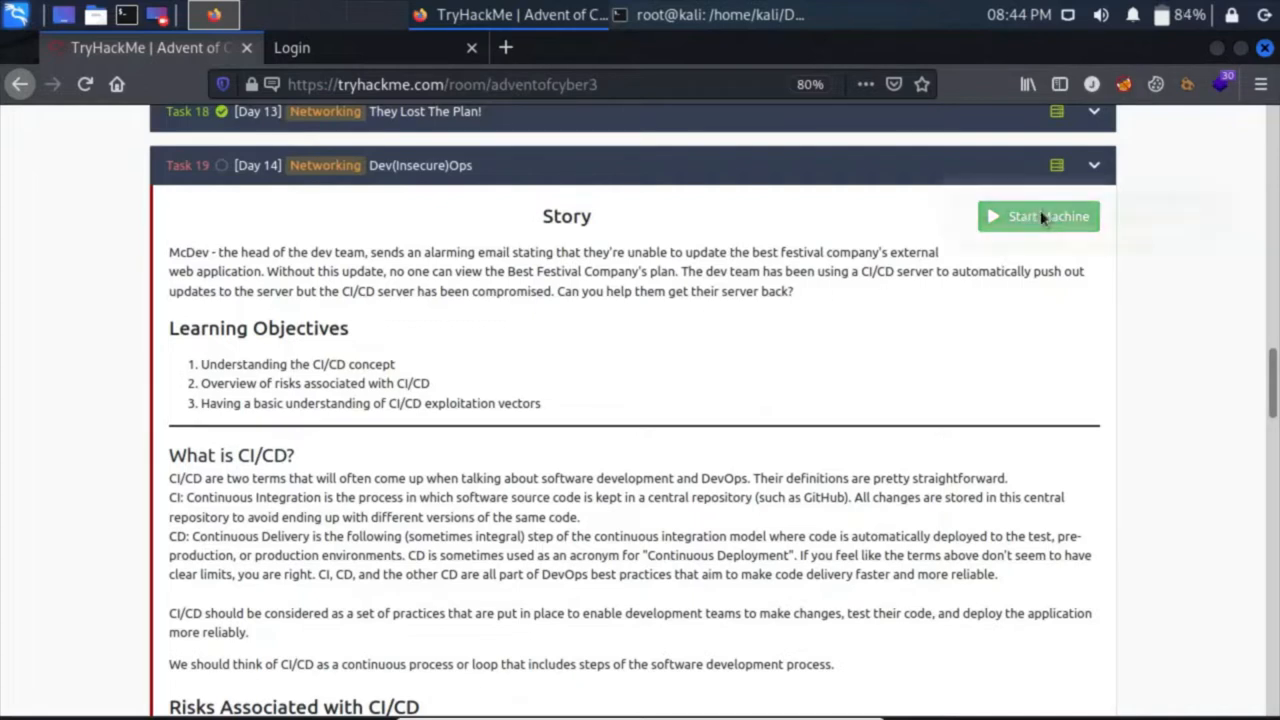
Start the AOC_CICD target machine from the Day 14 task
{"action": "left_click", "coordinate": [1038, 216]}
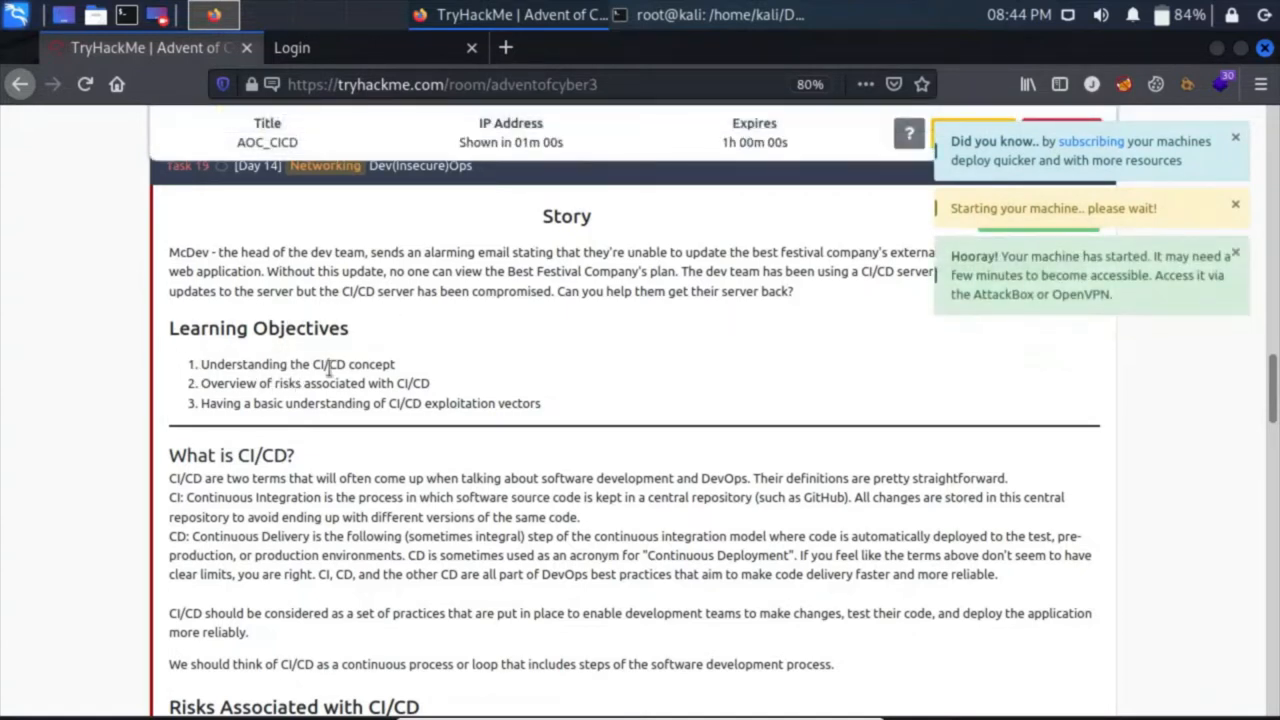
{"action": "mouse_move", "coordinate": [406, 380]}
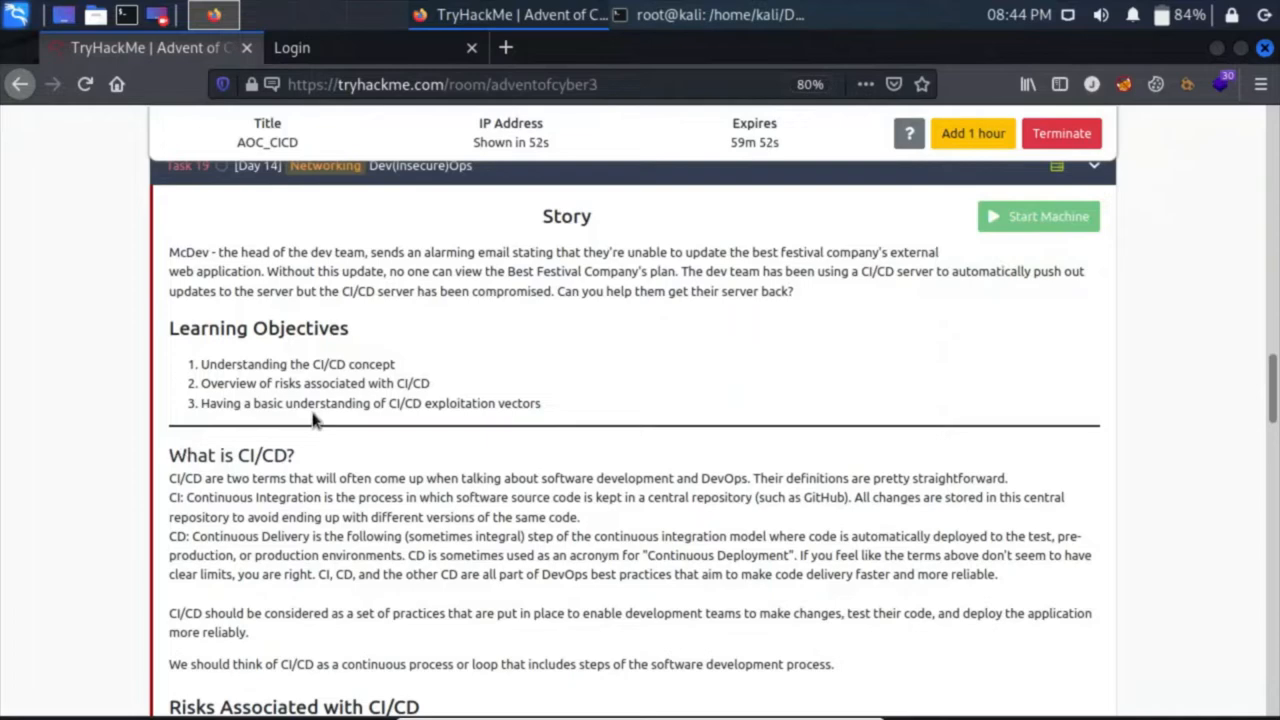
{"action": "mouse_move", "coordinate": [445, 427]}
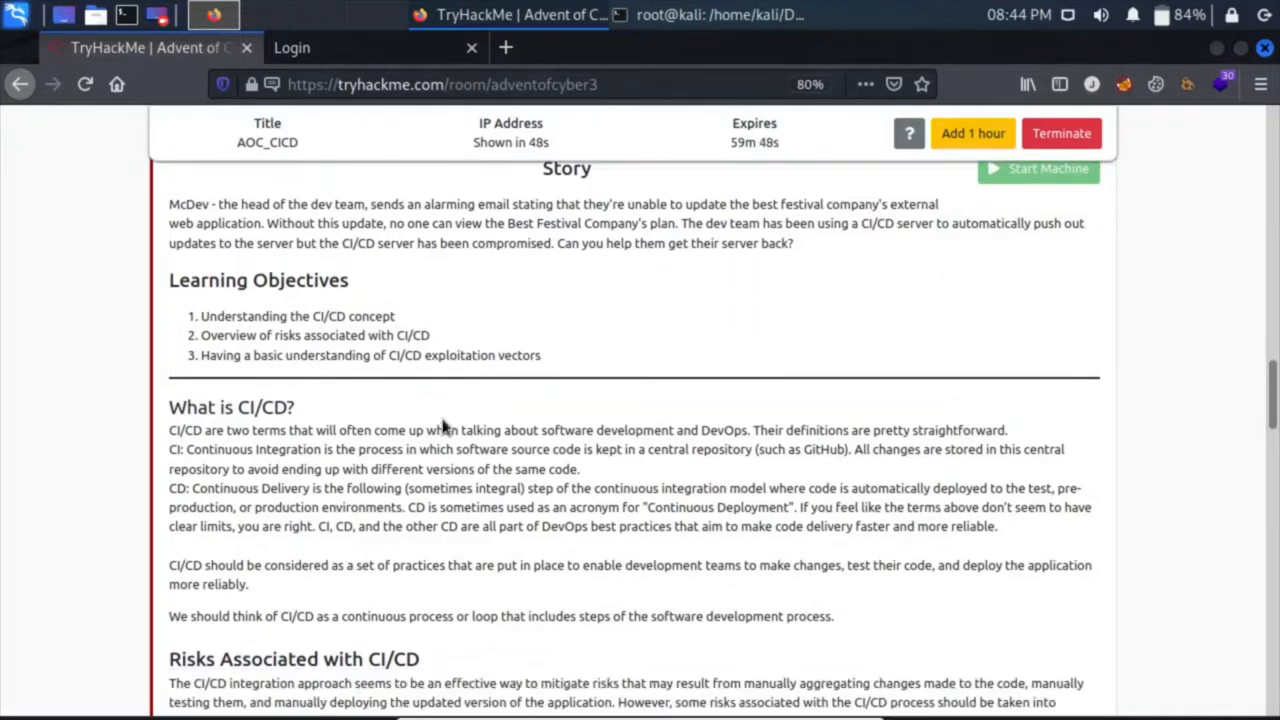
Read through the CI/CD risks section while the machine's IP address is assigned
{"action": "scroll", "scroll_direction": "down", "scroll_amount": 3}
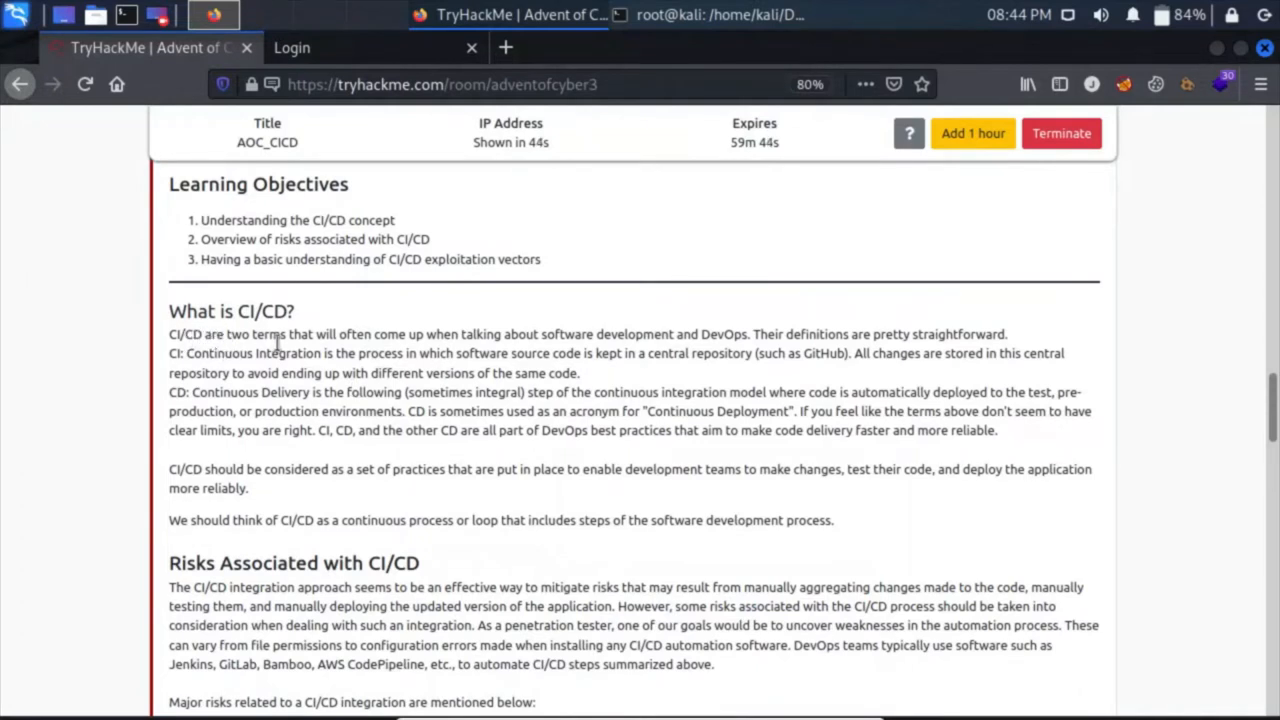
{"action": "mouse_move", "coordinate": [507, 345]}
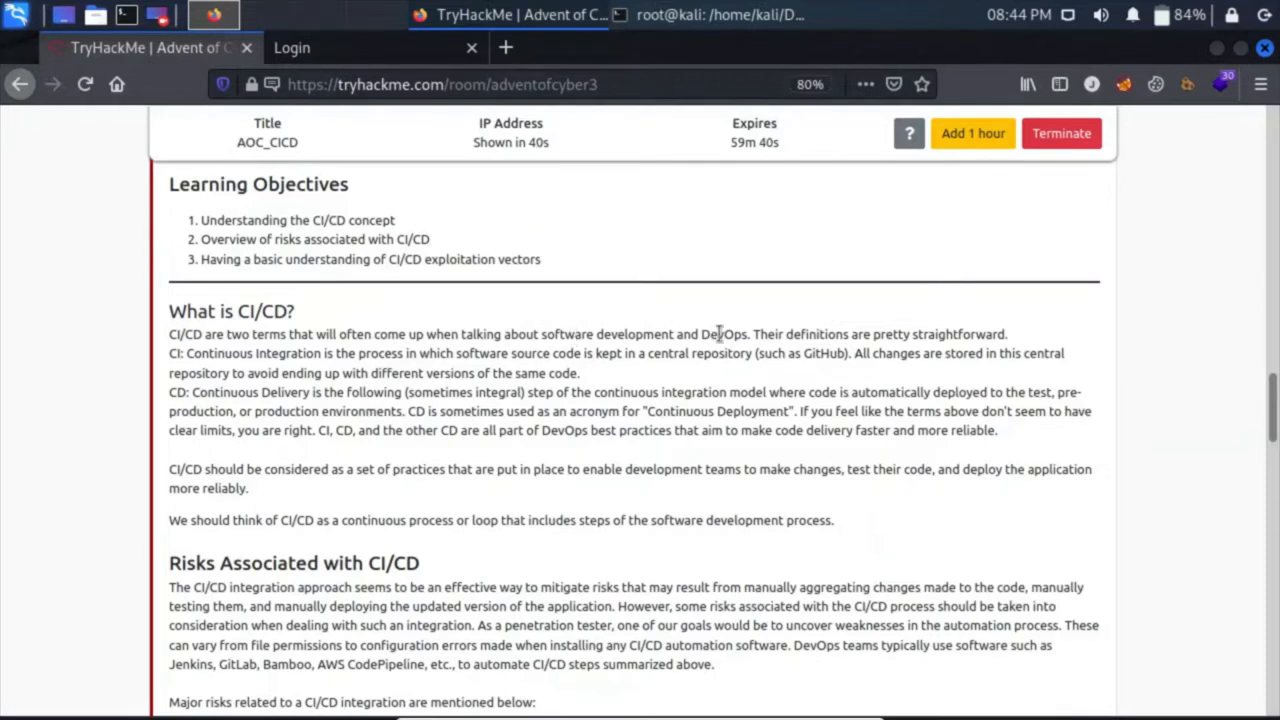
{"action": "mouse_move", "coordinate": [1010, 343]}
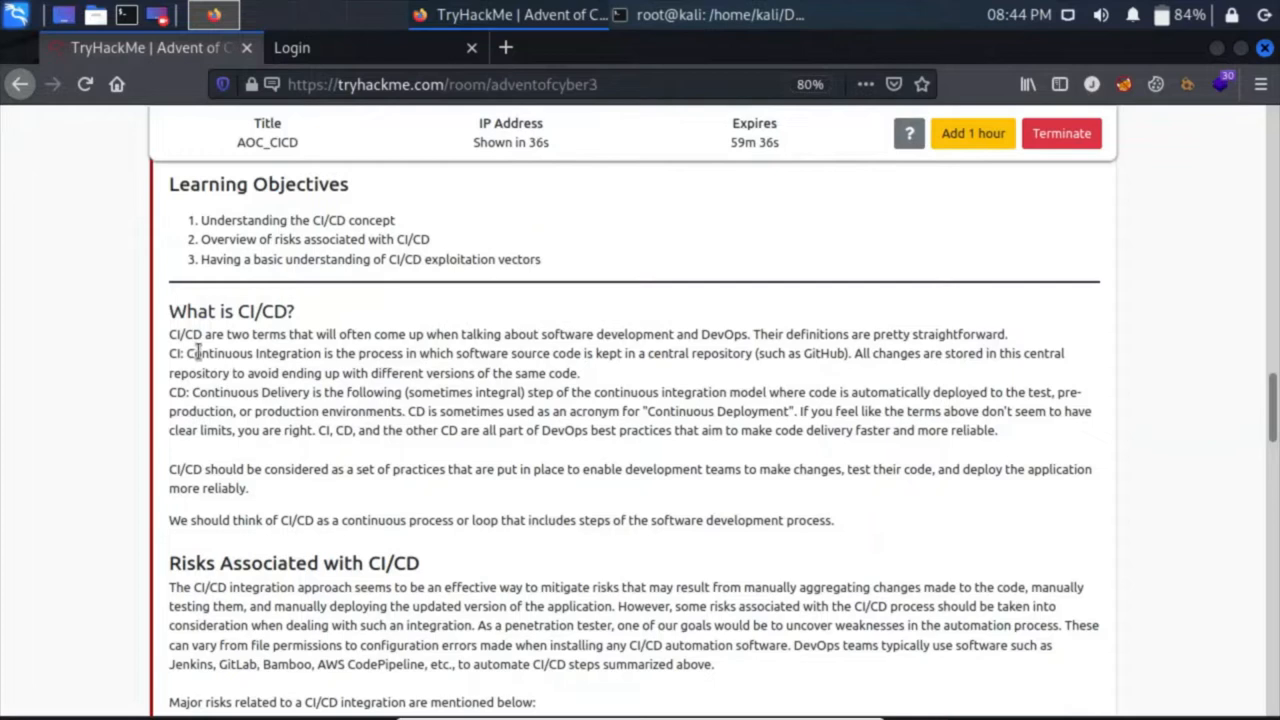
{"action": "mouse_move", "coordinate": [544, 381]}
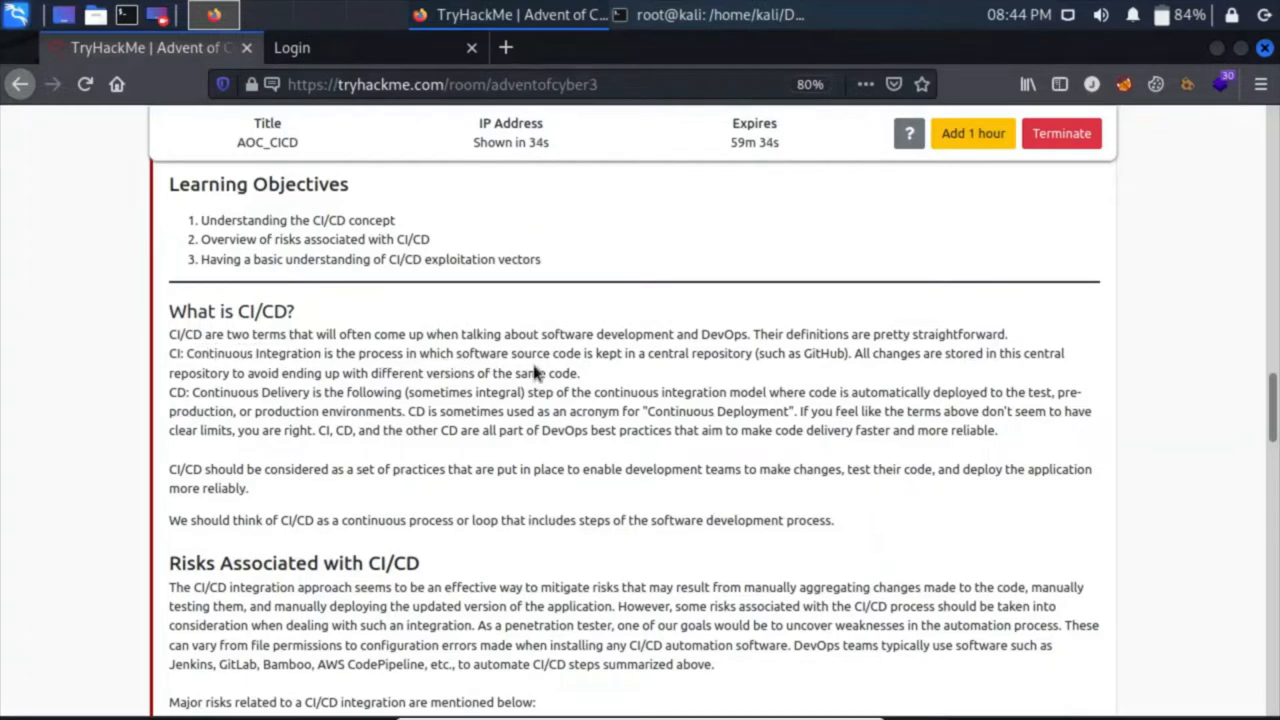
{"action": "mouse_move", "coordinate": [585, 370]}
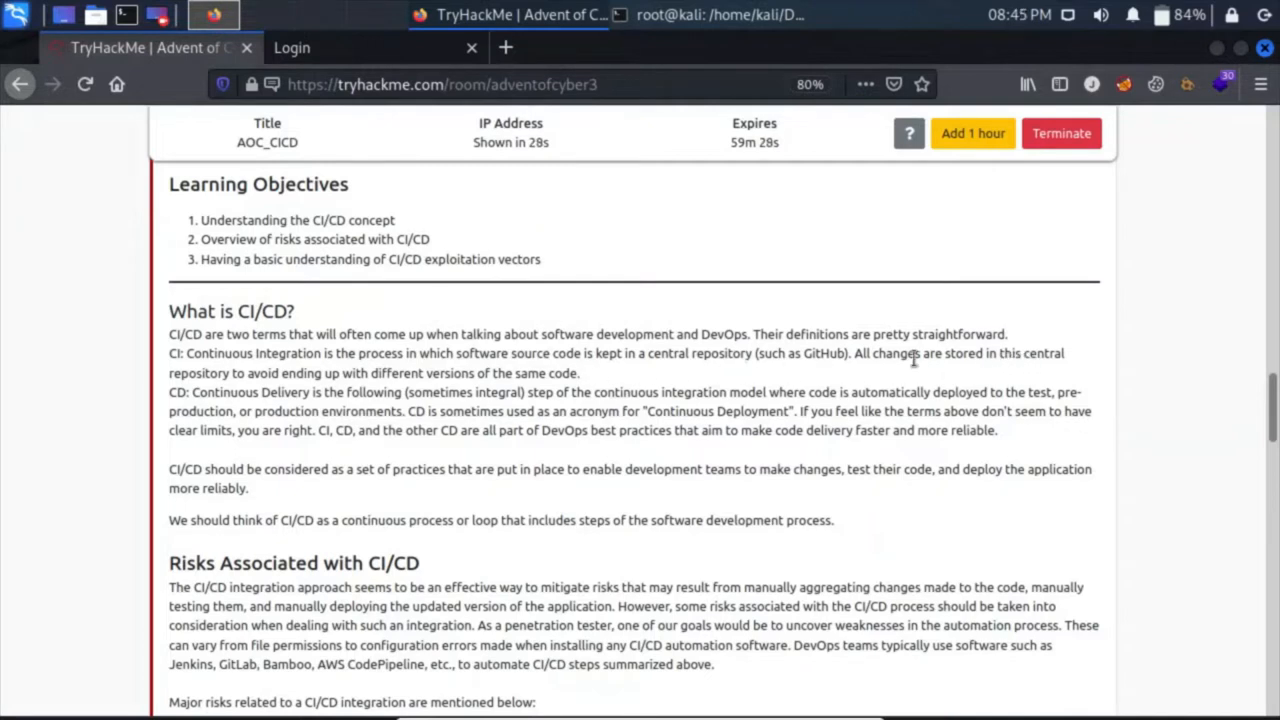
{"action": "mouse_move", "coordinate": [310, 380]}
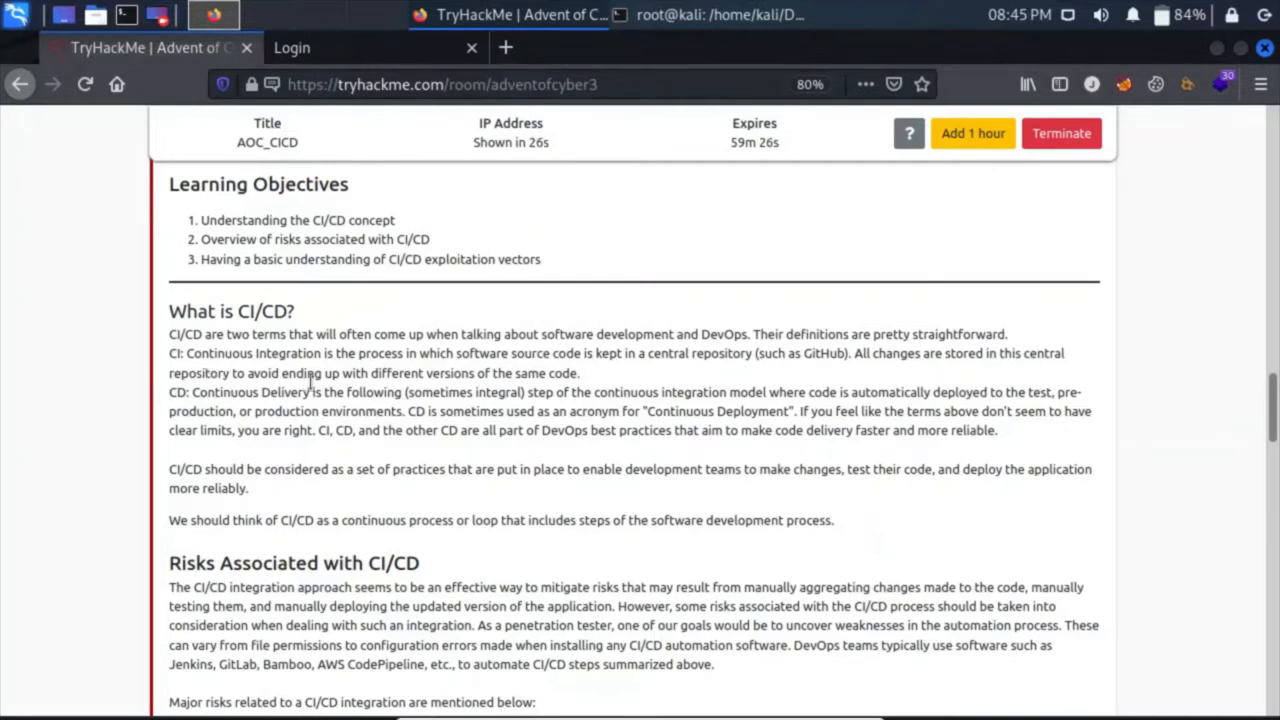
{"action": "mouse_move", "coordinate": [579, 374]}
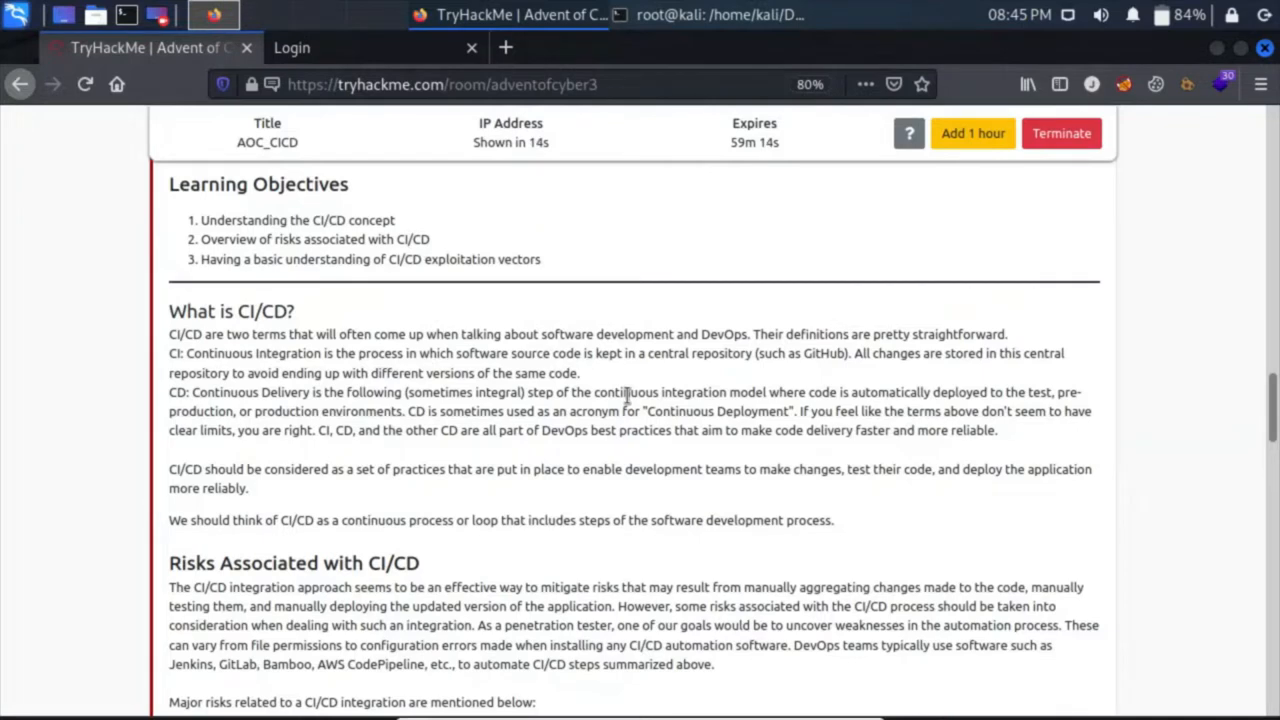
{"action": "scroll", "scroll_direction": "down", "scroll_amount": 3}
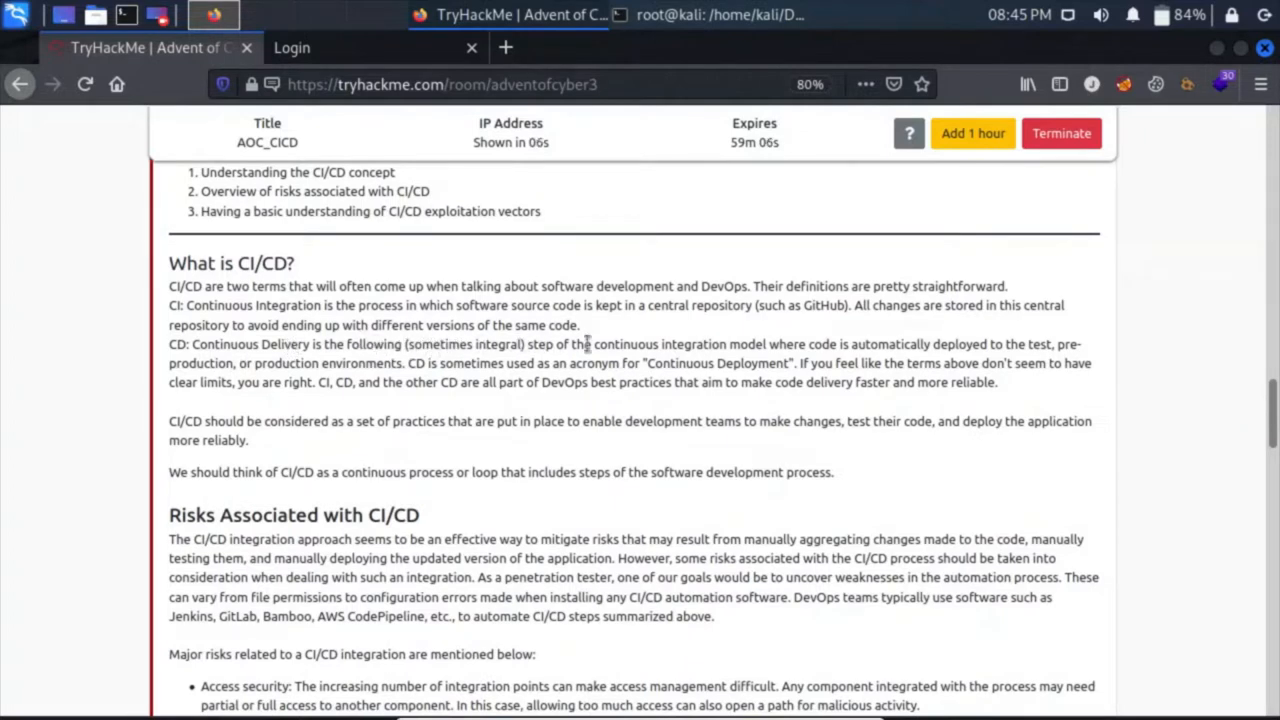
{"action": "mouse_move", "coordinate": [915, 360]}
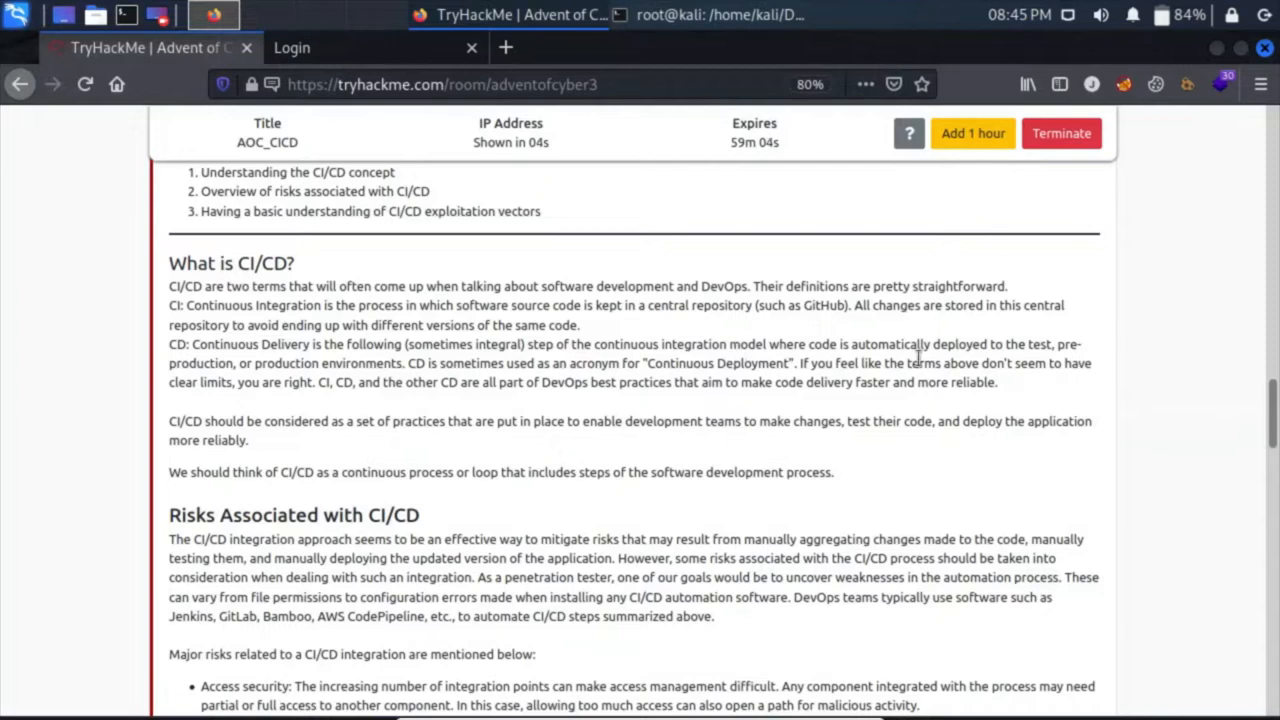
{"action": "mouse_move", "coordinate": [1072, 365]}
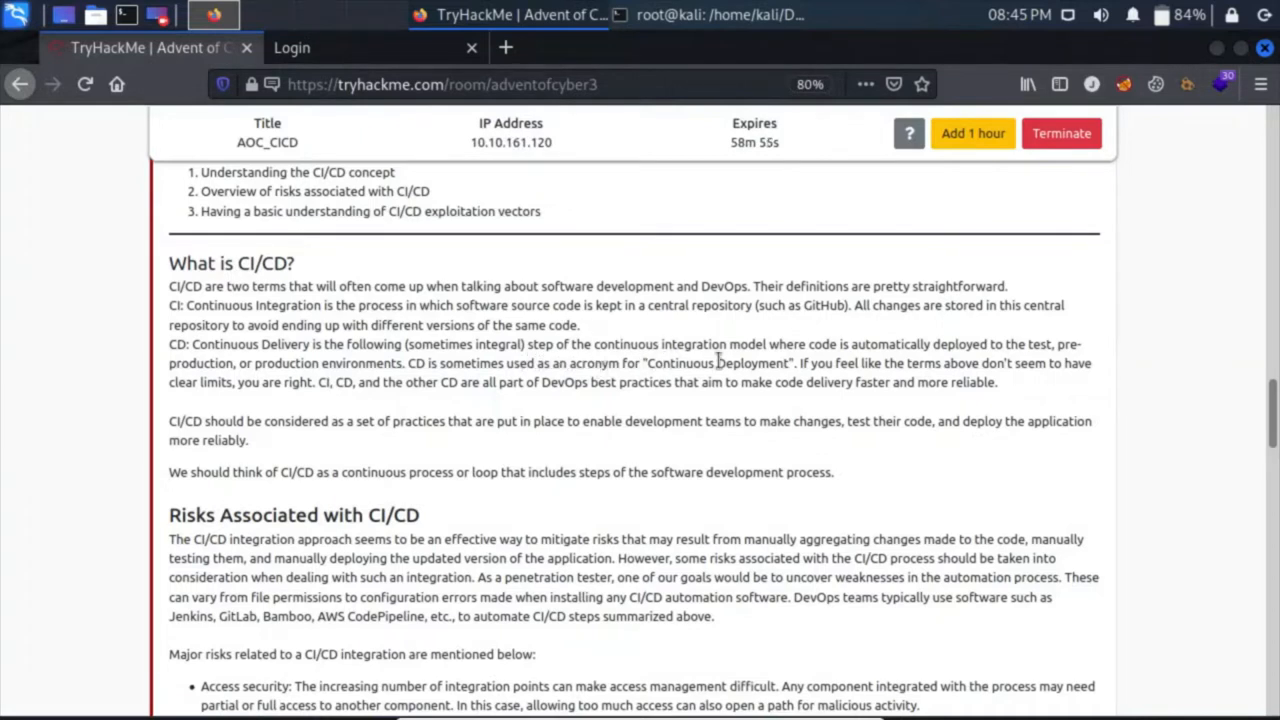
{"action": "mouse_move", "coordinate": [871, 368]}
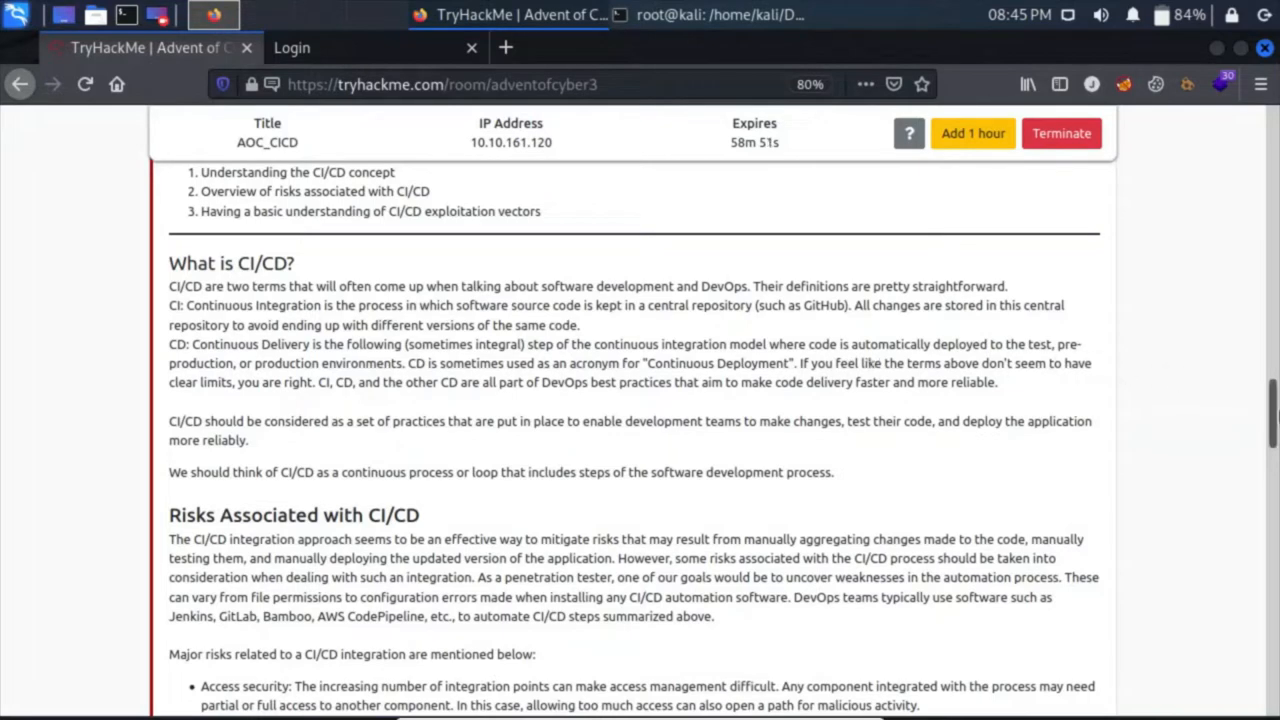
{"action": "scroll", "scroll_direction": "down", "scroll_amount": 3}
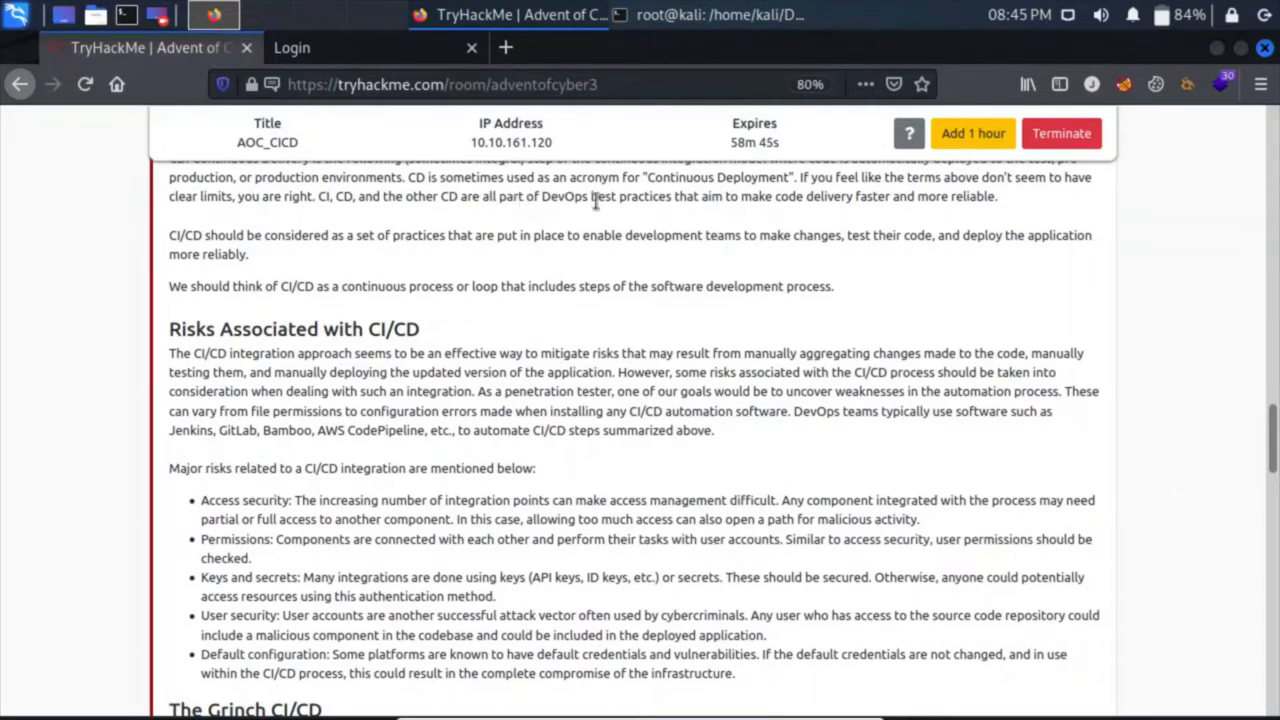
{"action": "mouse_move", "coordinate": [808, 217]}
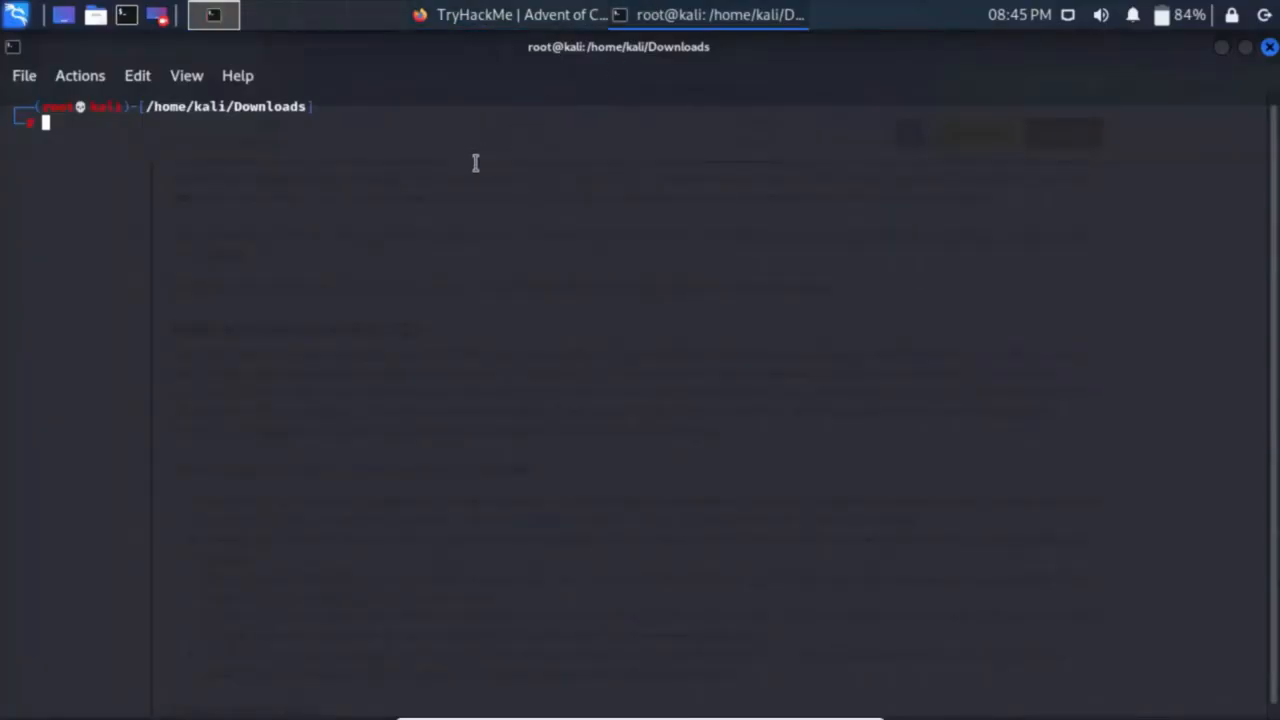
Create a new tmux session named AOC14
{"action": "type", "text": "tmux"}
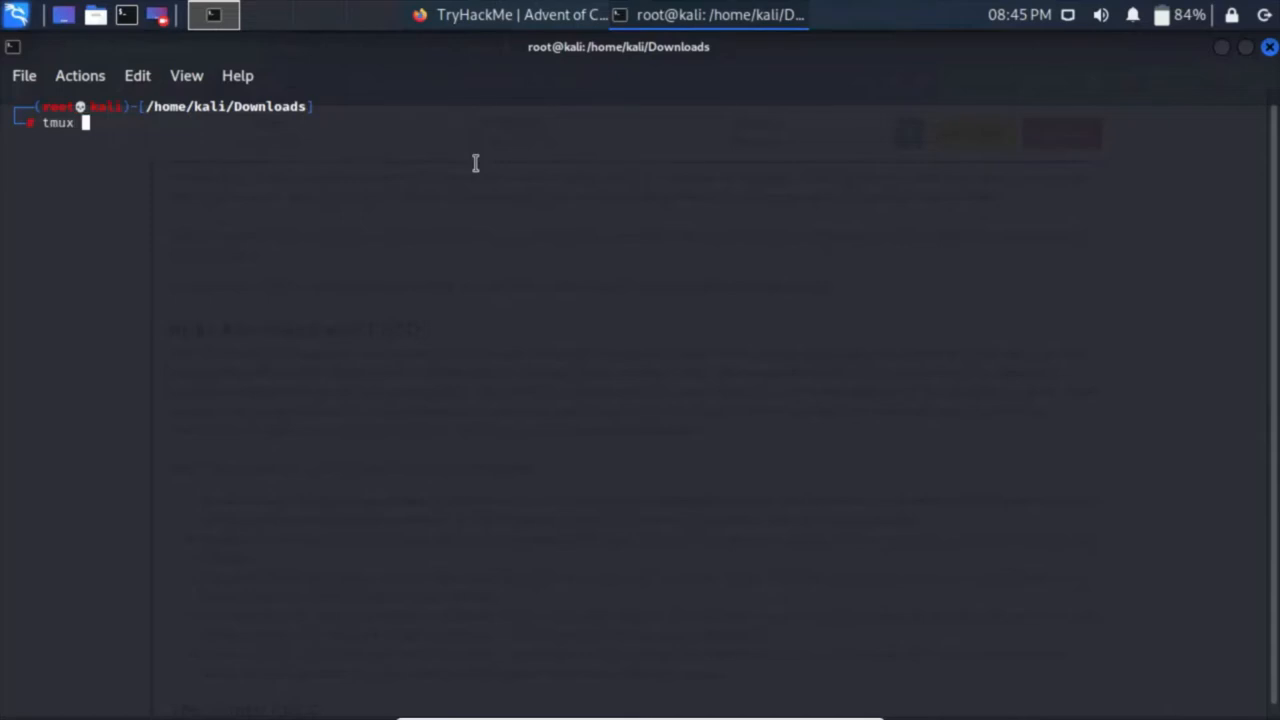
{"action": "type", "text": "new -s"}
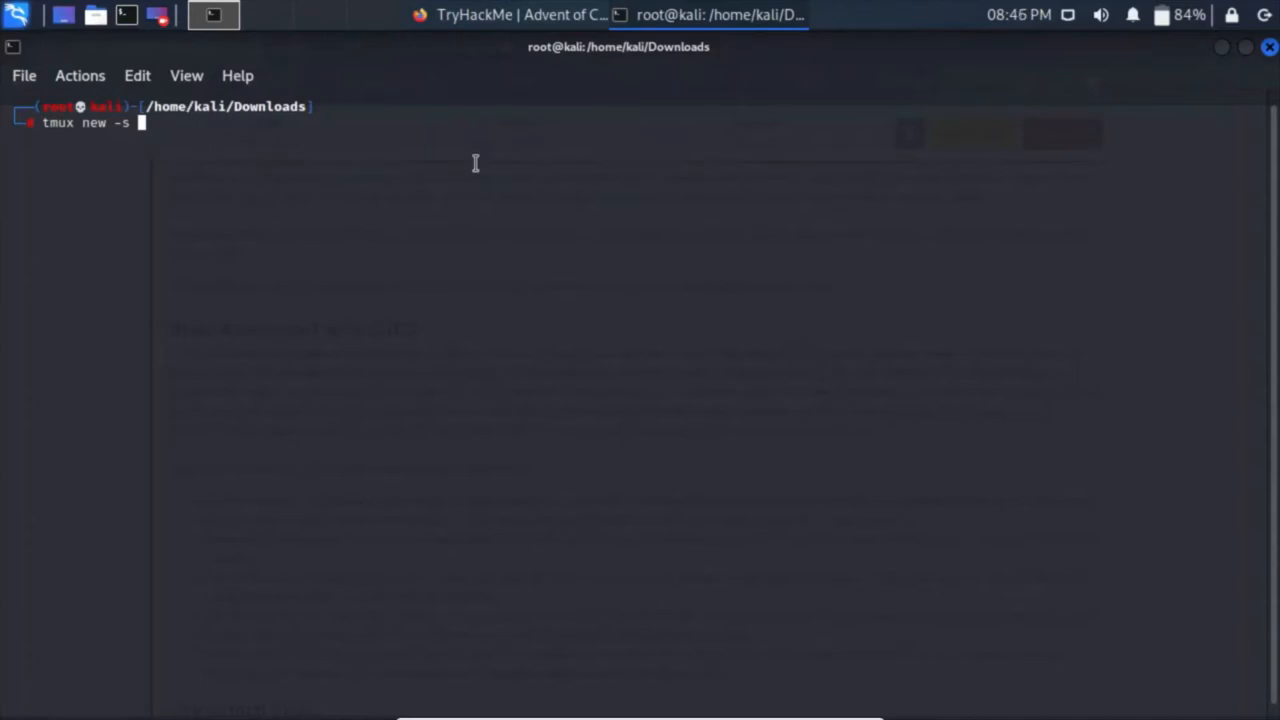
{"action": "type", "text": "A"}
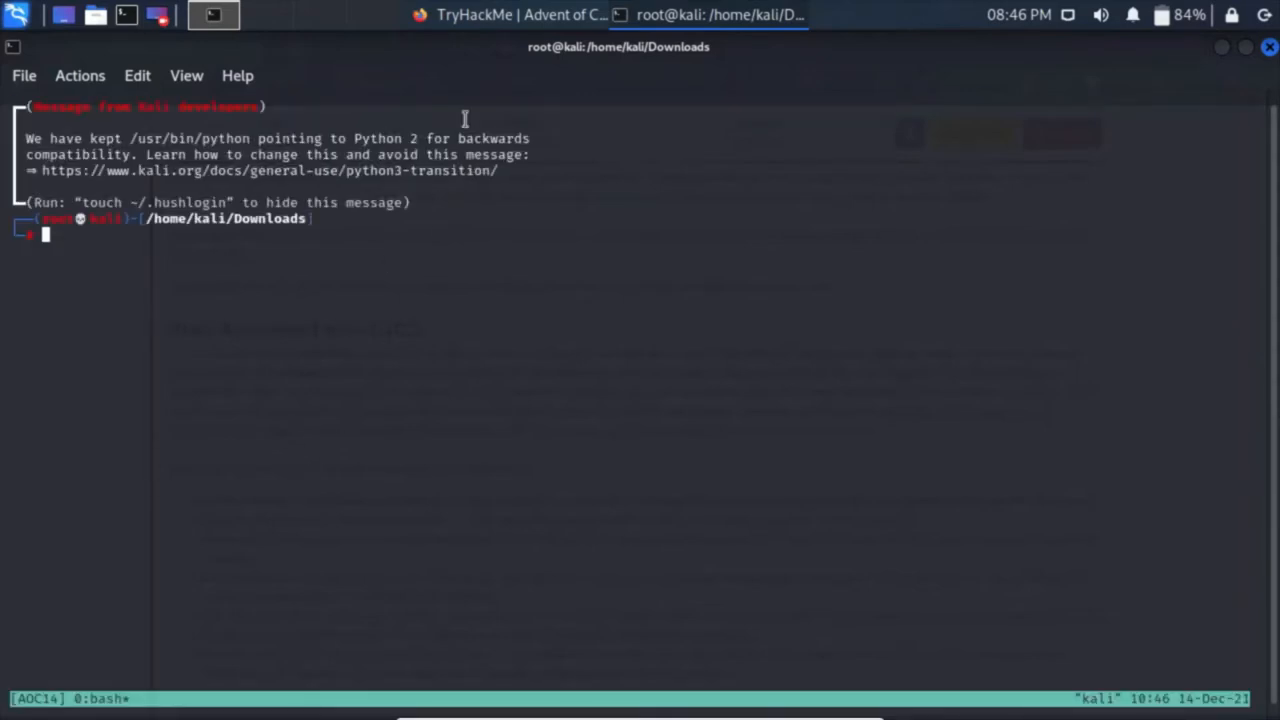
Connect to the TryHackMe VPN with openvpn MrRobot_thm.ovpn
{"action": "type", "text": "cd"}
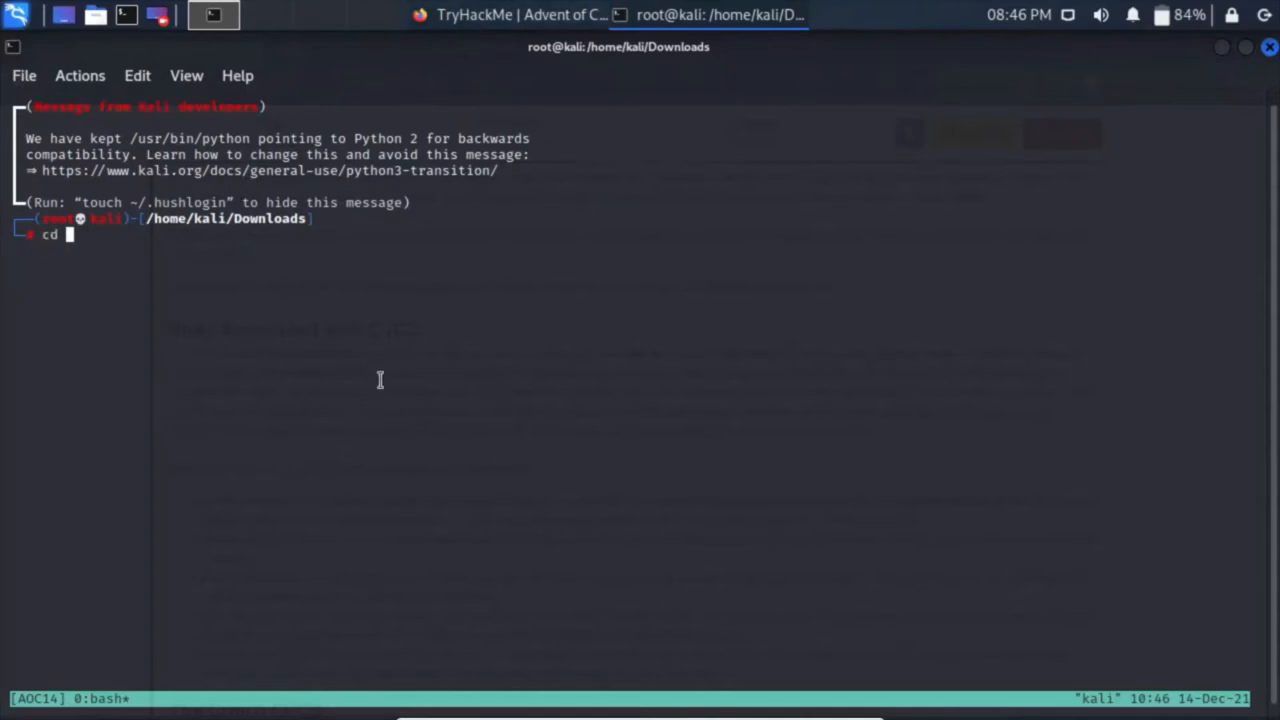
{"action": "type", "text": "ope"}
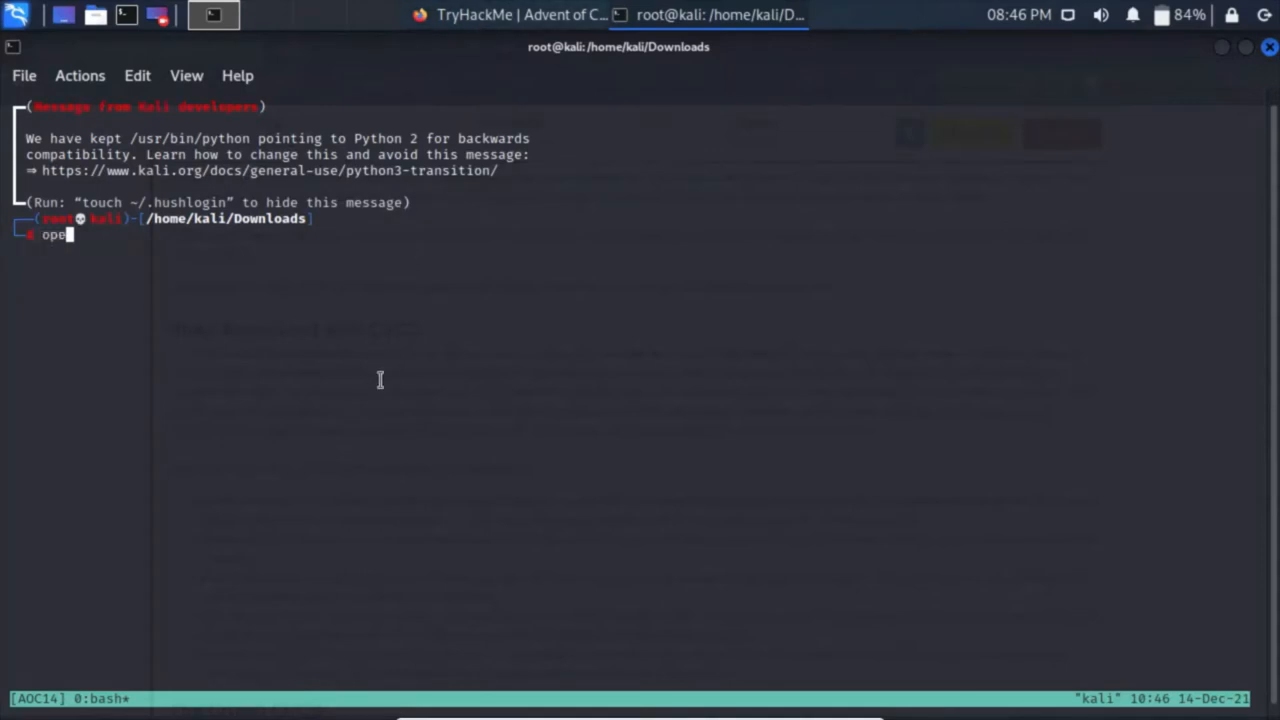
{"action": "type", "text": "nvpn"}
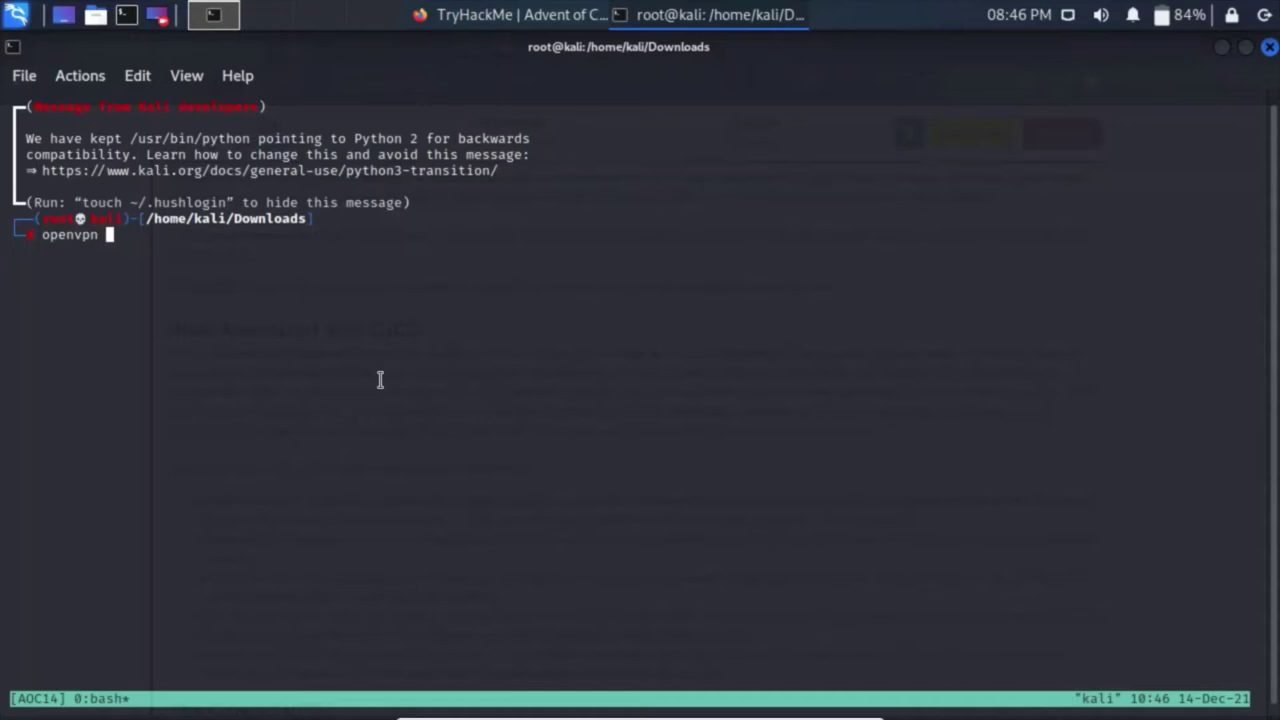
{"action": "type", "text": "MrRobot_thm.ovpn"}
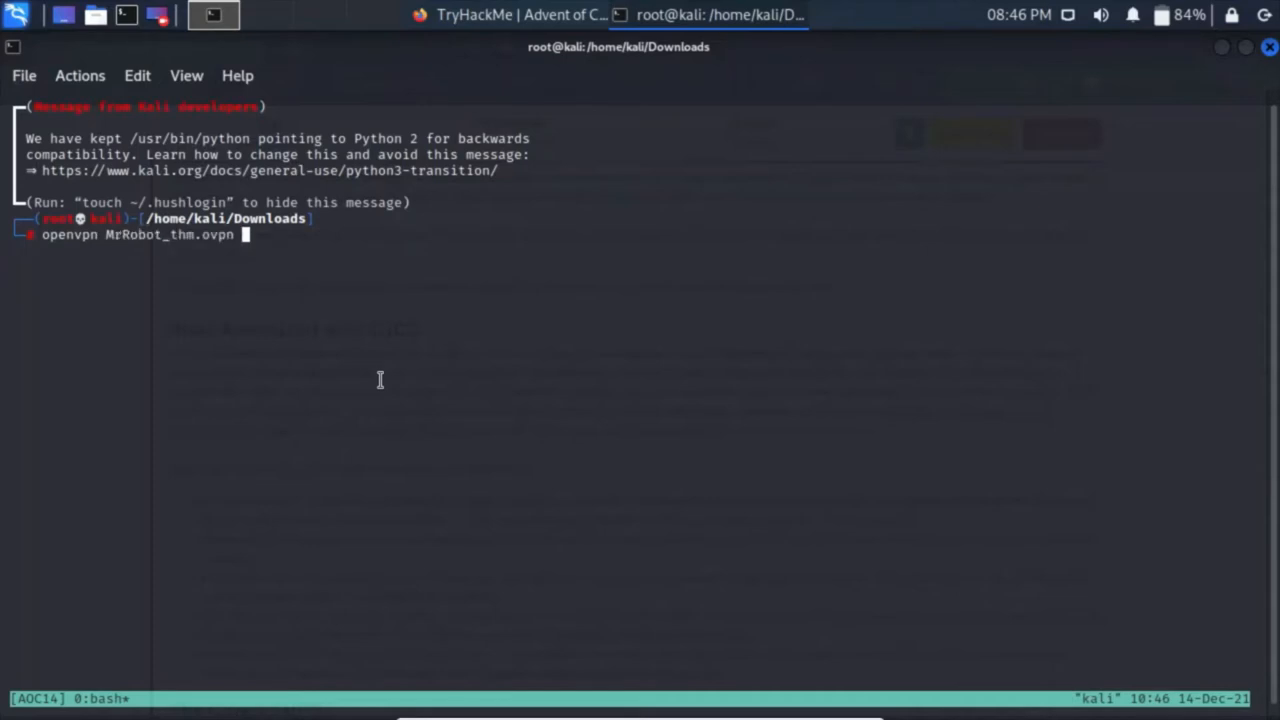
{"action": "key", "text": "Return"}
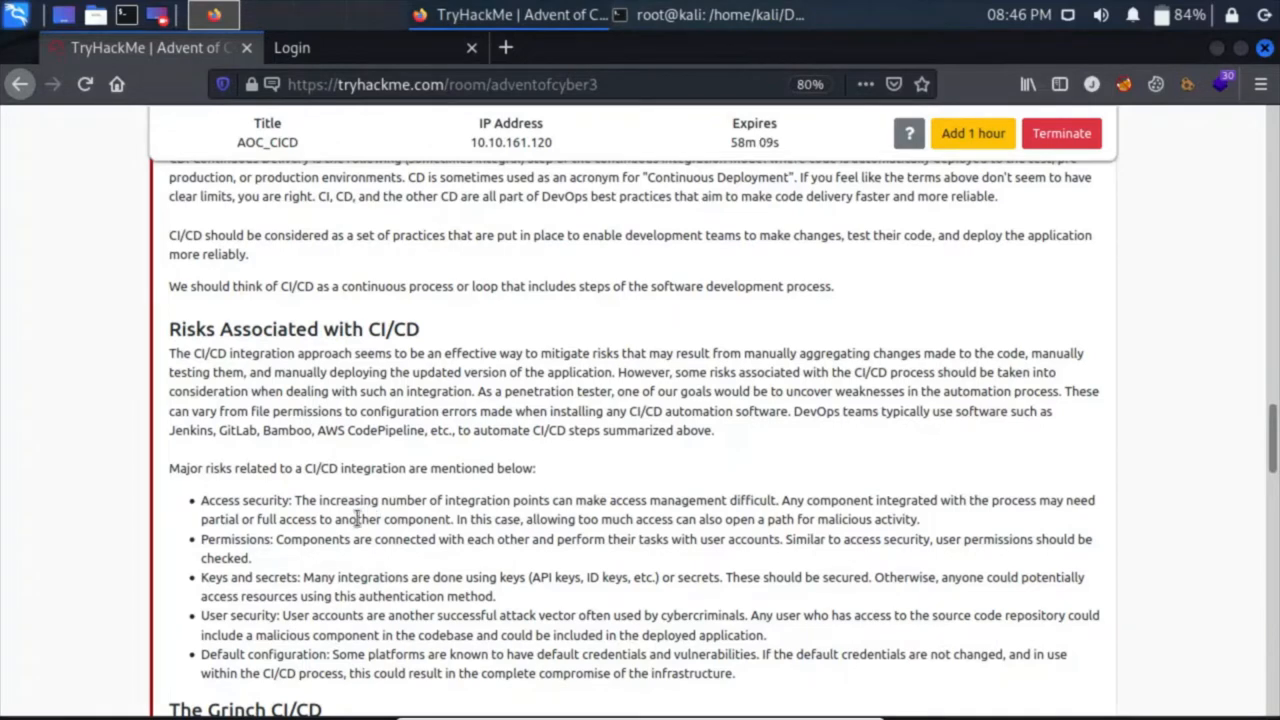
{"action": "scroll", "scroll_direction": "down", "scroll_amount": 3}
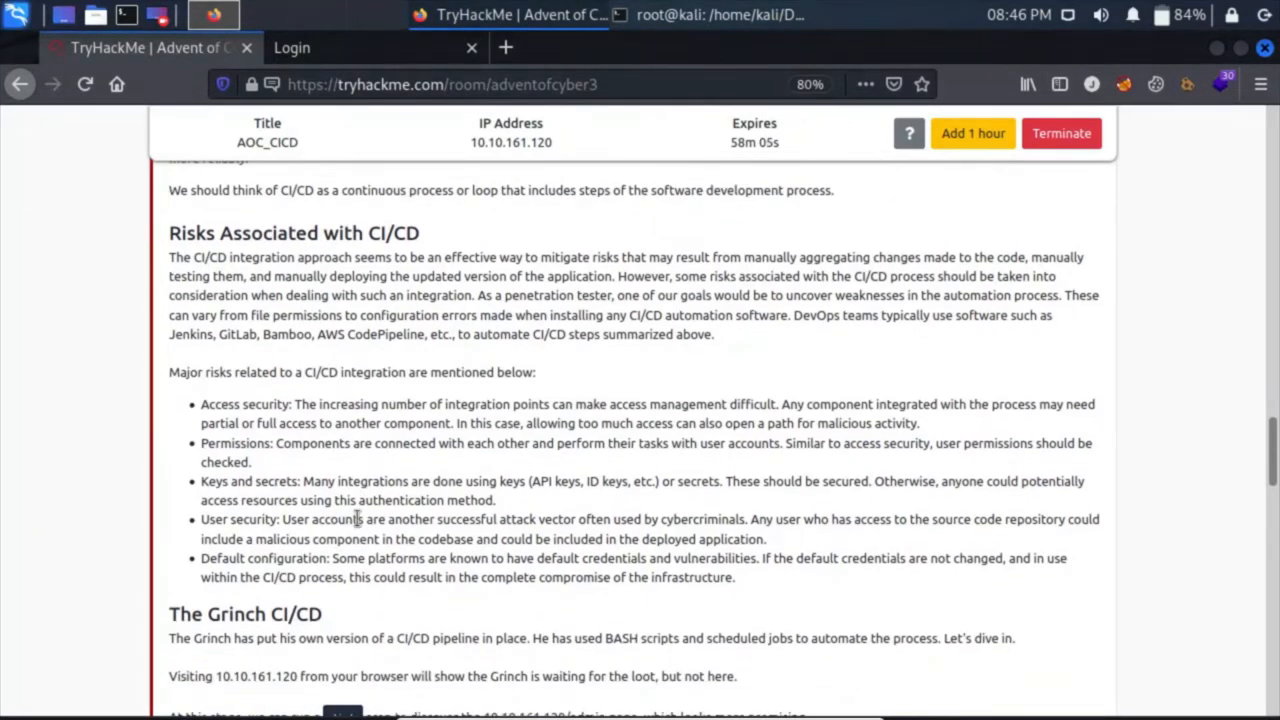
{"action": "scroll", "scroll_direction": "down", "scroll_amount": 3}
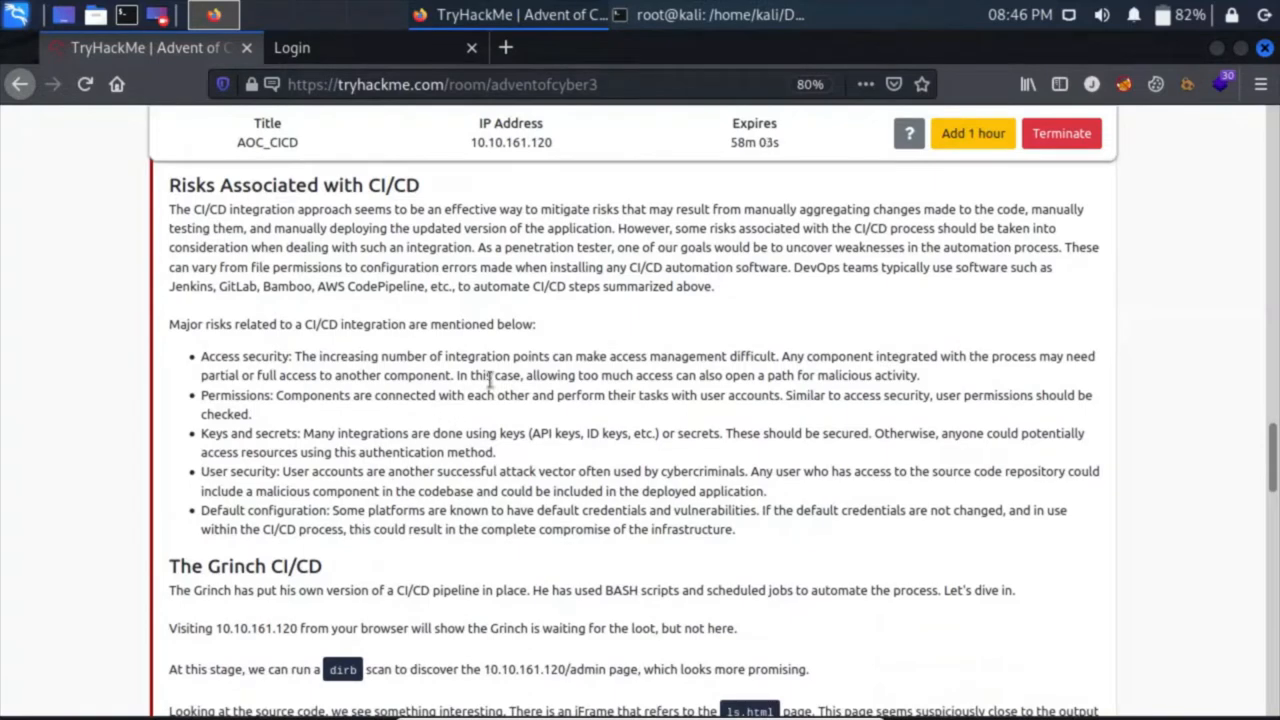
{"action": "mouse_move", "coordinate": [685, 358]}
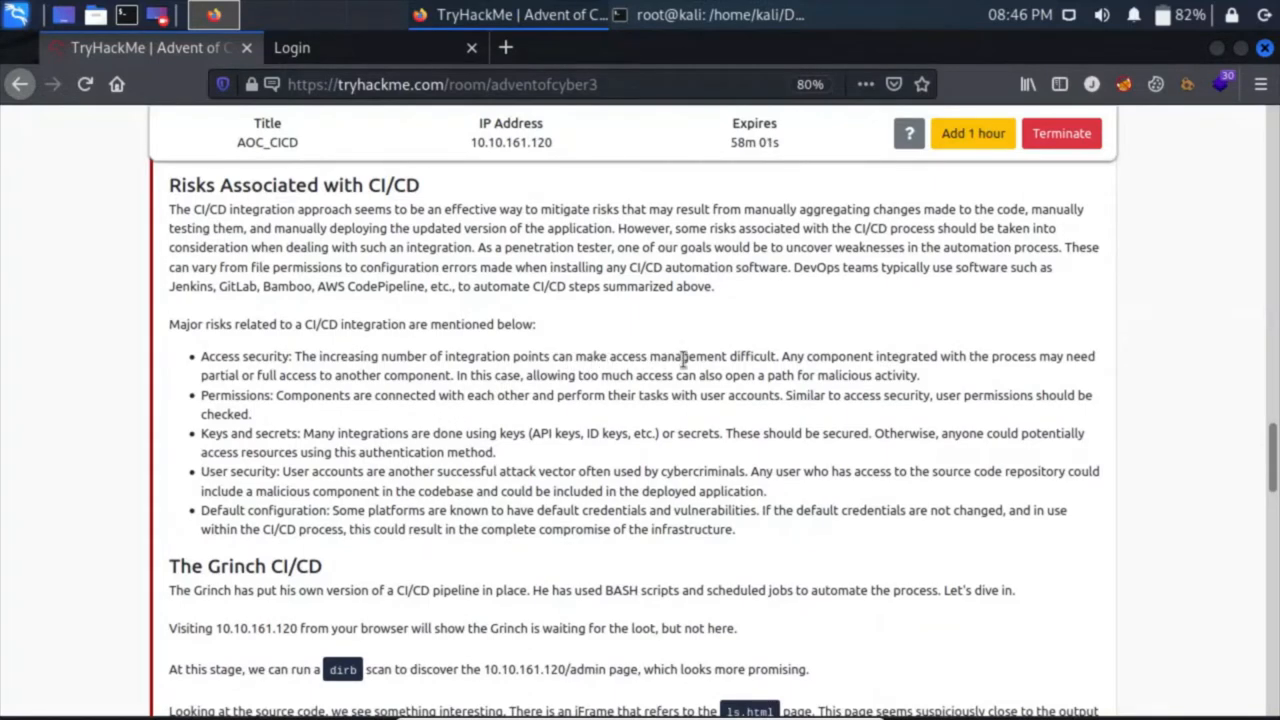
{"action": "scroll", "scroll_direction": "down", "scroll_amount": 3}
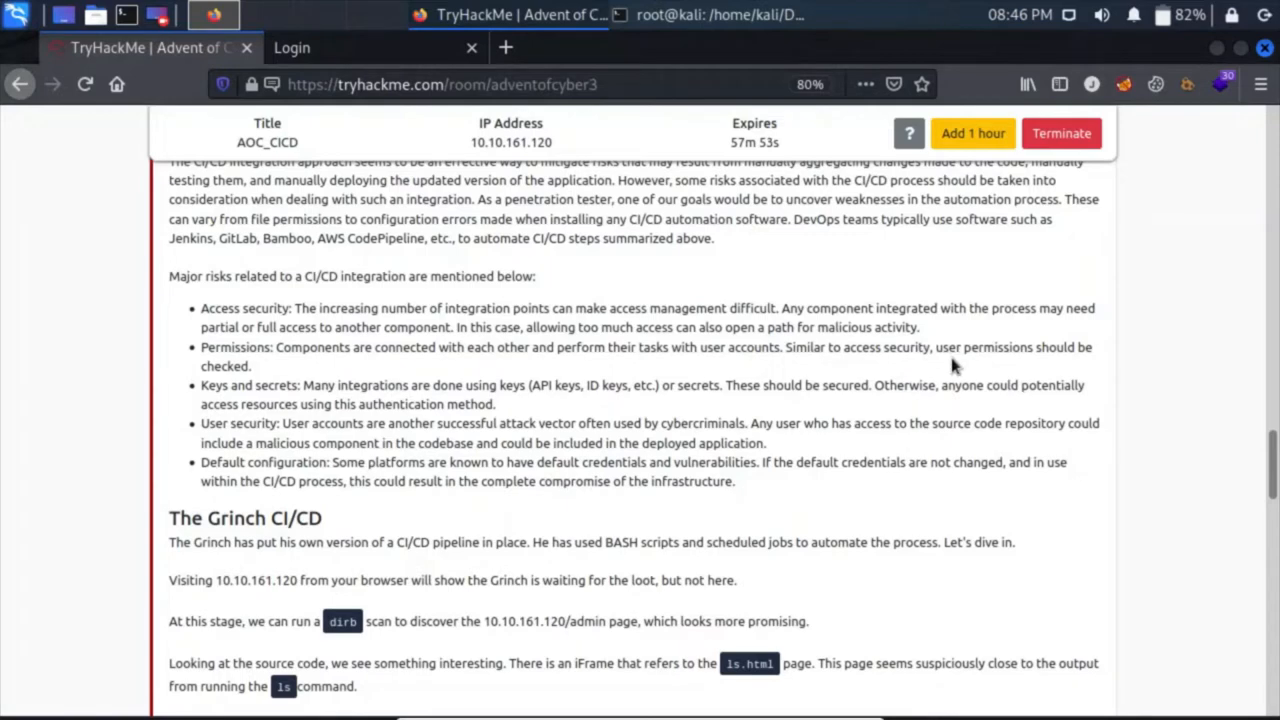
{"action": "scroll", "scroll_direction": "down", "scroll_amount": 3}
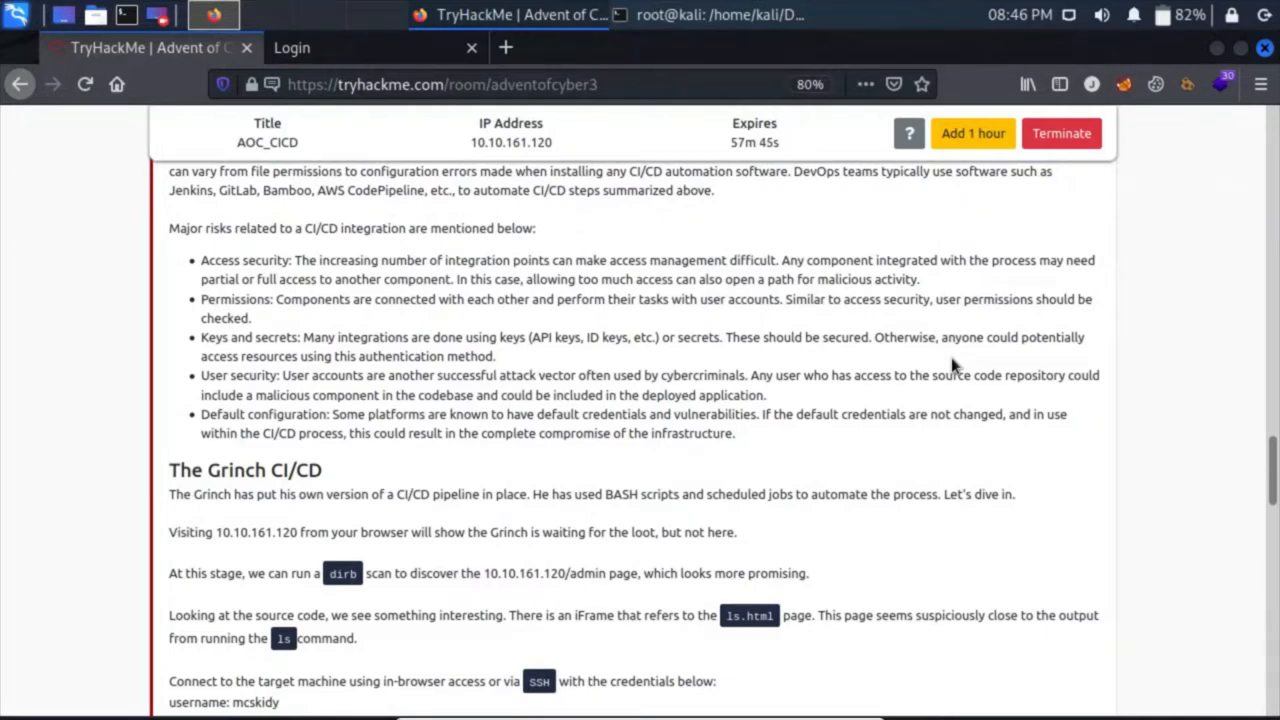
{"action": "scroll", "scroll_direction": "down", "scroll_amount": 3}
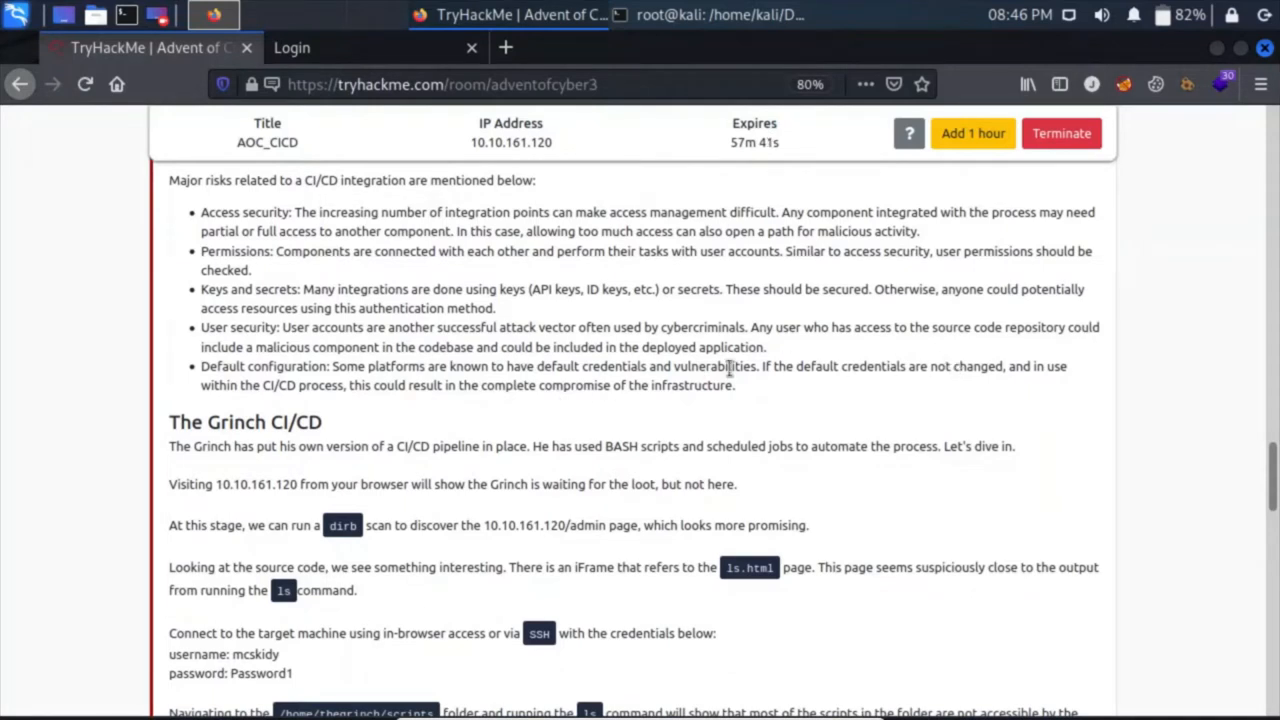
{"action": "mouse_move", "coordinate": [238, 343]}
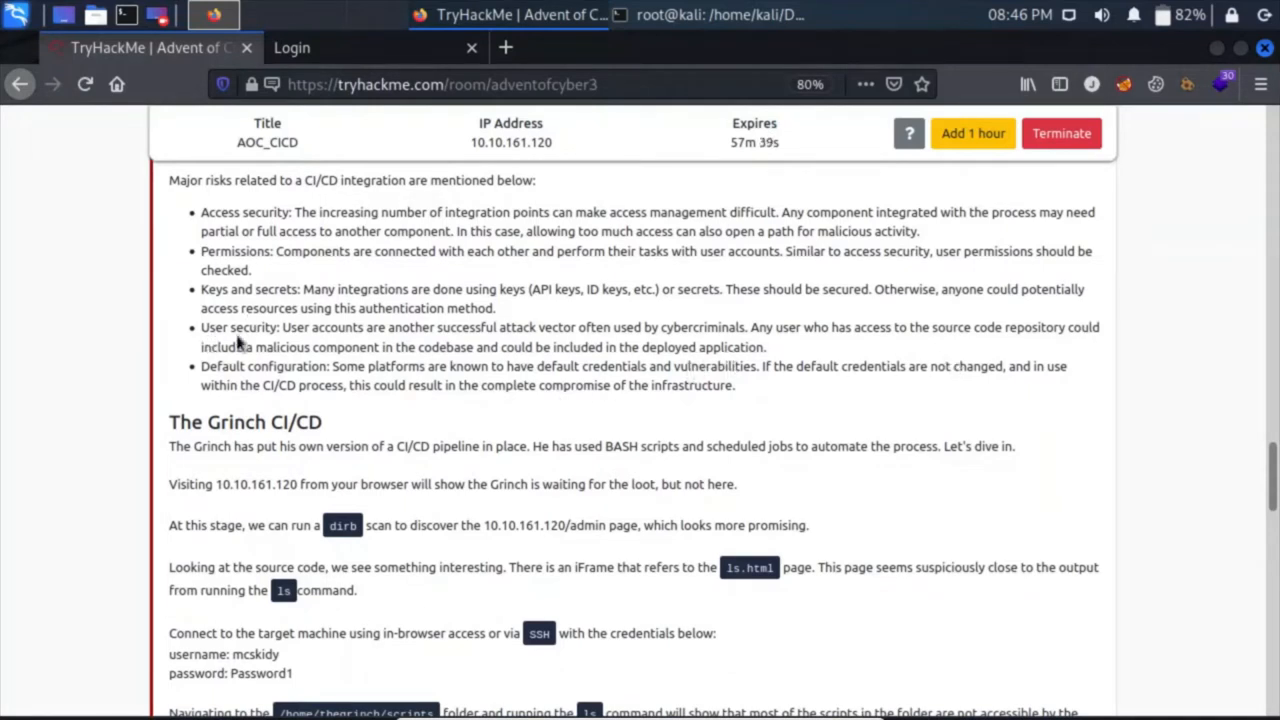
{"action": "mouse_move", "coordinate": [462, 331]}
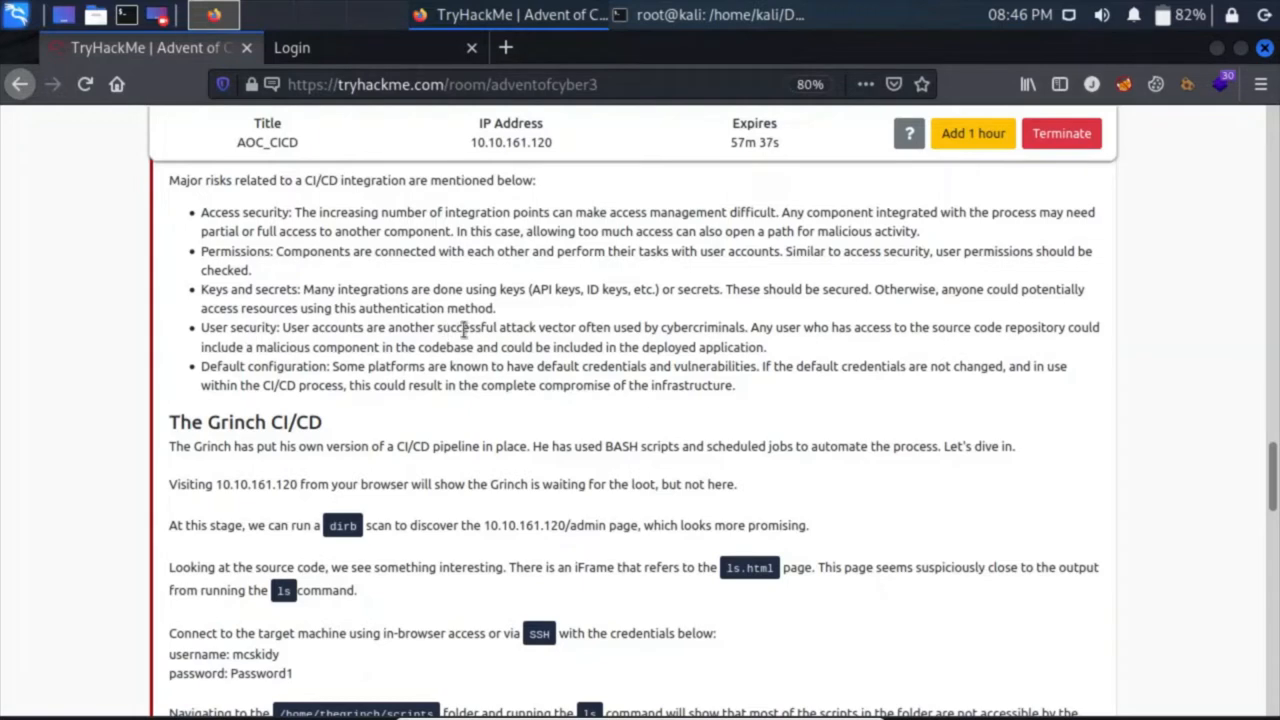
{"action": "mouse_move", "coordinate": [787, 352]}
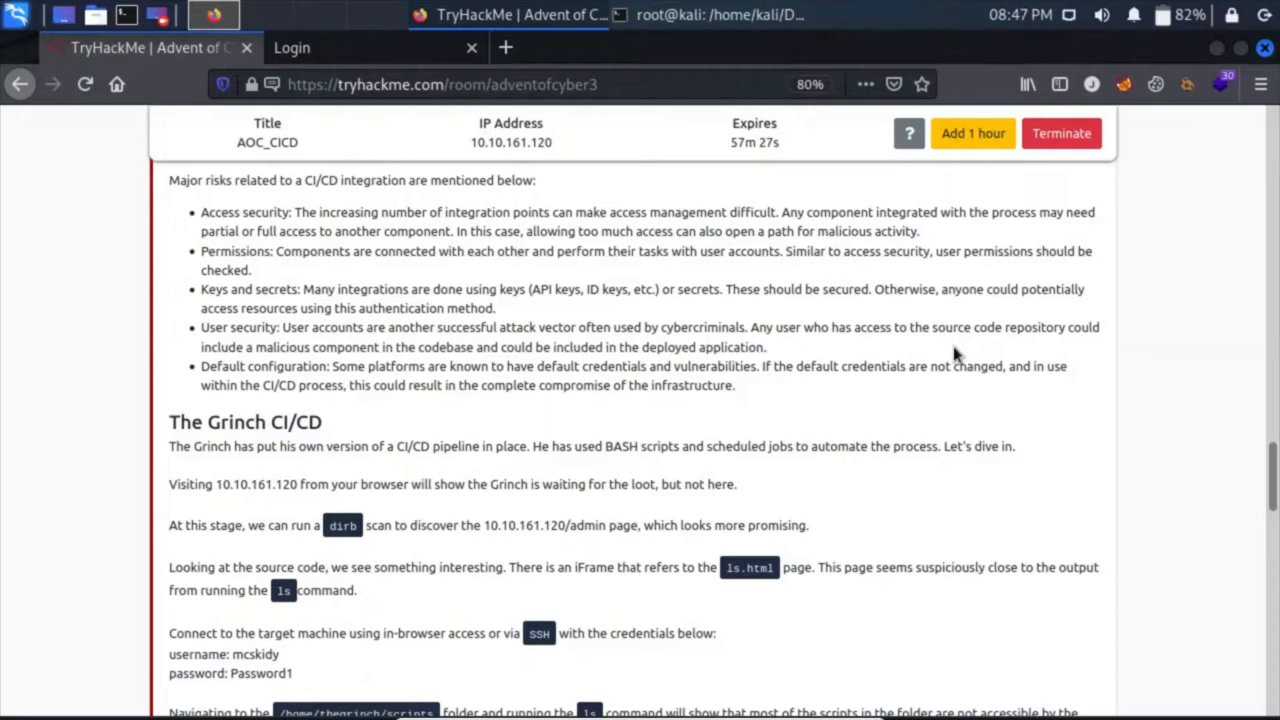
{"action": "scroll", "scroll_direction": "down", "scroll_amount": 3}
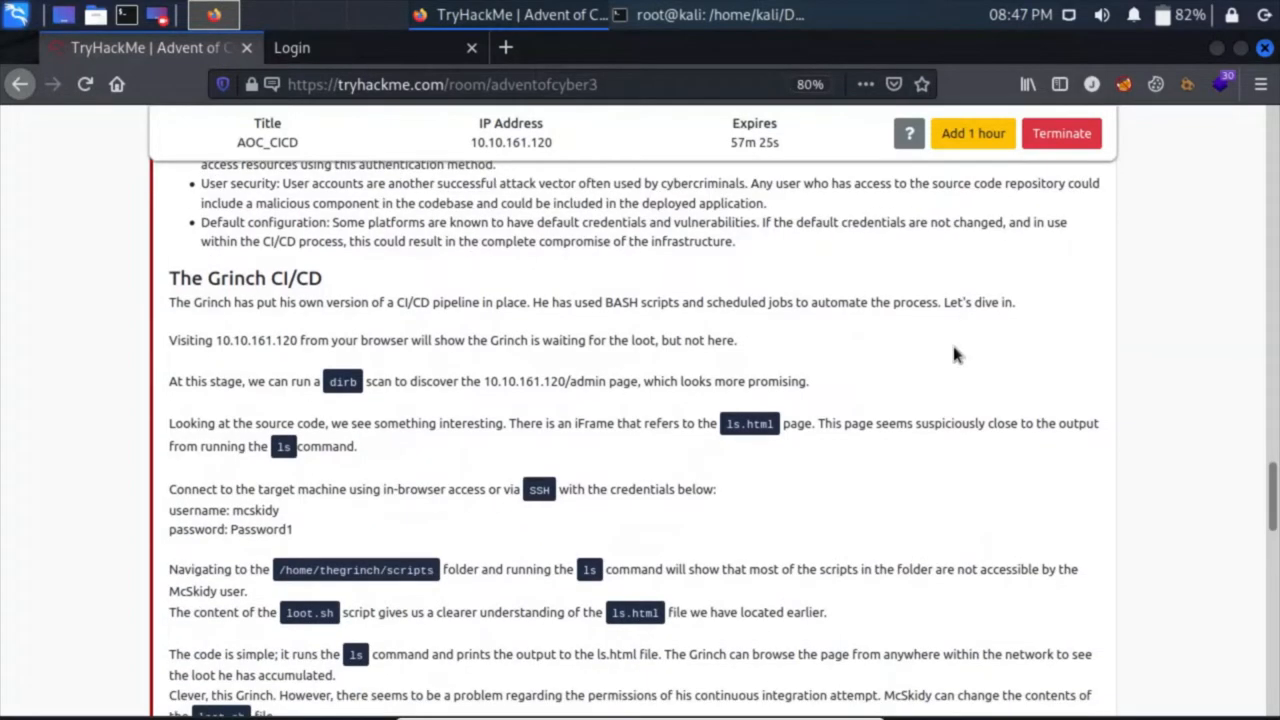
{"action": "mouse_move", "coordinate": [310, 321]}
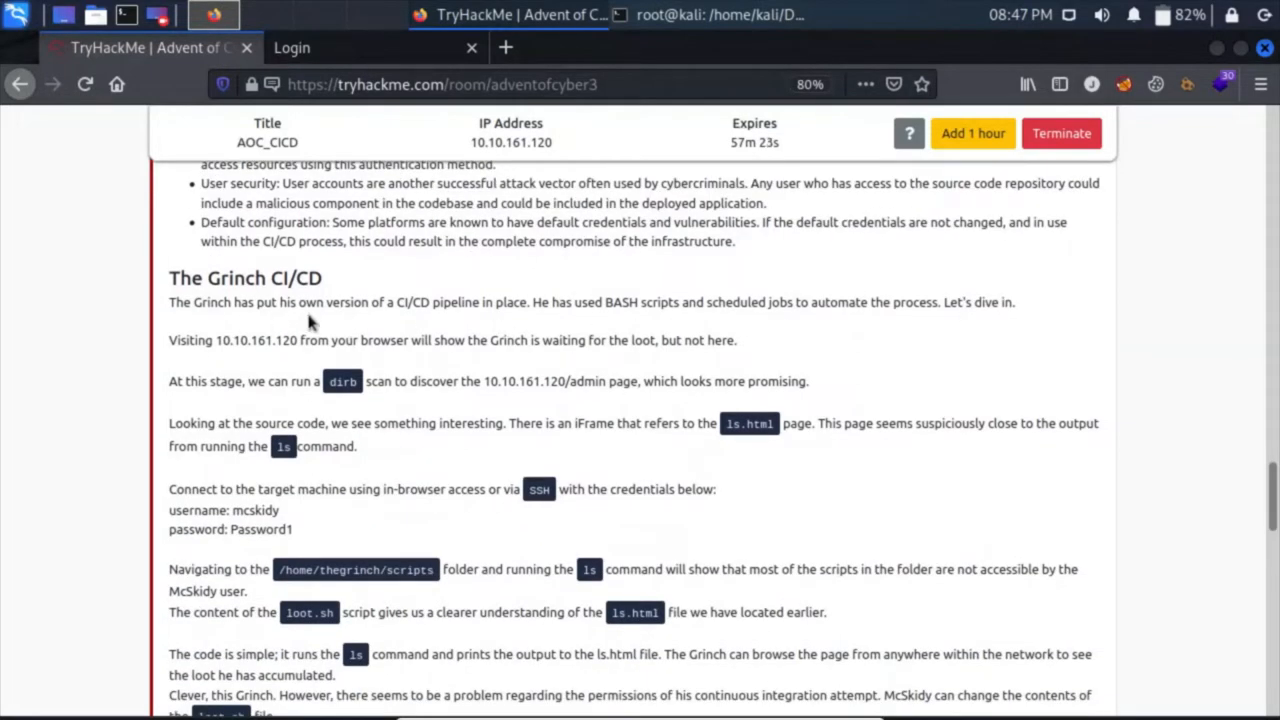
{"action": "mouse_move", "coordinate": [352, 322]}
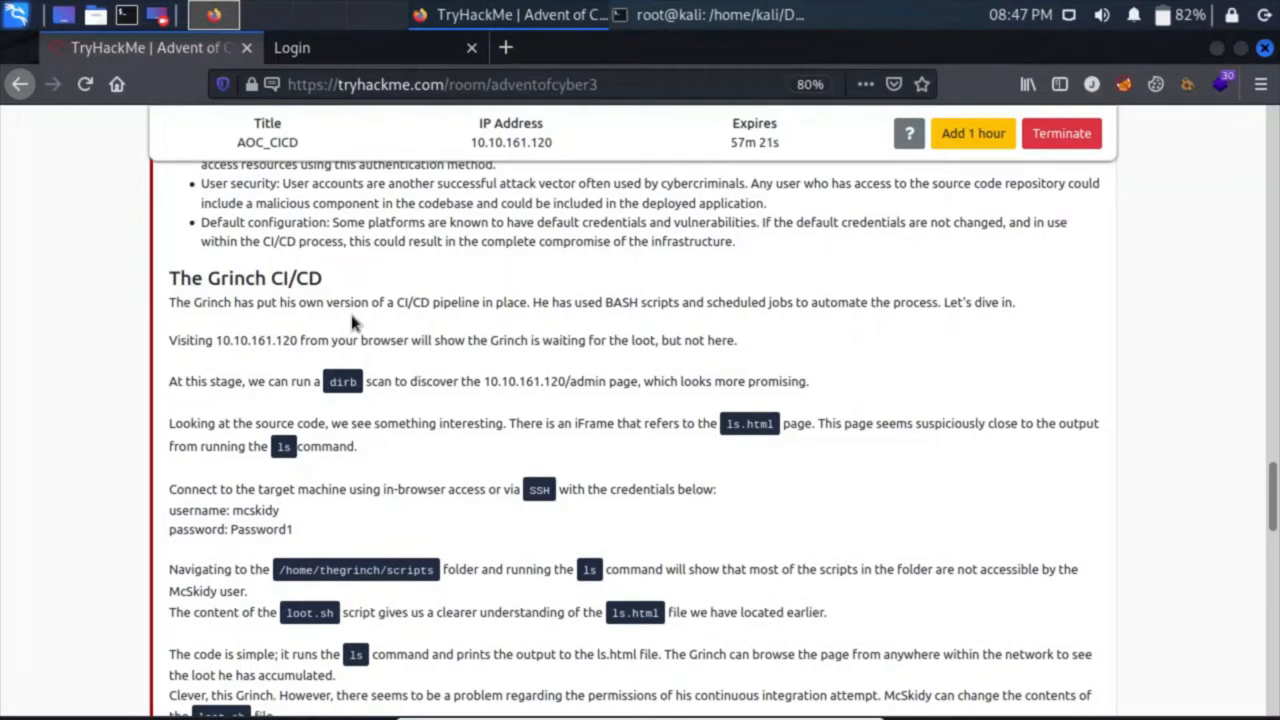
{"action": "mouse_move", "coordinate": [549, 323]}
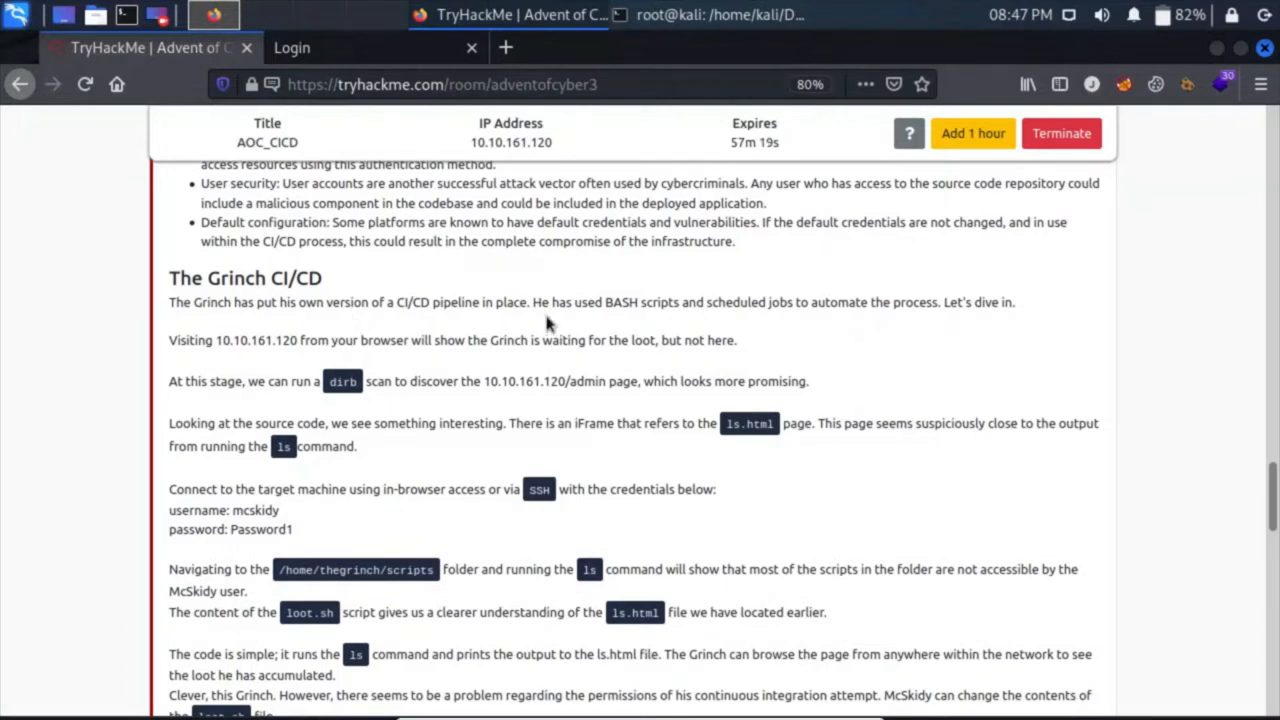
{"action": "mouse_move", "coordinate": [709, 318]}
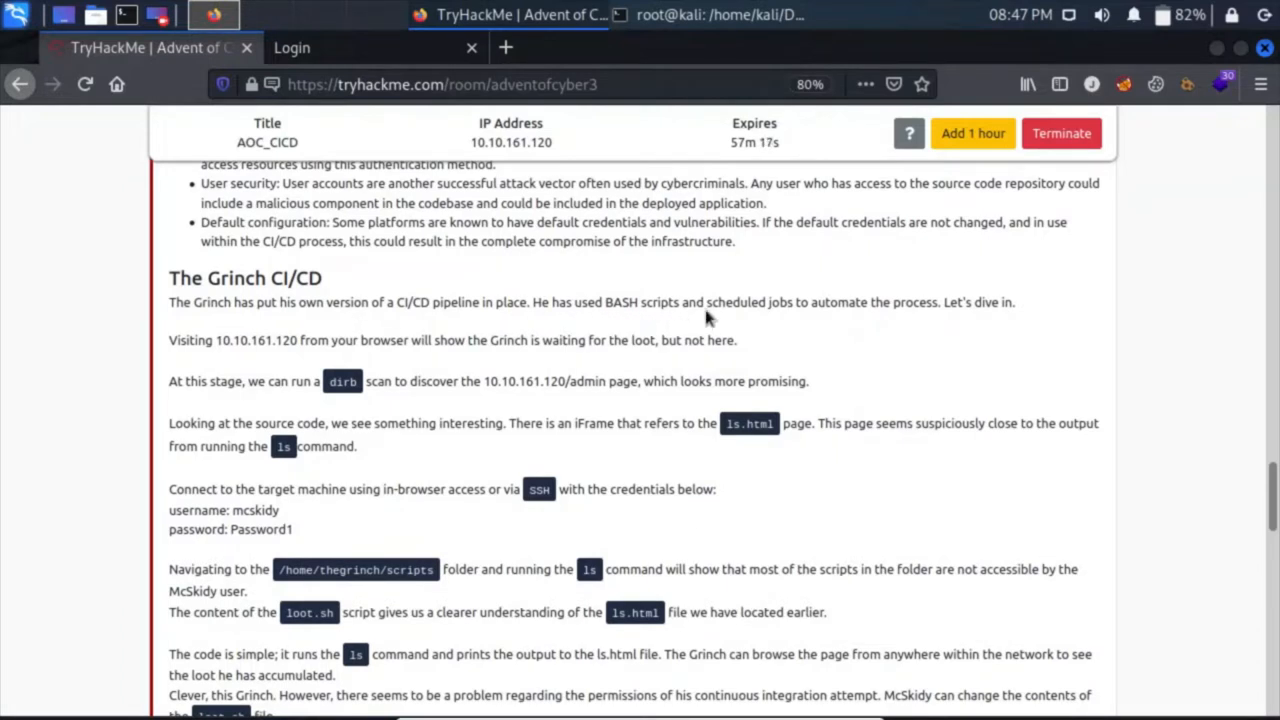
{"action": "mouse_move", "coordinate": [965, 322]}
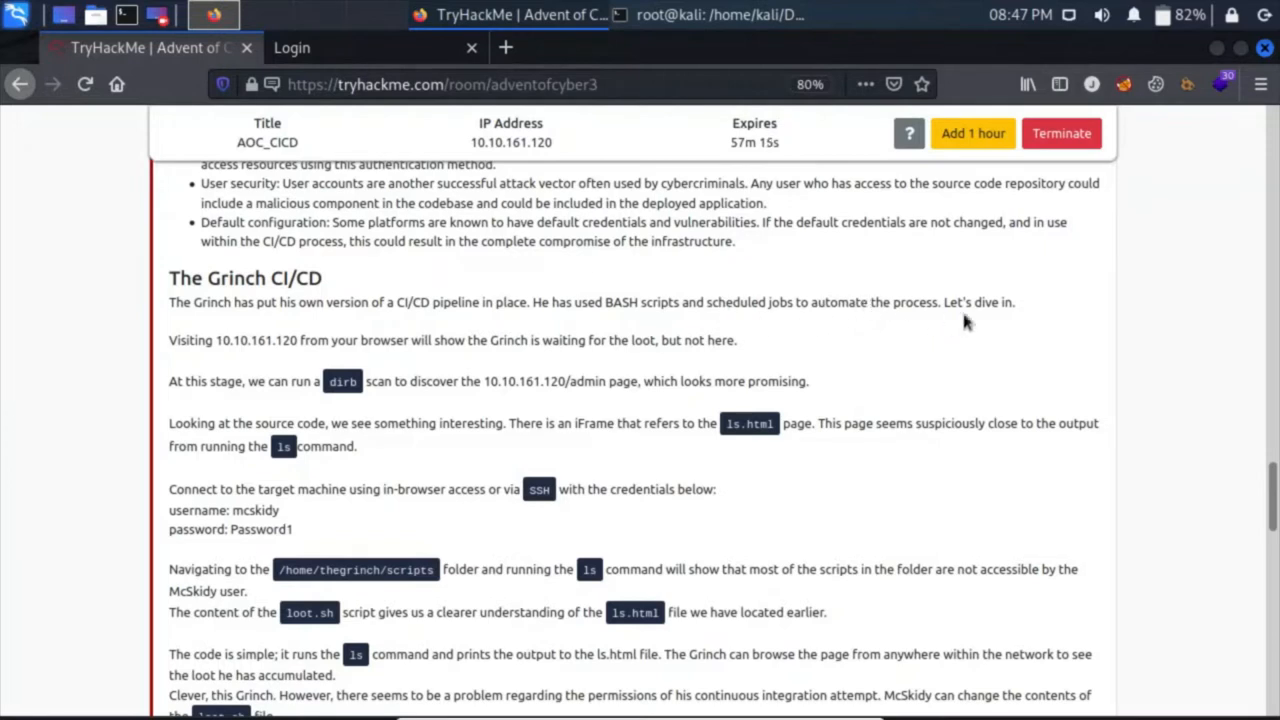
{"action": "mouse_move", "coordinate": [560, 148]}
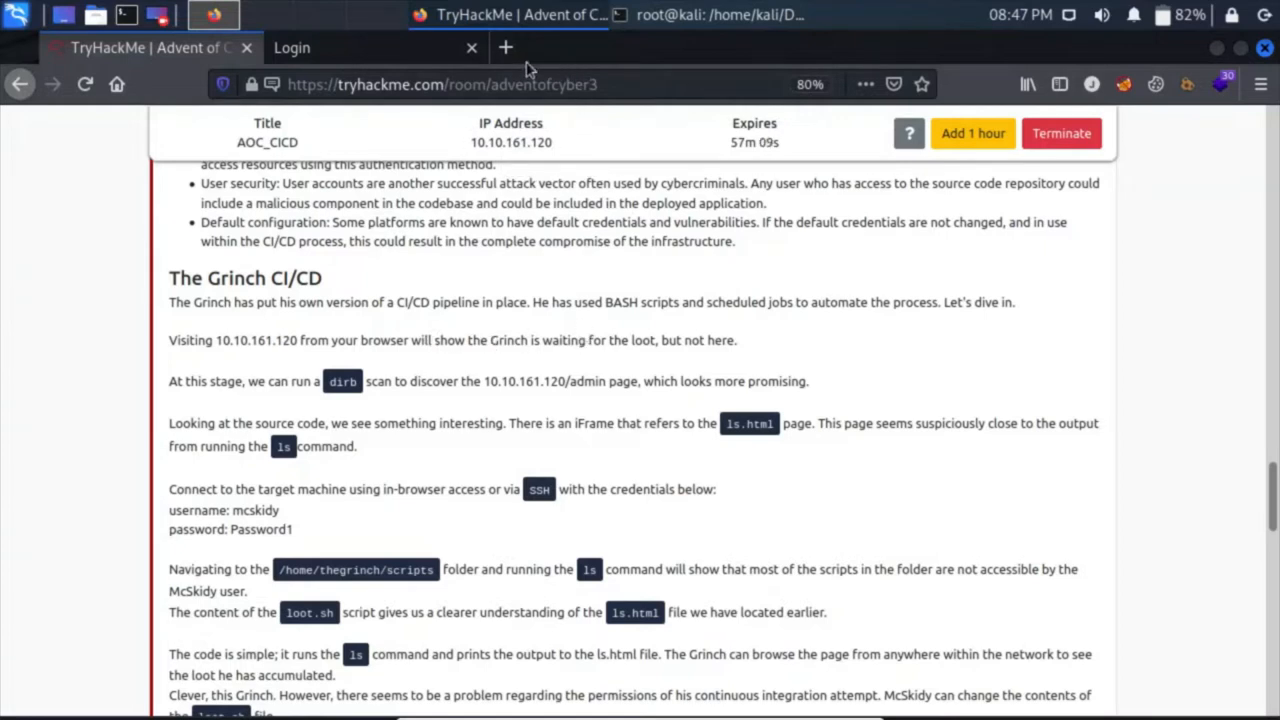
Load 10.10.161.120 in a new tab, inspect its page source, then close the source view
{"action": "left_click", "coordinate": [507, 47]}
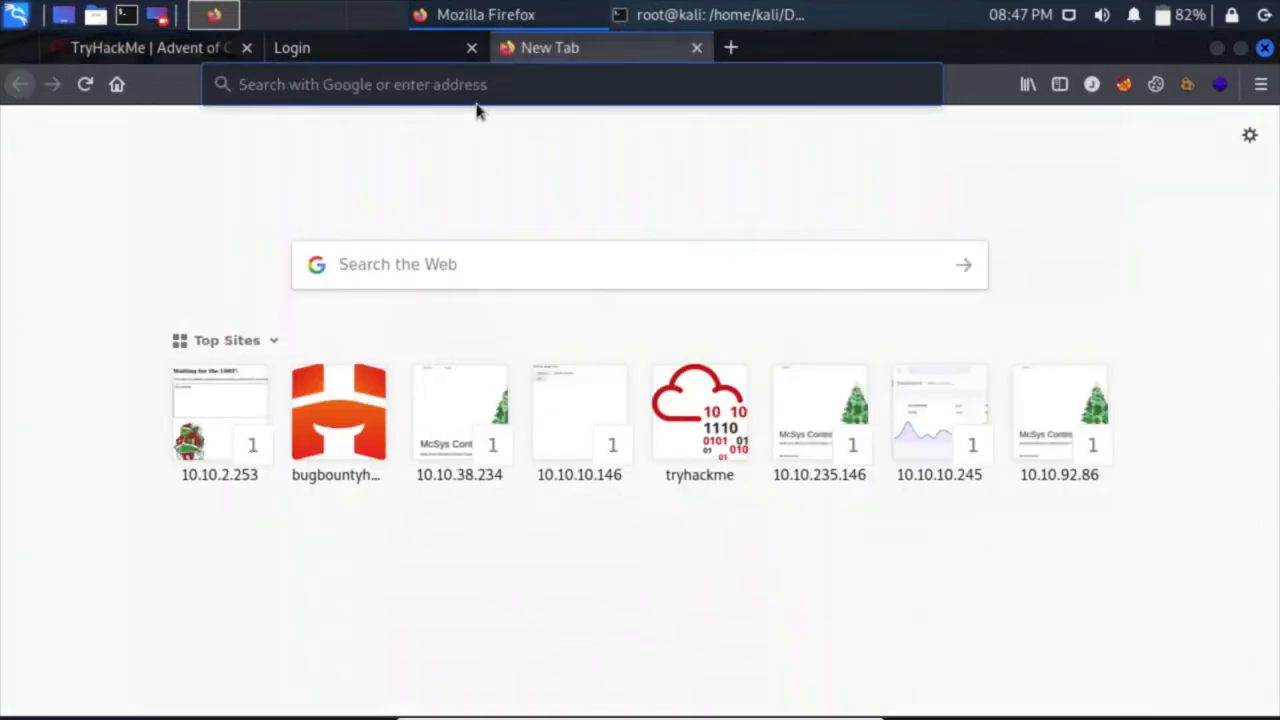
{"action": "type", "text": "10.10.161.120"}
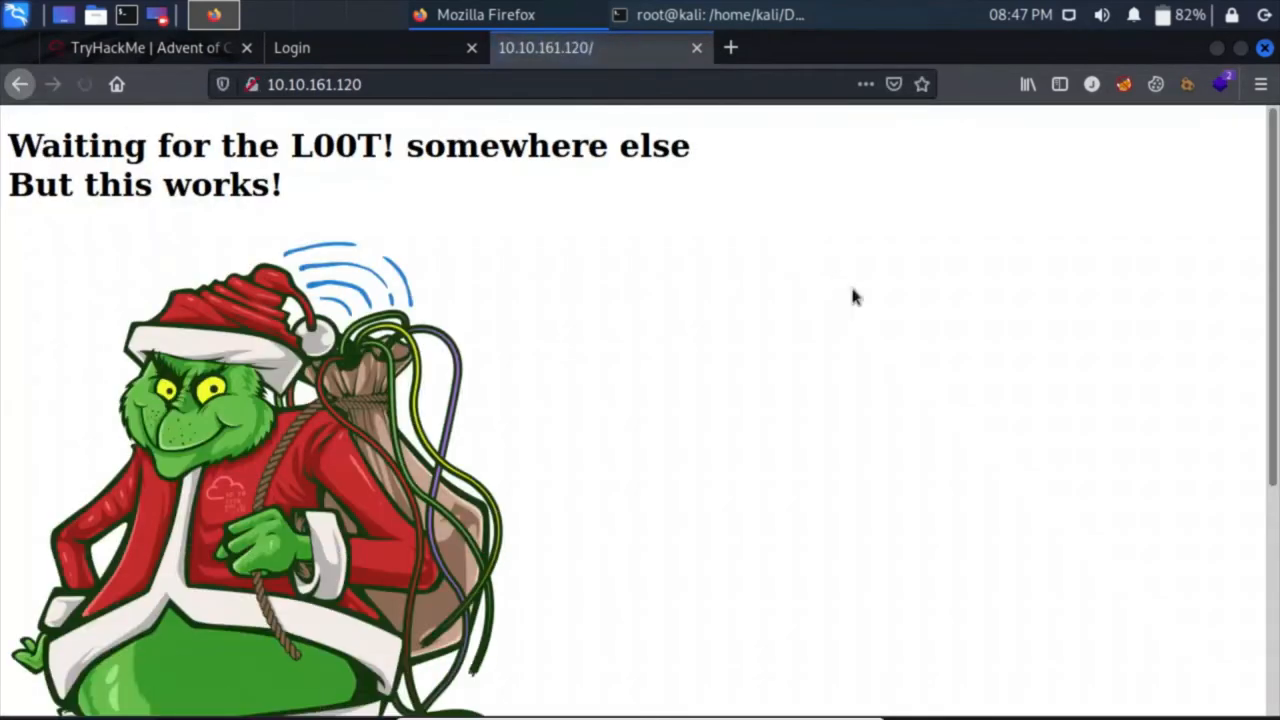
{"action": "scroll", "scroll_direction": "down", "scroll_amount": 3}
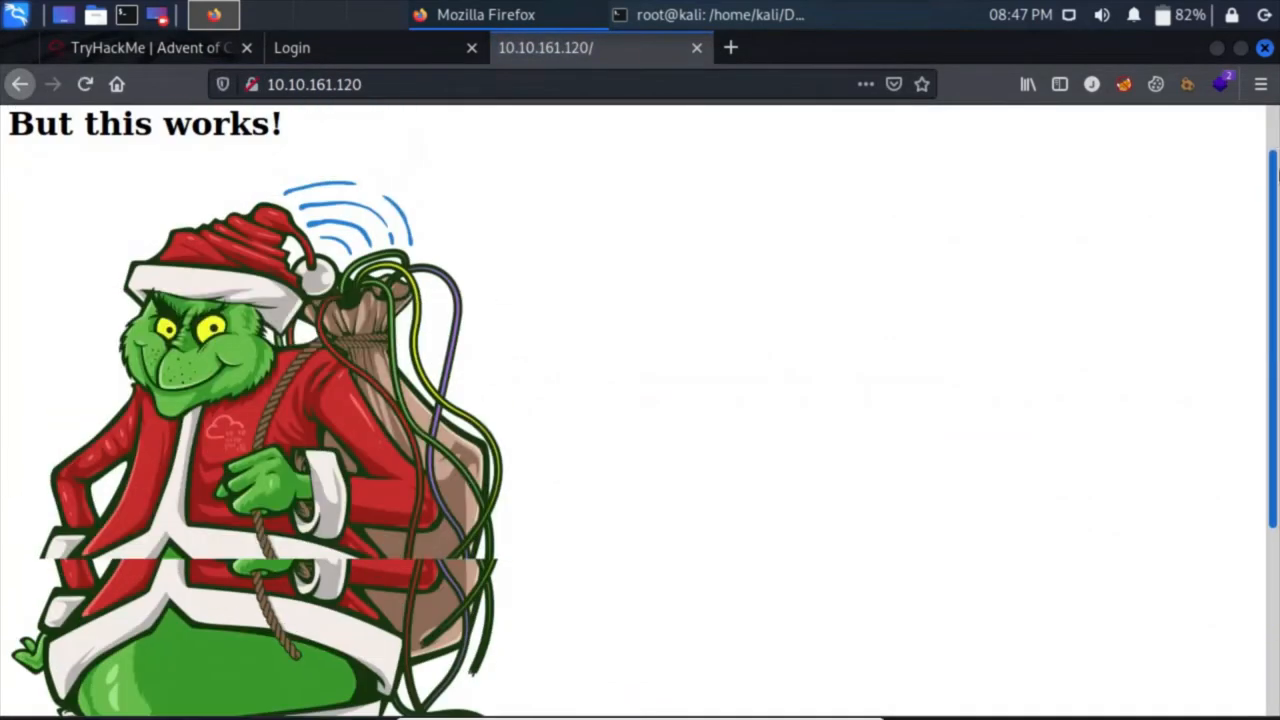
{"action": "scroll", "scroll_direction": "down", "scroll_amount": 3}
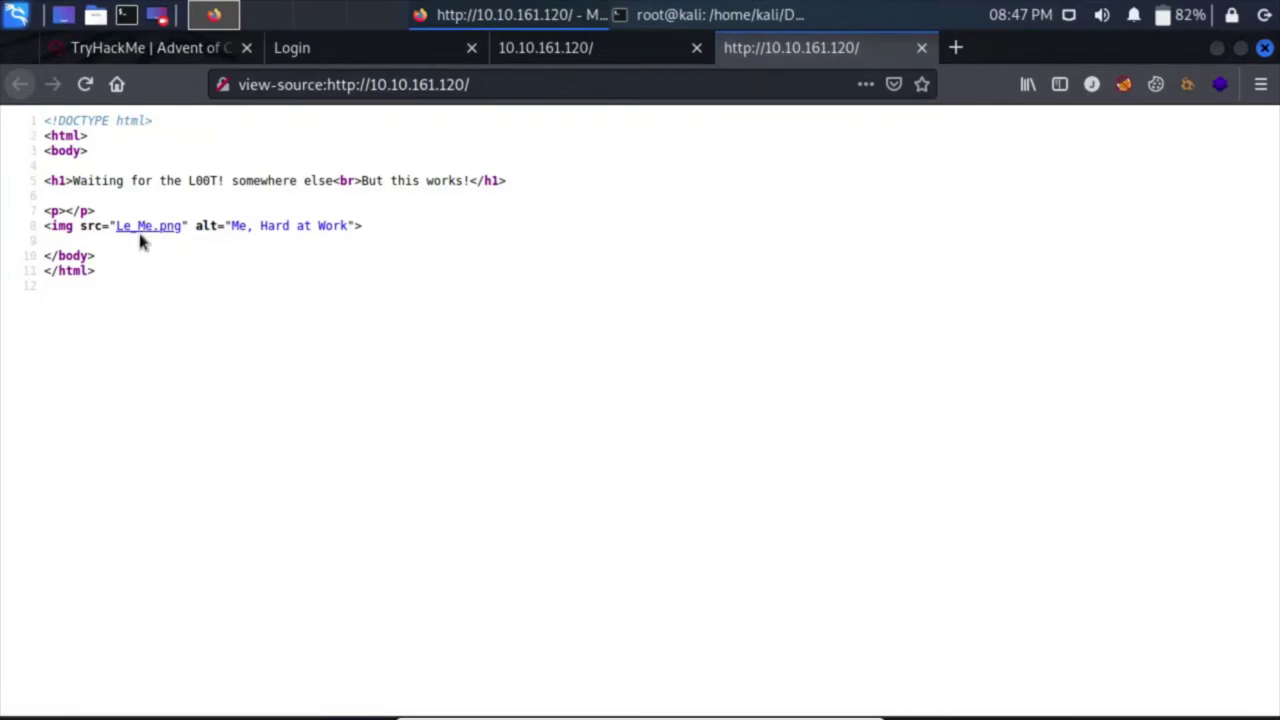
{"action": "mouse_move", "coordinate": [155, 232]}
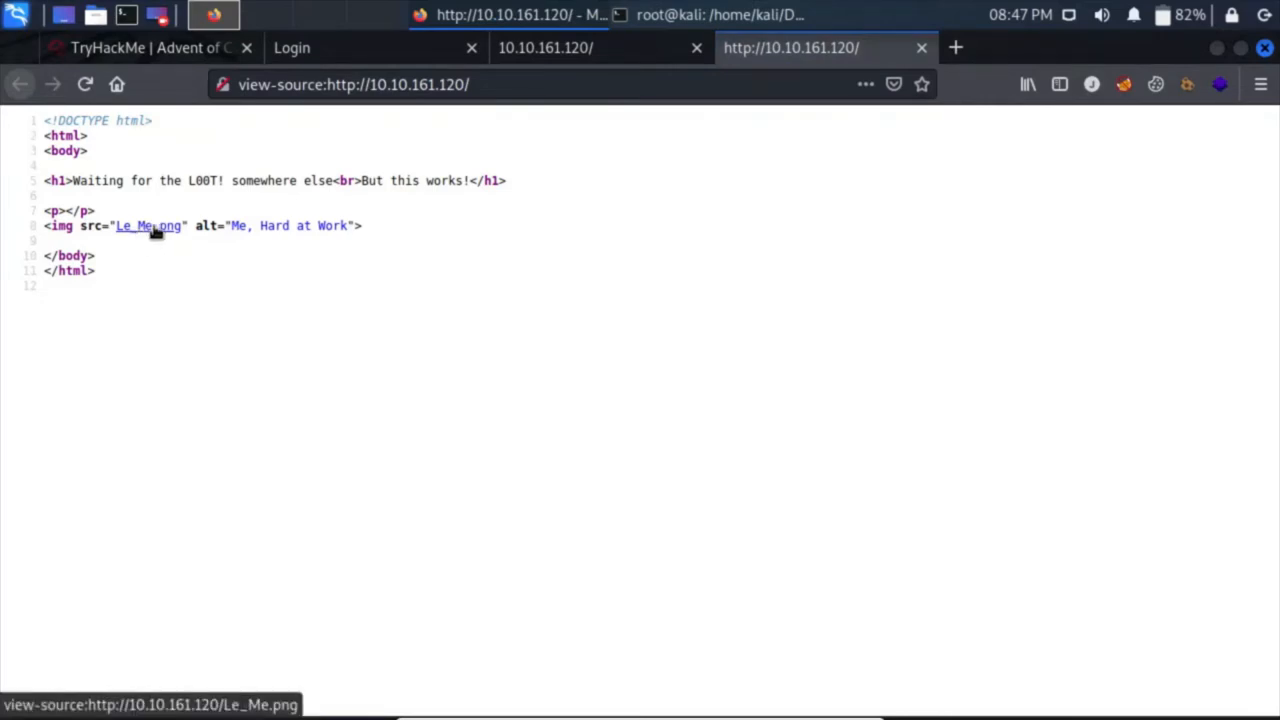
{"action": "left_click", "coordinate": [147, 225]}
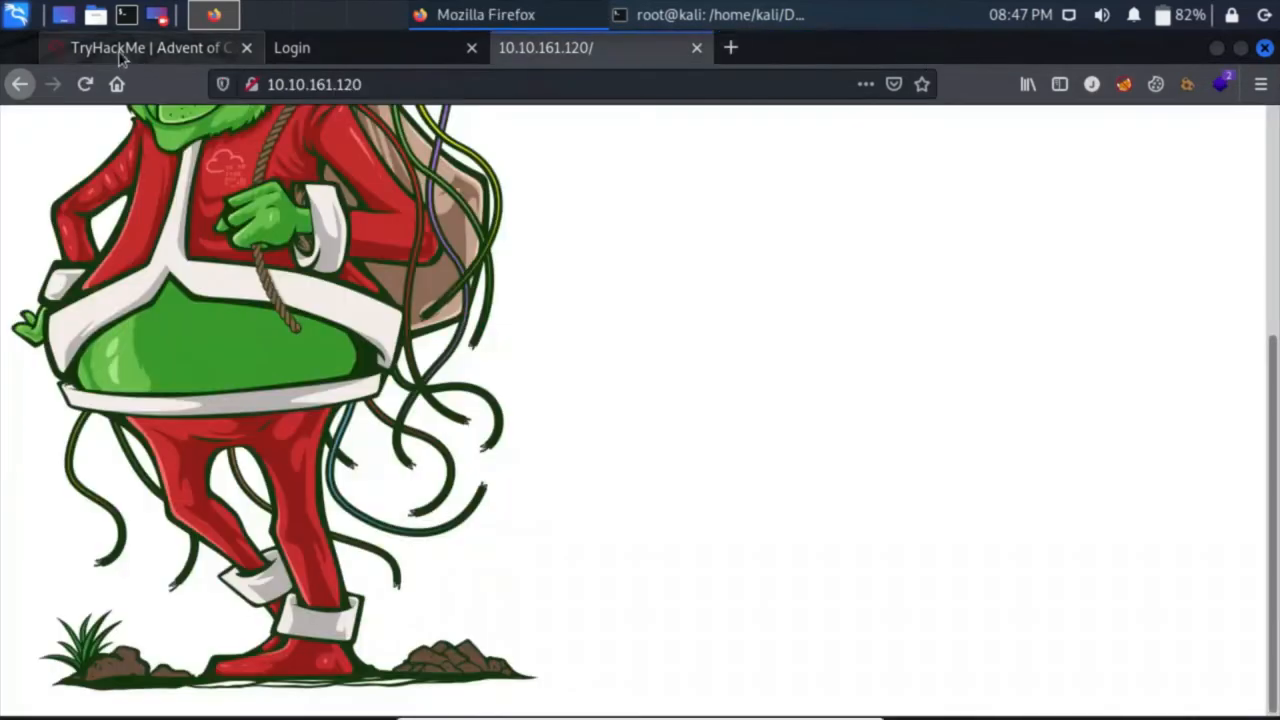
{"action": "left_click", "coordinate": [130, 47]}
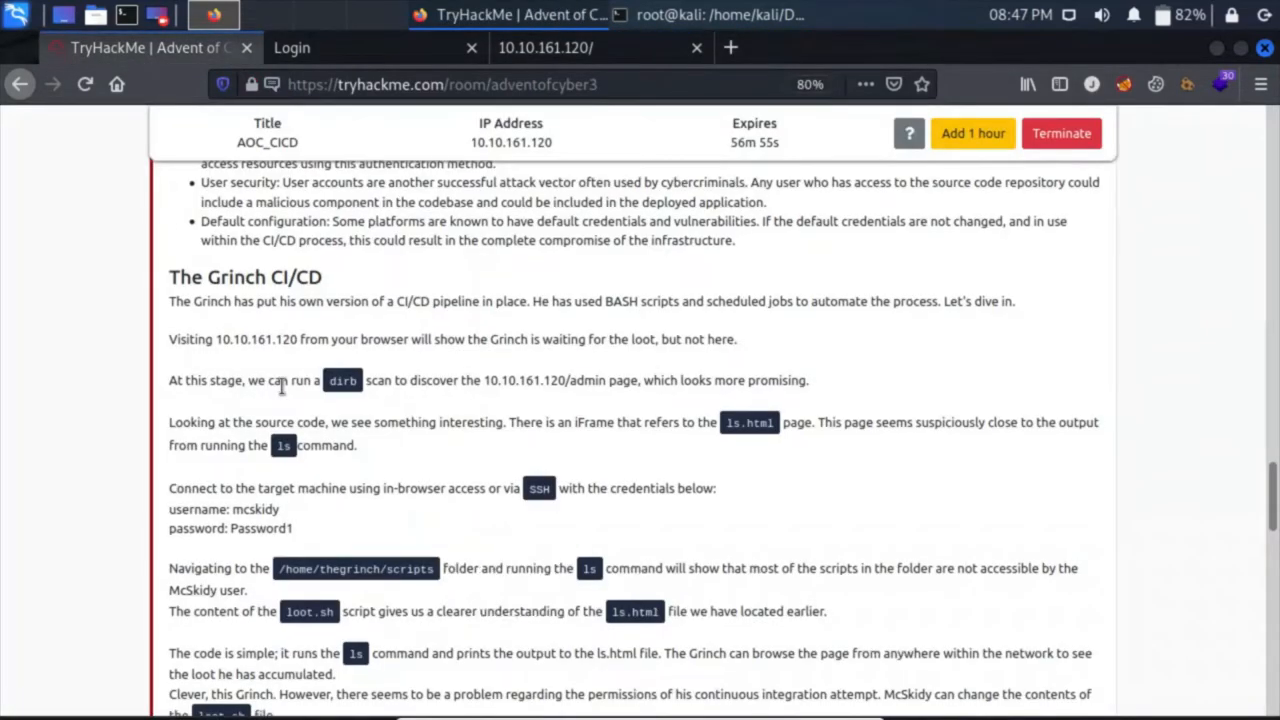
{"action": "scroll", "scroll_direction": "down", "scroll_amount": 3}
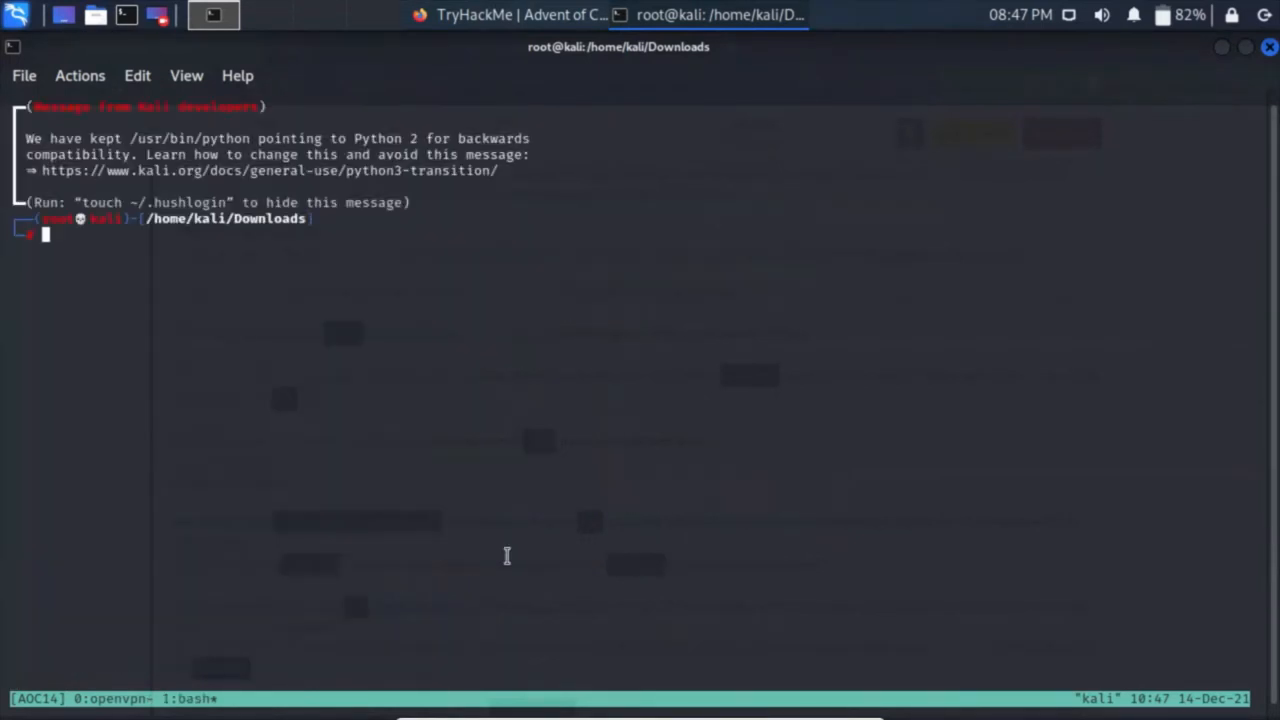
{"action": "mouse_move", "coordinate": [145, 307]}
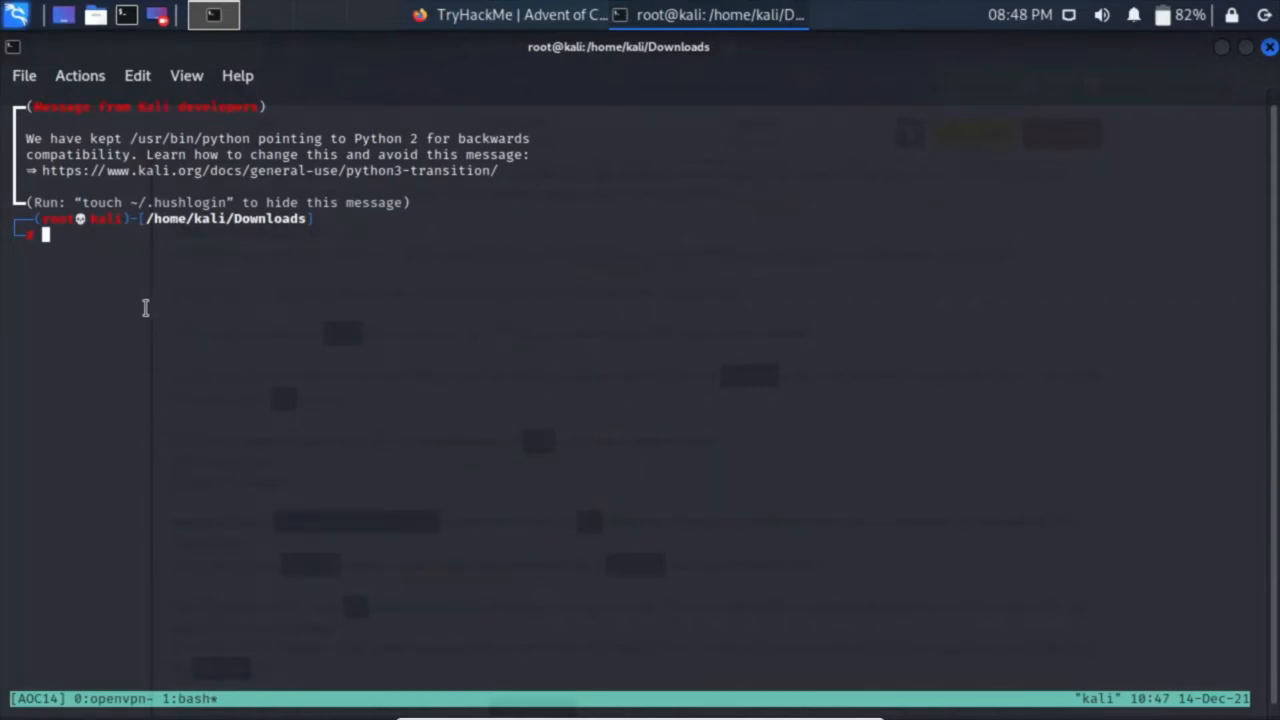
{"action": "type", "text": "cd .."}
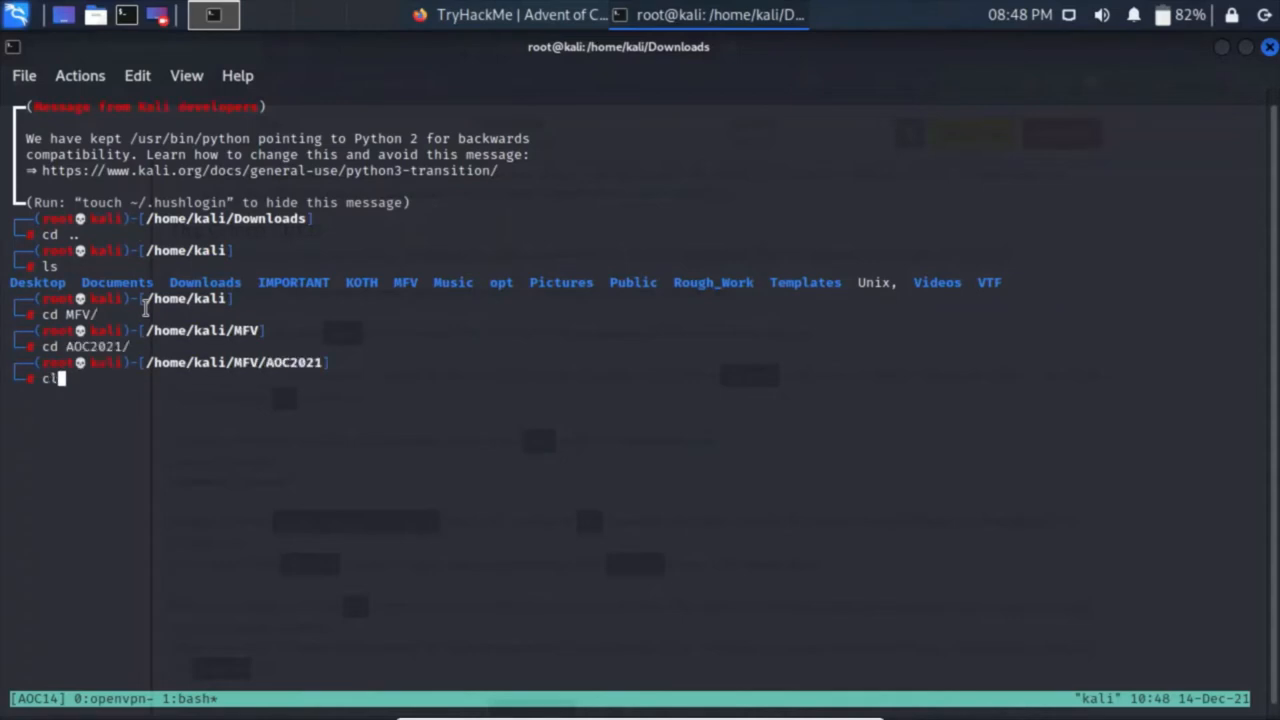
{"action": "type", "text": "dirb http://10.10.161.120"}
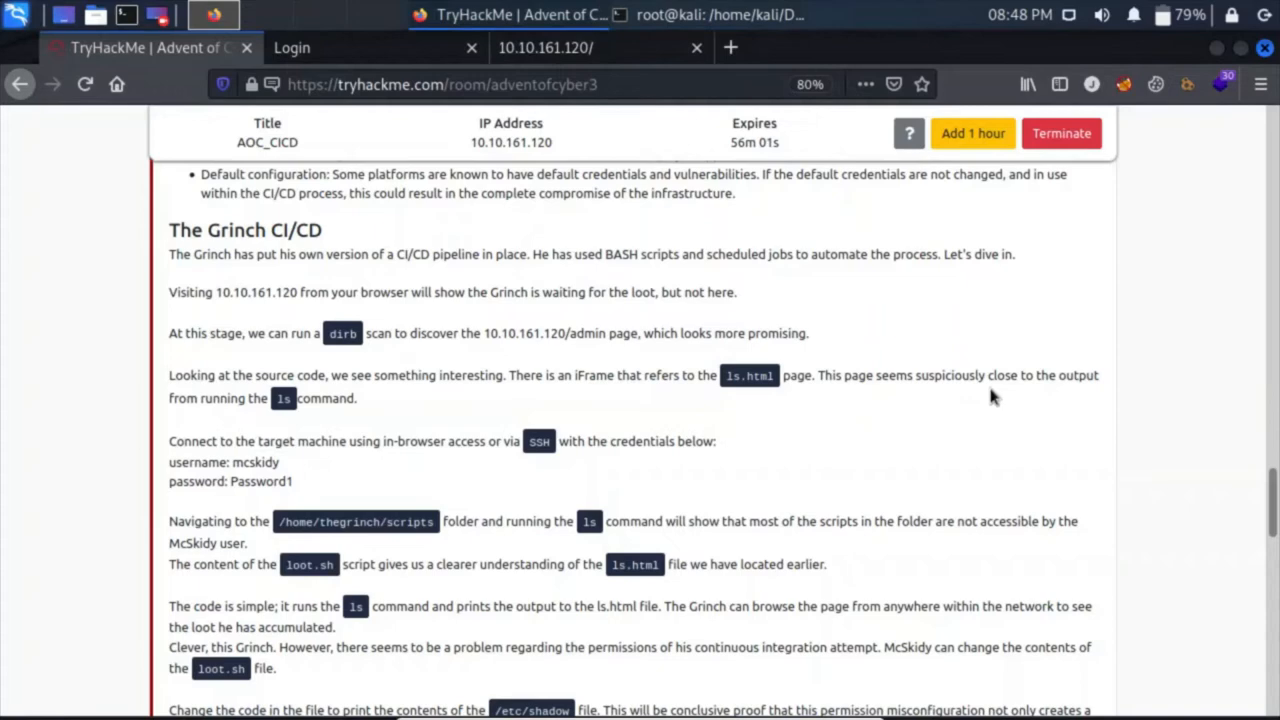
{"action": "scroll", "scroll_direction": "down", "scroll_amount": 3}
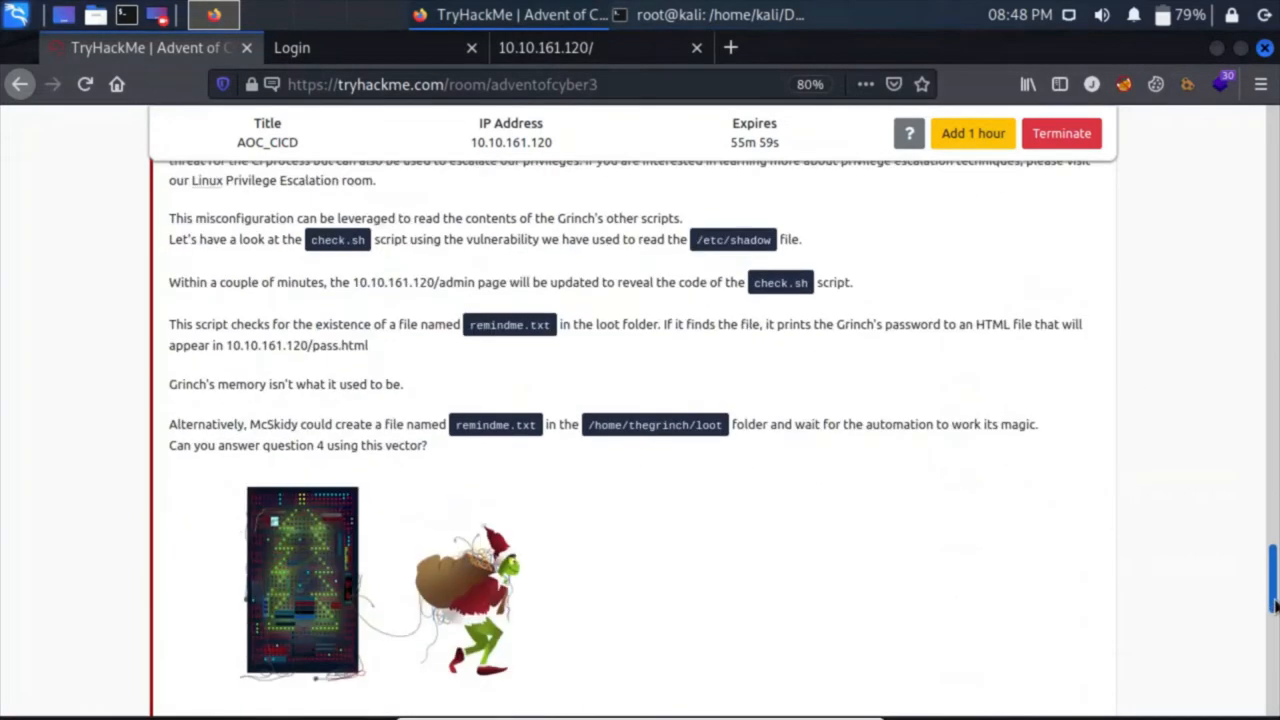
{"action": "scroll", "scroll_direction": "down", "scroll_amount": 3}
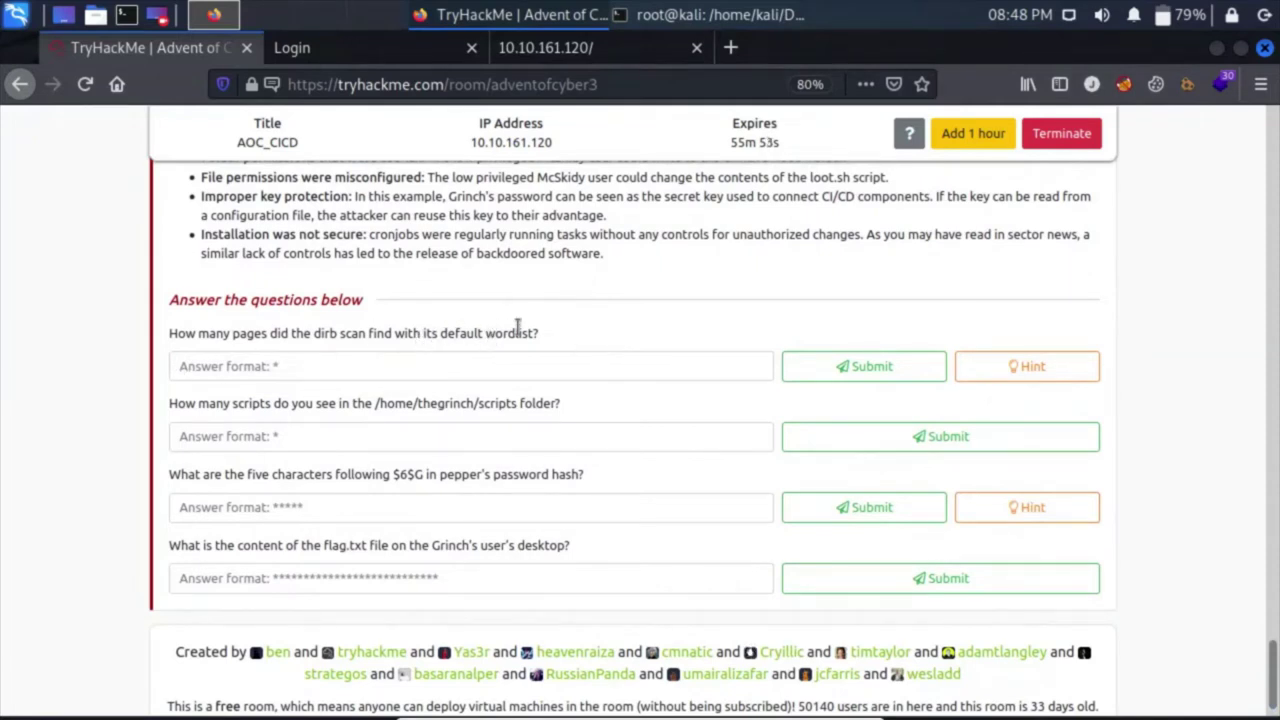
{"action": "mouse_move", "coordinate": [697, 392]}
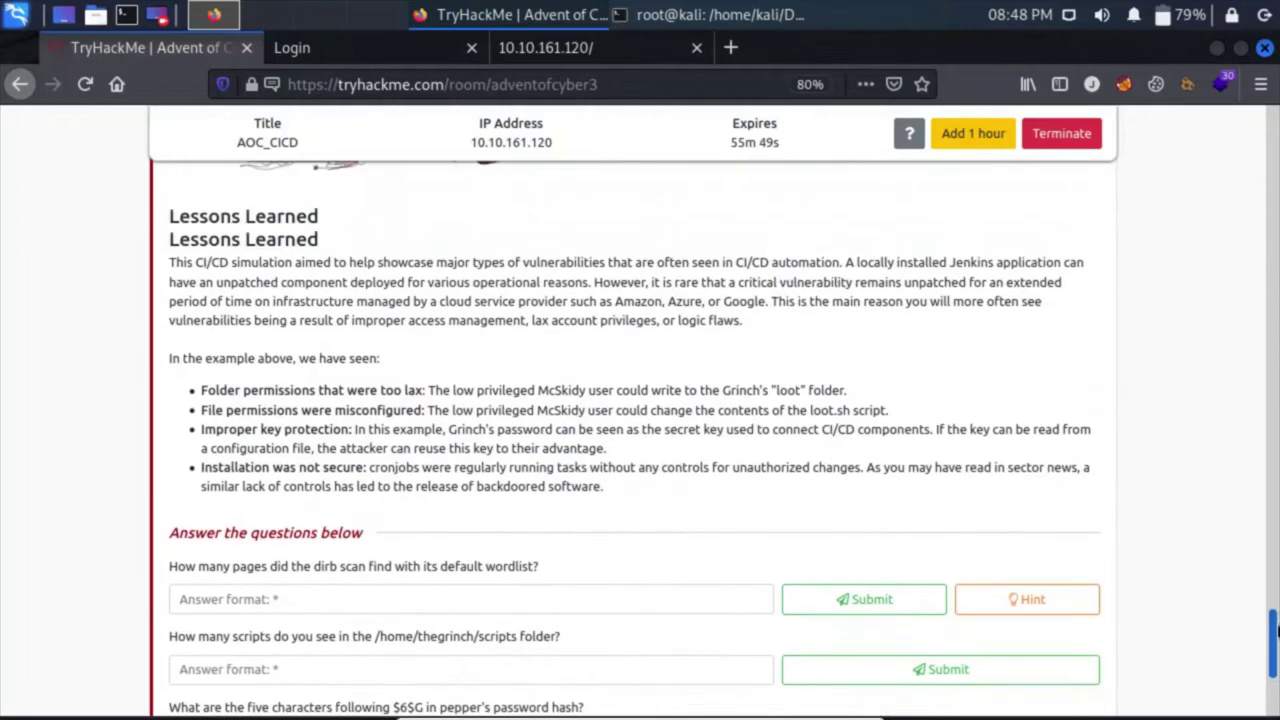
{"action": "scroll", "scroll_direction": "down", "scroll_amount": 3}
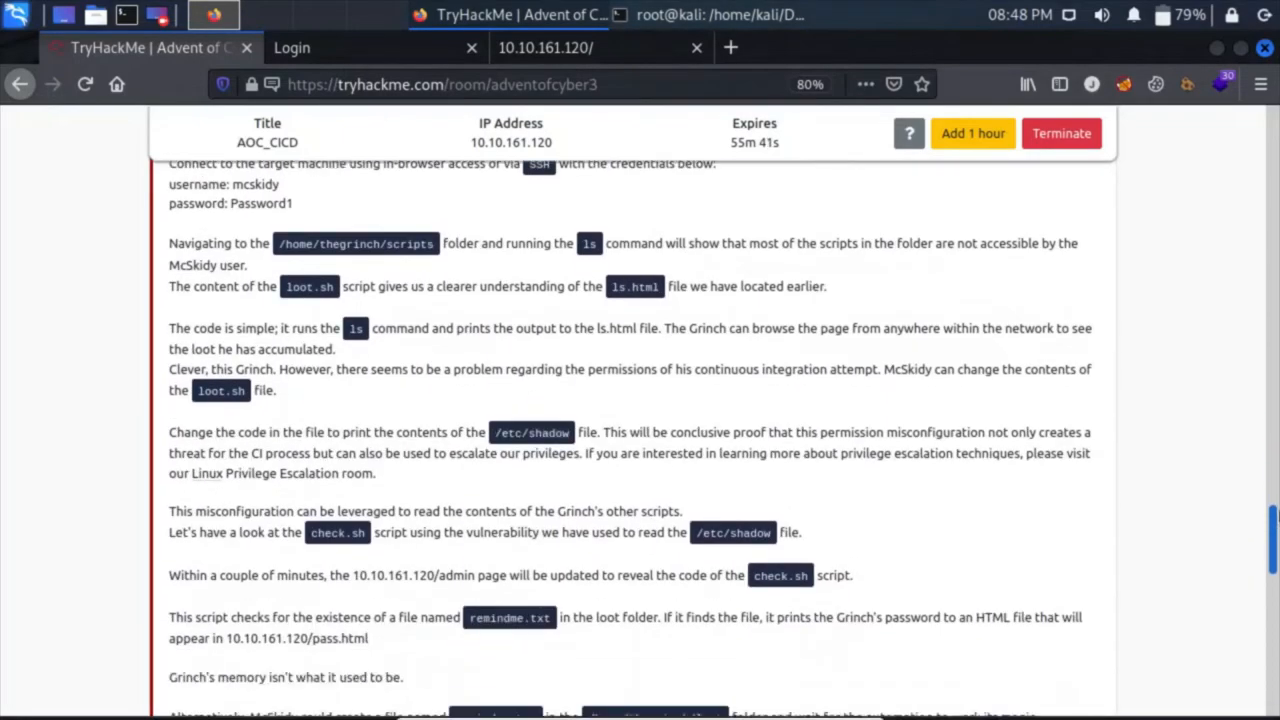
{"action": "scroll", "scroll_direction": "down", "scroll_amount": 3}
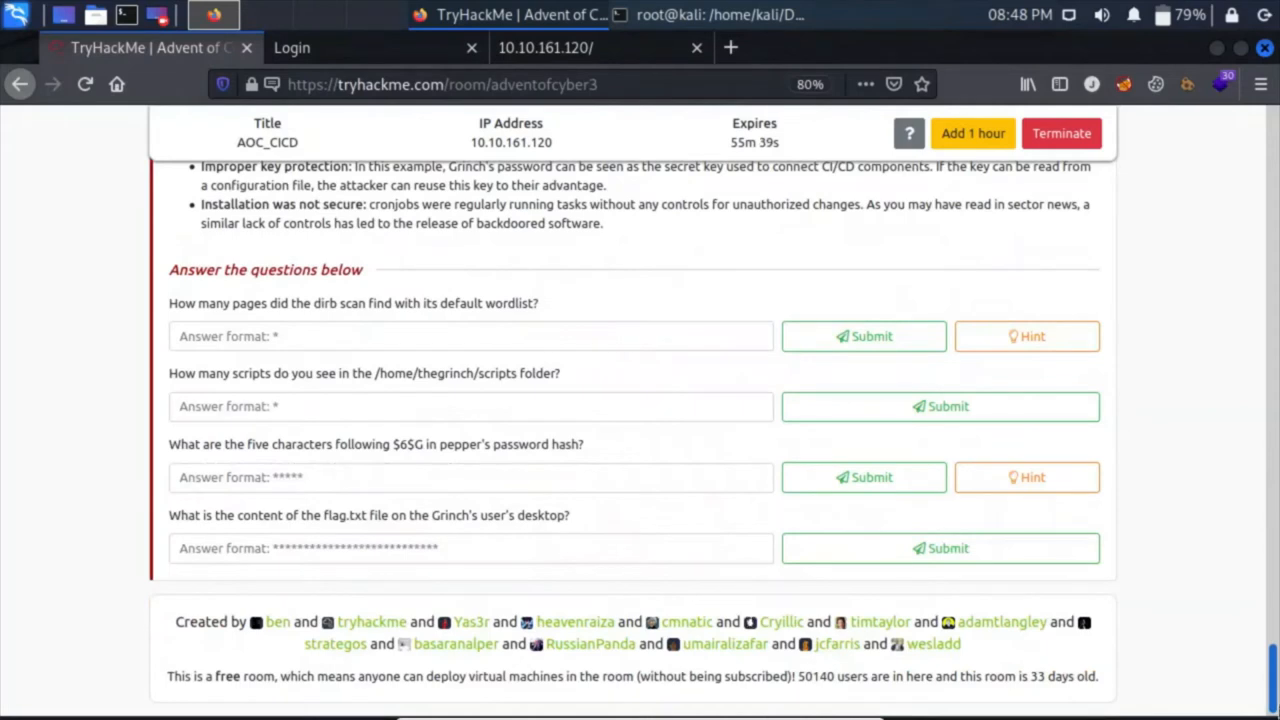
{"action": "mouse_move", "coordinate": [316, 394]}
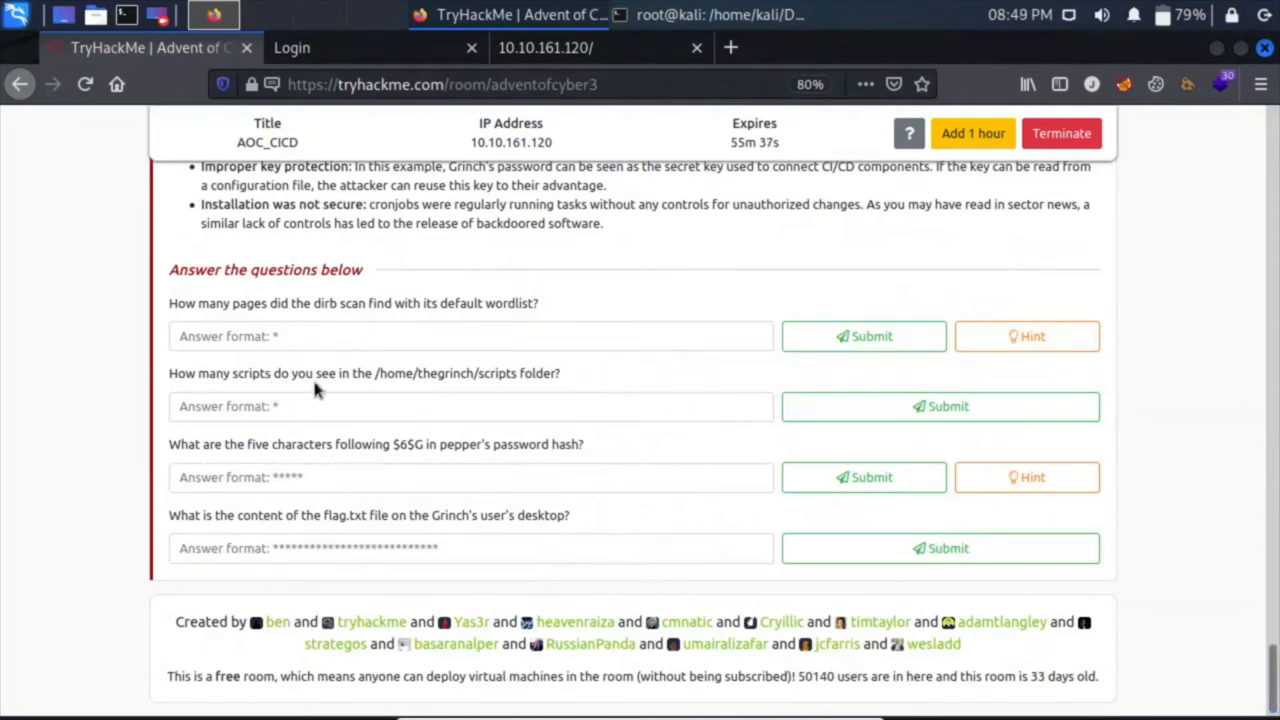
{"action": "mouse_move", "coordinate": [517, 396]}
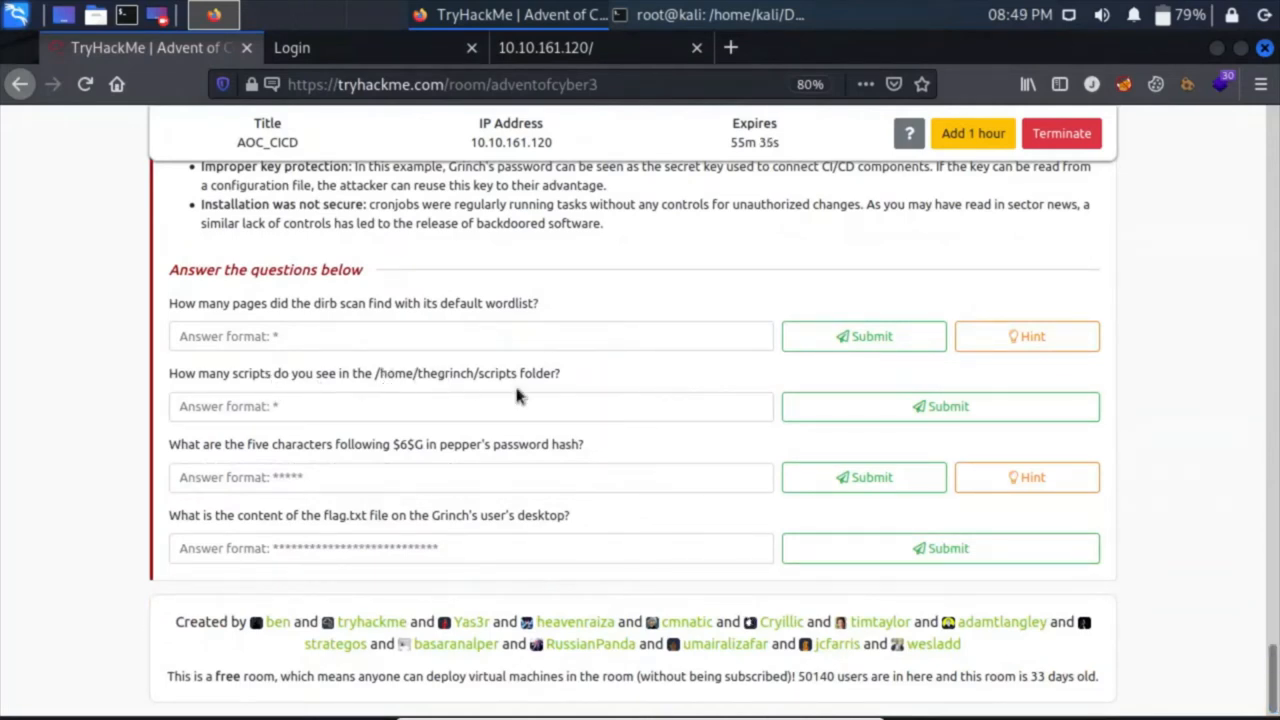
{"action": "scroll", "scroll_direction": "up", "scroll_amount": 3}
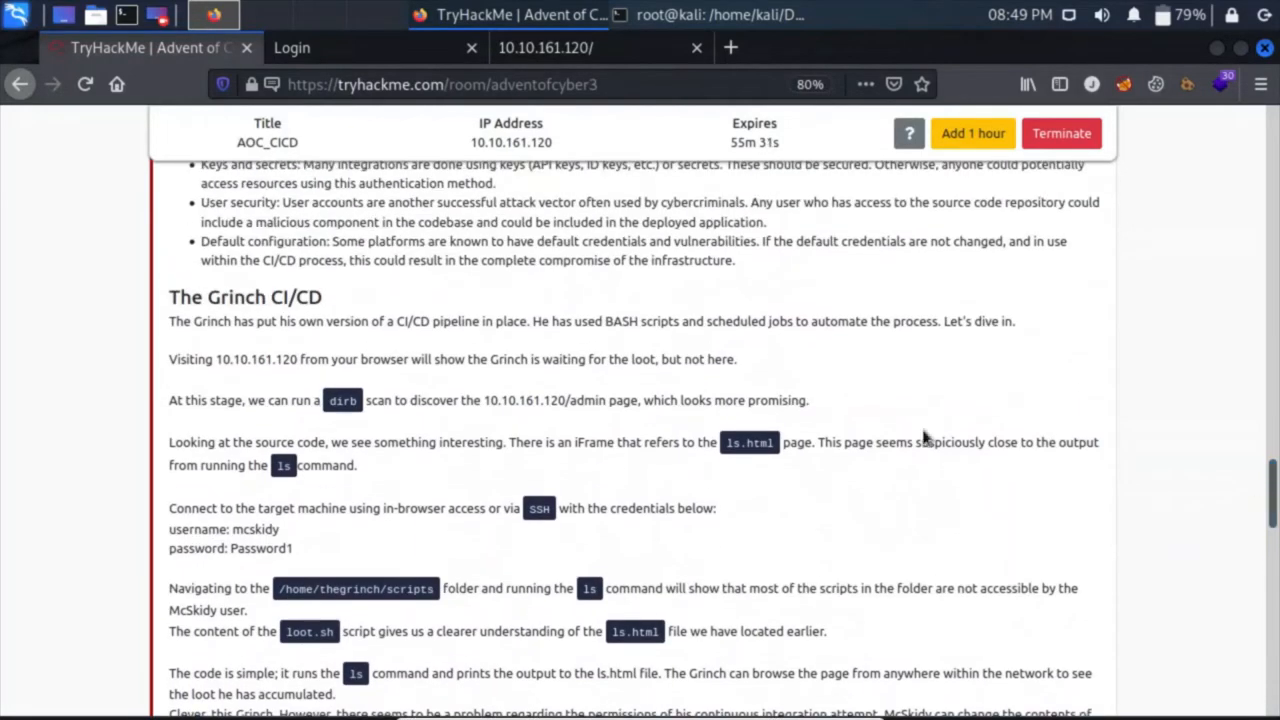
{"action": "mouse_move", "coordinate": [452, 472]}
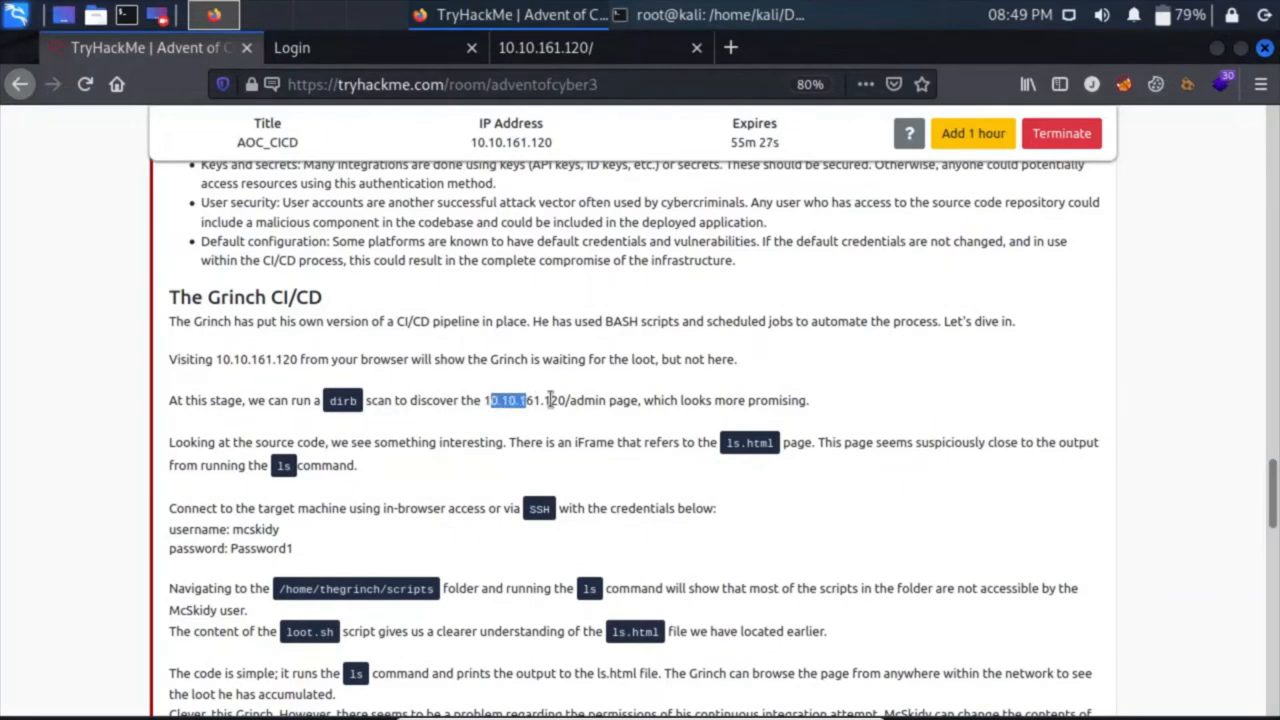
{"action": "left_click", "coordinate": [576, 47]}
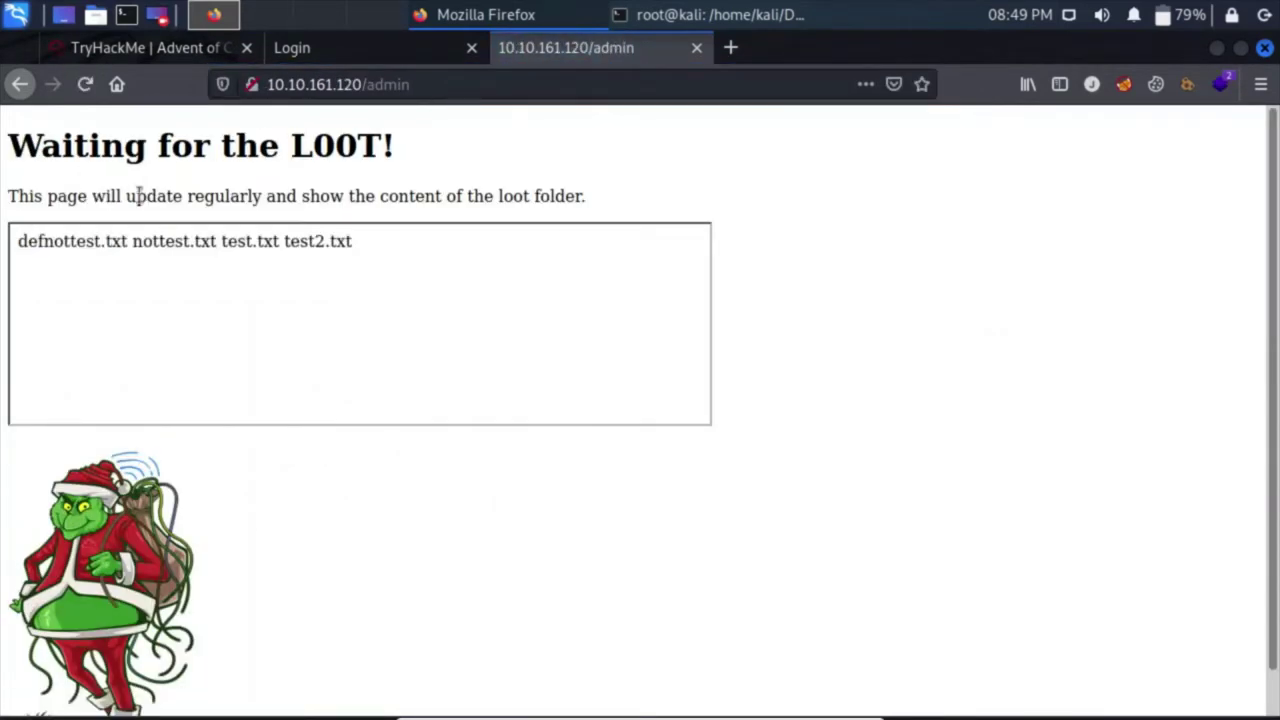
{"action": "mouse_move", "coordinate": [334, 203]}
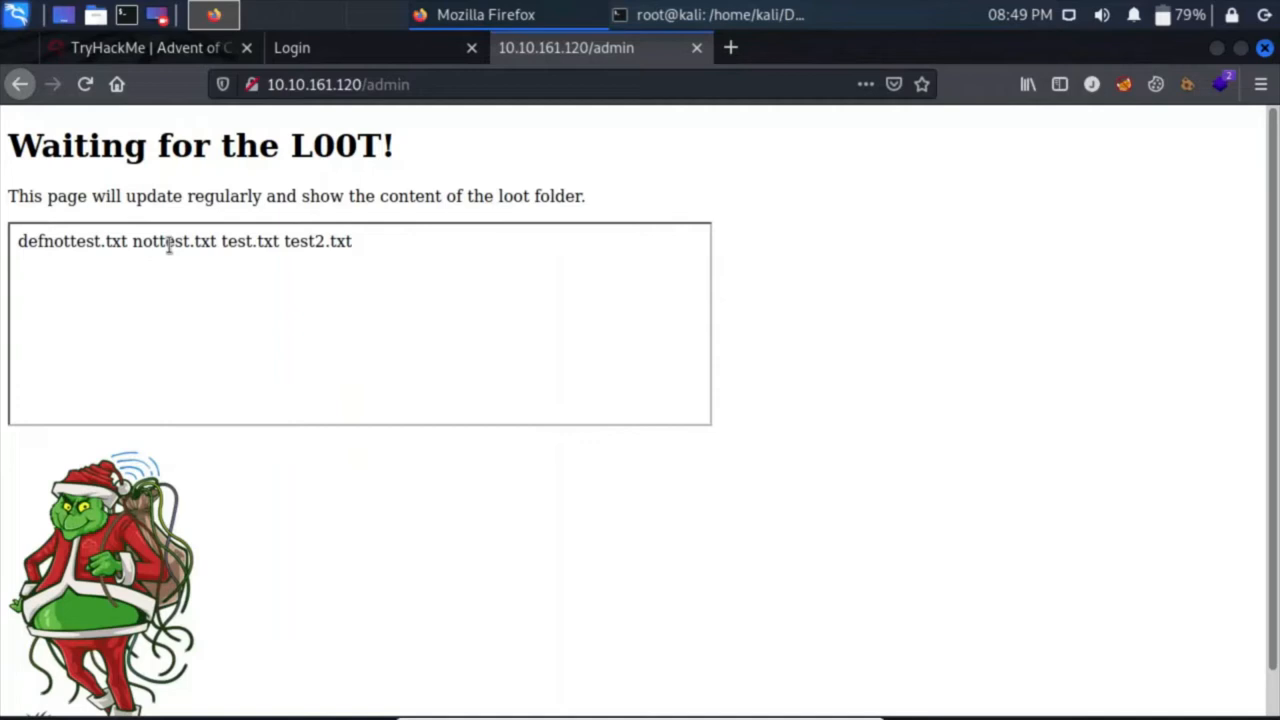
{"action": "mouse_move", "coordinate": [210, 250]}
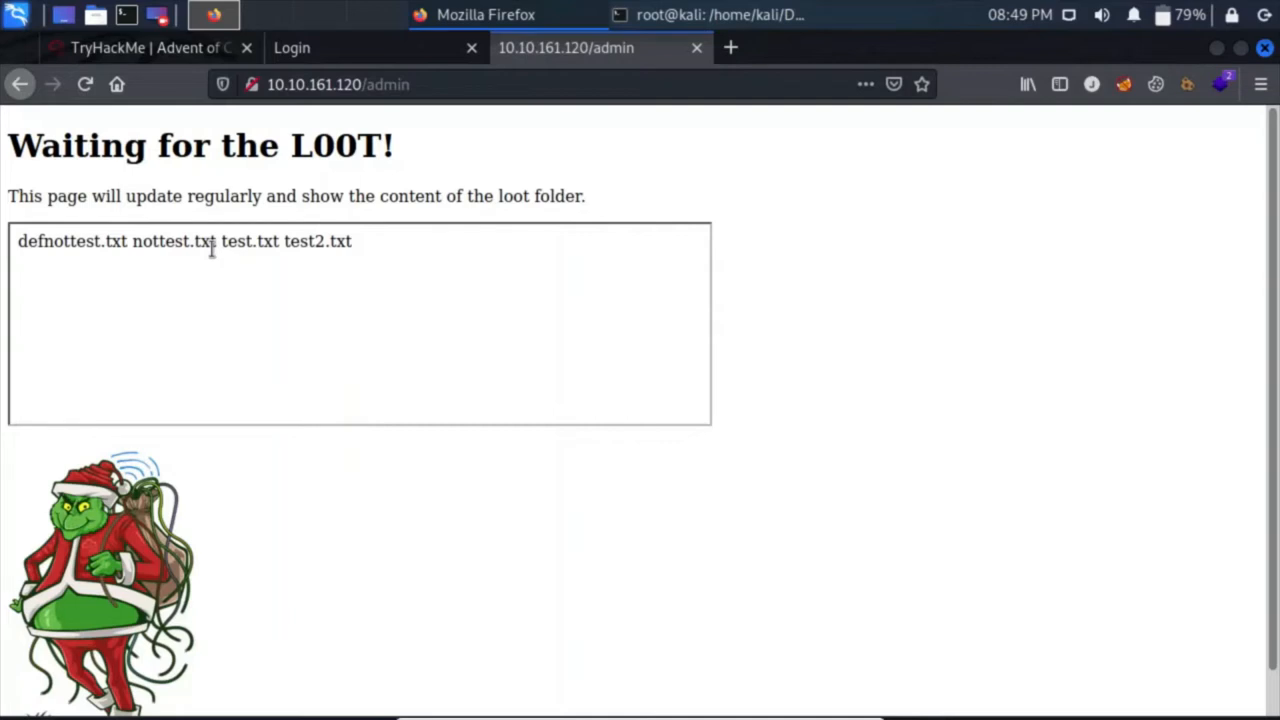
{"action": "mouse_move", "coordinate": [3, 188]}
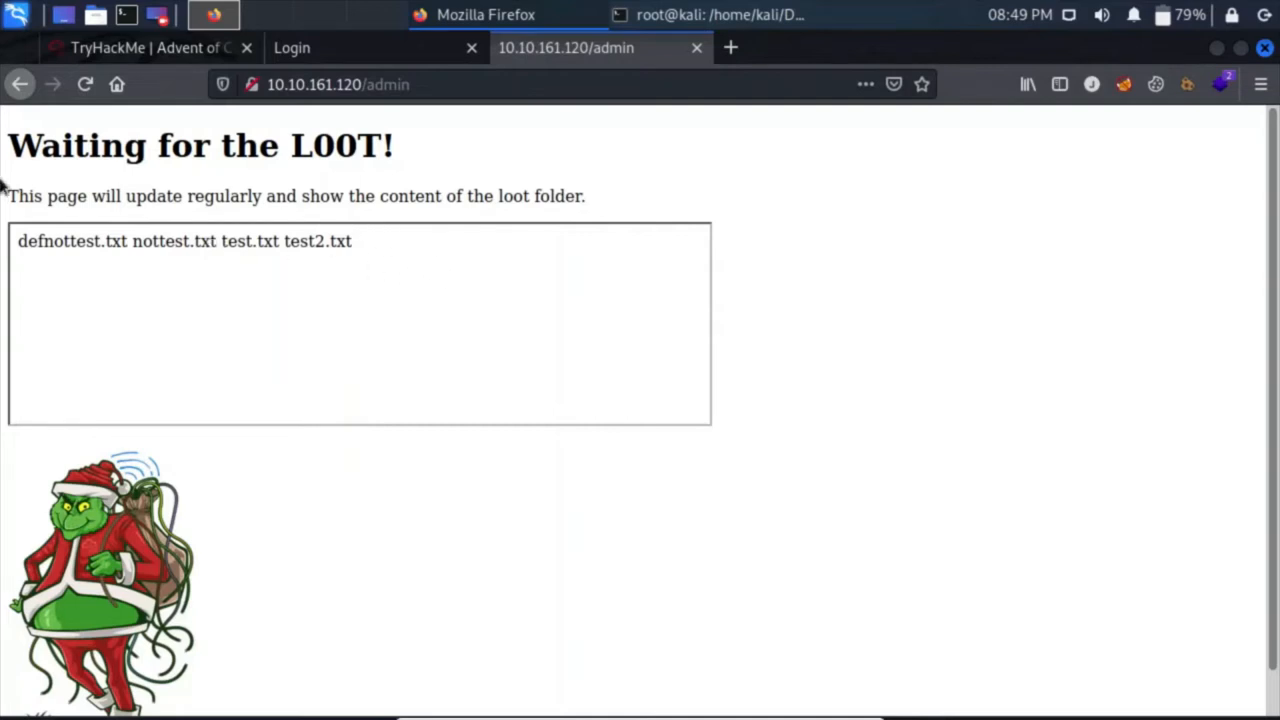
{"action": "mouse_move", "coordinate": [30, 320]}
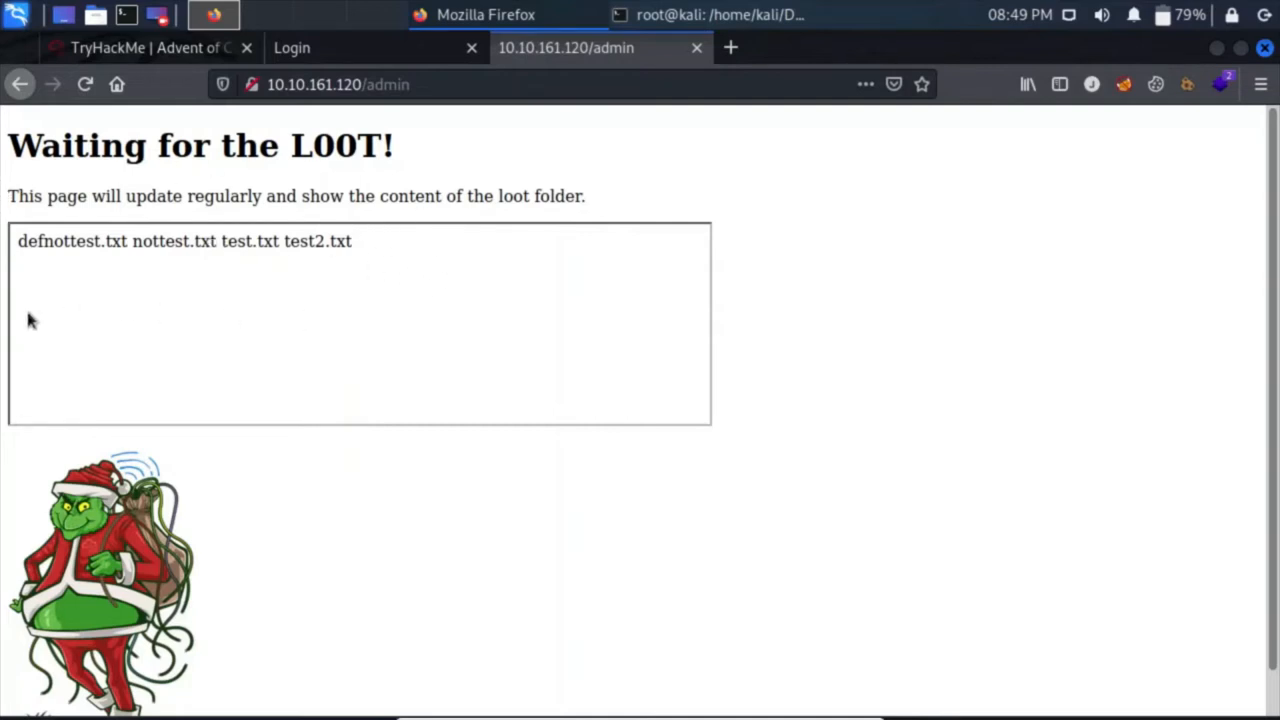
{"action": "mouse_move", "coordinate": [180, 55]}
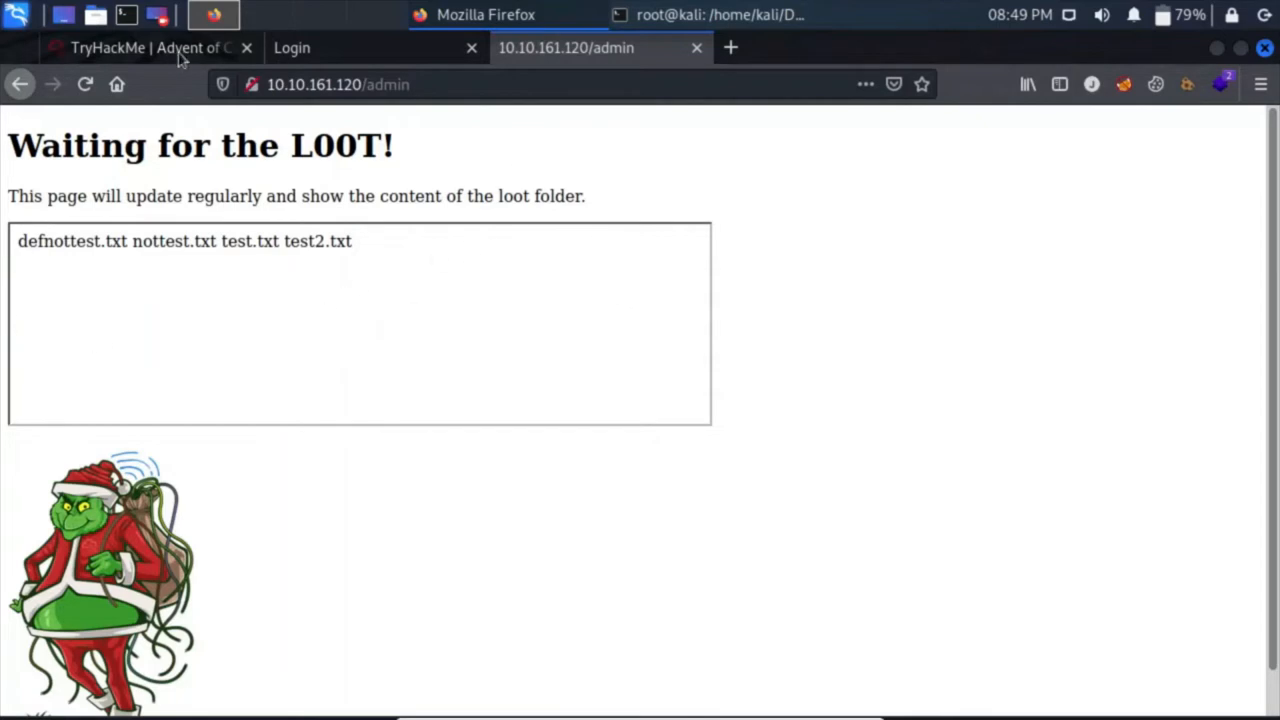
{"action": "left_click", "coordinate": [150, 47]}
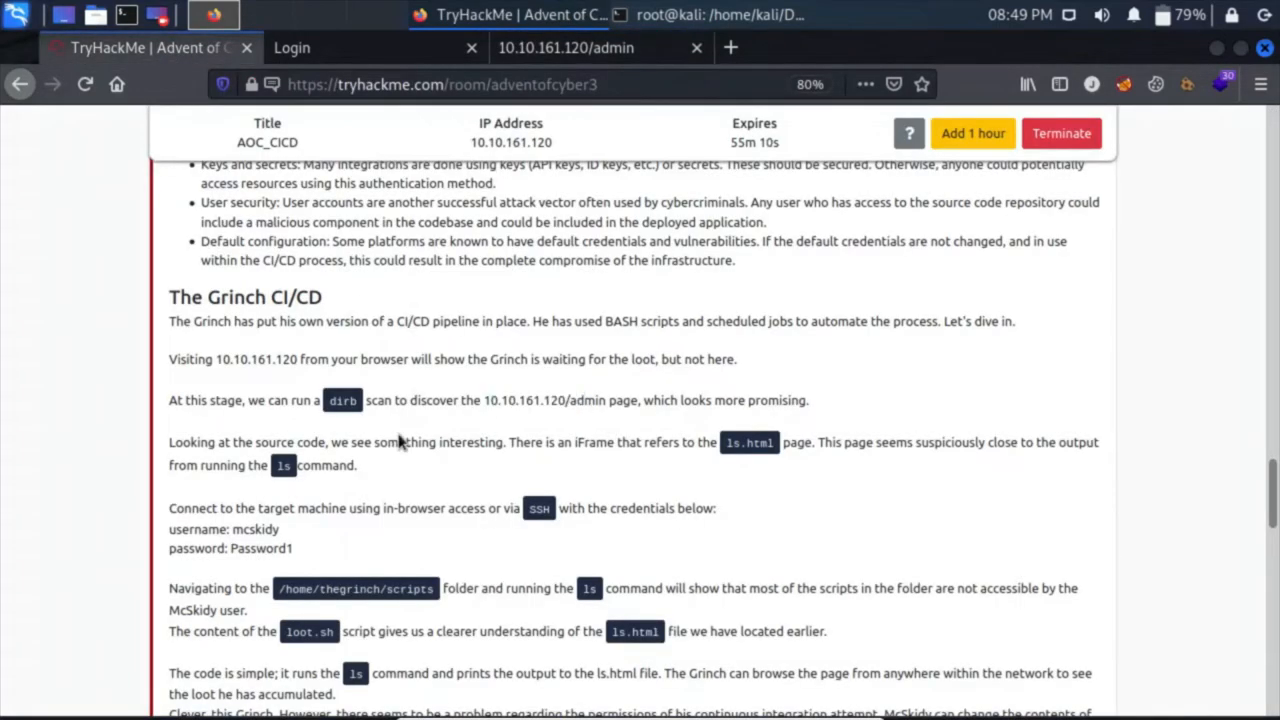
View the admin page source and the ls.html loot listing it embeds
{"action": "left_click", "coordinate": [568, 47]}
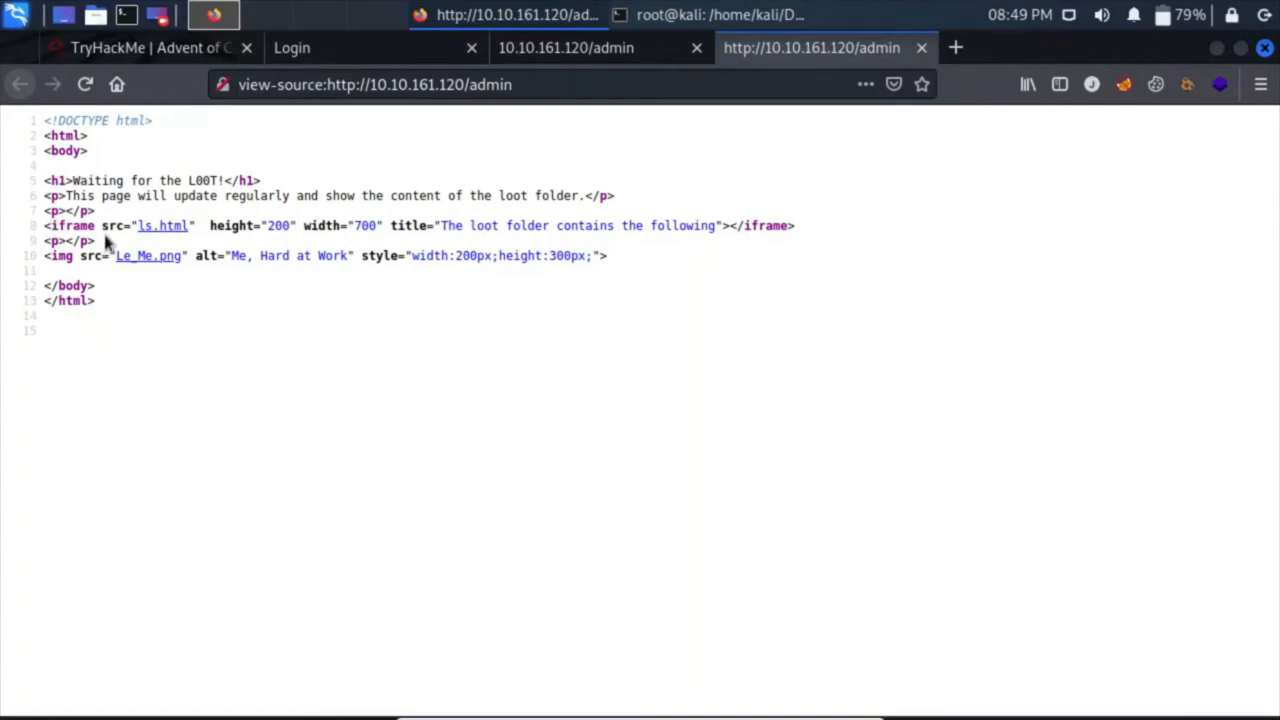
{"action": "mouse_move", "coordinate": [162, 225]}
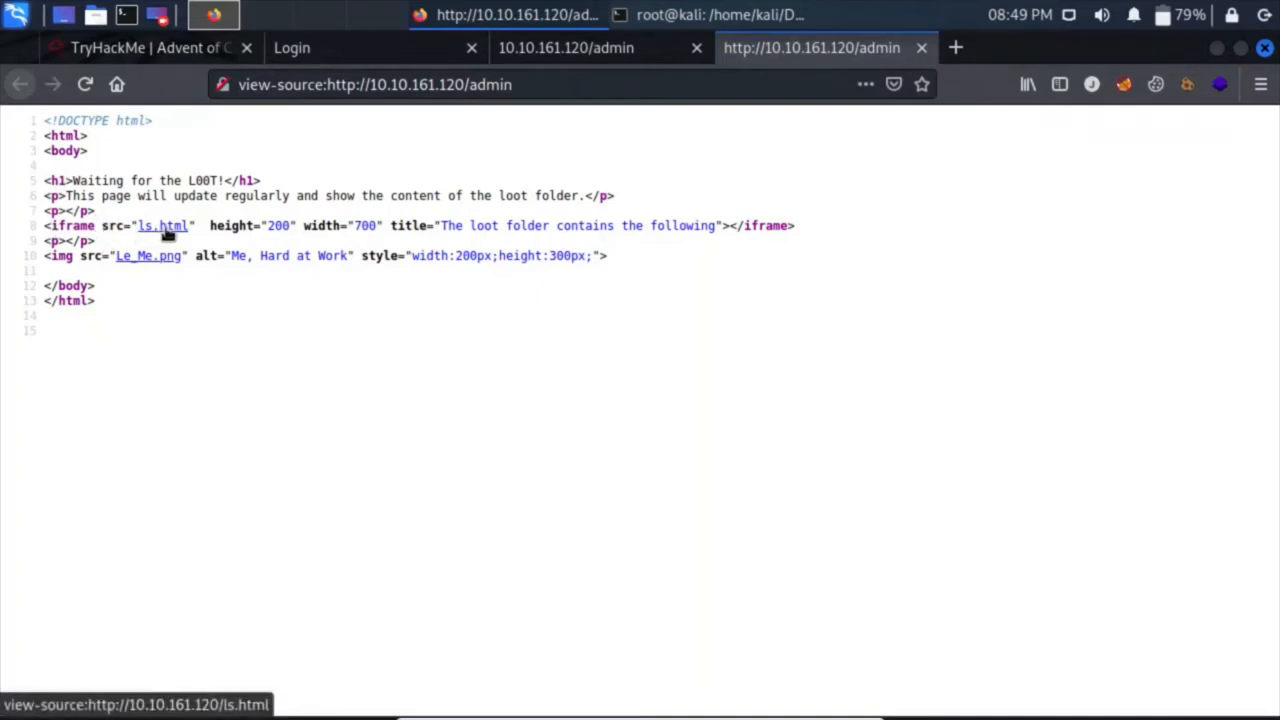
{"action": "left_click", "coordinate": [162, 225]}
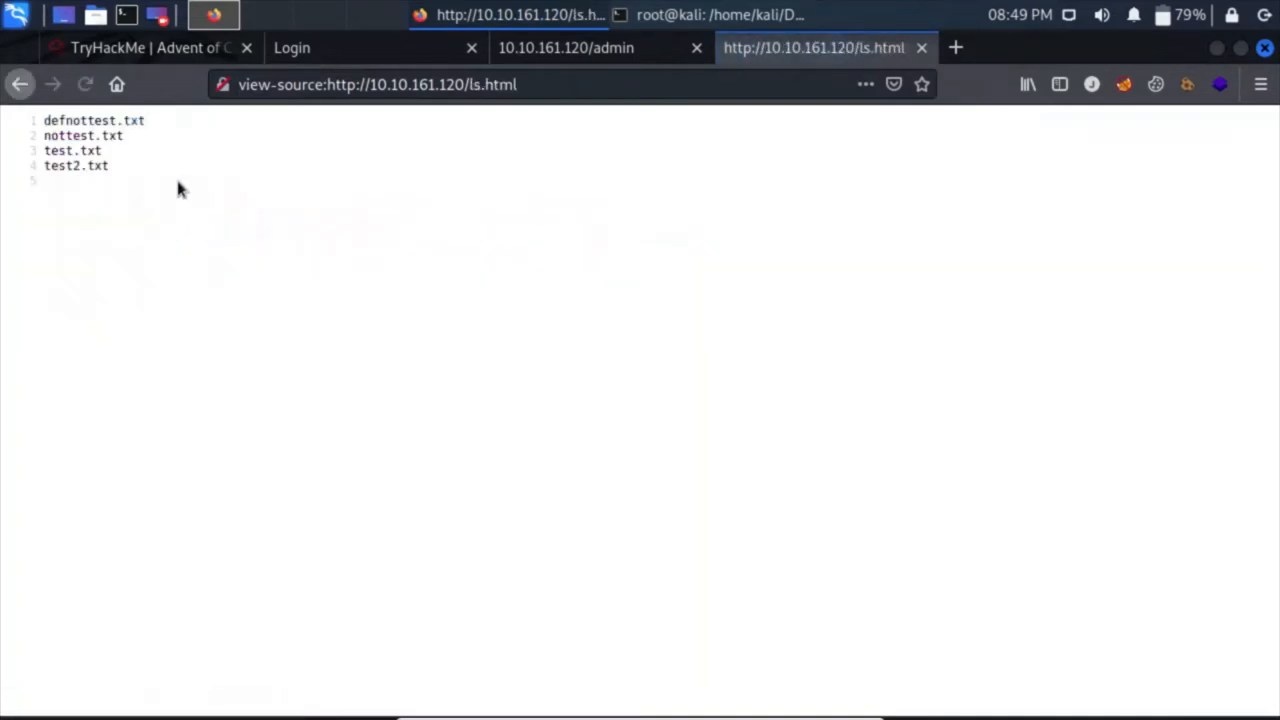
{"action": "left_click", "coordinate": [17, 82]}
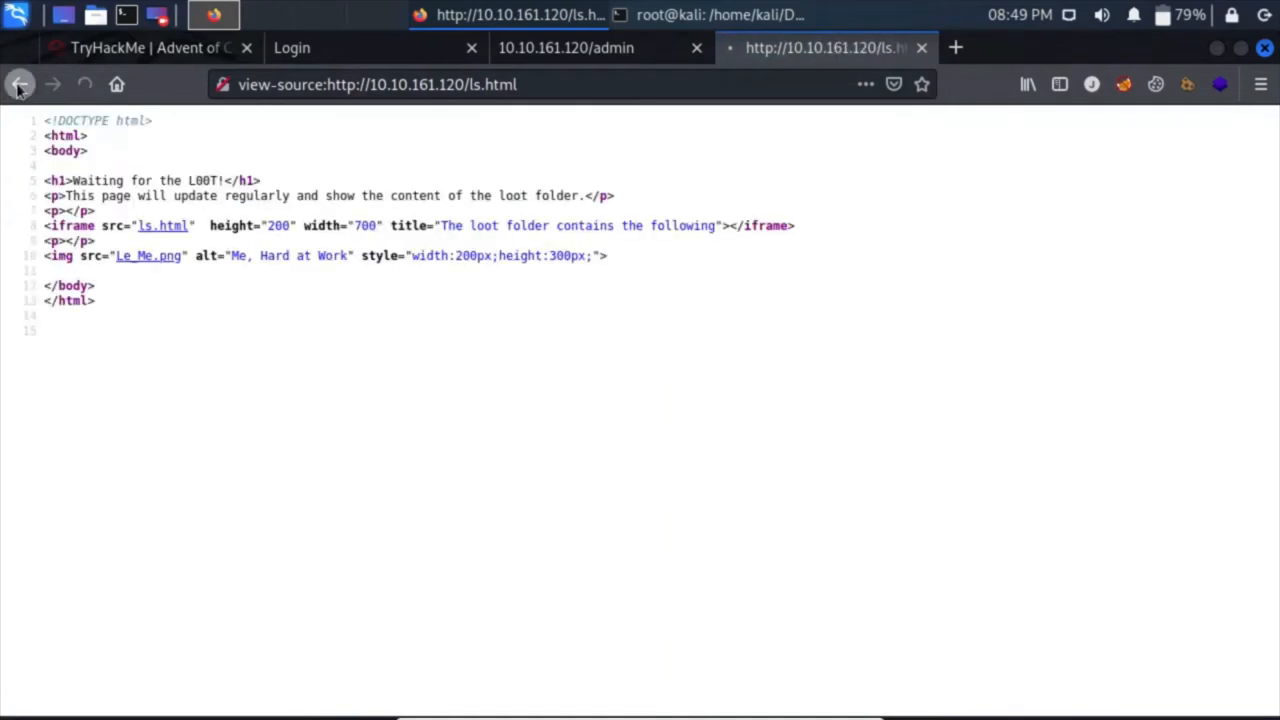
{"action": "left_click", "coordinate": [18, 84]}
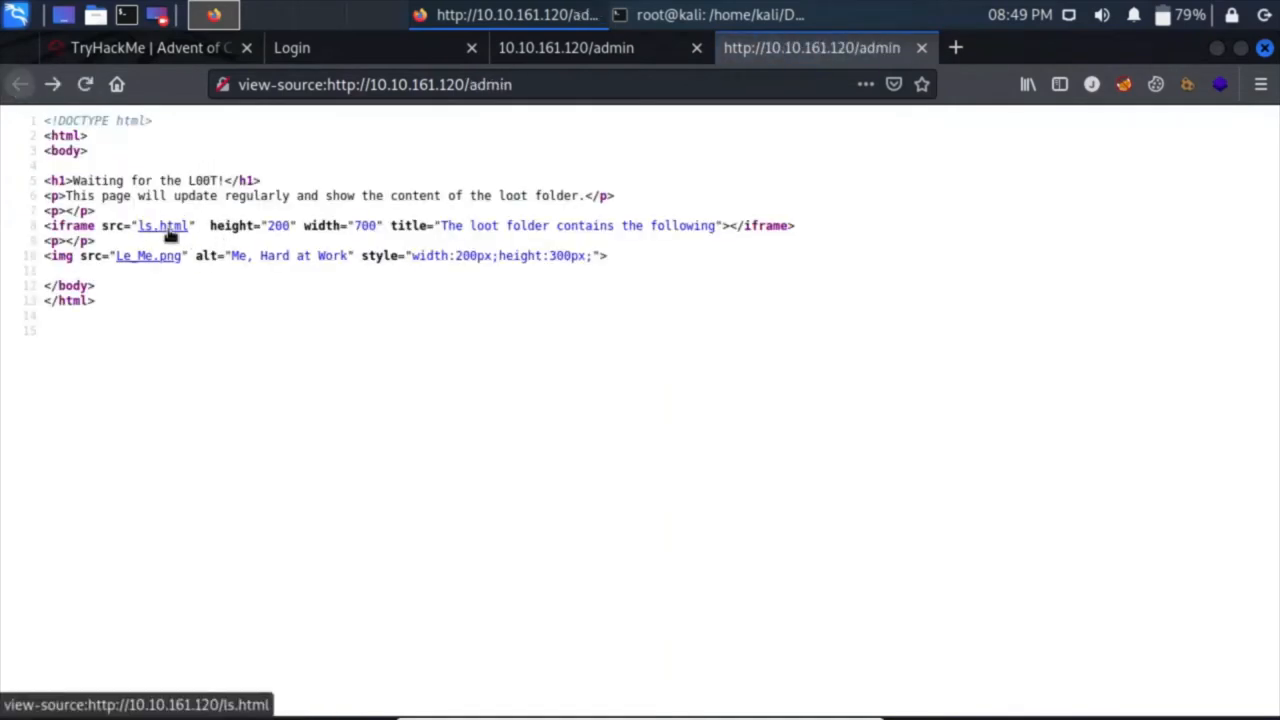
{"action": "left_click", "coordinate": [162, 225]}
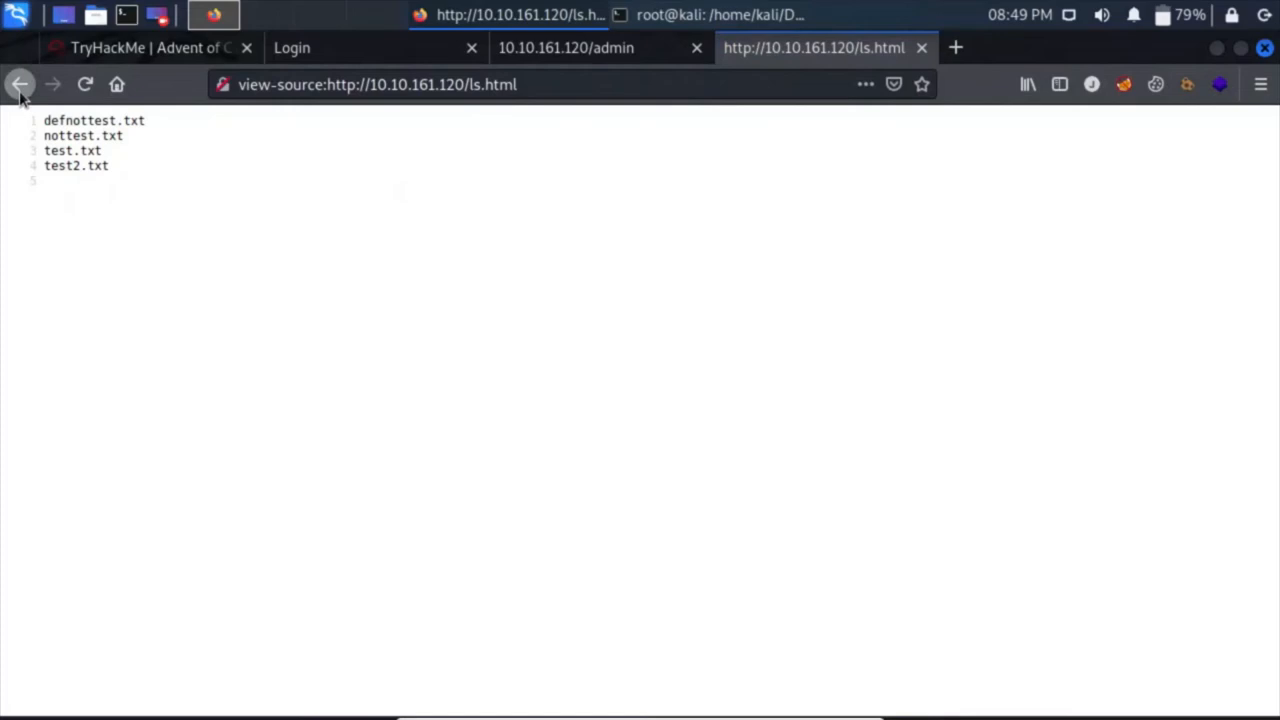
{"action": "left_click", "coordinate": [22, 84]}
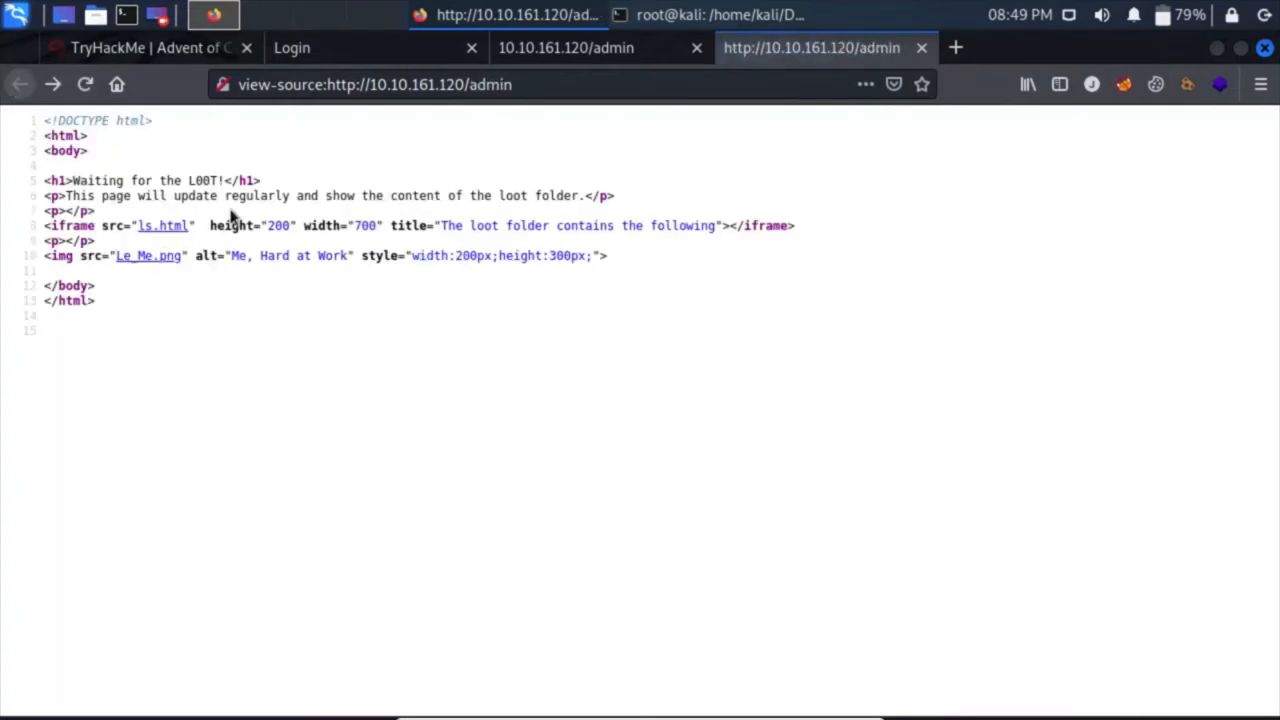
Read the TryHackMe room instructions for the SSH login step
{"action": "left_click", "coordinate": [140, 47]}
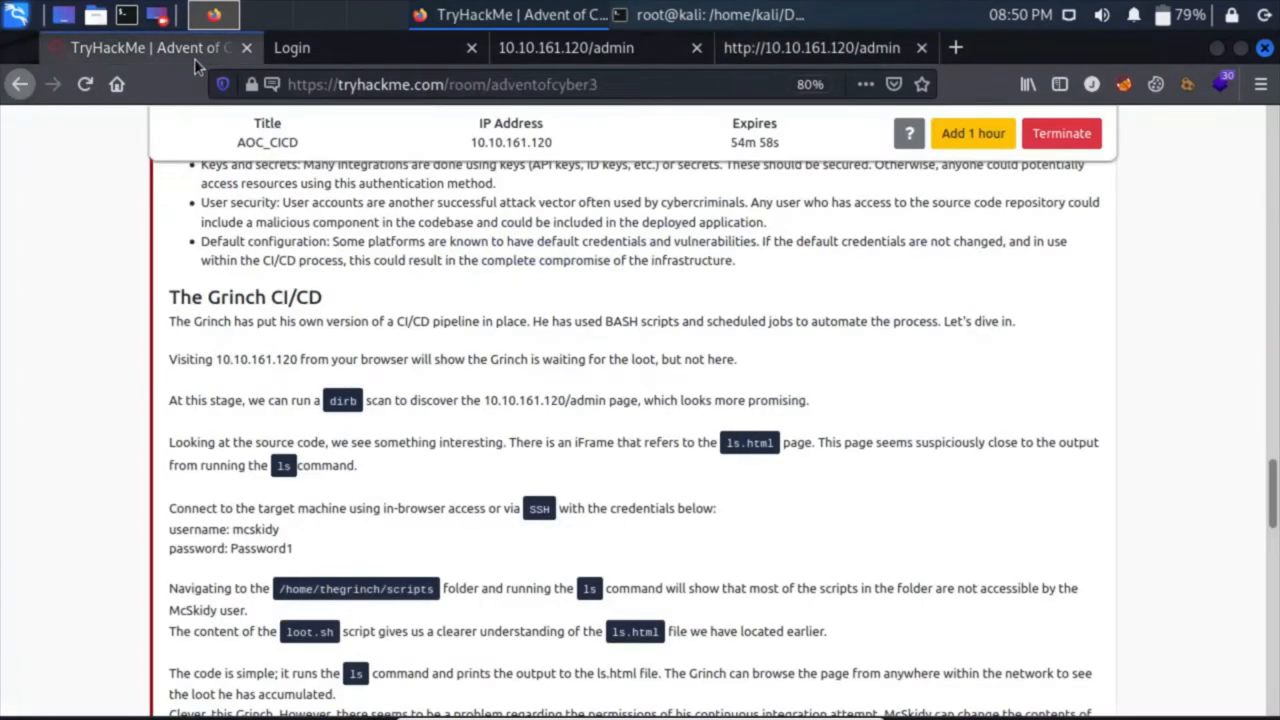
{"action": "mouse_move", "coordinate": [395, 483]}
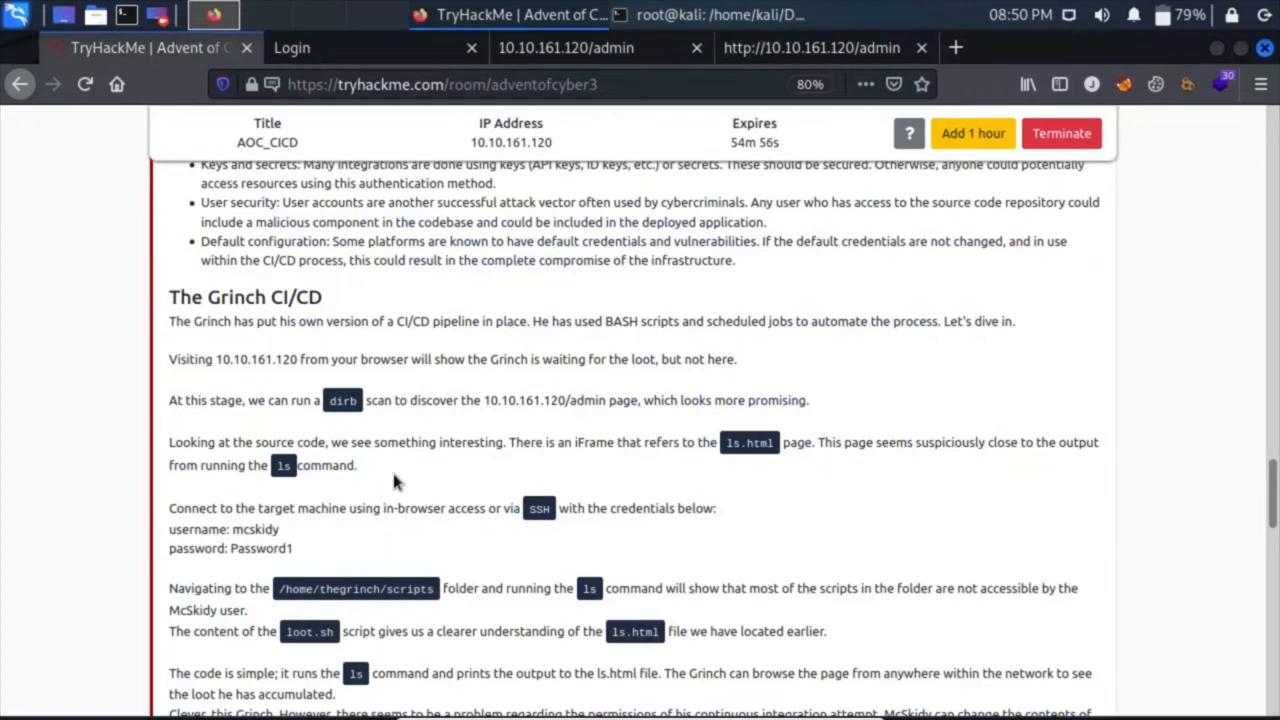
{"action": "scroll", "scroll_direction": "down", "scroll_amount": 3}
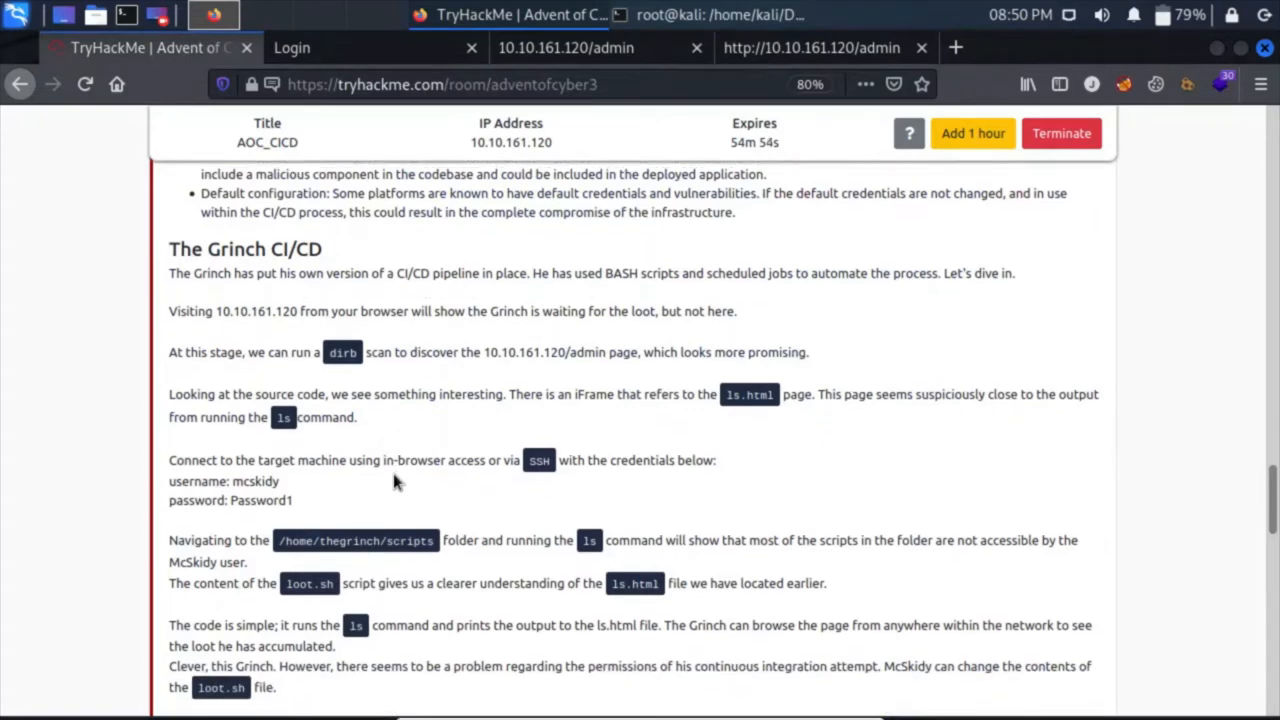
{"action": "mouse_move", "coordinate": [642, 422]}
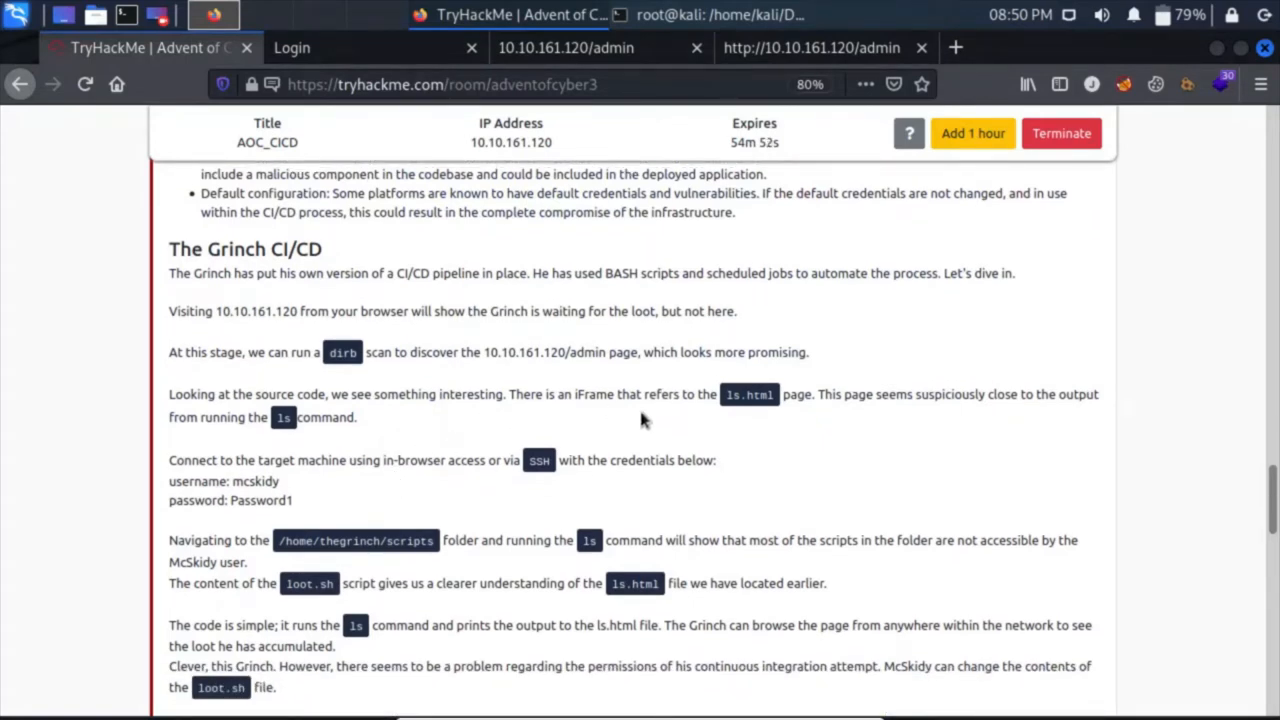
{"action": "mouse_move", "coordinate": [880, 413]}
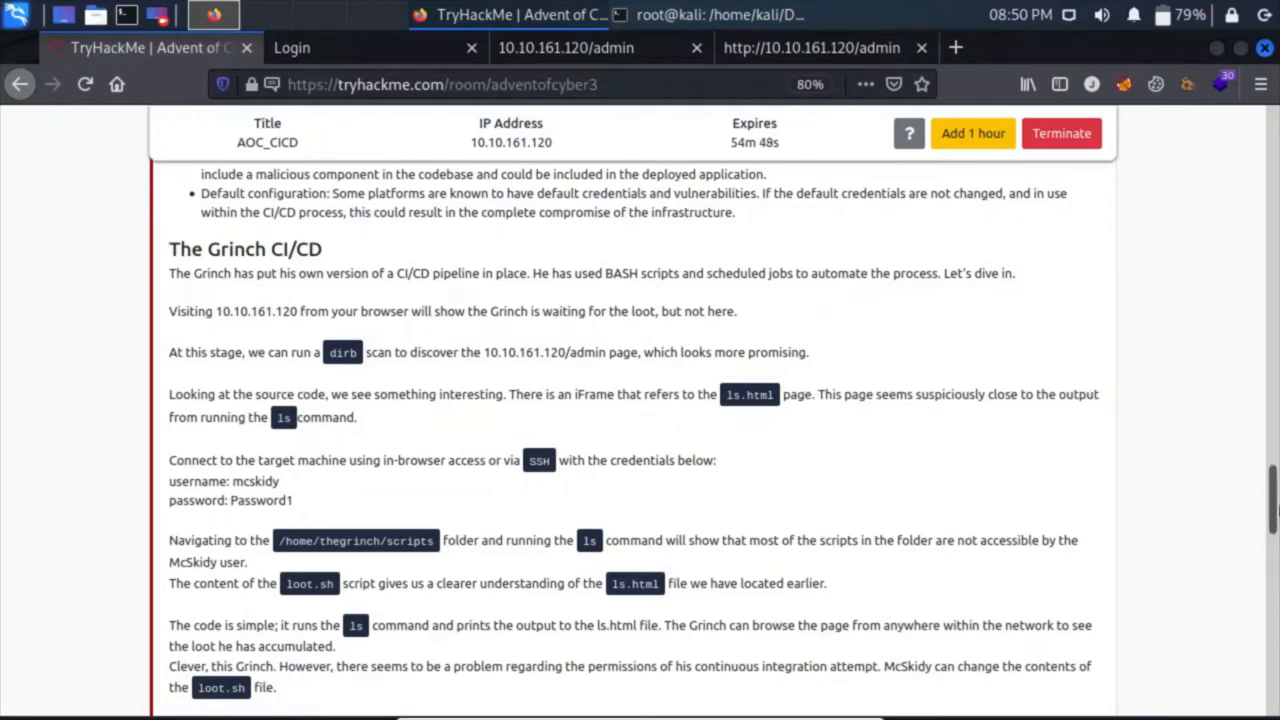
{"action": "scroll", "scroll_direction": "down", "scroll_amount": 3}
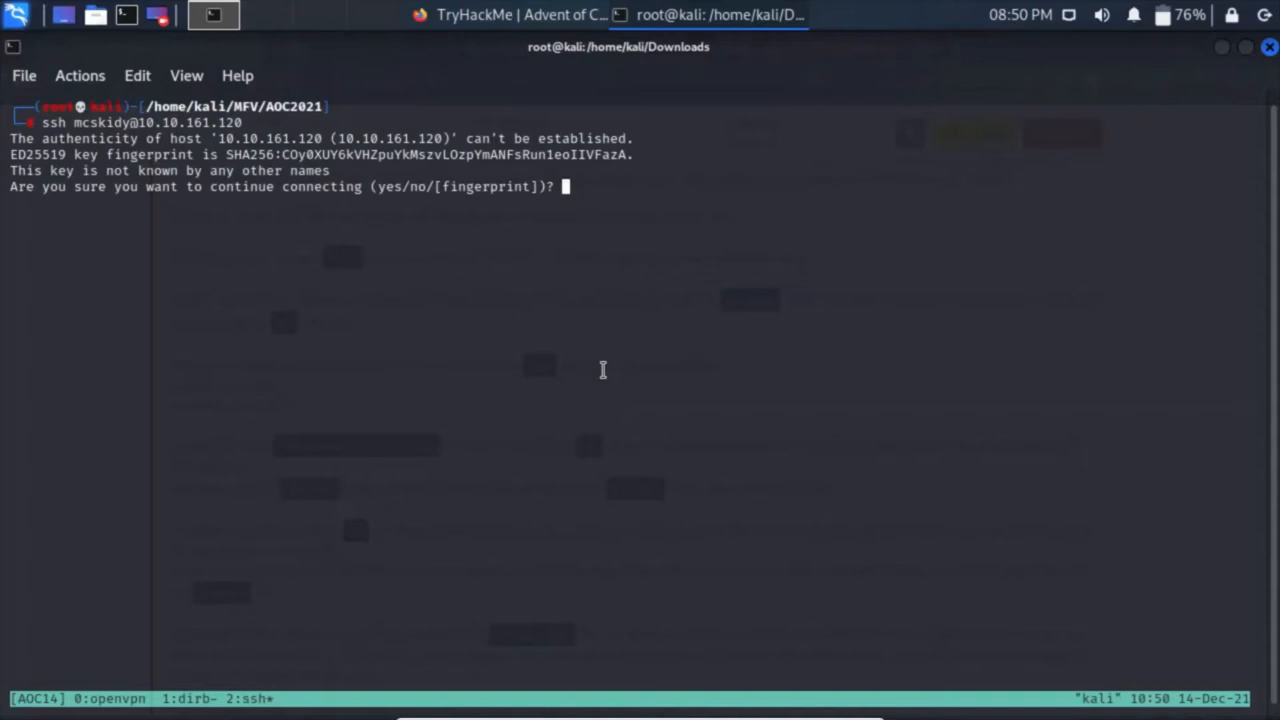
Accept the target's host key to continue the SSH connection as mcskidy
{"action": "type", "text": "yes"}
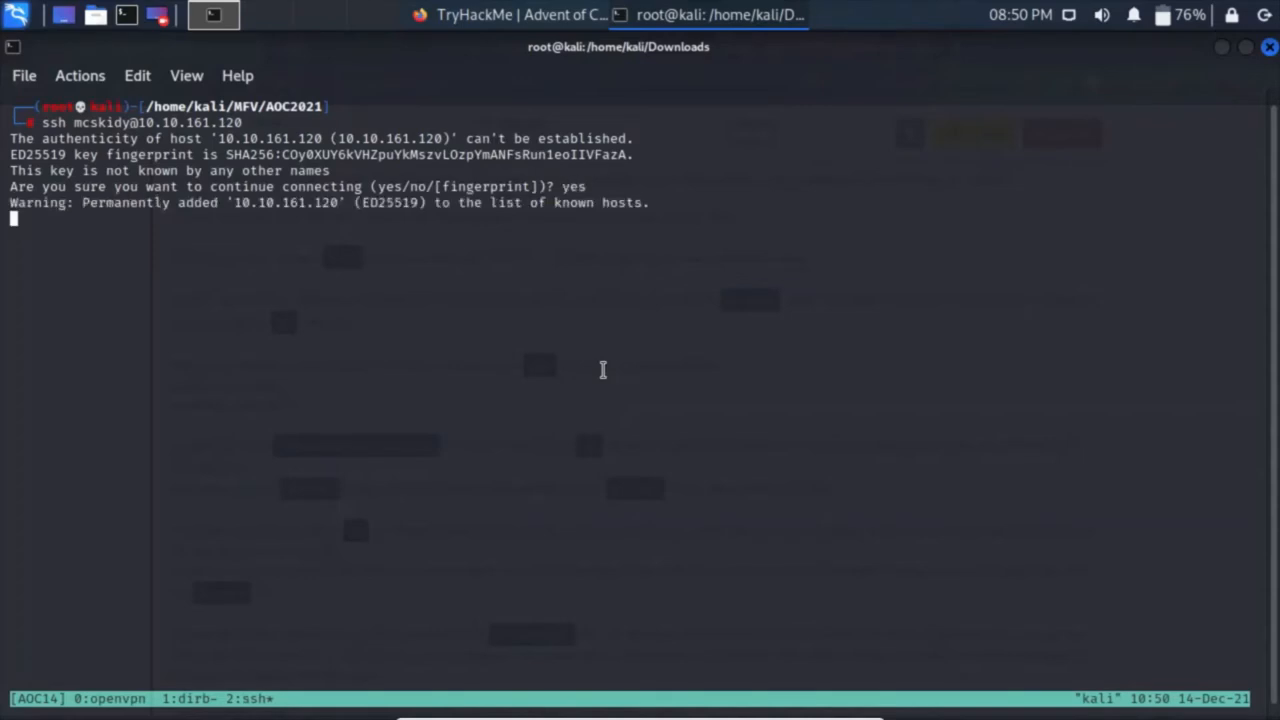
{"action": "key", "text": "Return"}
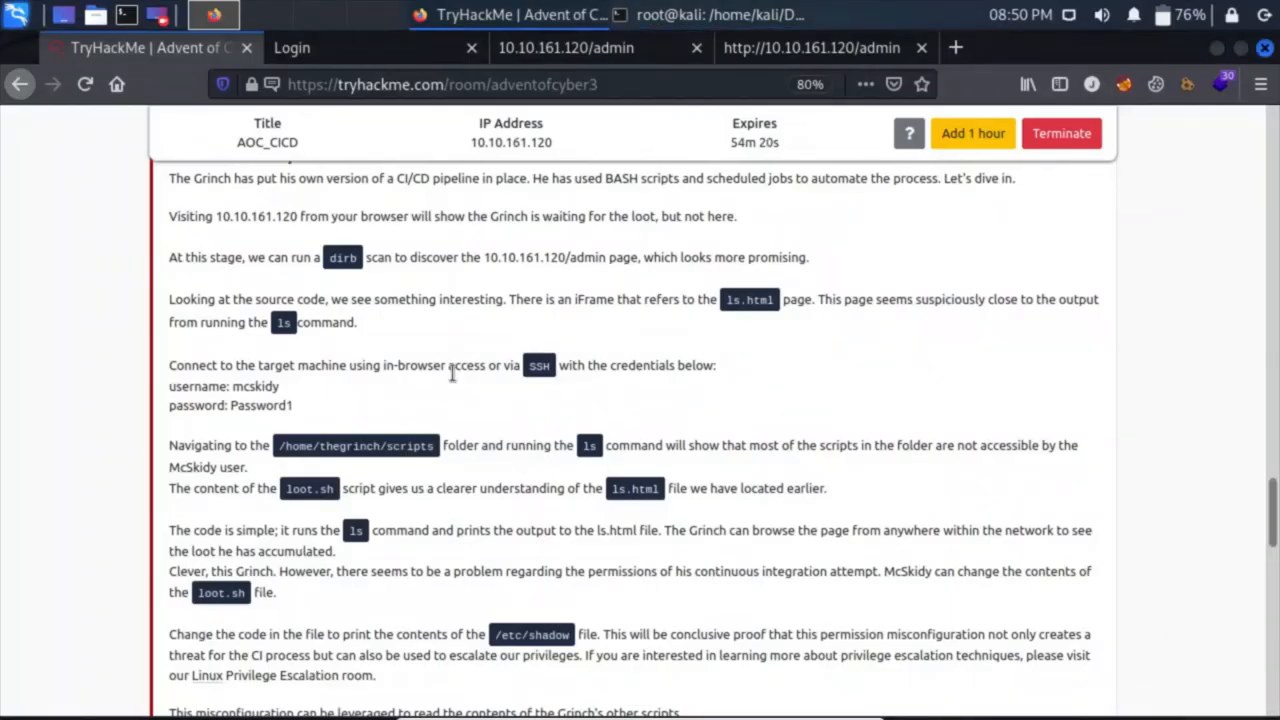
{"action": "scroll", "scroll_direction": "down", "scroll_amount": 3}
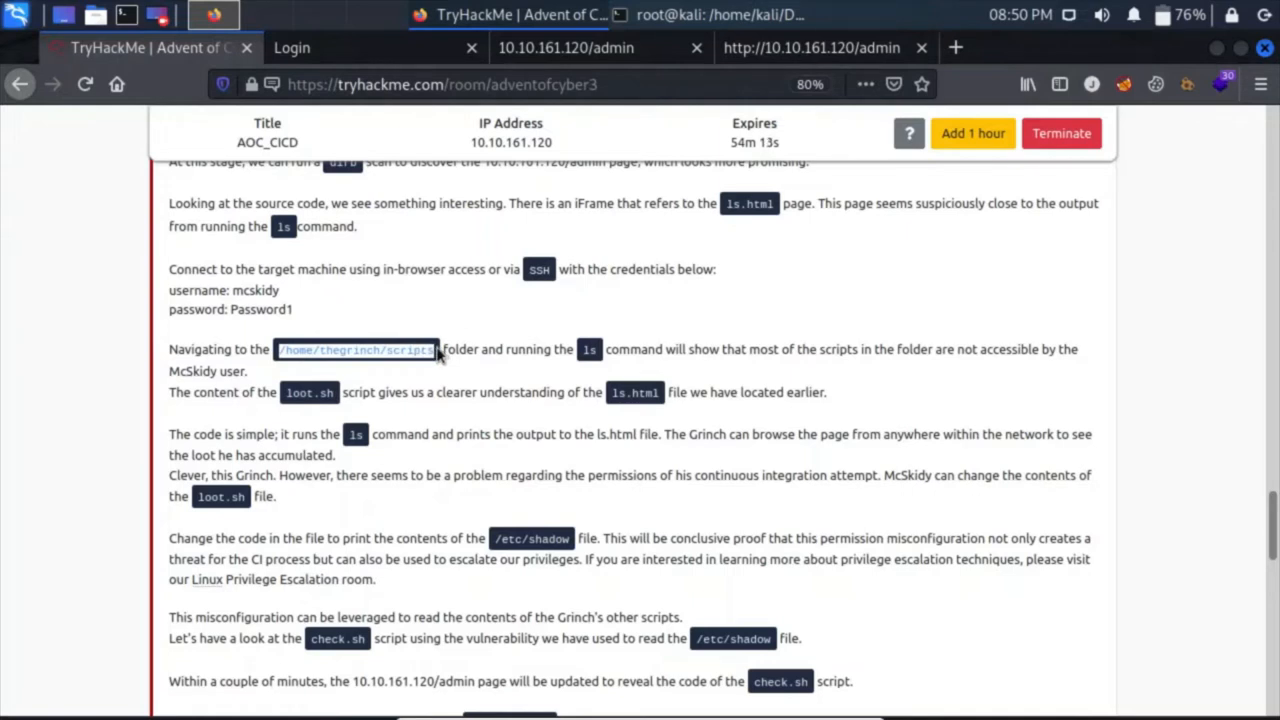
{"action": "left_click", "coordinate": [730, 14]}
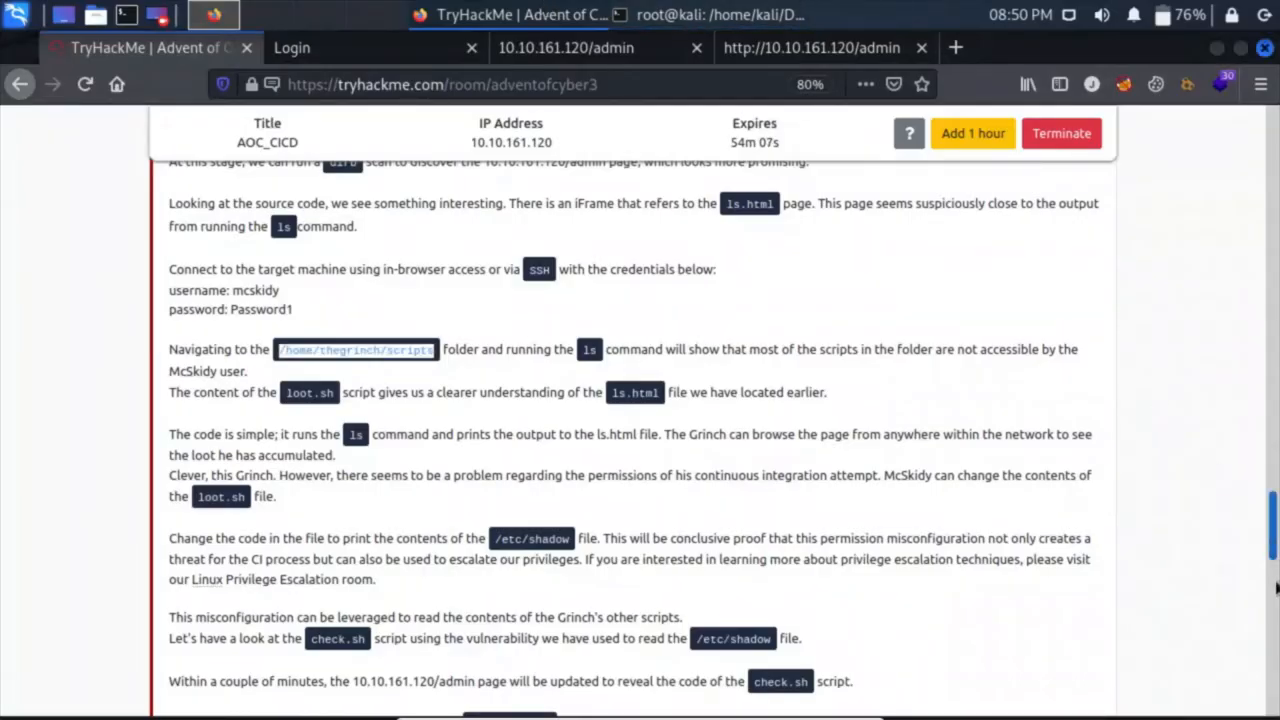
{"action": "scroll", "scroll_direction": "up", "scroll_amount": 3}
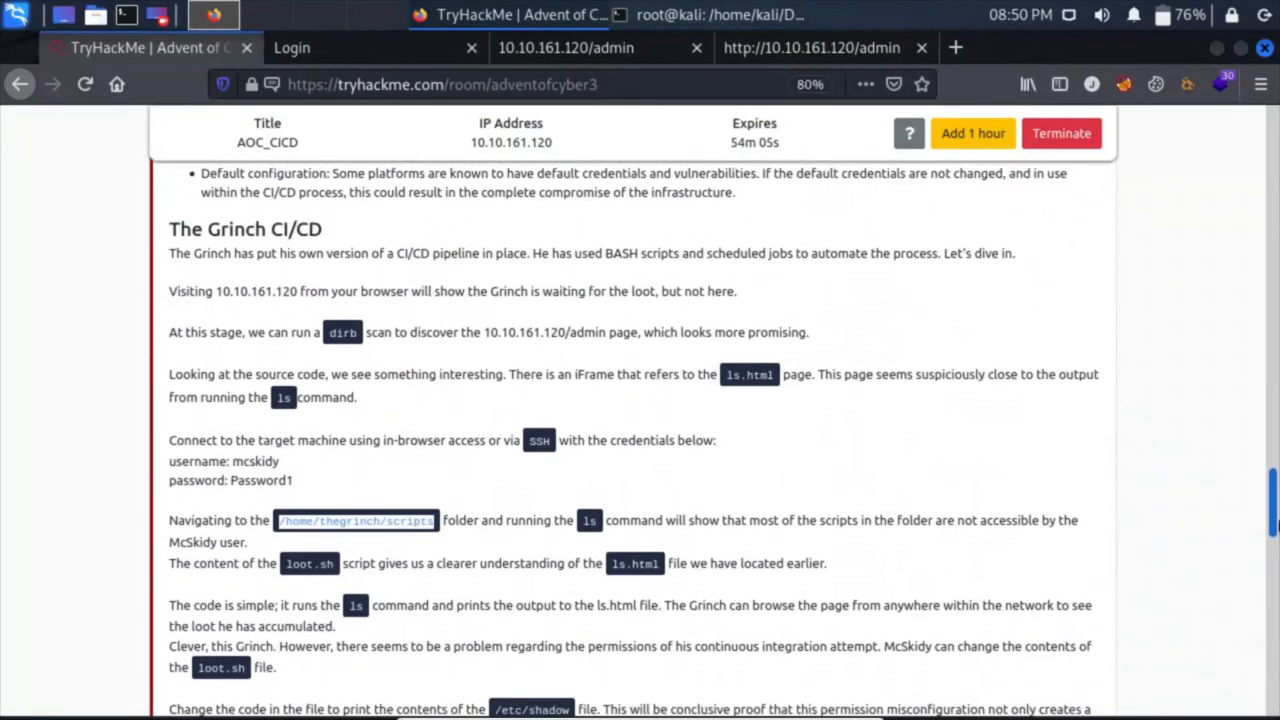
{"action": "scroll", "scroll_direction": "down", "scroll_amount": 3}
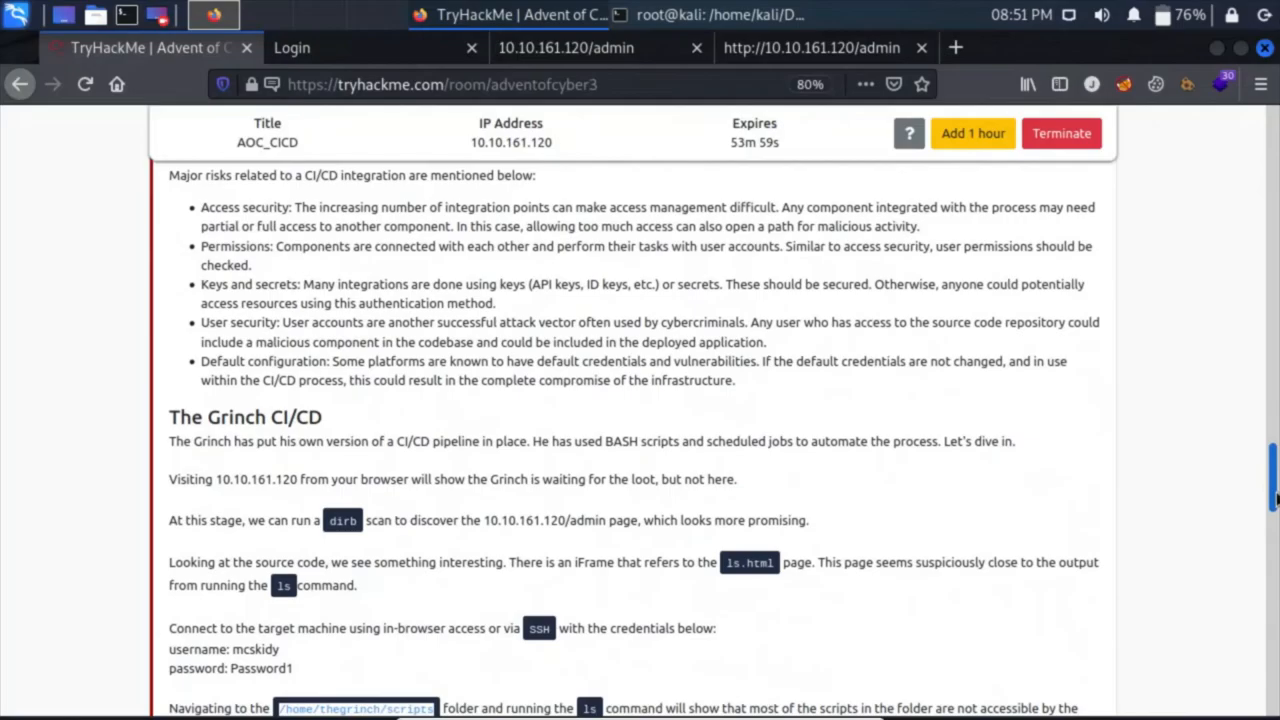
{"action": "scroll", "scroll_direction": "down", "scroll_amount": 3}
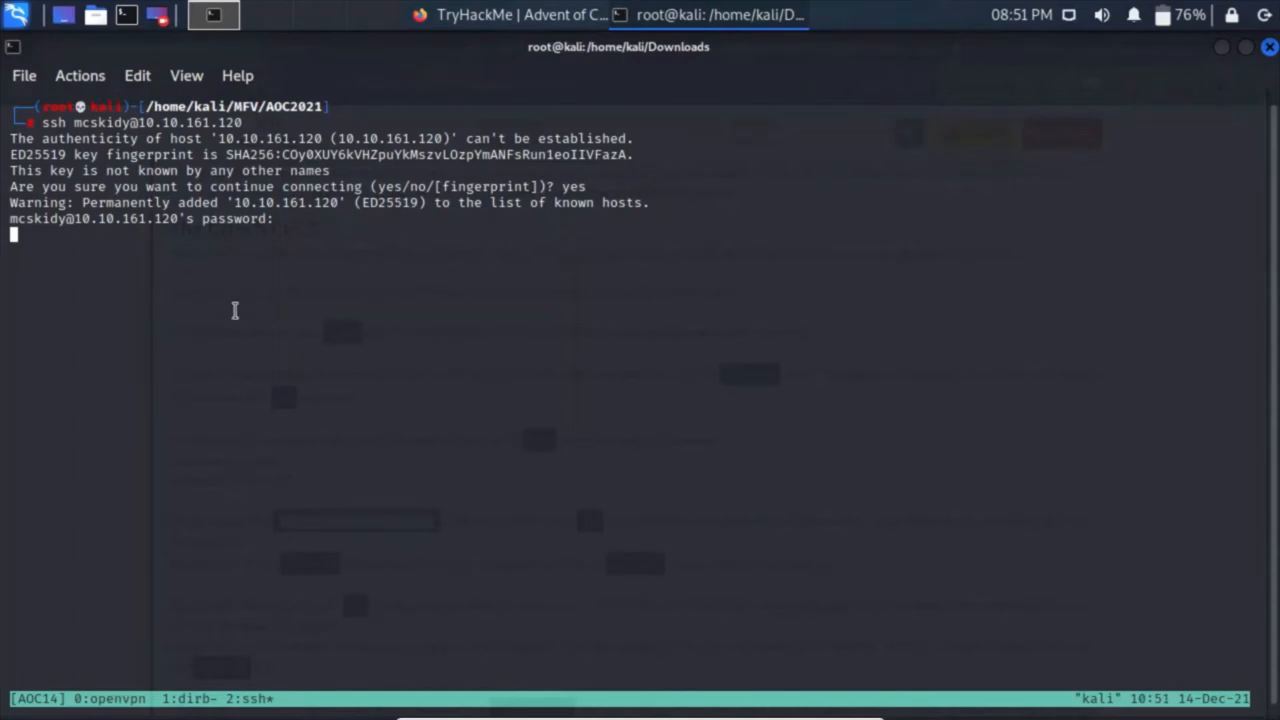
{"action": "key", "text": "Return"}
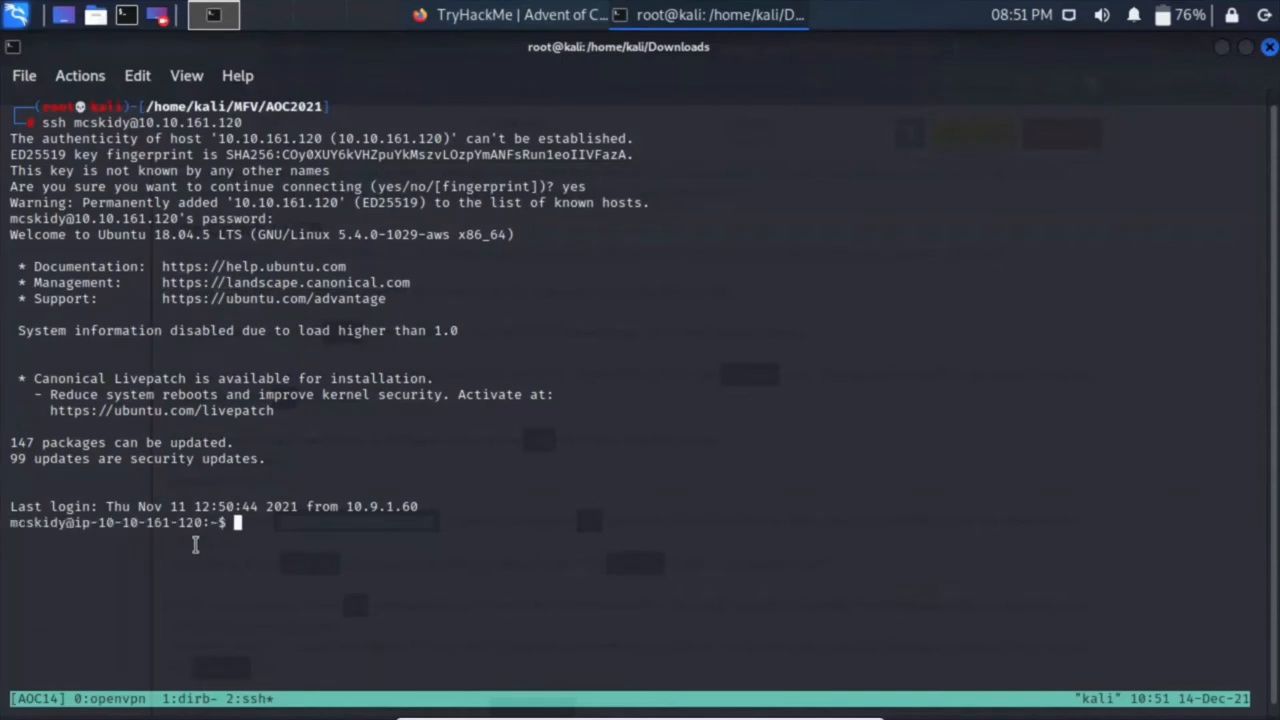
Change to /home/thegrinch/scripts and list its files with ls -la
{"action": "type", "text": "cd /home/thegrinch/scripts"}
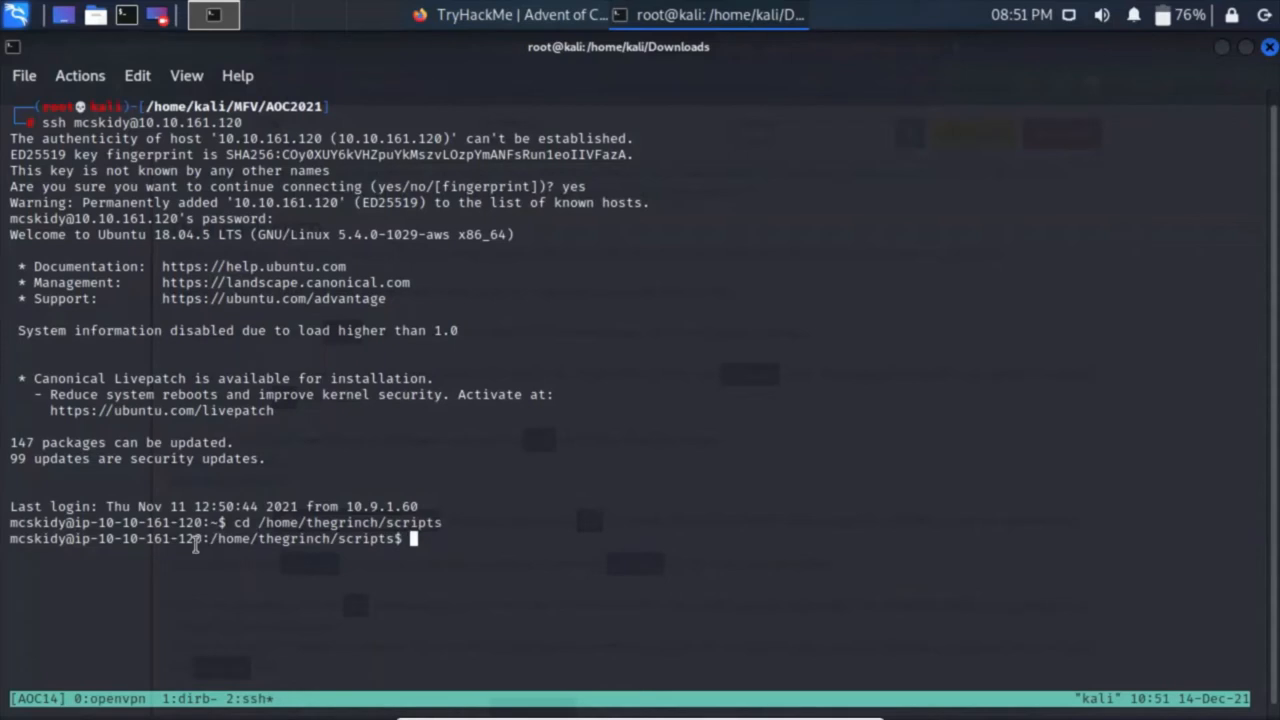
{"action": "type", "text": "ls -la"}
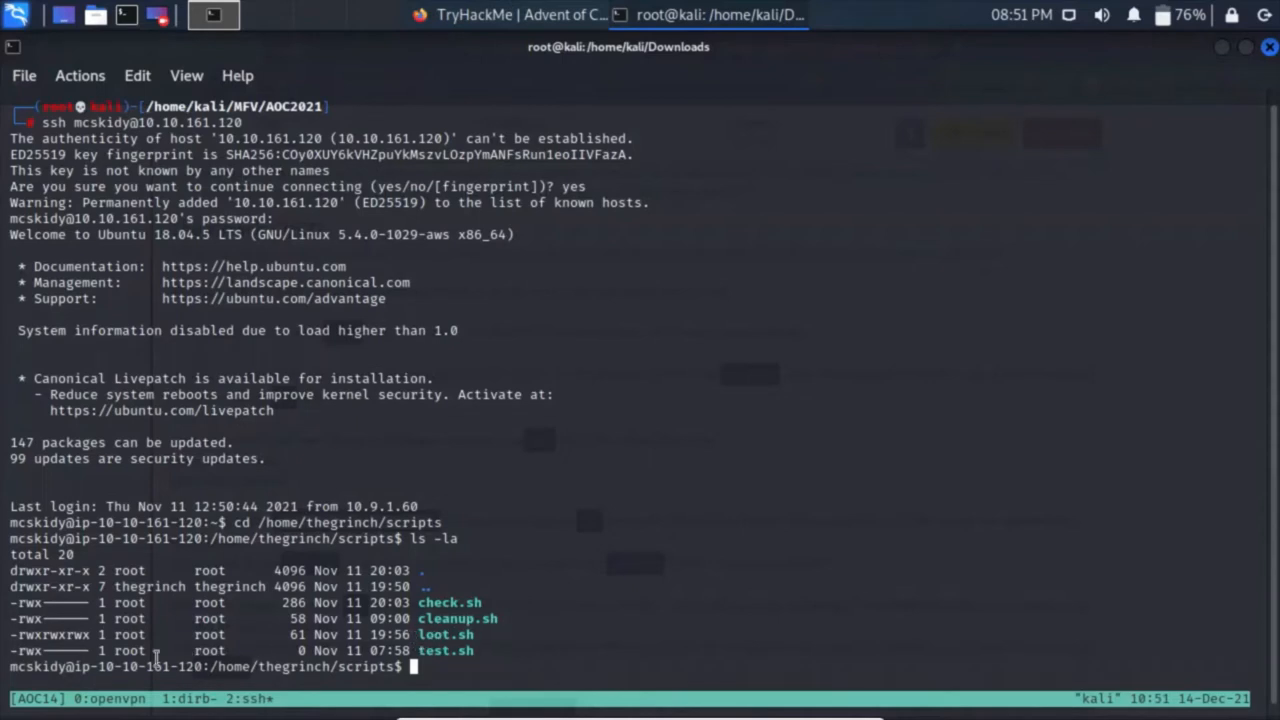
{"action": "mouse_move", "coordinate": [90, 663]}
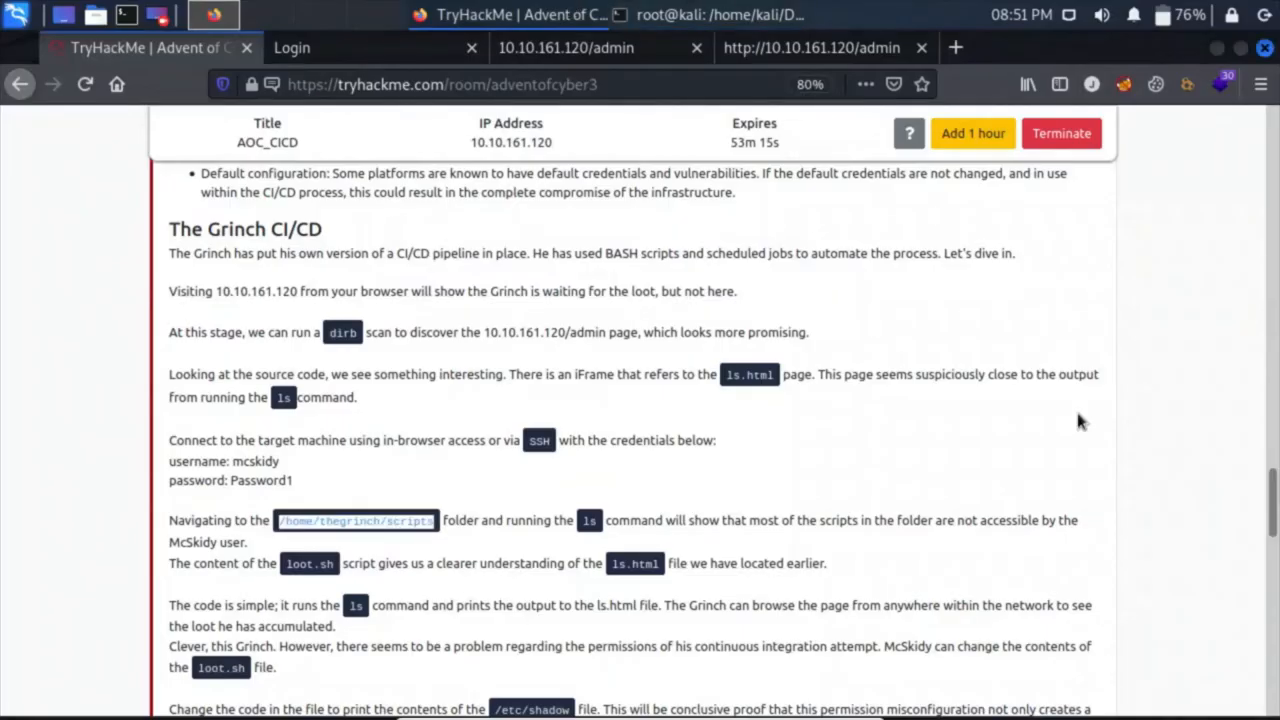
{"action": "mouse_move", "coordinate": [662, 7]}
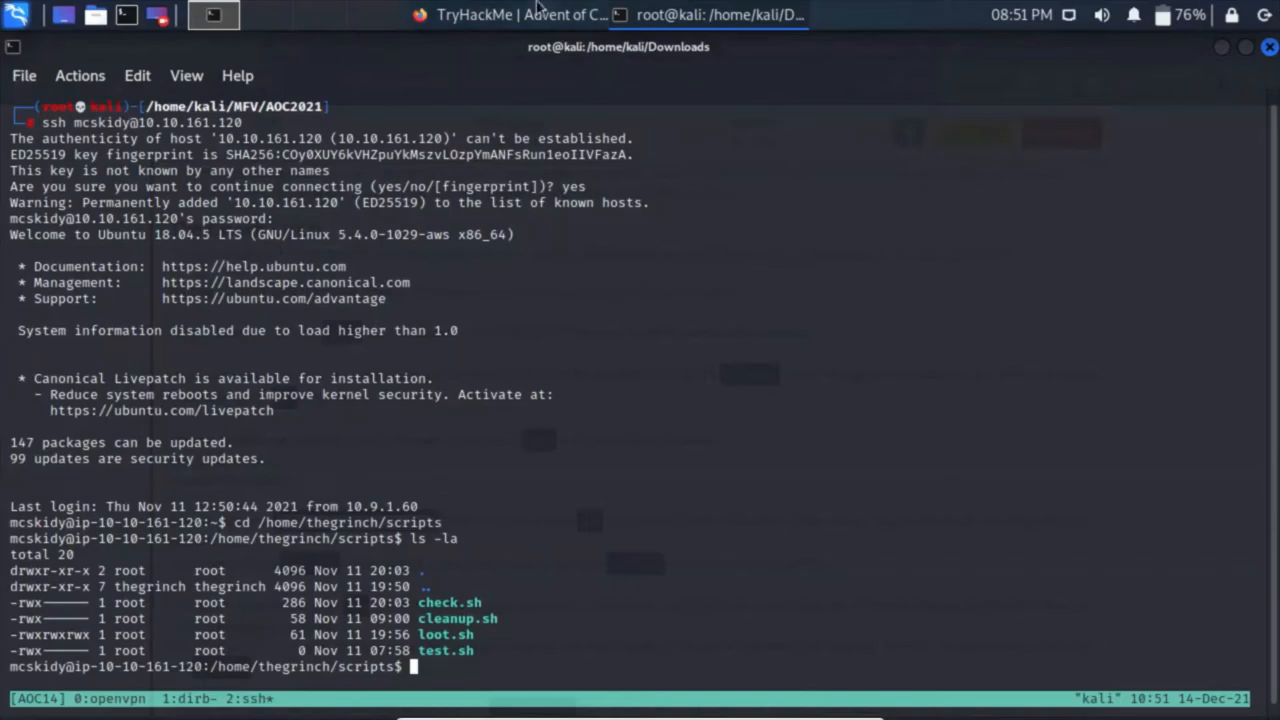
Submit the Grinch's script count as the answer to question 2
{"action": "left_click", "coordinate": [191, 18]}
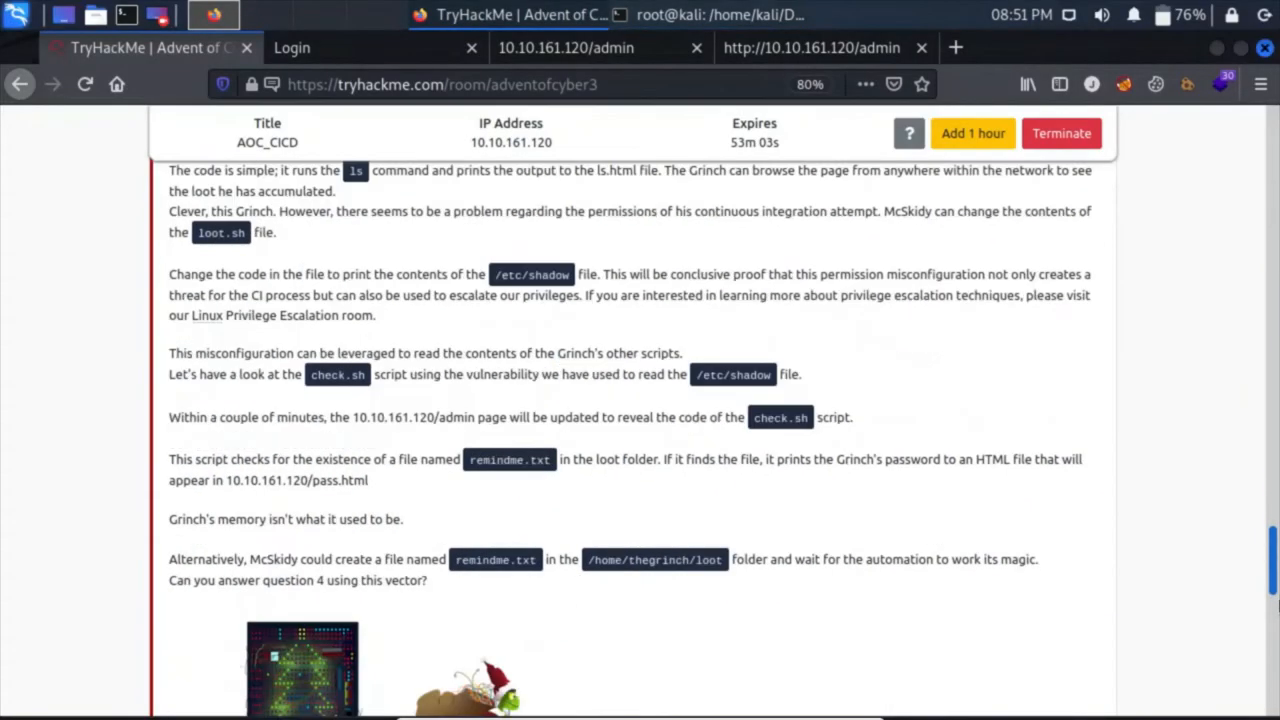
{"action": "scroll", "scroll_direction": "down", "scroll_amount": 3}
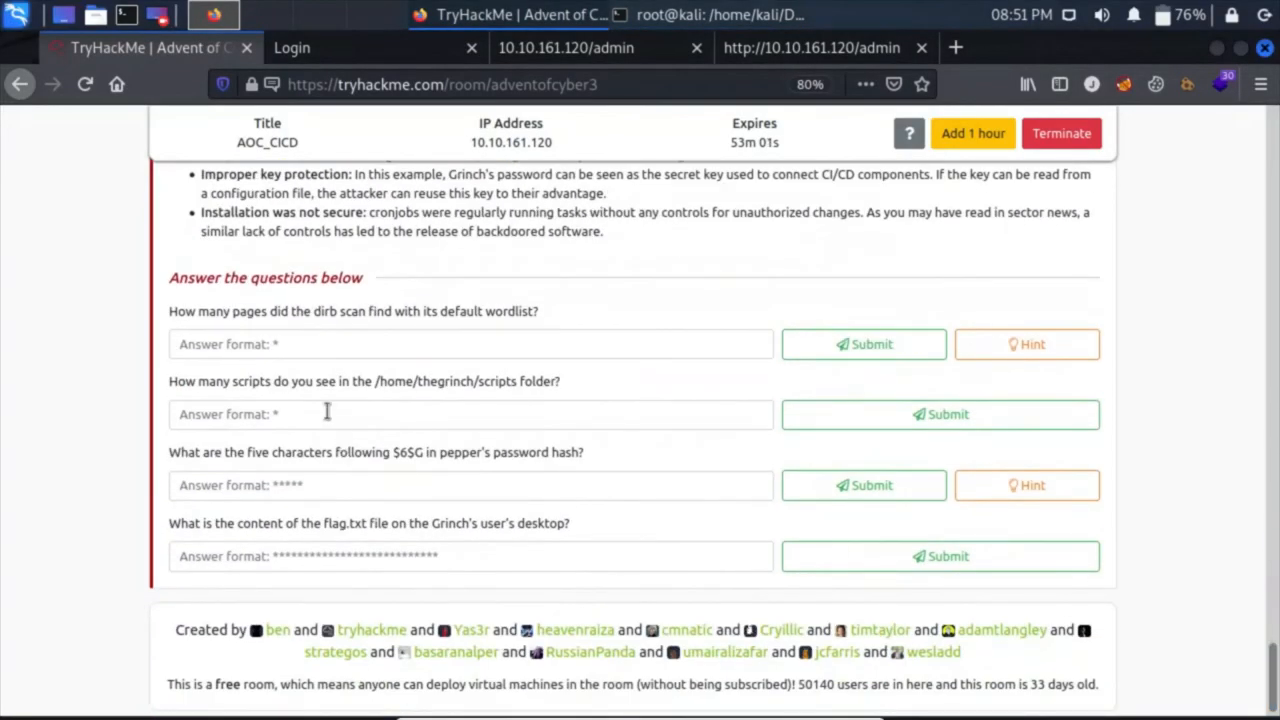
{"action": "left_click", "coordinate": [940, 414]}
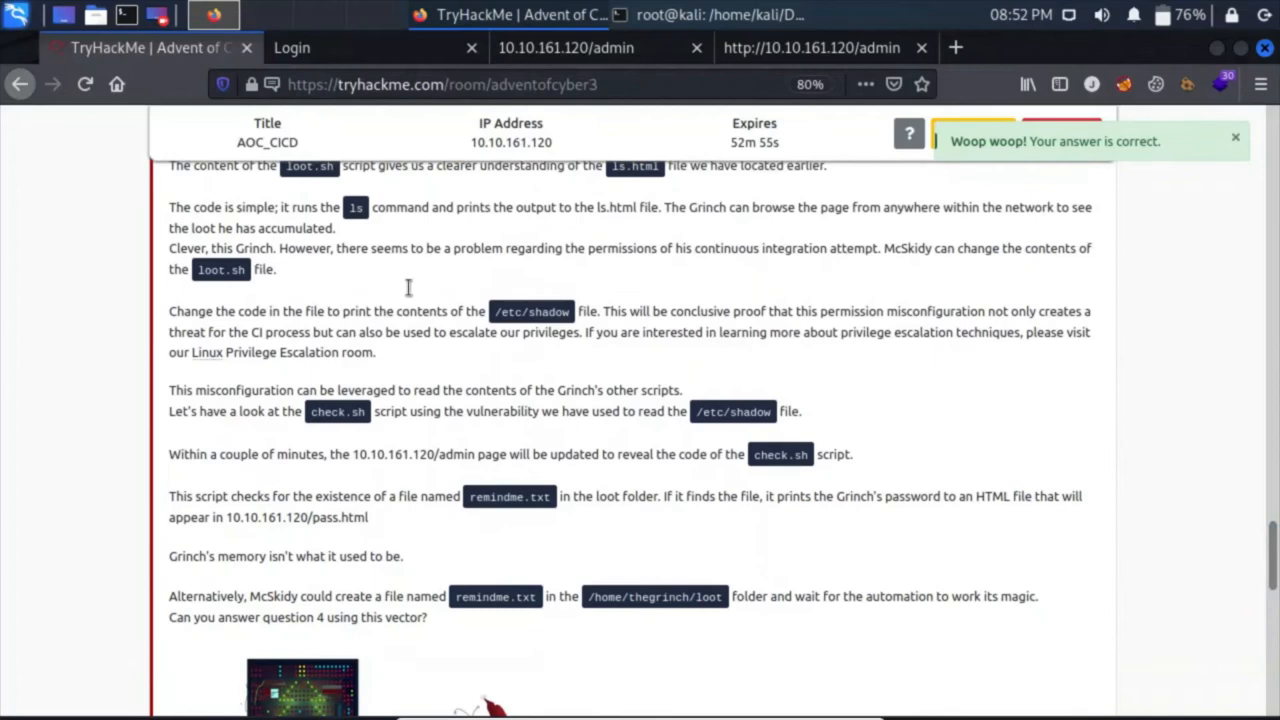
{"action": "scroll", "scroll_direction": "down", "scroll_amount": 3}
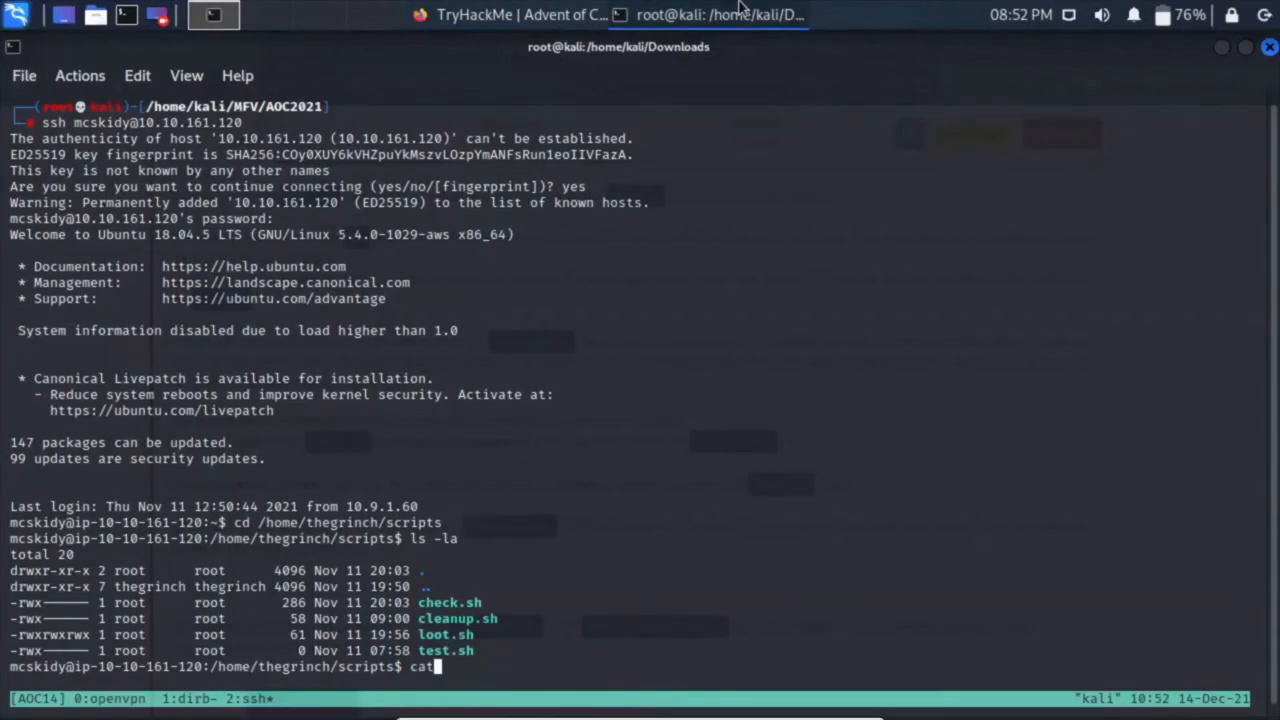
Print loot.sh with cat, then open loot.sh in vi
{"action": "type", "text": "loot.sh"}
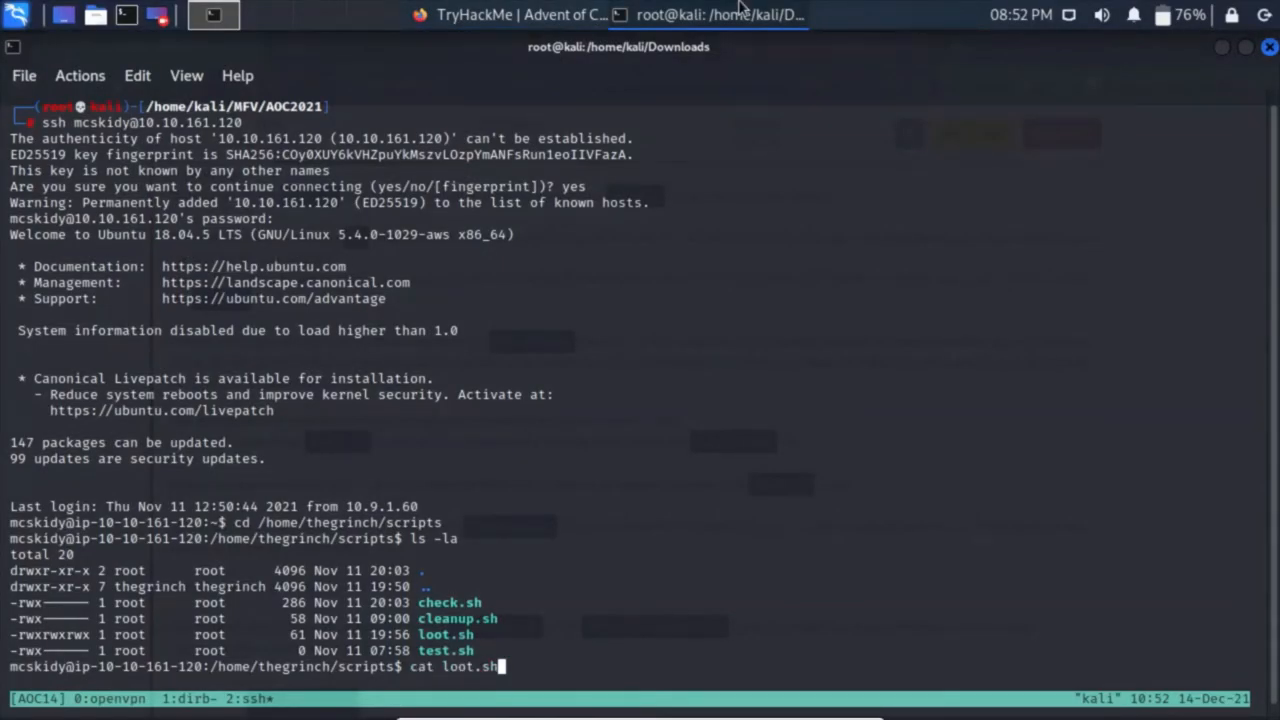
{"action": "key", "text": "Return"}
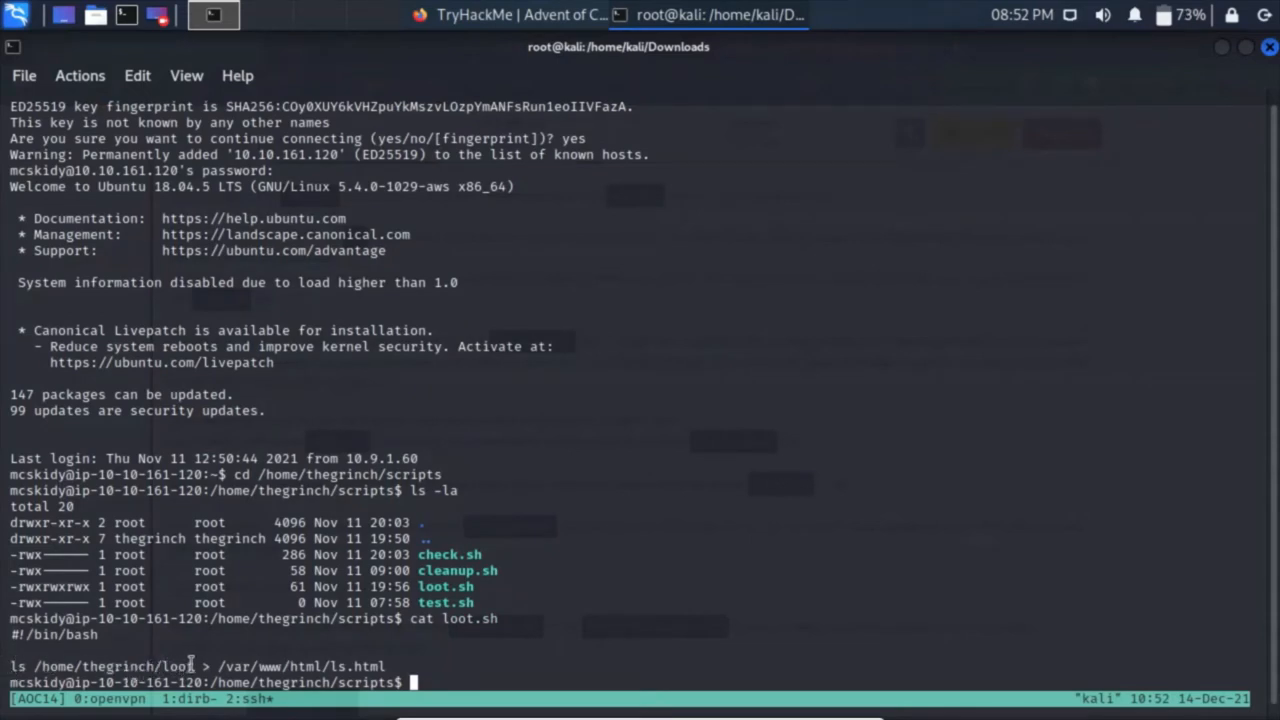
{"action": "mouse_move", "coordinate": [362, 665]}
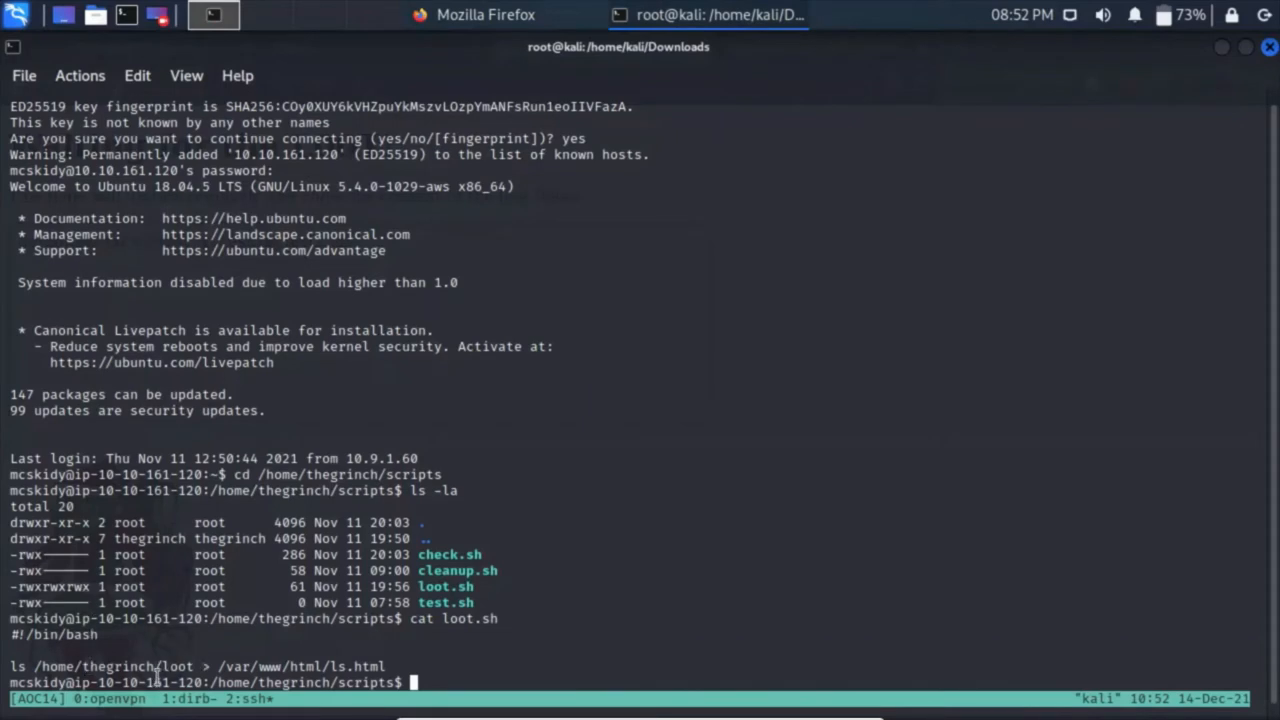
{"action": "mouse_move", "coordinate": [235, 648]}
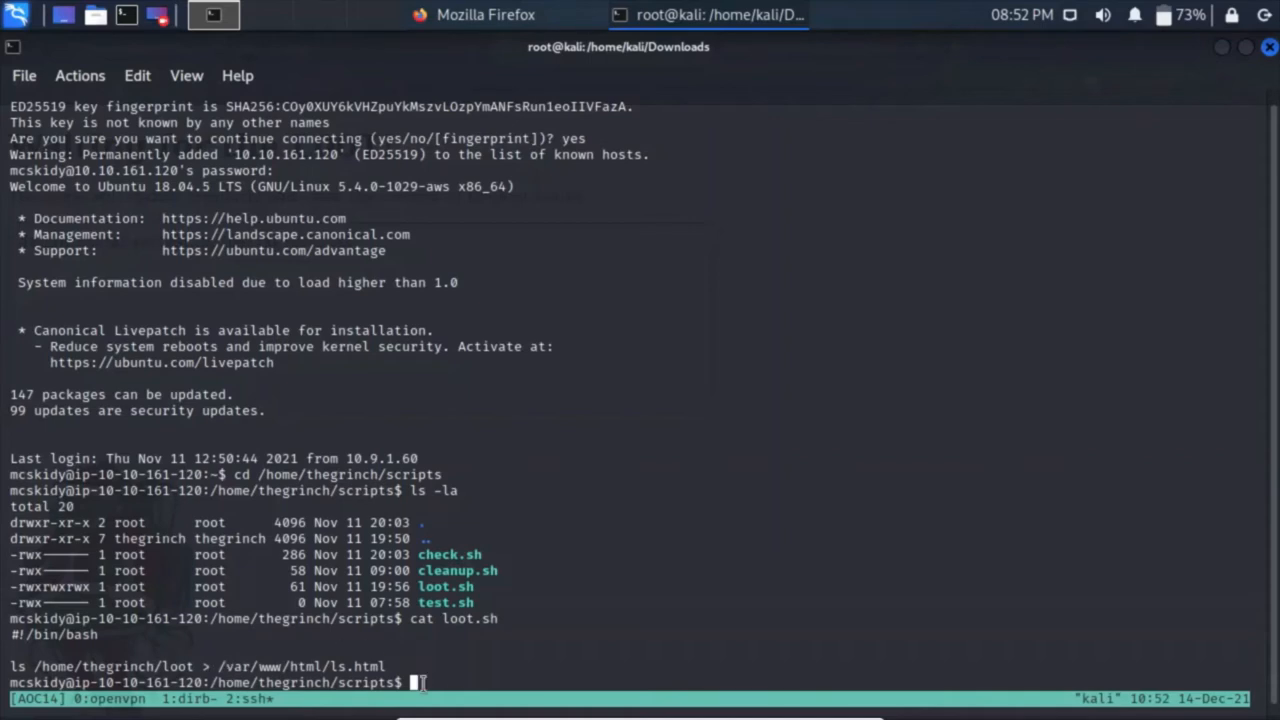
{"action": "type", "text": "vi"}
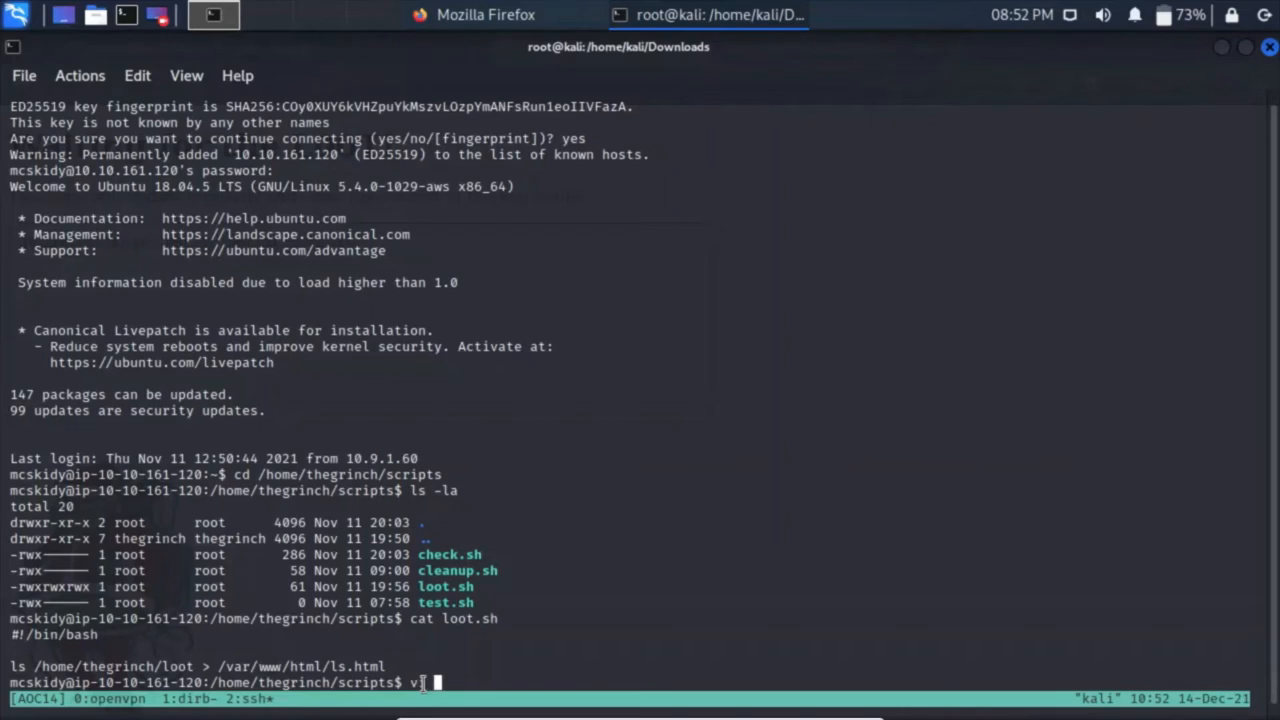
{"action": "type", "text": "loot.sh"}
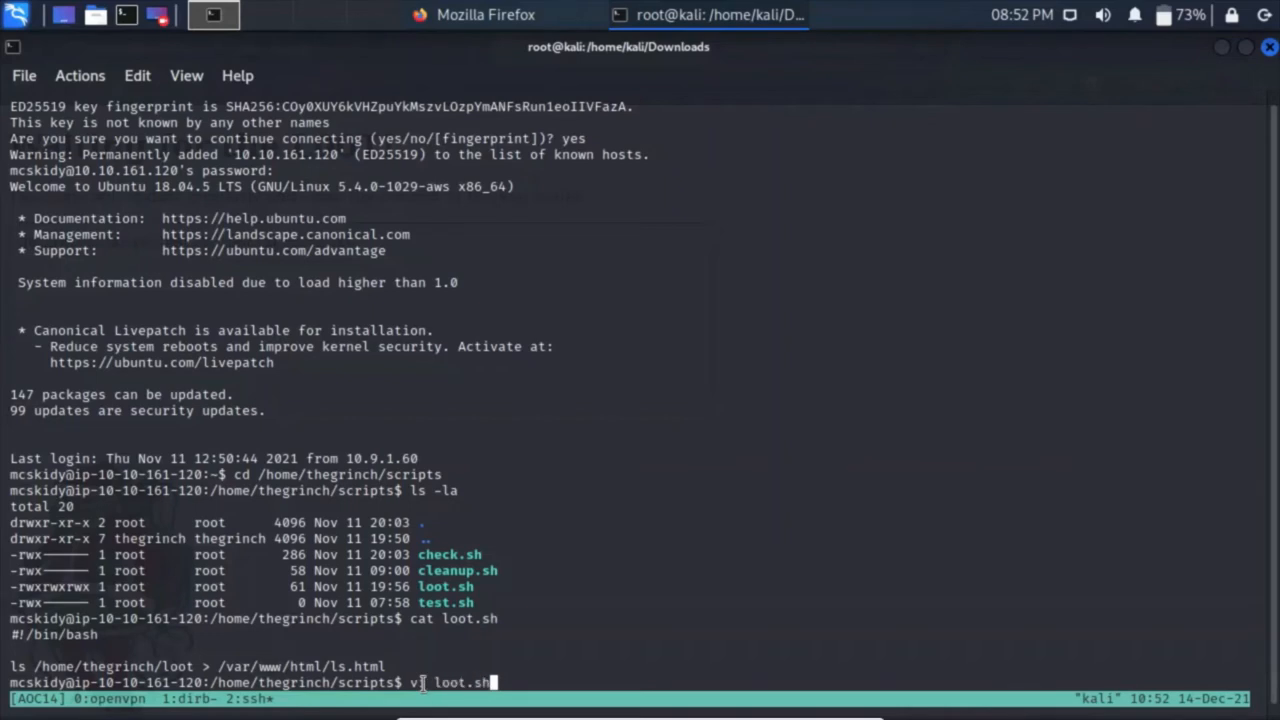
{"action": "key", "text": "Return"}
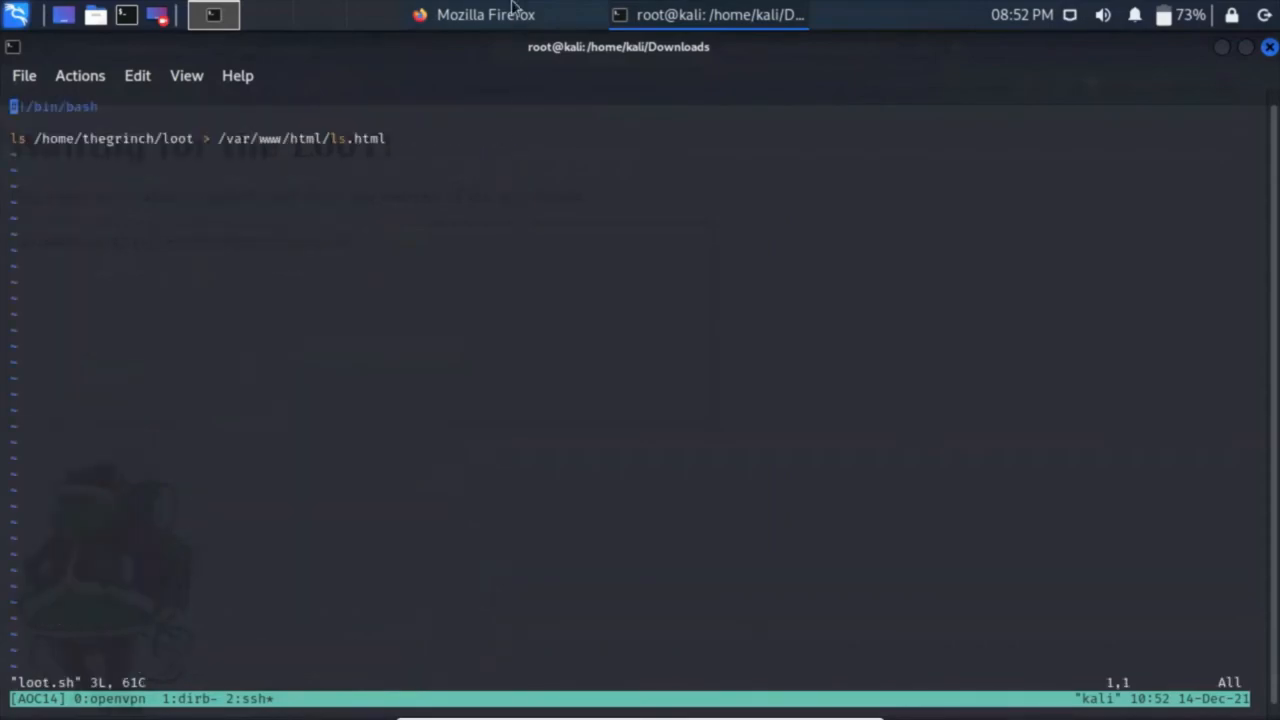
{"action": "left_click", "coordinate": [480, 14]}
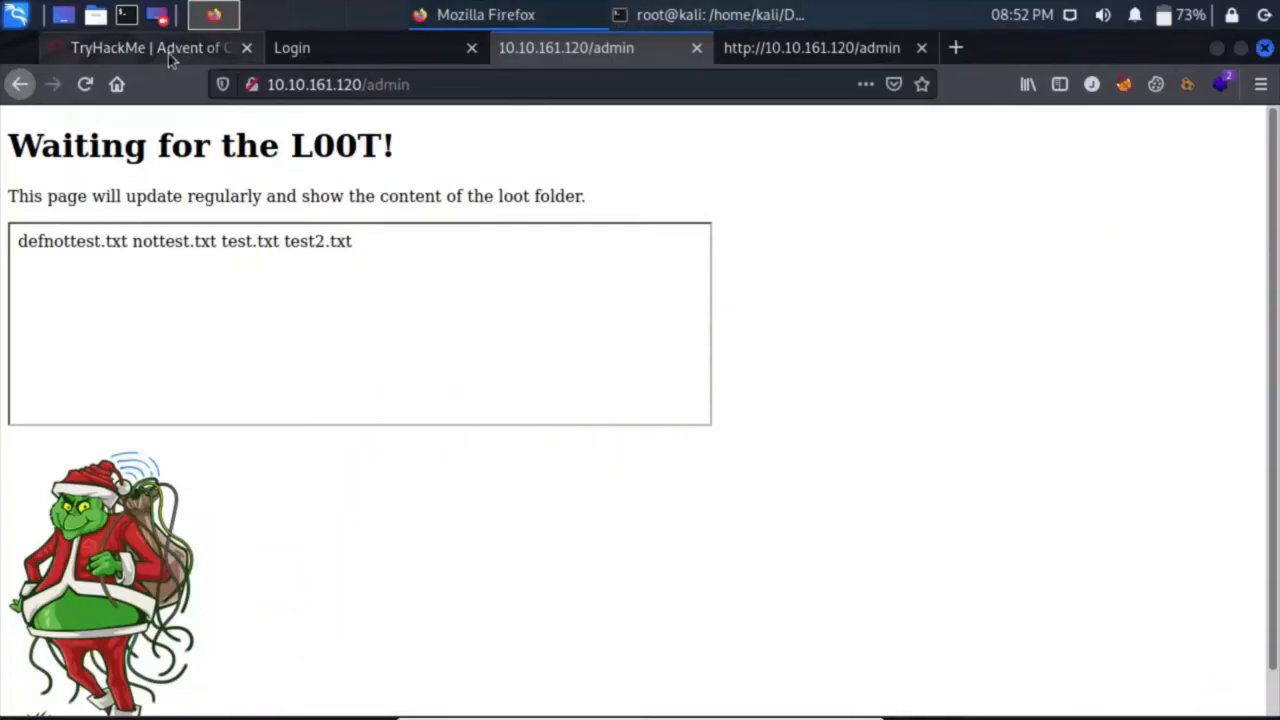
{"action": "left_click", "coordinate": [140, 47]}
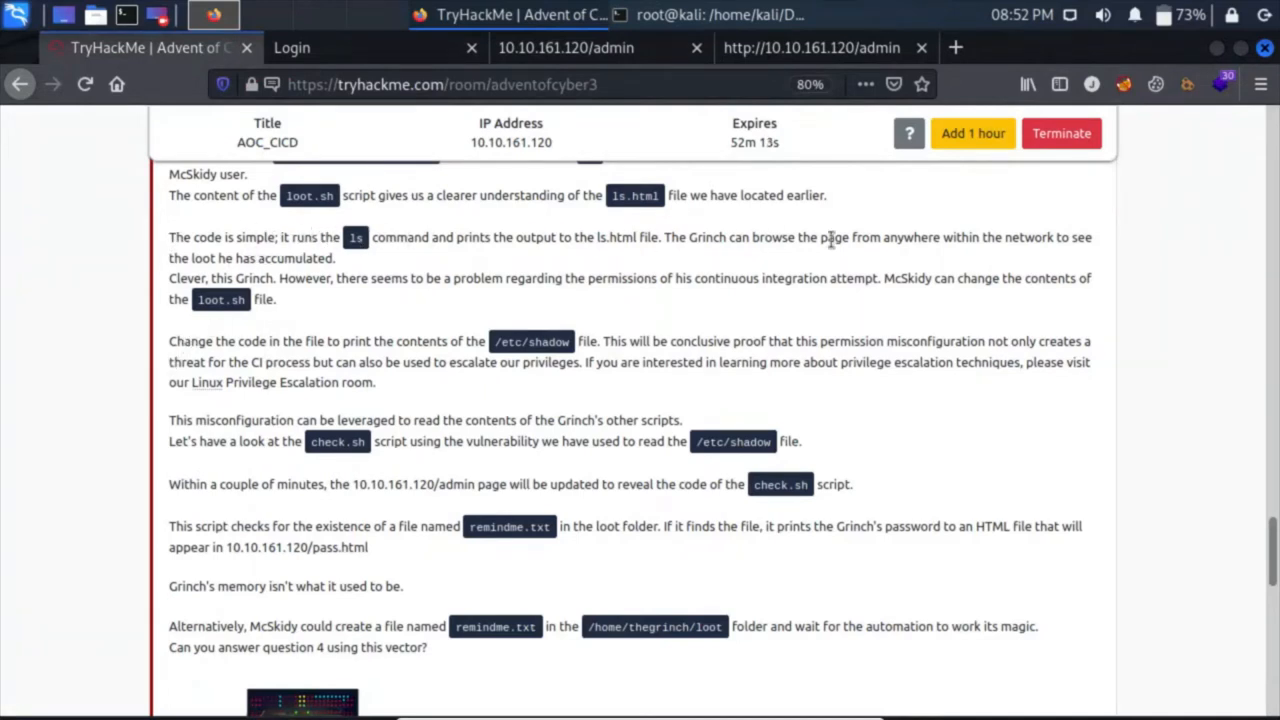
{"action": "mouse_move", "coordinate": [64, 303]}
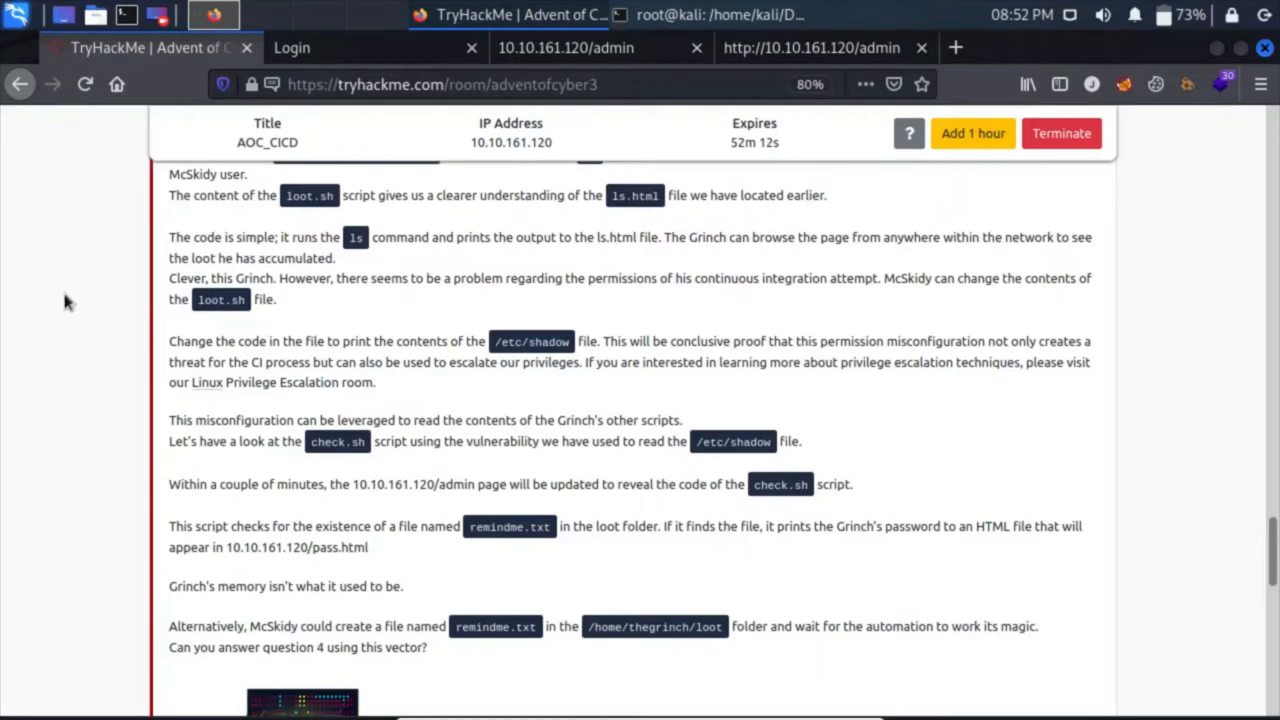
{"action": "mouse_move", "coordinate": [364, 270]}
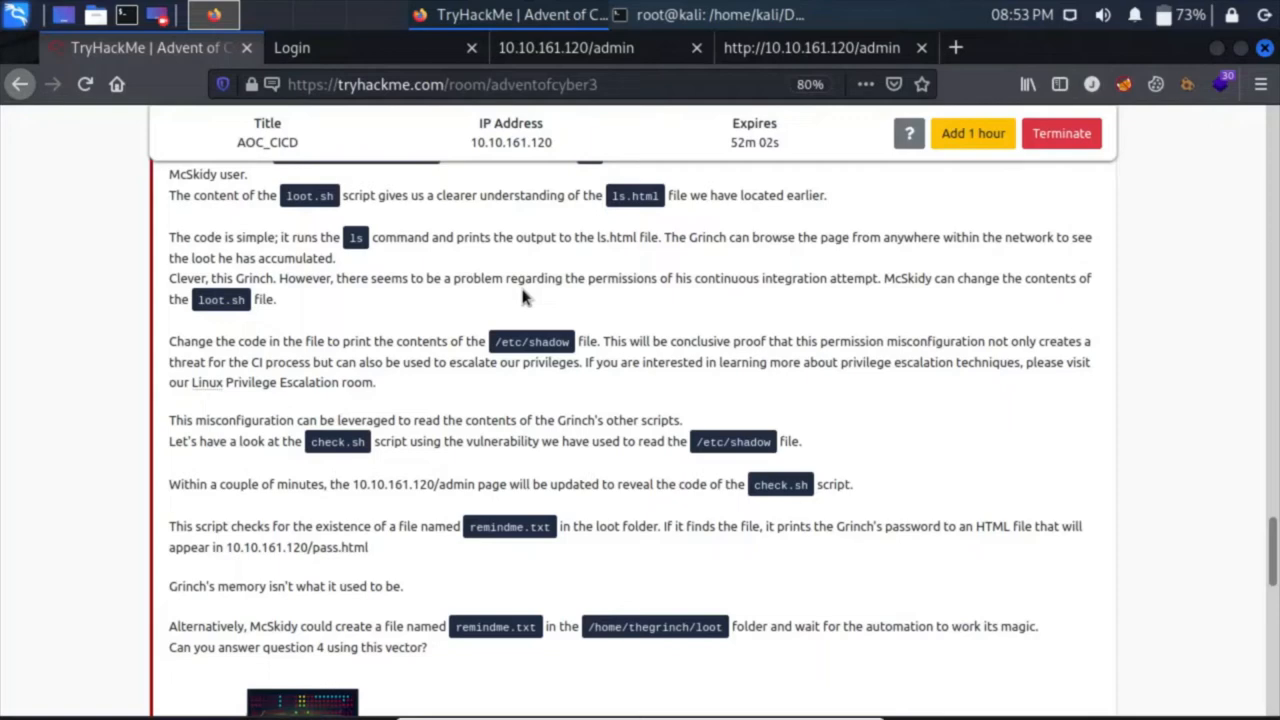
{"action": "scroll", "scroll_direction": "down", "scroll_amount": 3}
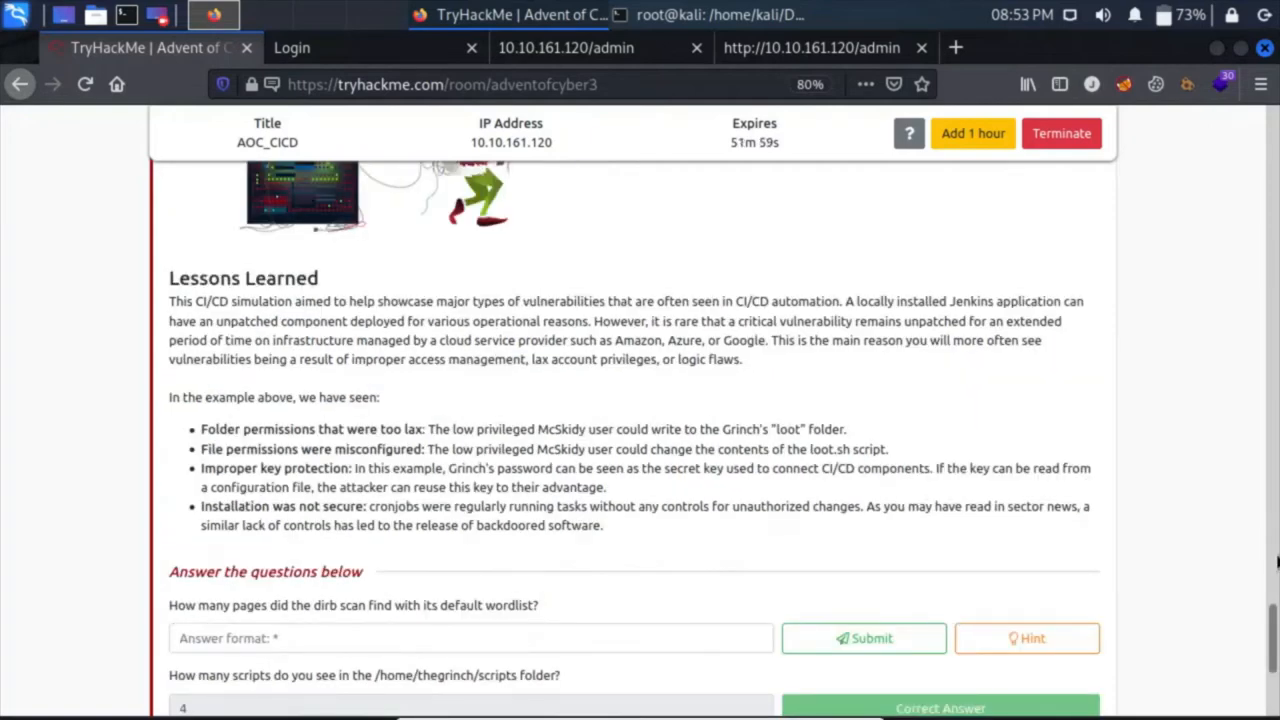
{"action": "scroll", "scroll_direction": "up", "scroll_amount": 3}
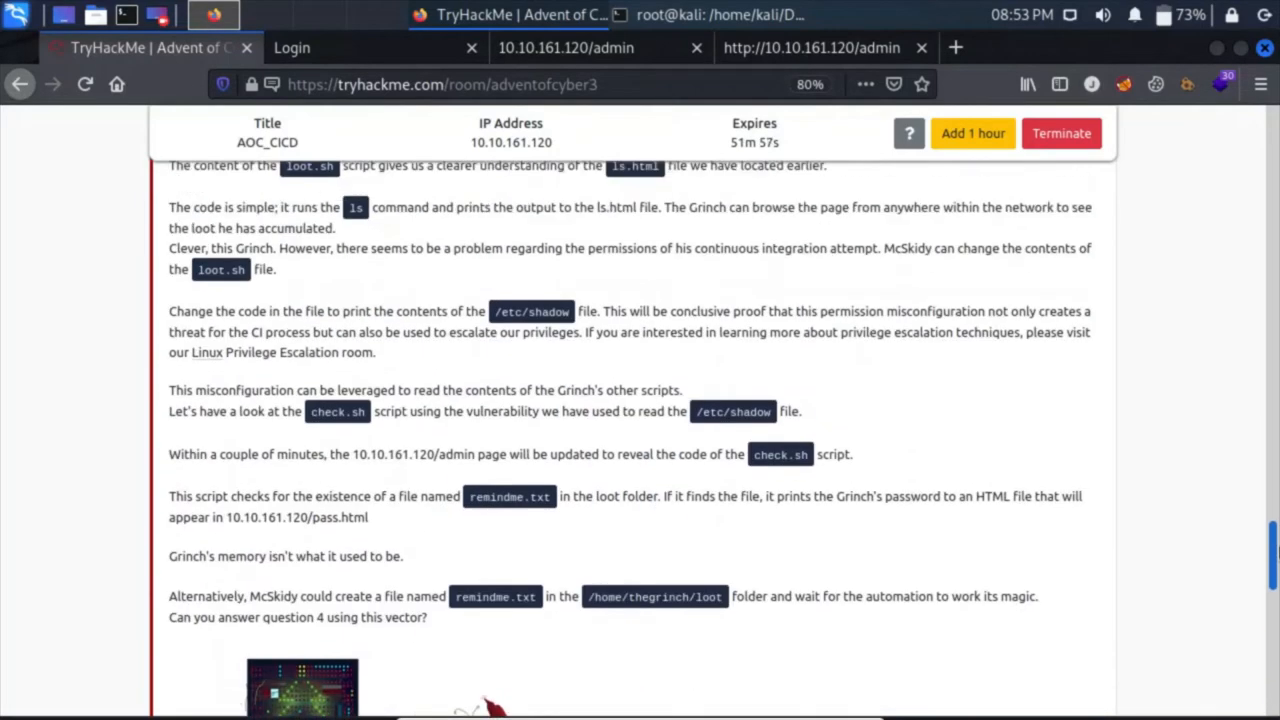
{"action": "scroll", "scroll_direction": "up", "scroll_amount": 3}
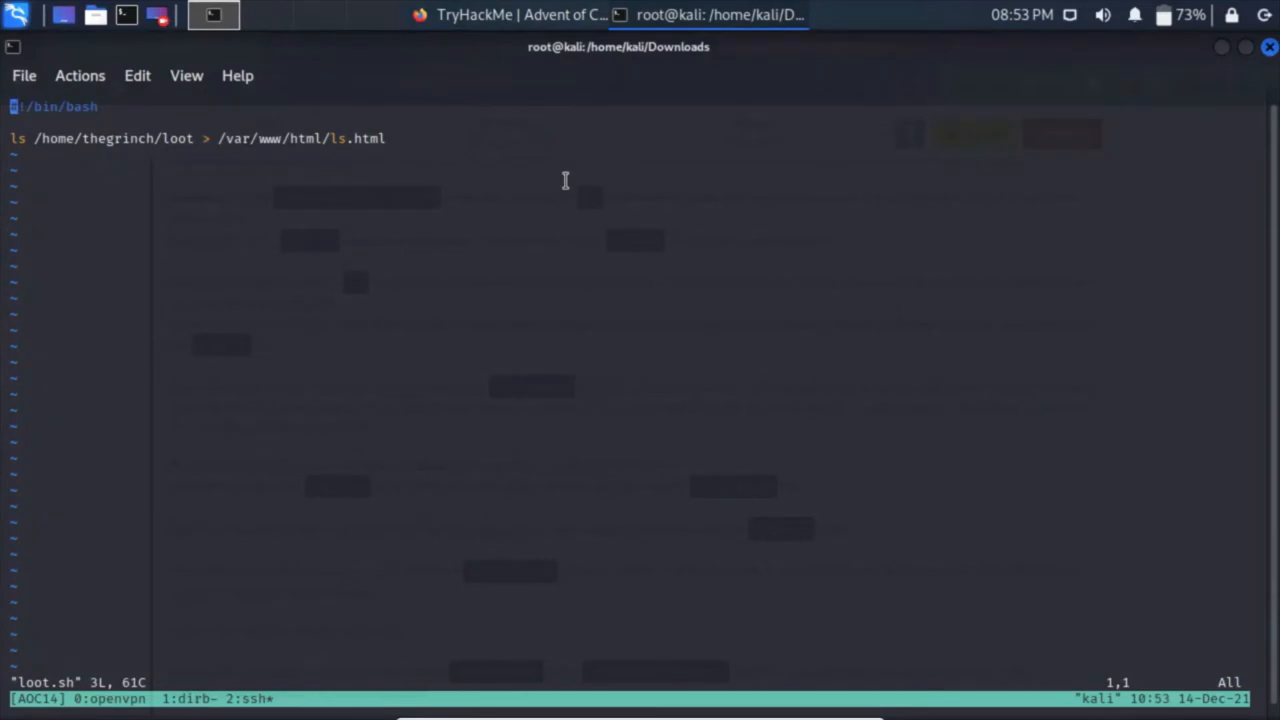
Change the loot.sh line to 'cat /etc/shadow > /var/www/html/ls.html' and save with :wq
{"action": "key", "text": "i"}
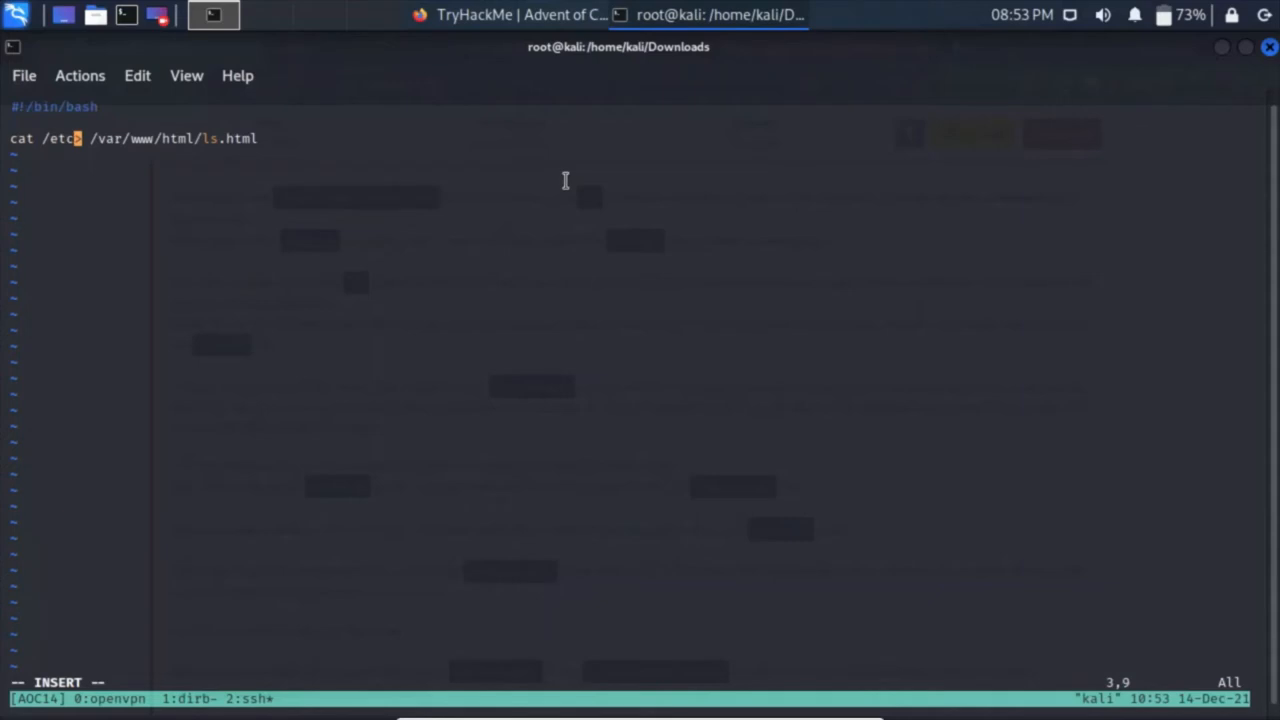
{"action": "type", "text": "shadow"}
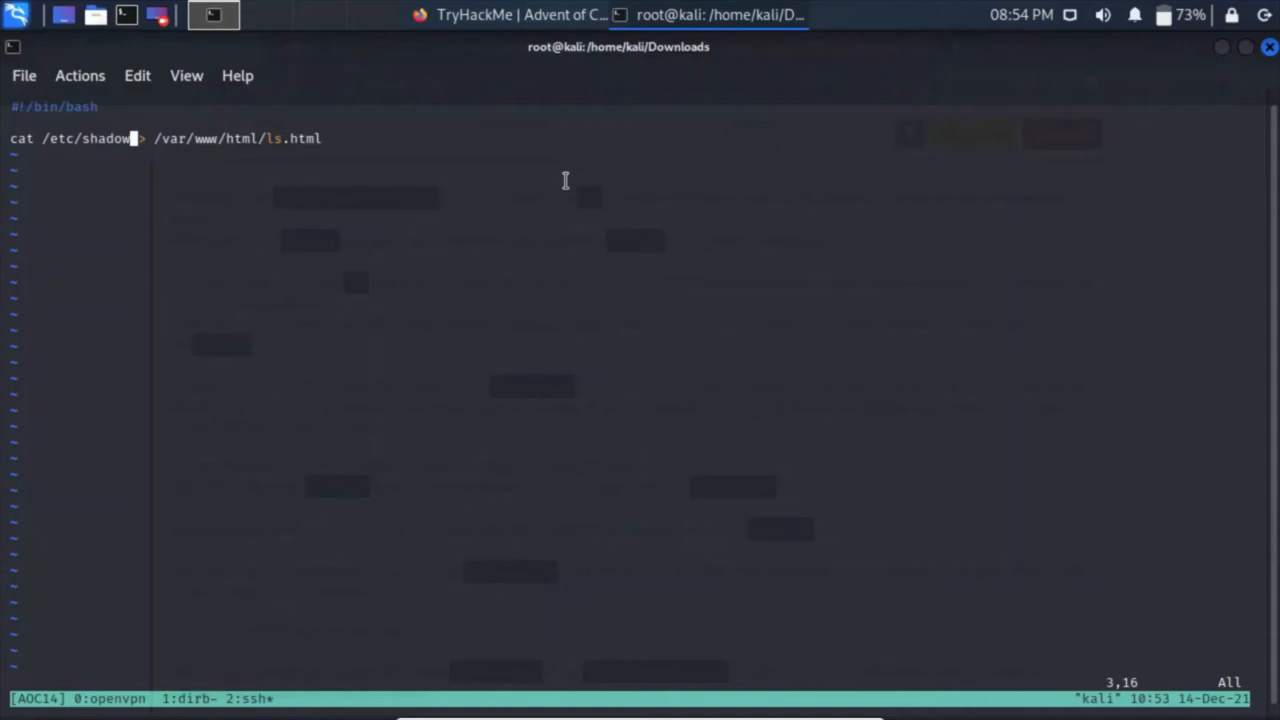
{"action": "type", "text": ":wq"}
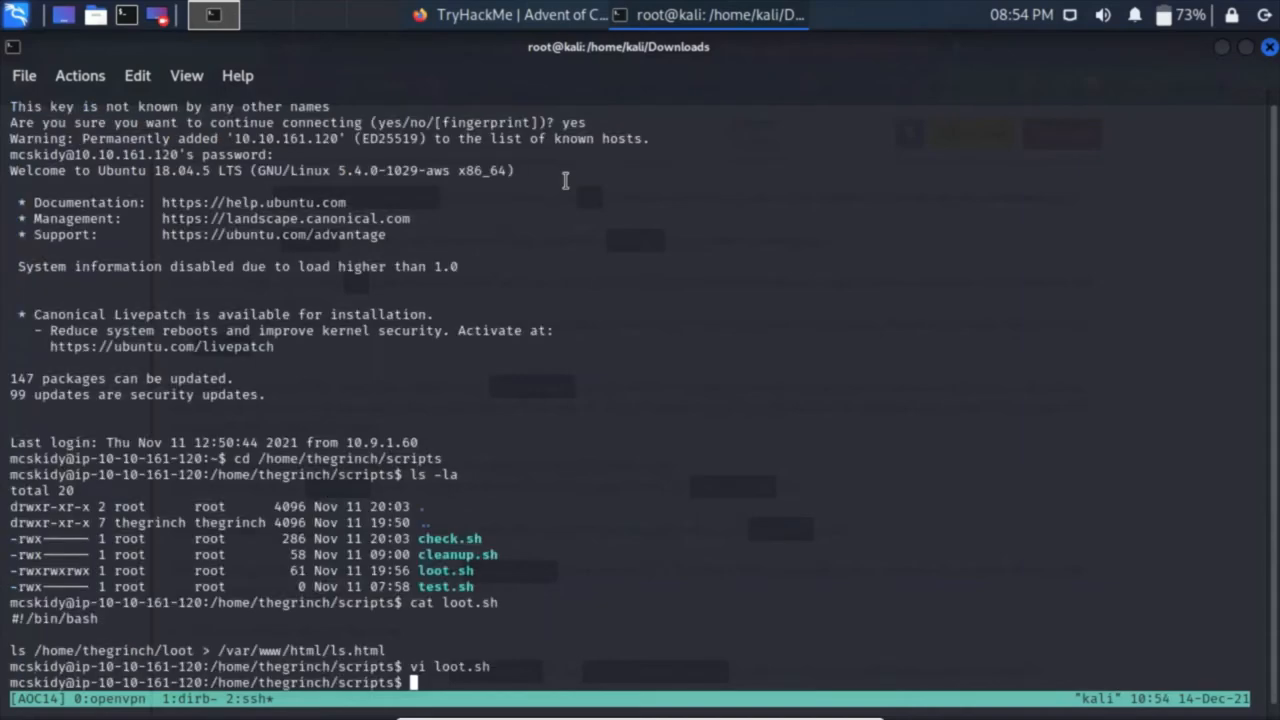
{"action": "mouse_move", "coordinate": [377, 367]}
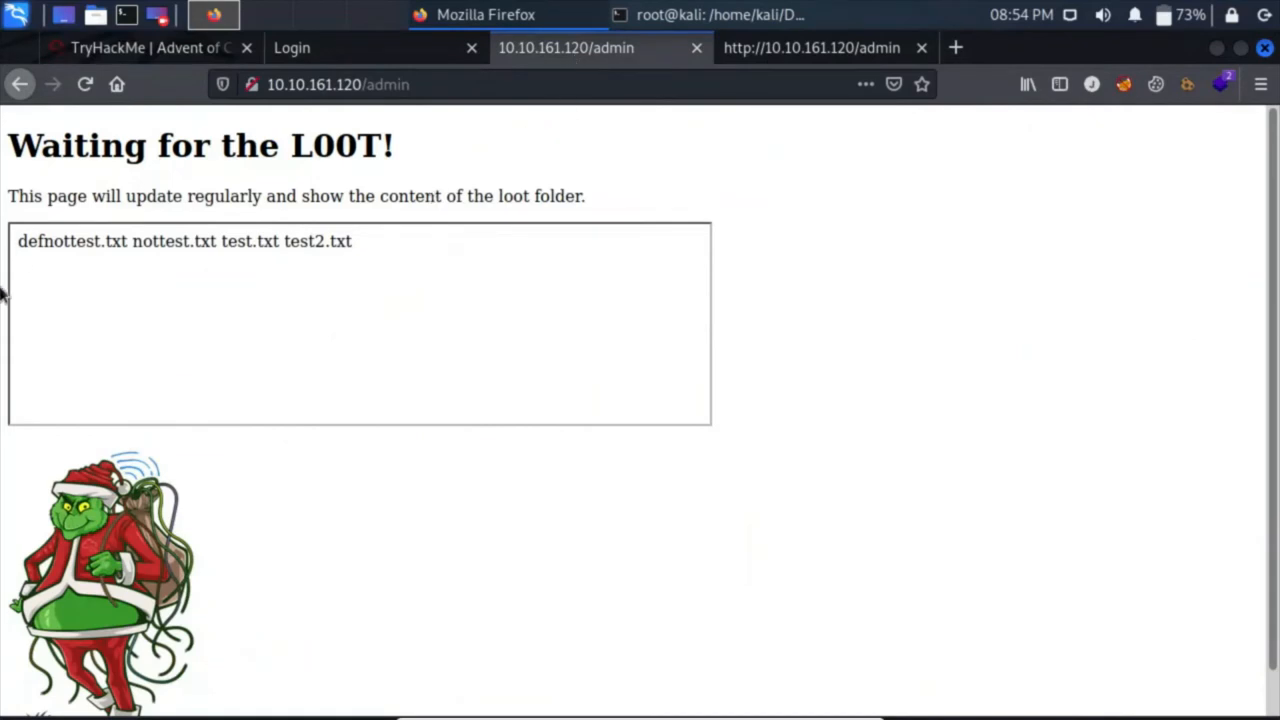
{"action": "mouse_move", "coordinate": [50, 305]}
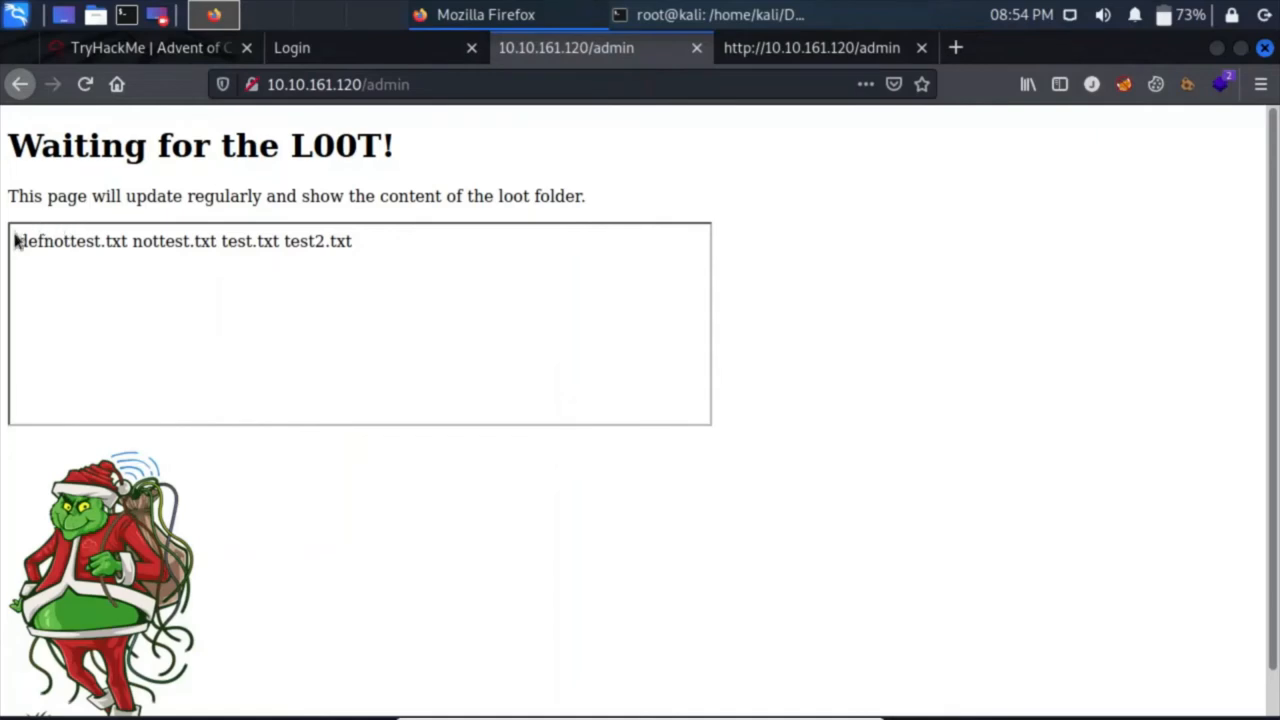
Verify loot.sh with cat, then reload the /admin page to check for new output
{"action": "left_click", "coordinate": [713, 14]}
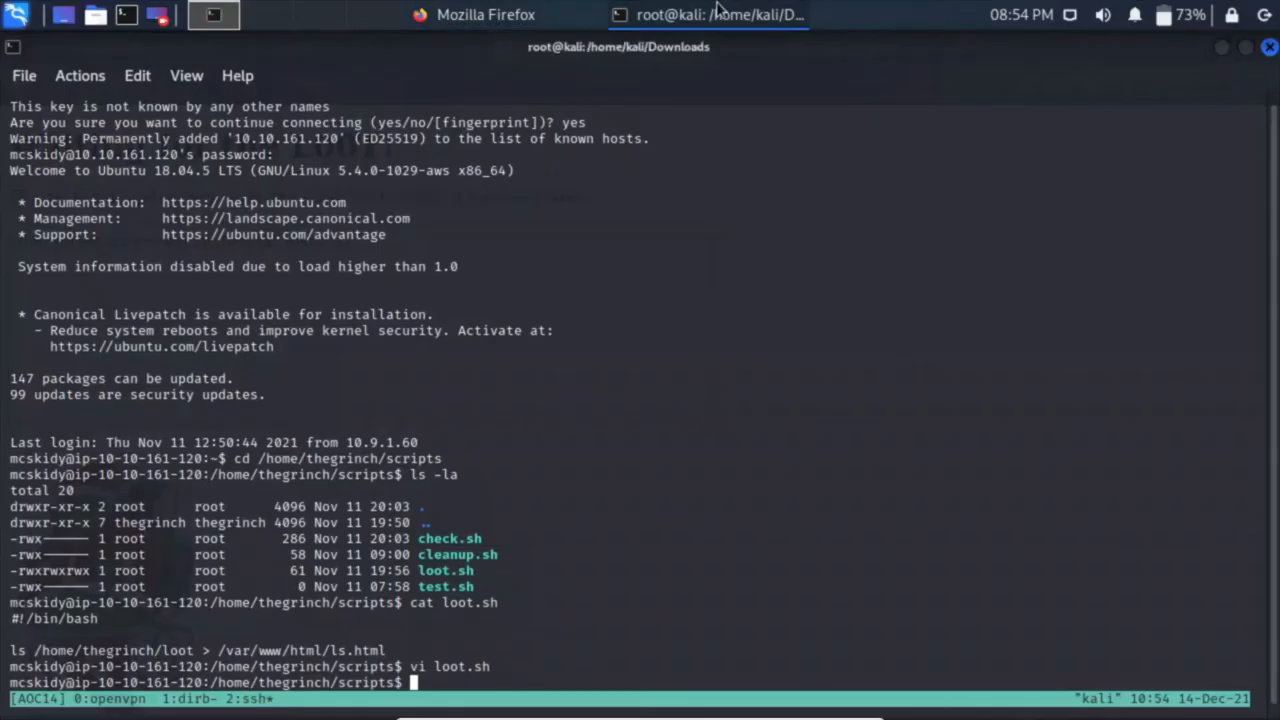
{"action": "type", "text": "cat loot.sh"}
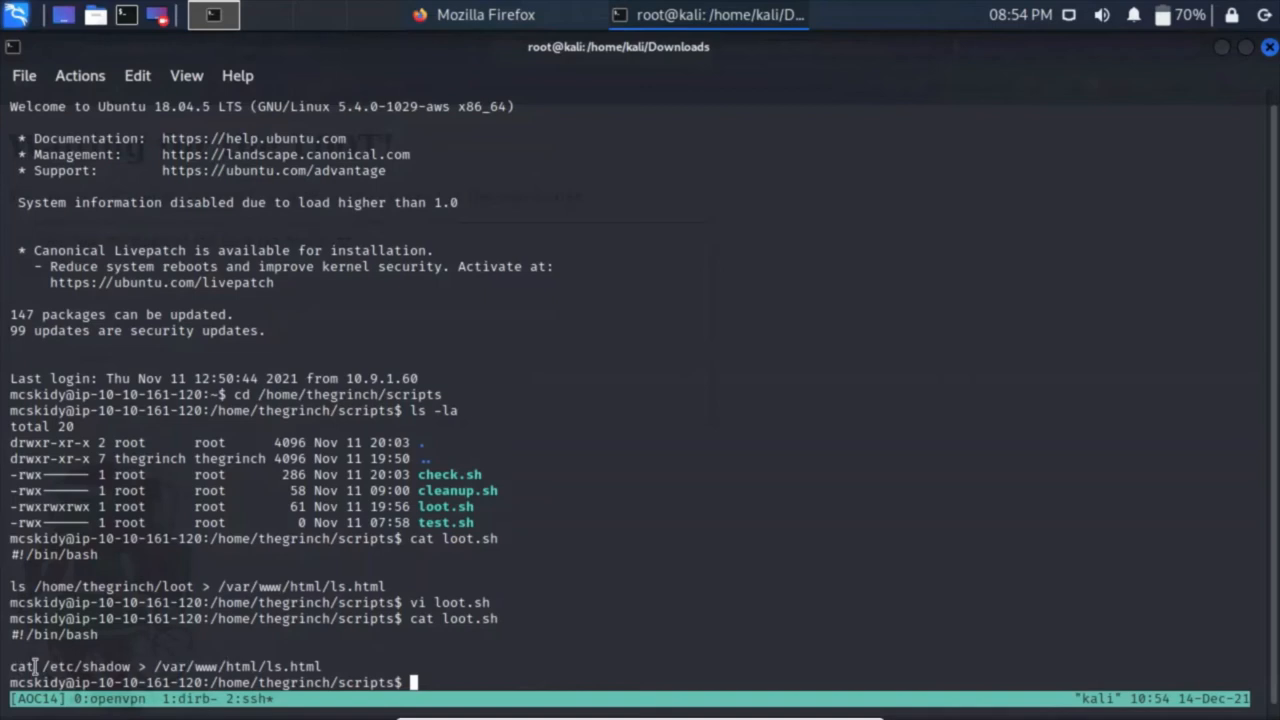
{"action": "mouse_move", "coordinate": [150, 659]}
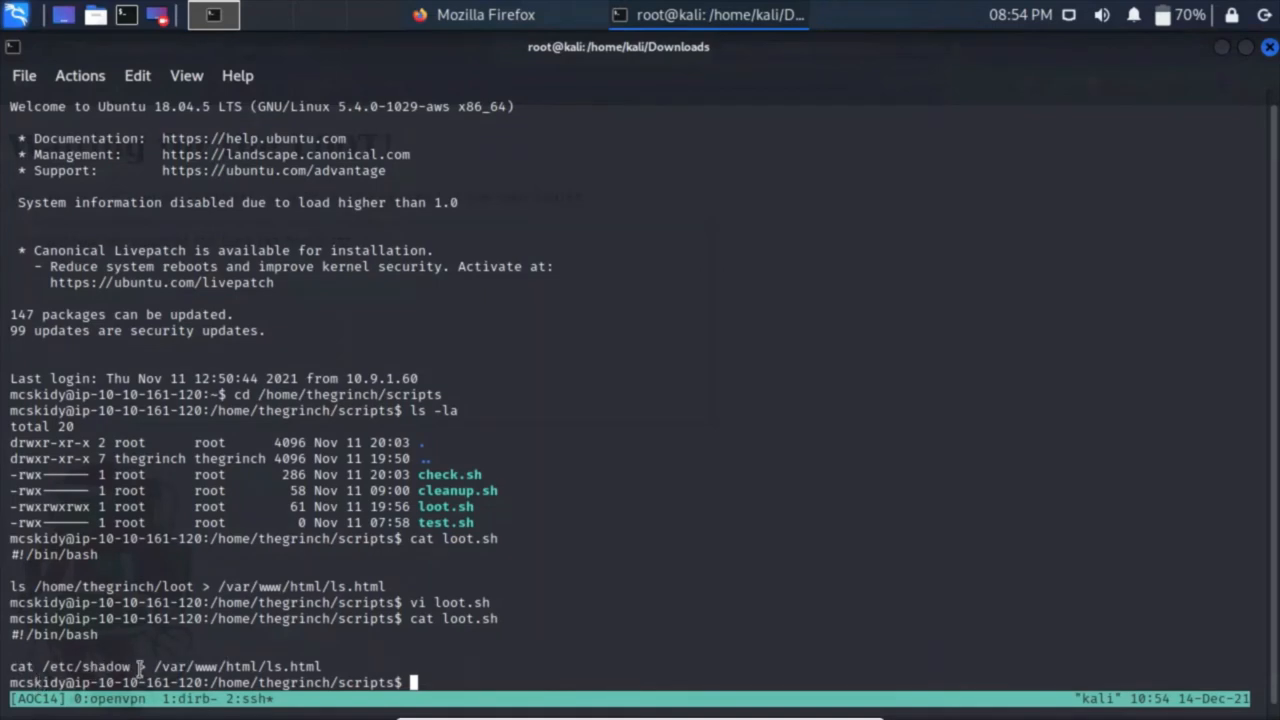
{"action": "left_click", "coordinate": [475, 15]}
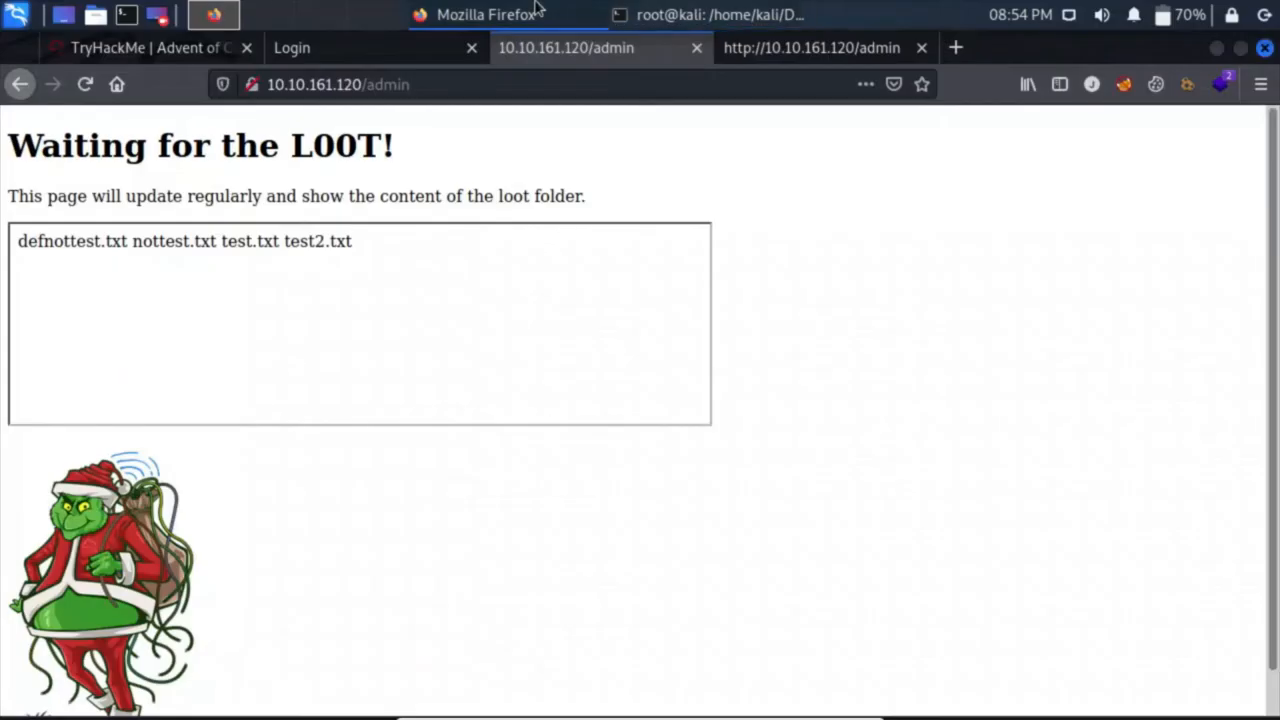
{"action": "left_click", "coordinate": [415, 84]}
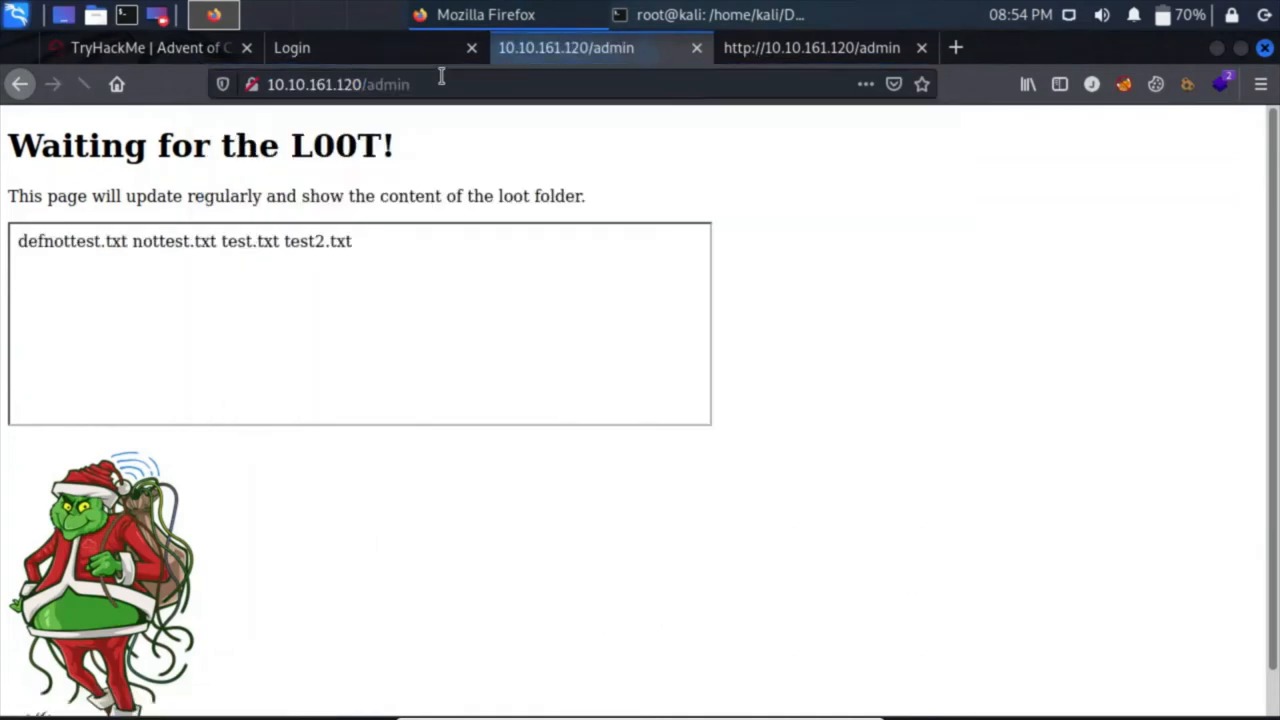
{"action": "left_click", "coordinate": [440, 84]}
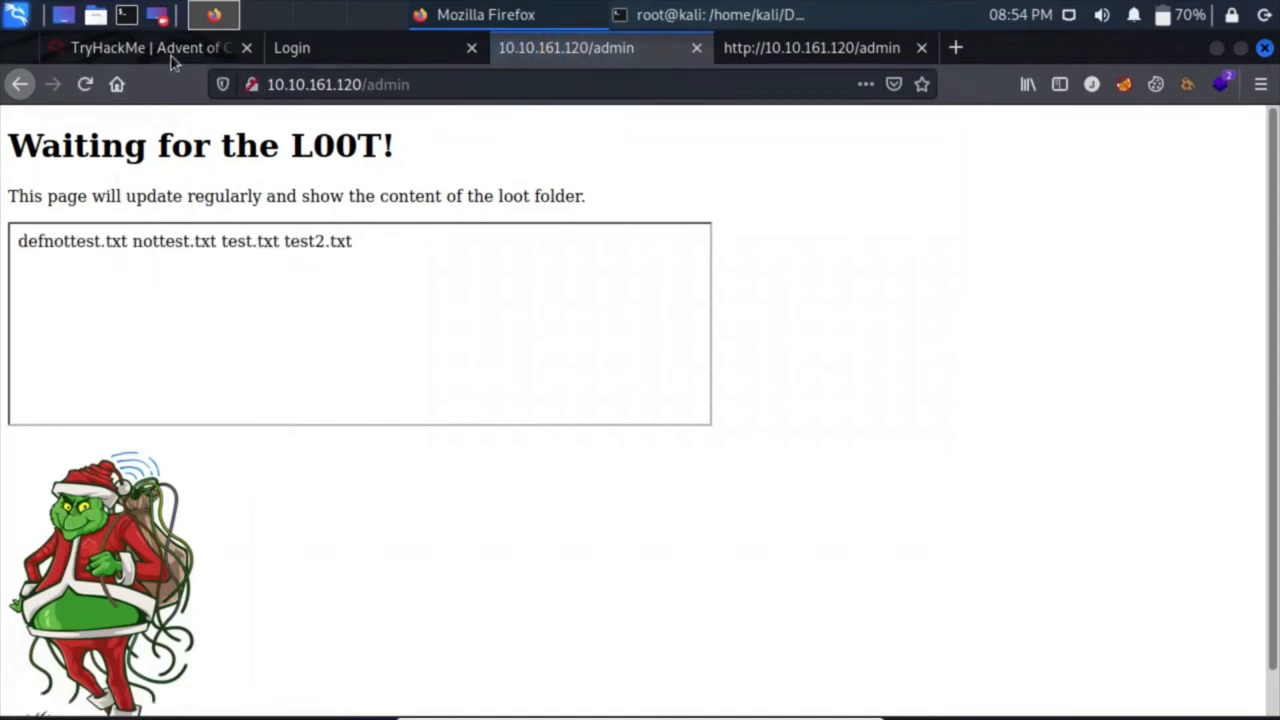
Read the room instructions about check.sh and remindme.txt
{"action": "left_click", "coordinate": [140, 47]}
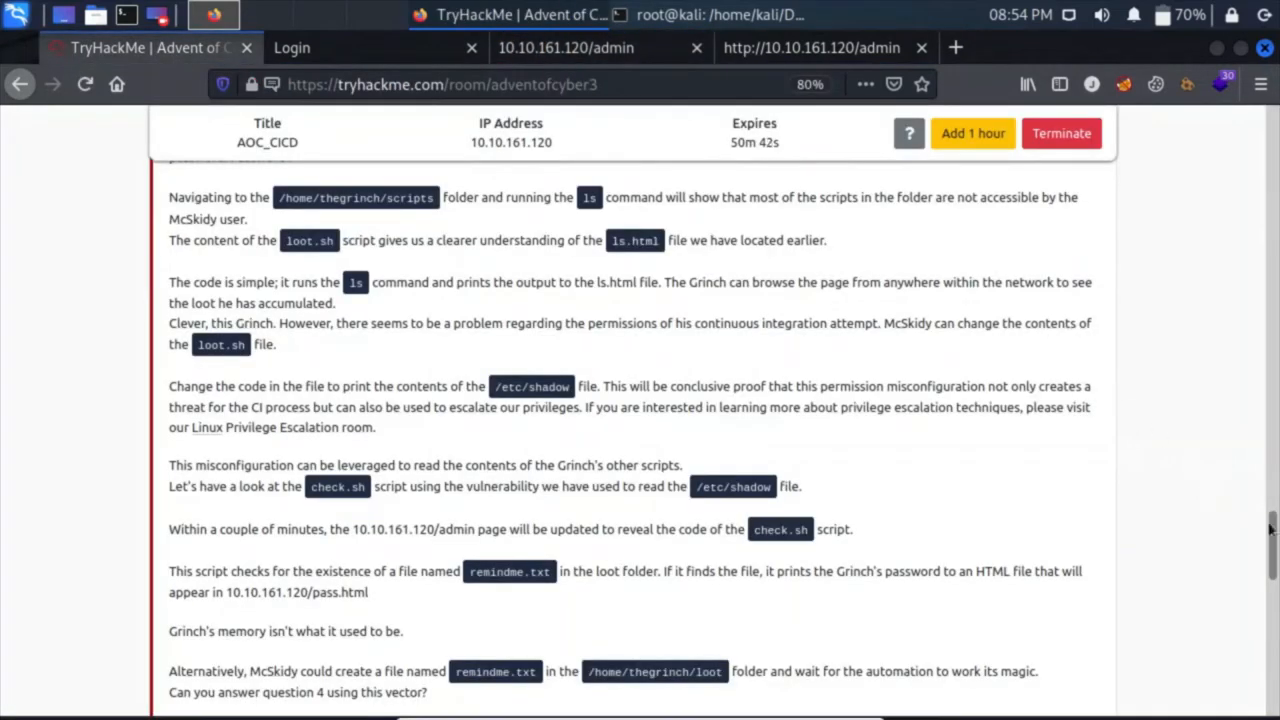
{"action": "scroll", "scroll_direction": "down", "scroll_amount": 3}
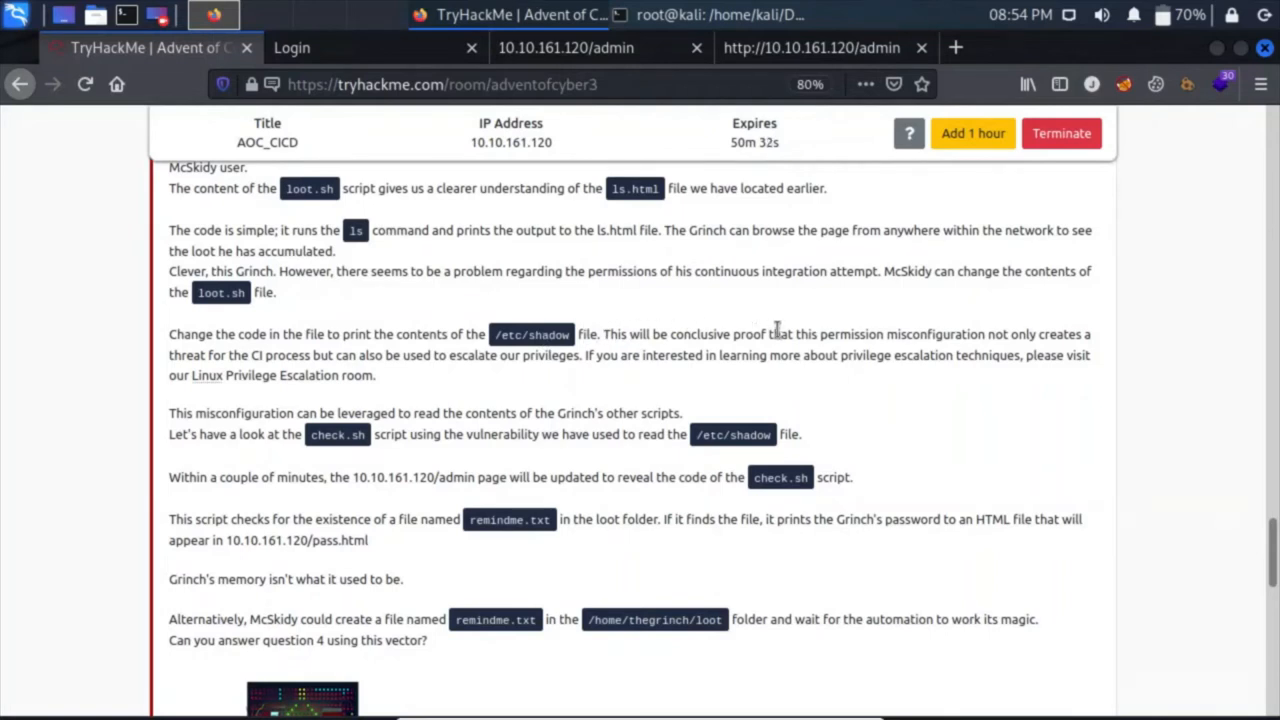
{"action": "mouse_move", "coordinate": [798, 334]}
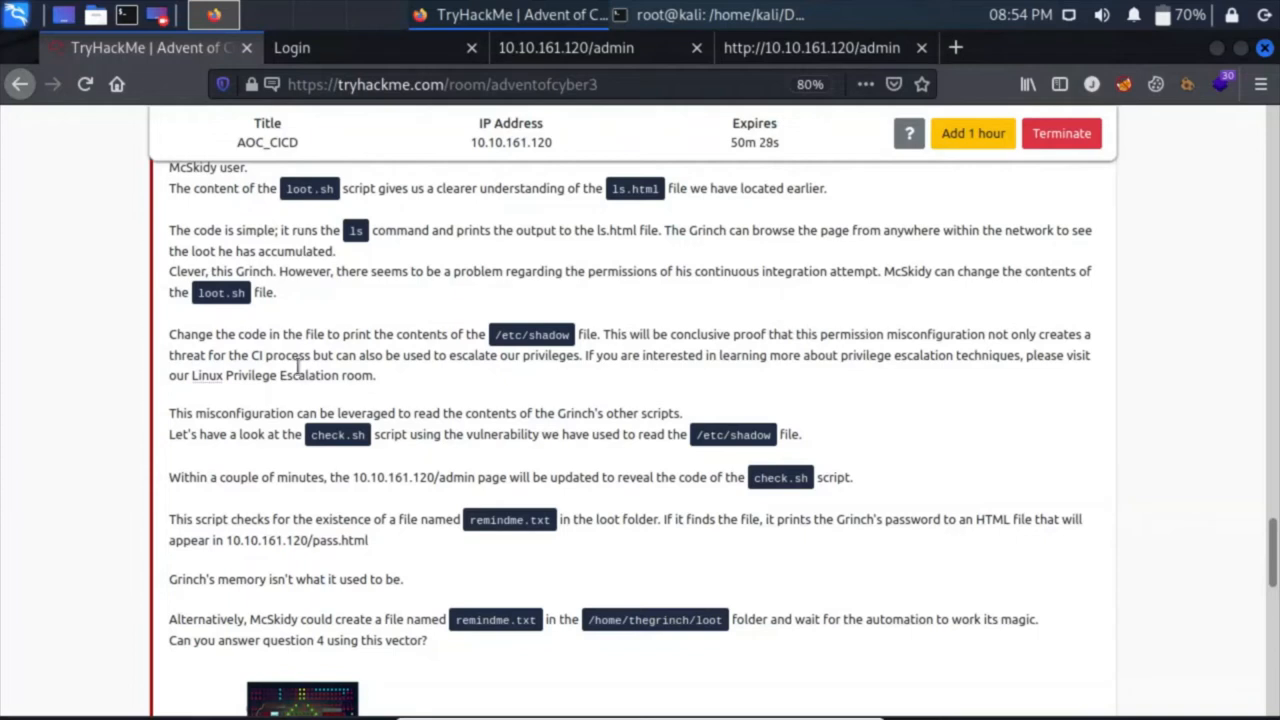
{"action": "mouse_move", "coordinate": [530, 375]}
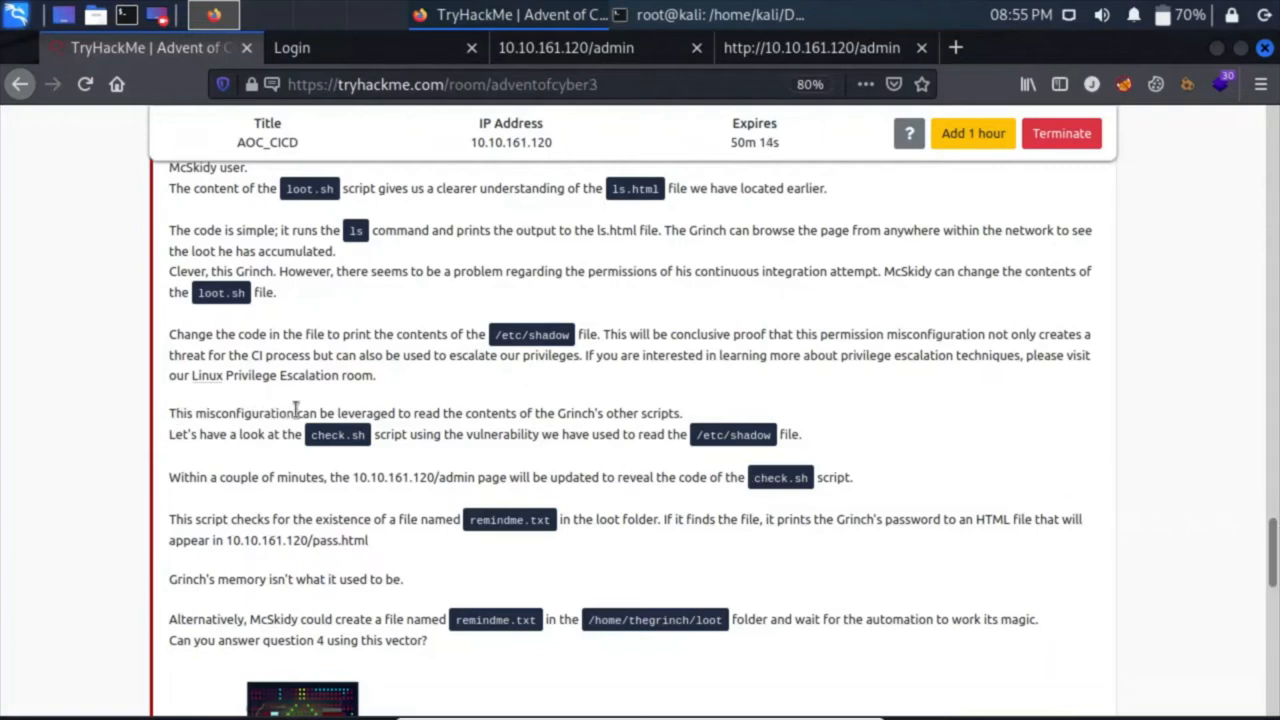
{"action": "mouse_move", "coordinate": [578, 419]}
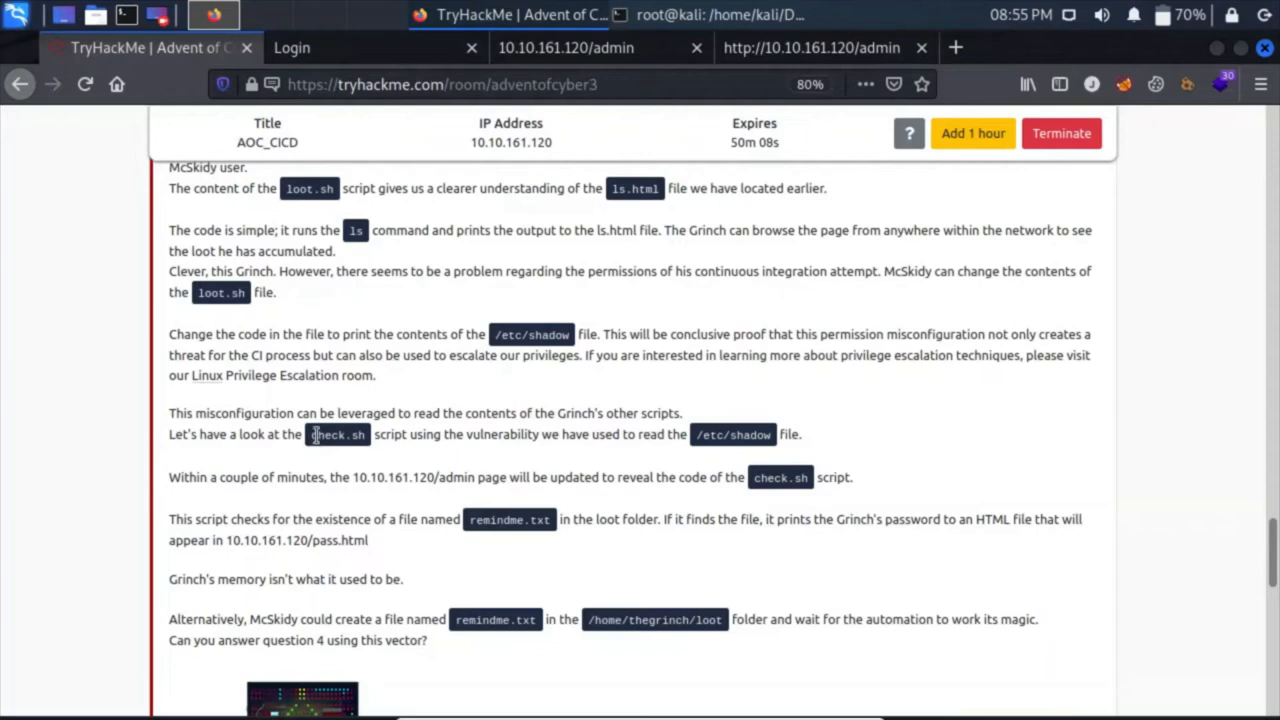
{"action": "mouse_move", "coordinate": [320, 437]}
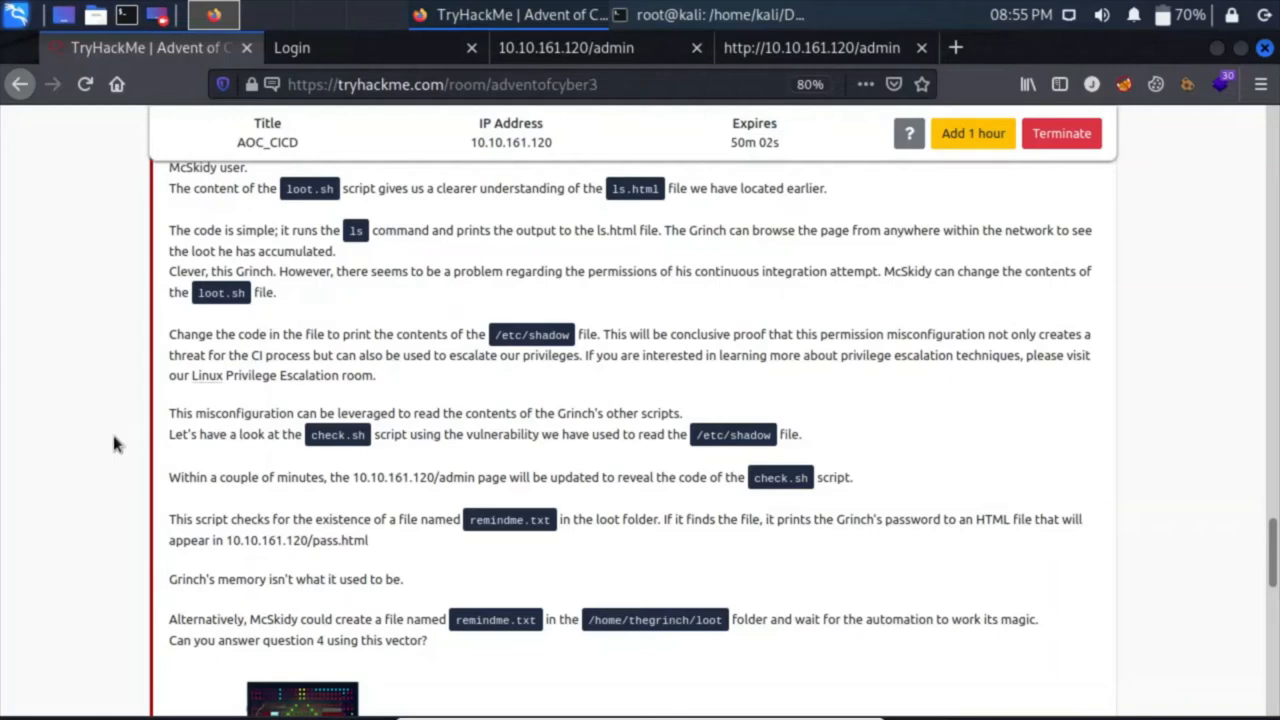
{"action": "scroll", "scroll_direction": "down", "scroll_amount": 3}
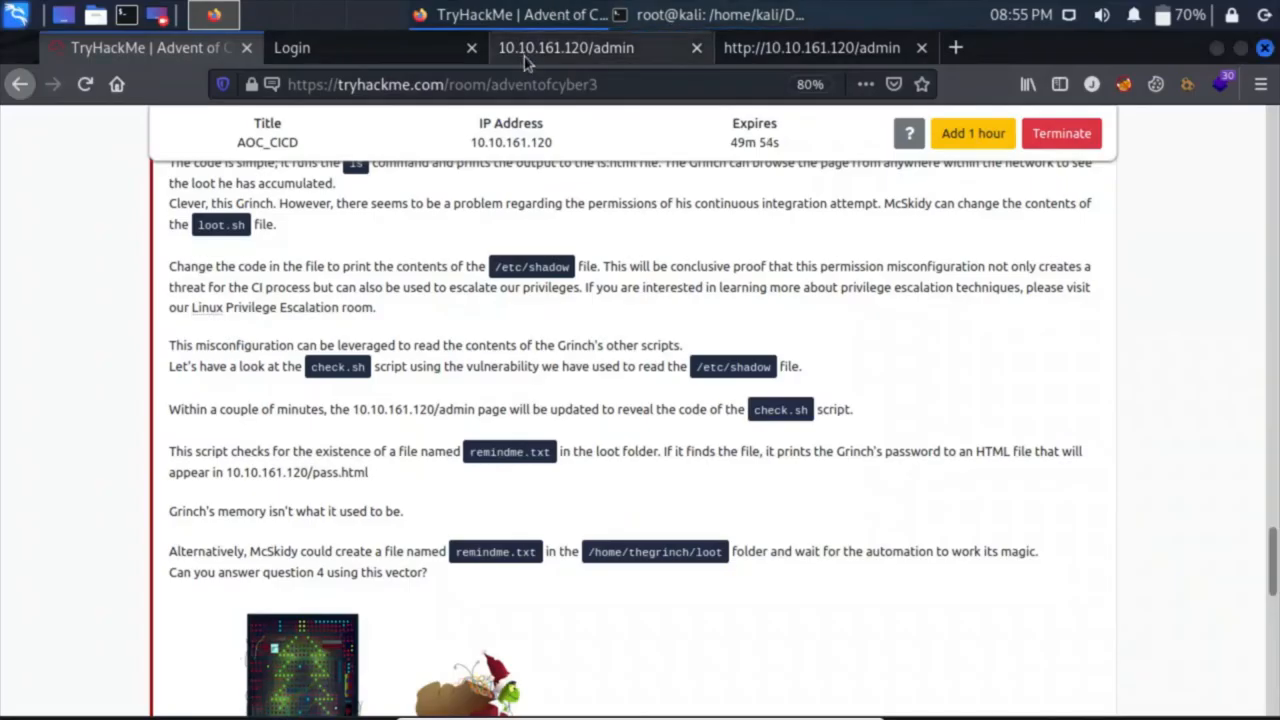
View the /etc/shadow dump on the /admin page and find the pepper hash question
{"action": "left_click", "coordinate": [480, 84]}
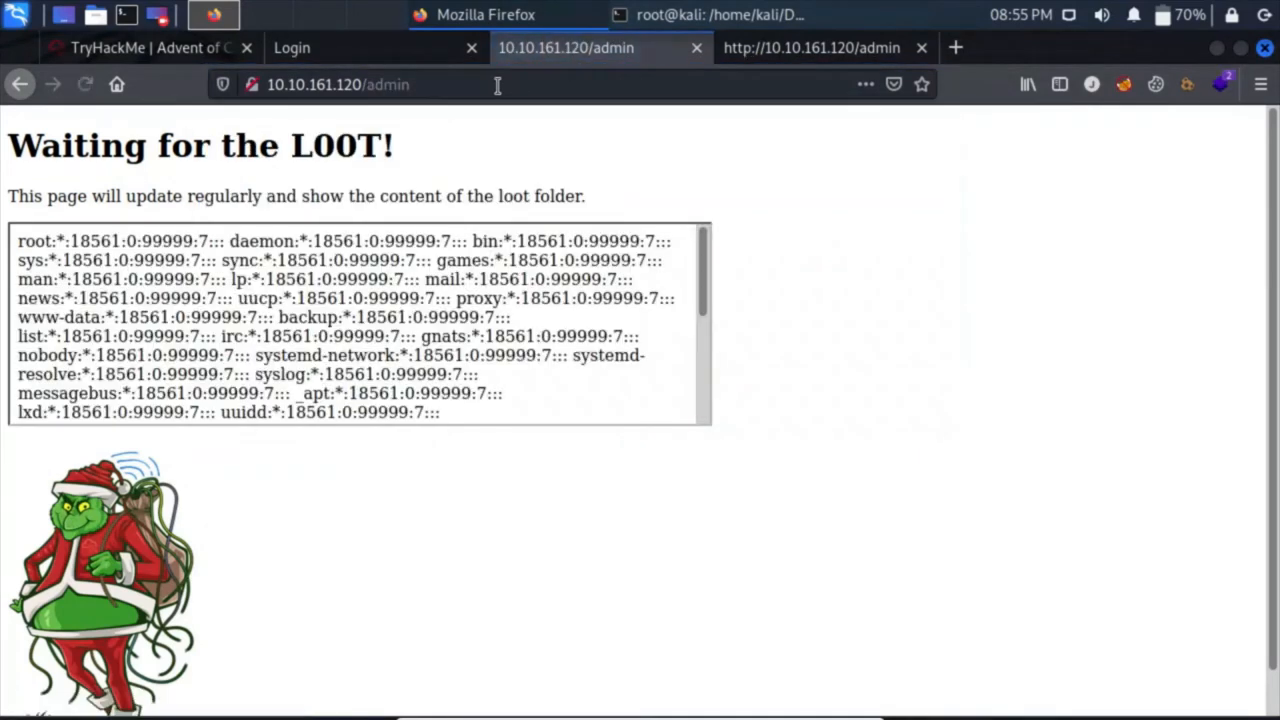
{"action": "mouse_move", "coordinate": [702, 363]}
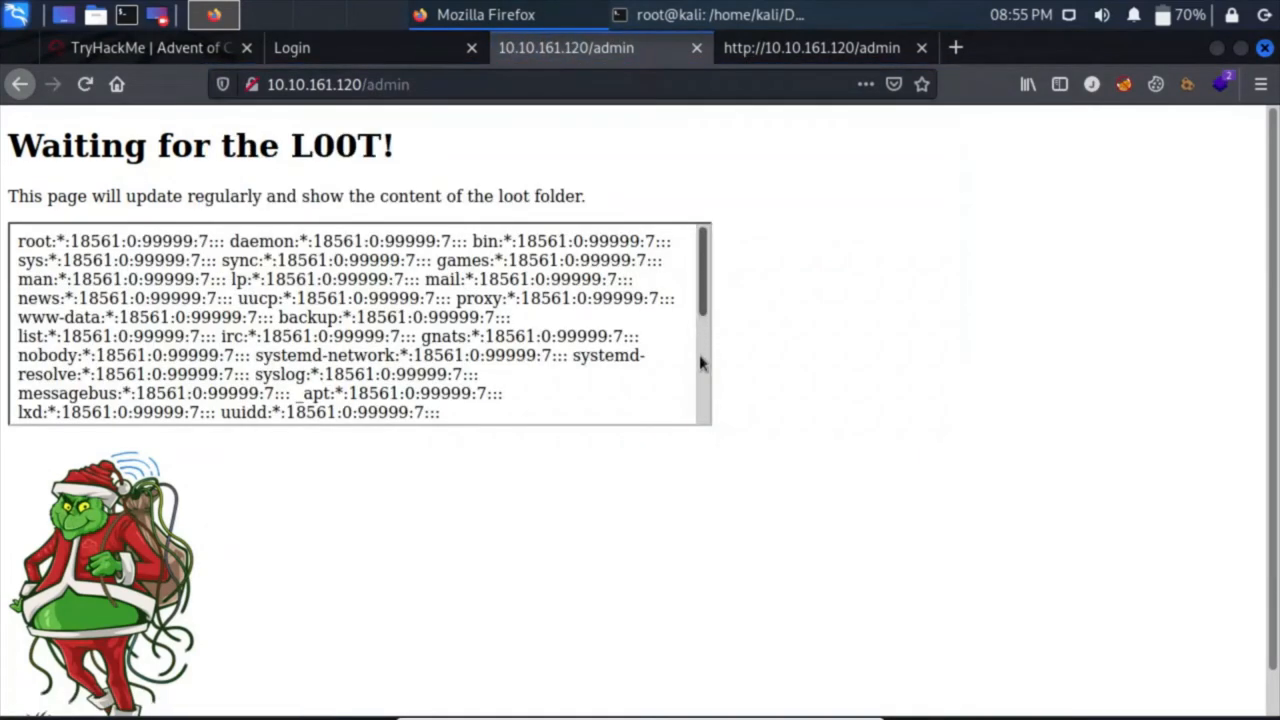
{"action": "scroll", "scroll_direction": "down", "scroll_amount": 3}
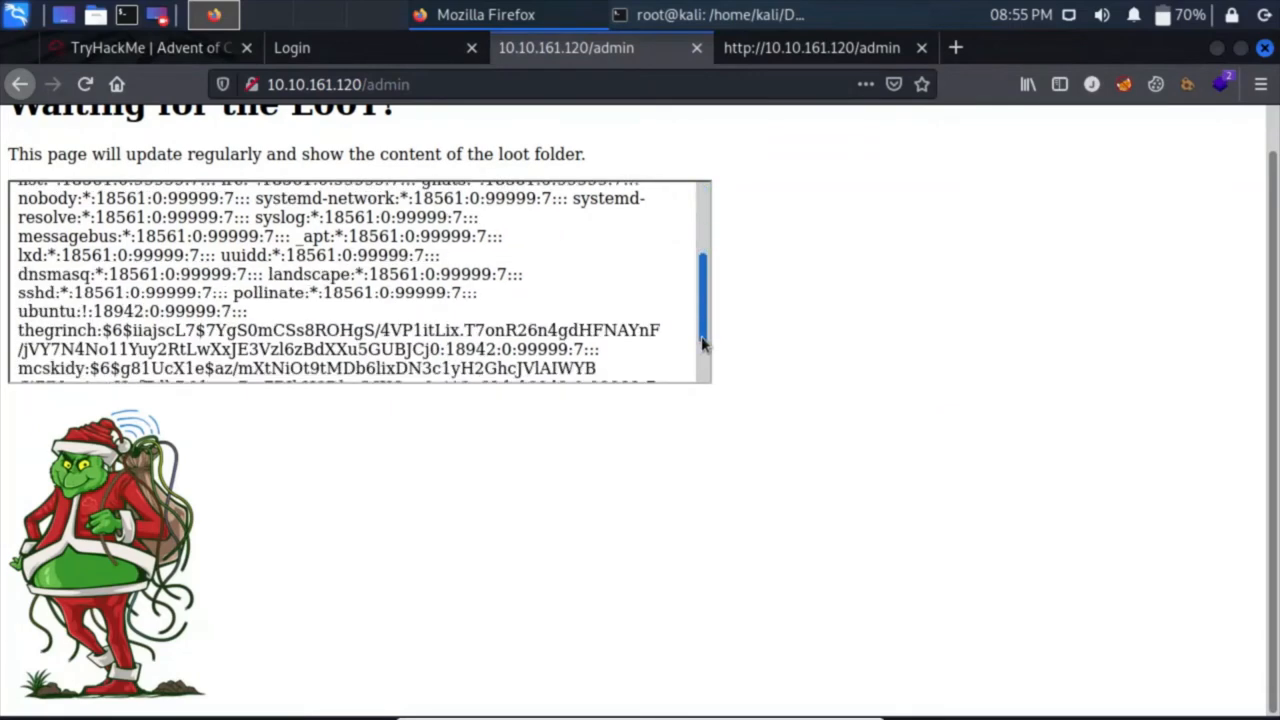
{"action": "scroll", "scroll_direction": "down", "scroll_amount": 3}
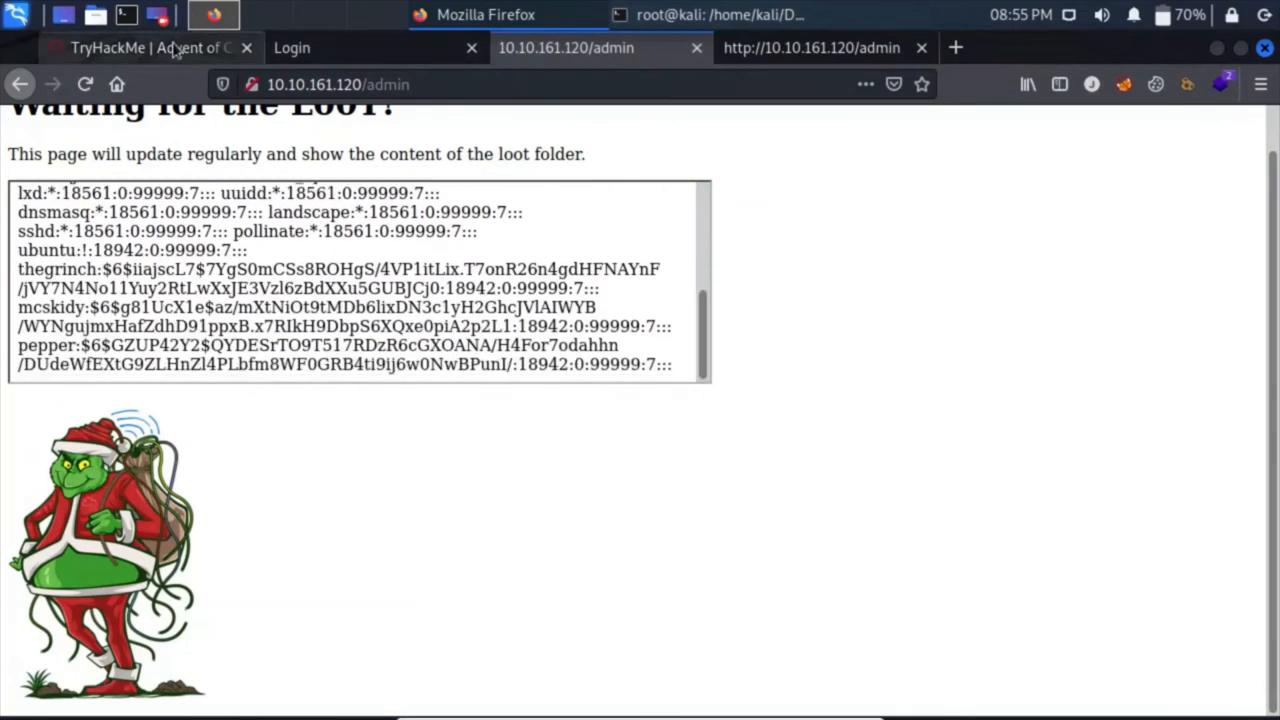
{"action": "left_click", "coordinate": [145, 48]}
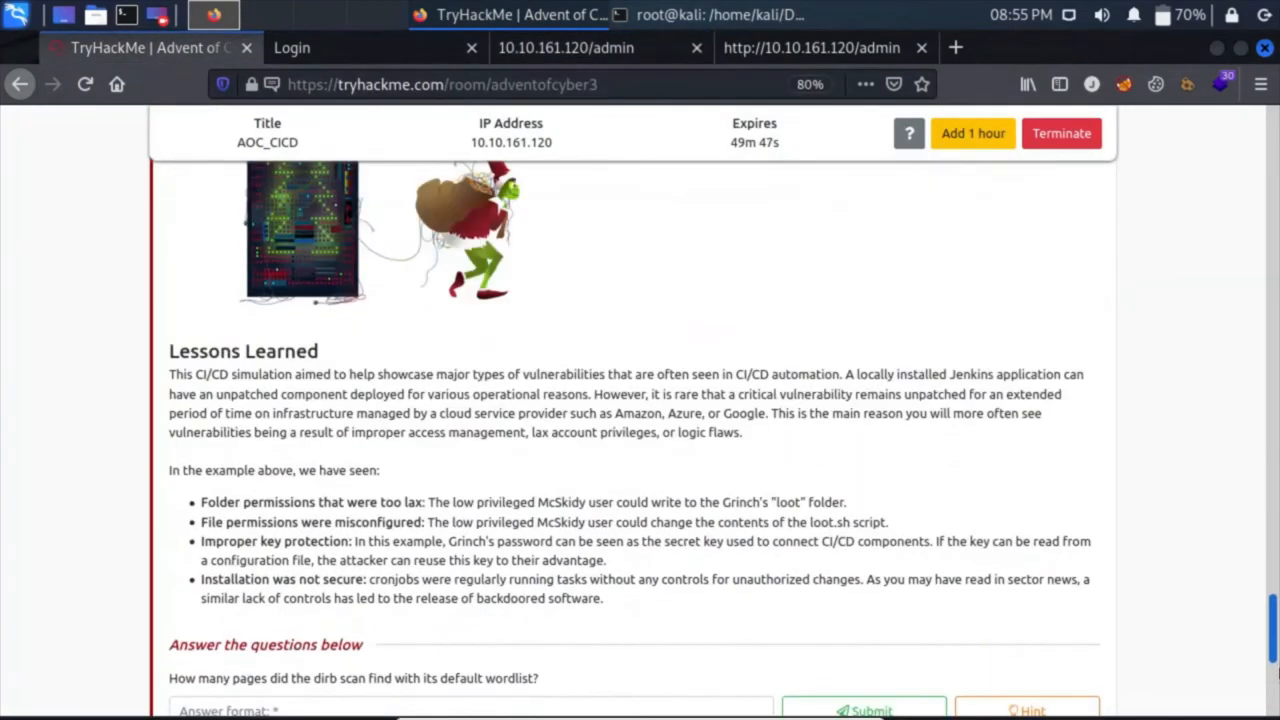
{"action": "scroll", "scroll_direction": "down", "scroll_amount": 3}
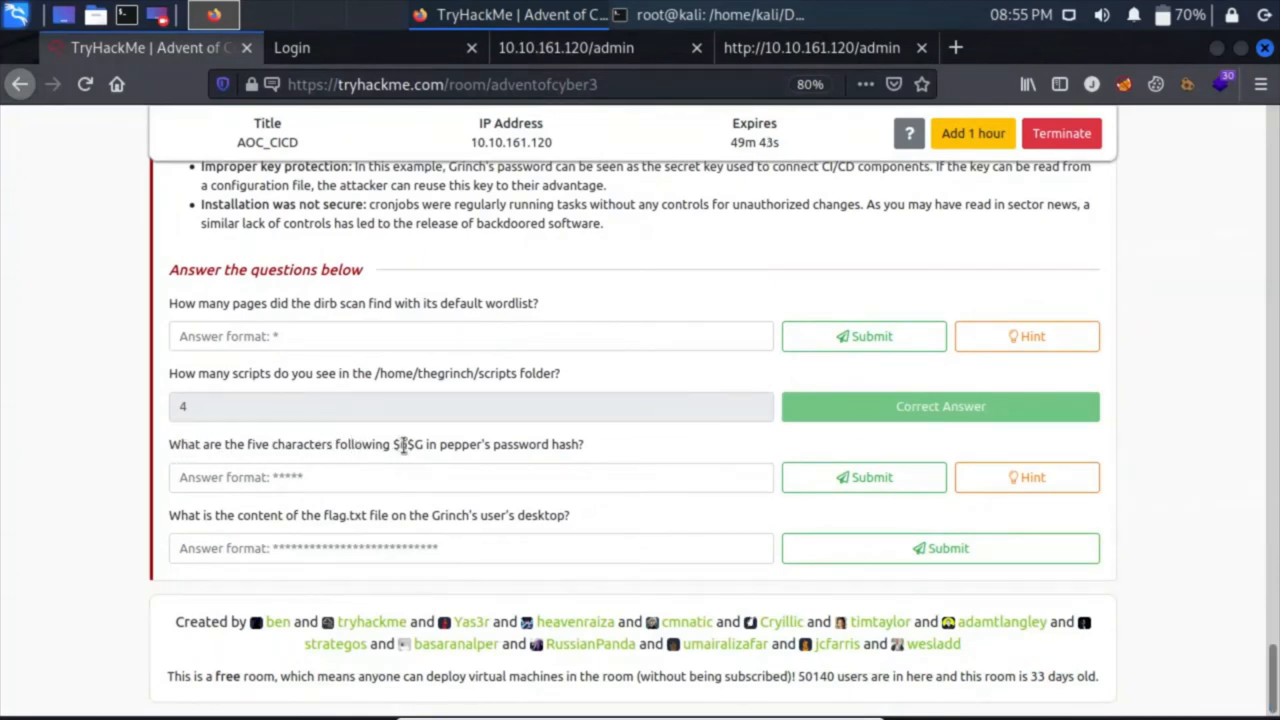
{"action": "mouse_move", "coordinate": [520, 465]}
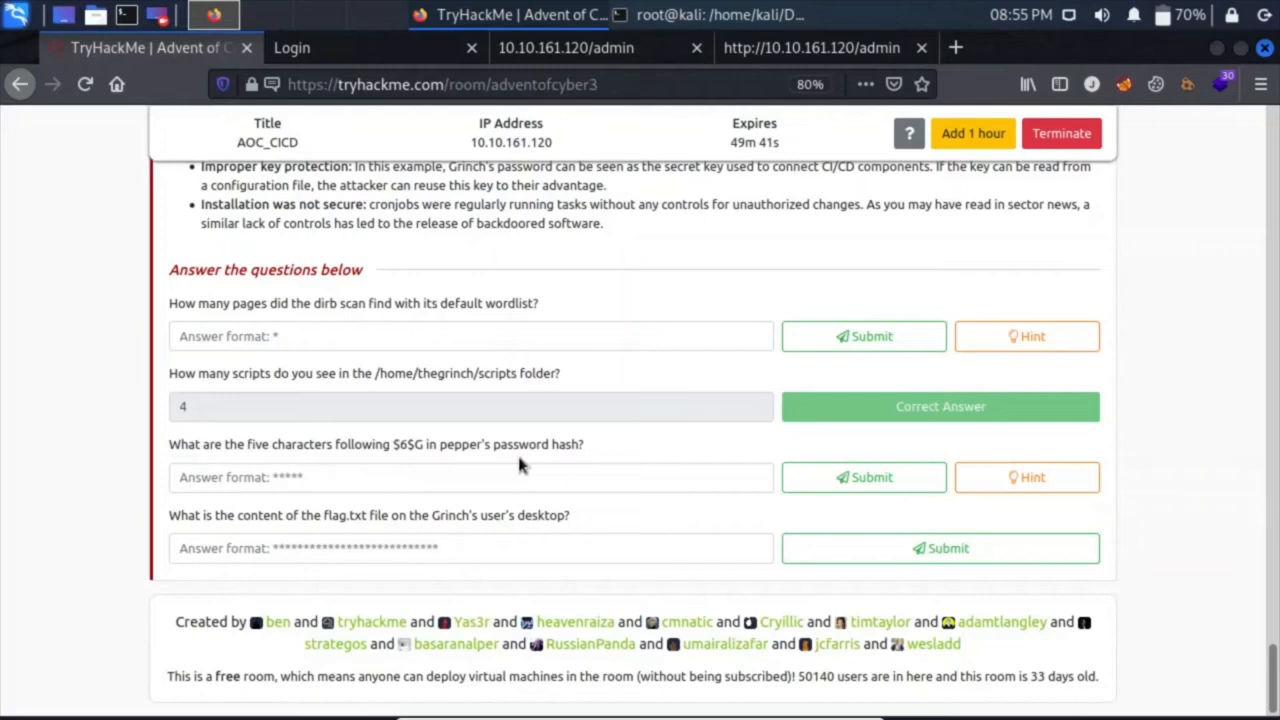
Copy ZUP42 from pepper's hash and submit it as question 3's answer
{"action": "left_click", "coordinate": [585, 47]}
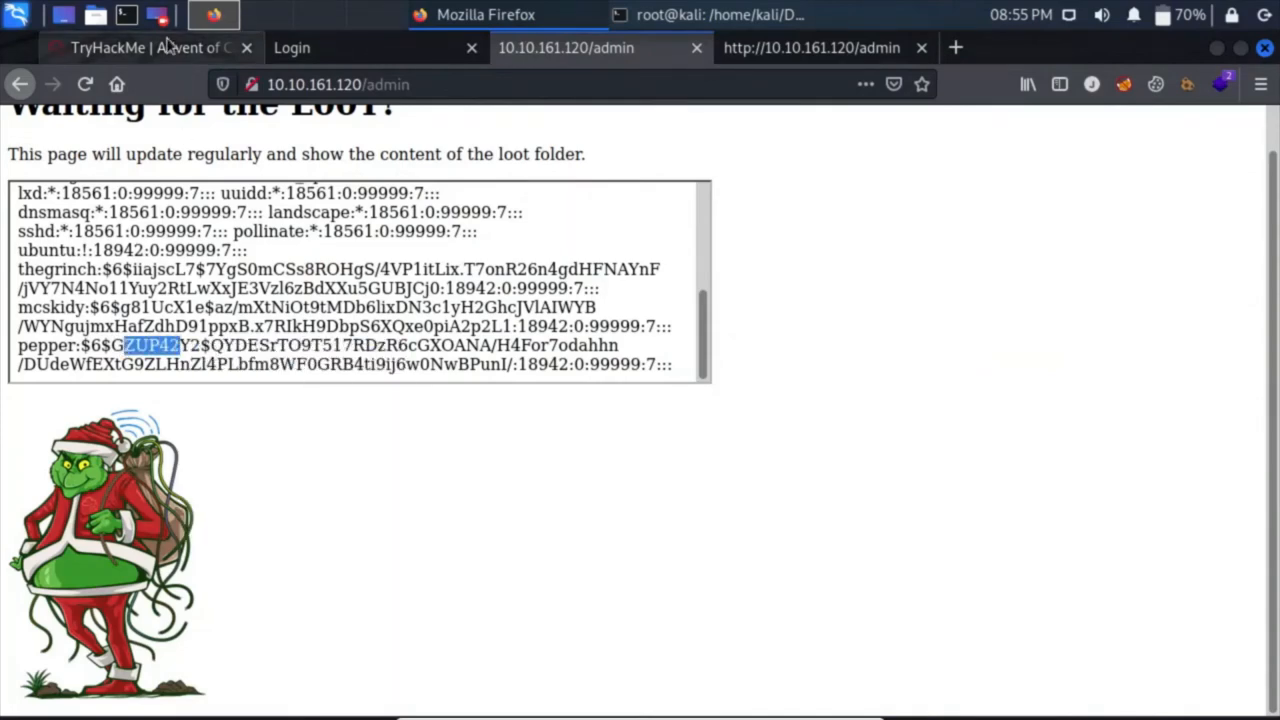
{"action": "left_click", "coordinate": [140, 48]}
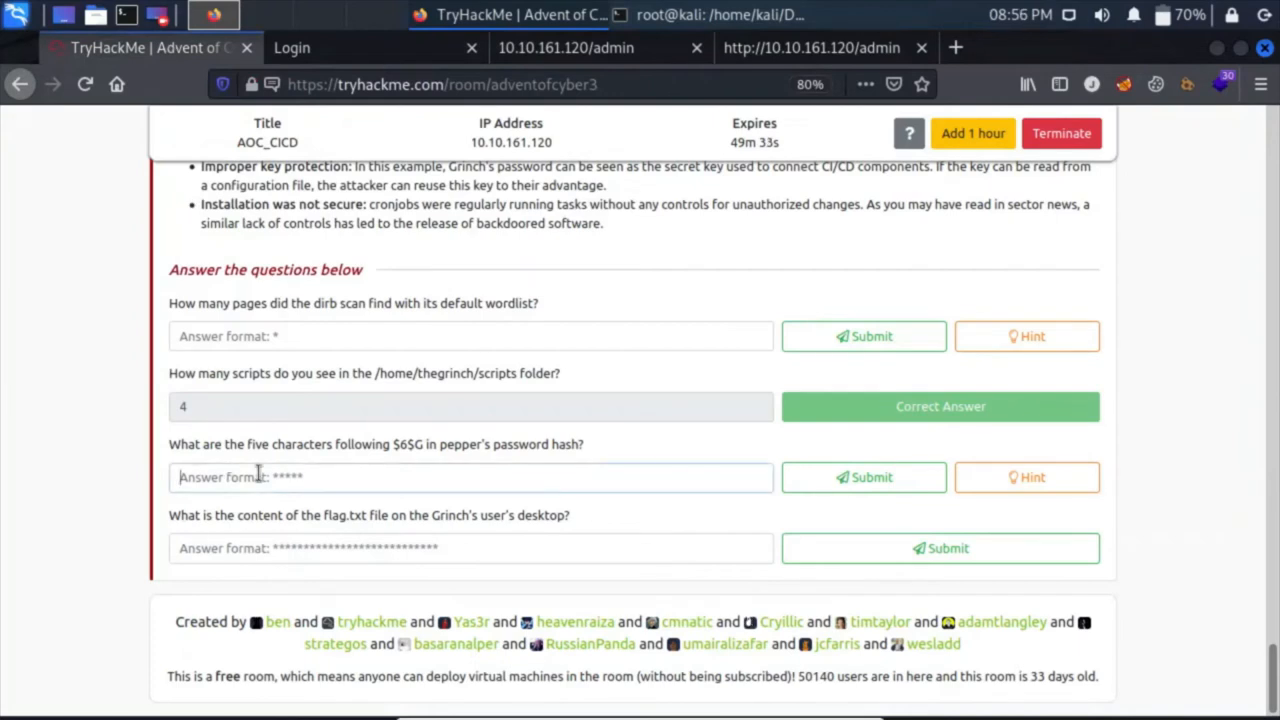
{"action": "left_click", "coordinate": [863, 477]}
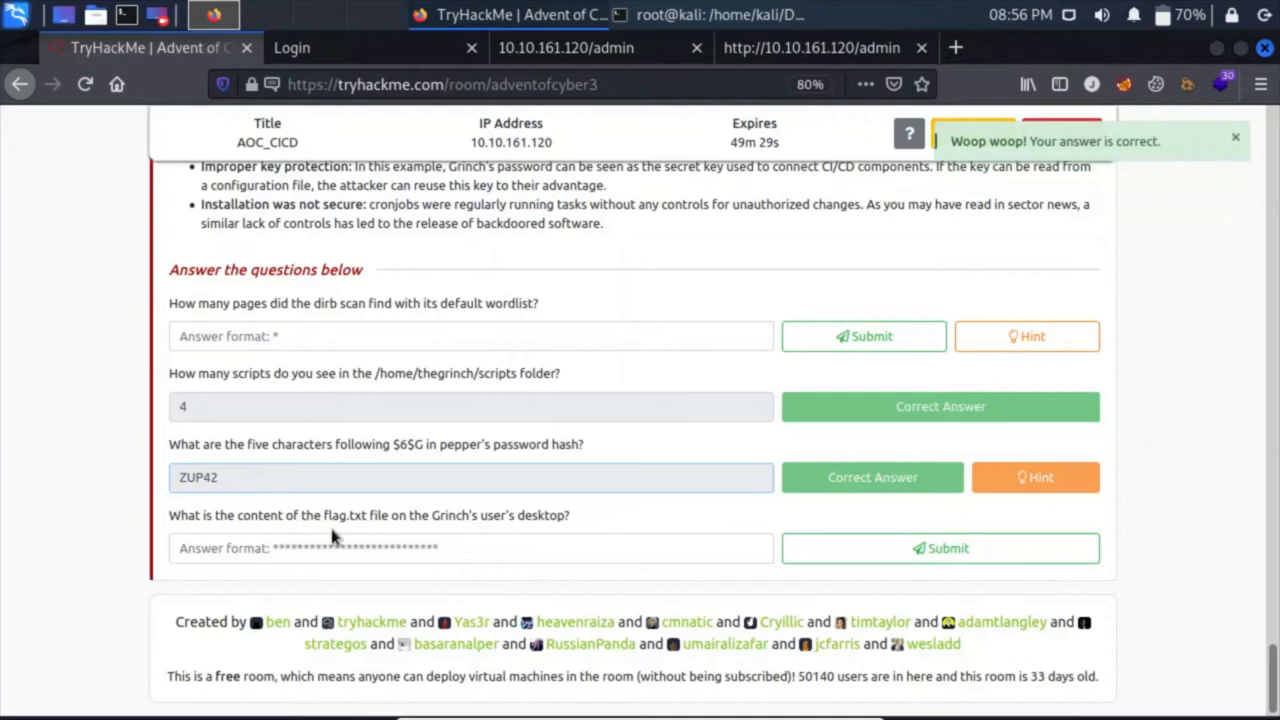
{"action": "mouse_move", "coordinate": [576, 524]}
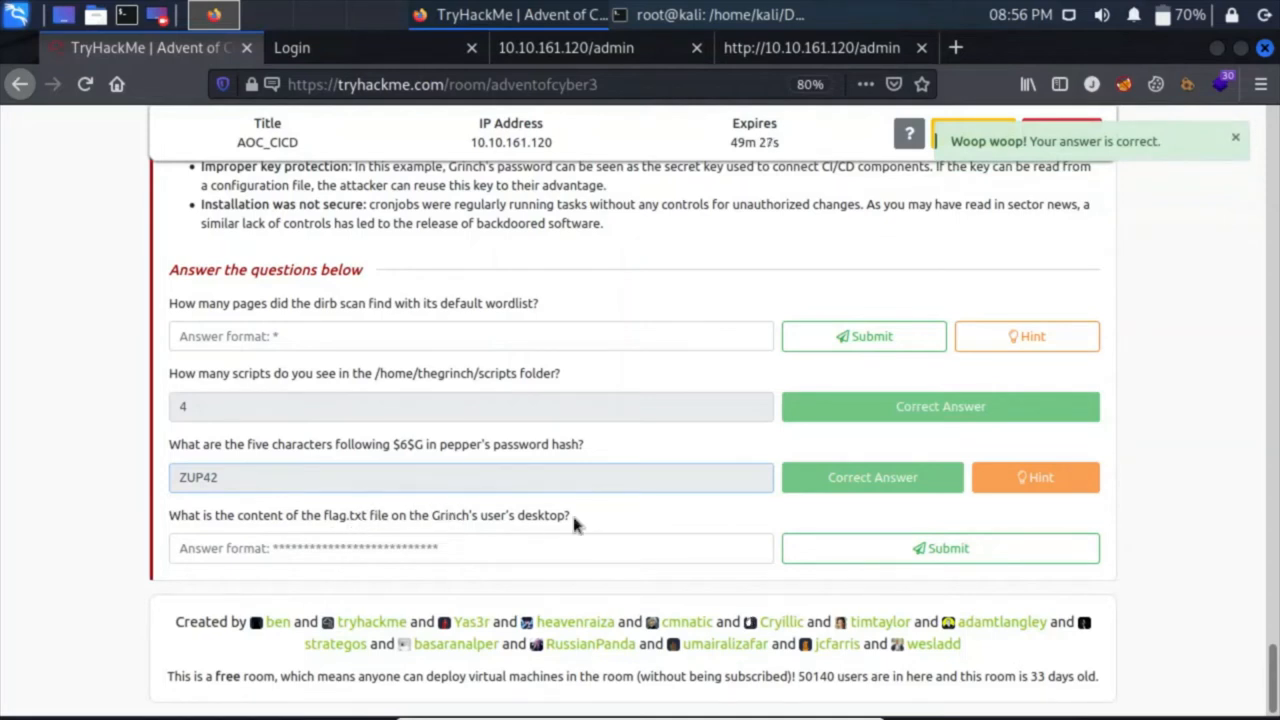
{"action": "left_click", "coordinate": [596, 48]}
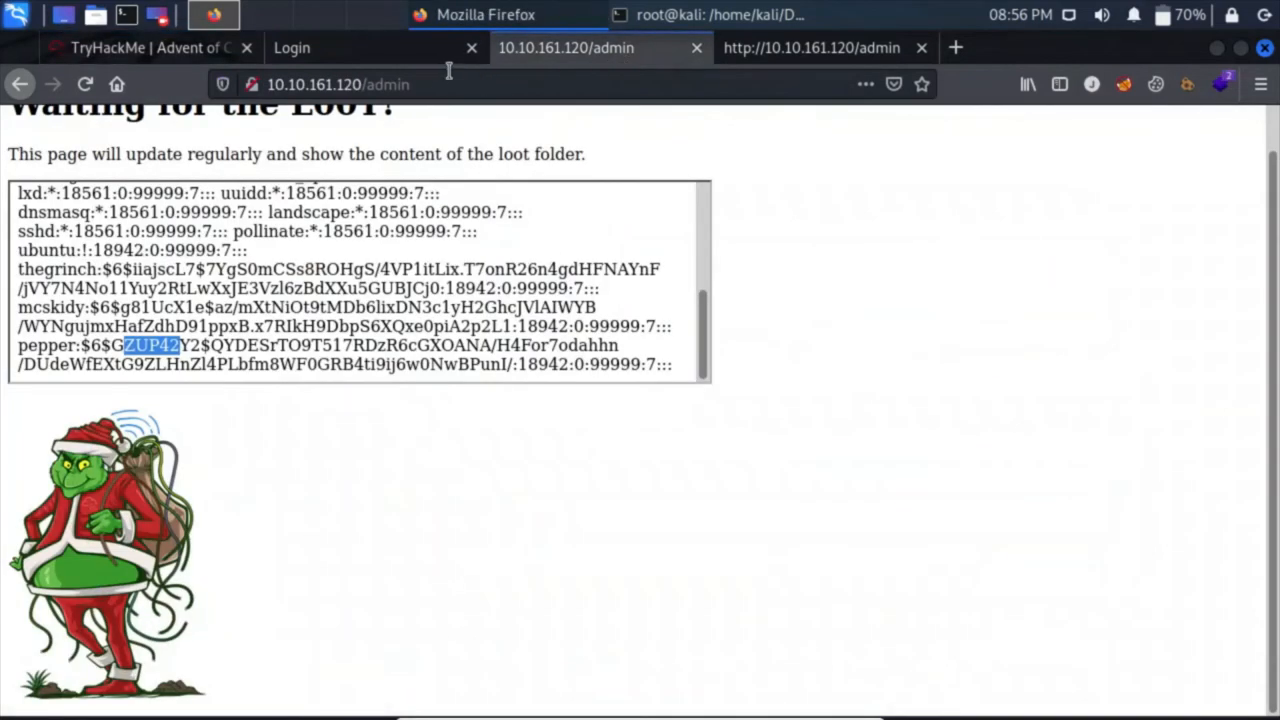
{"action": "left_click", "coordinate": [713, 15]}
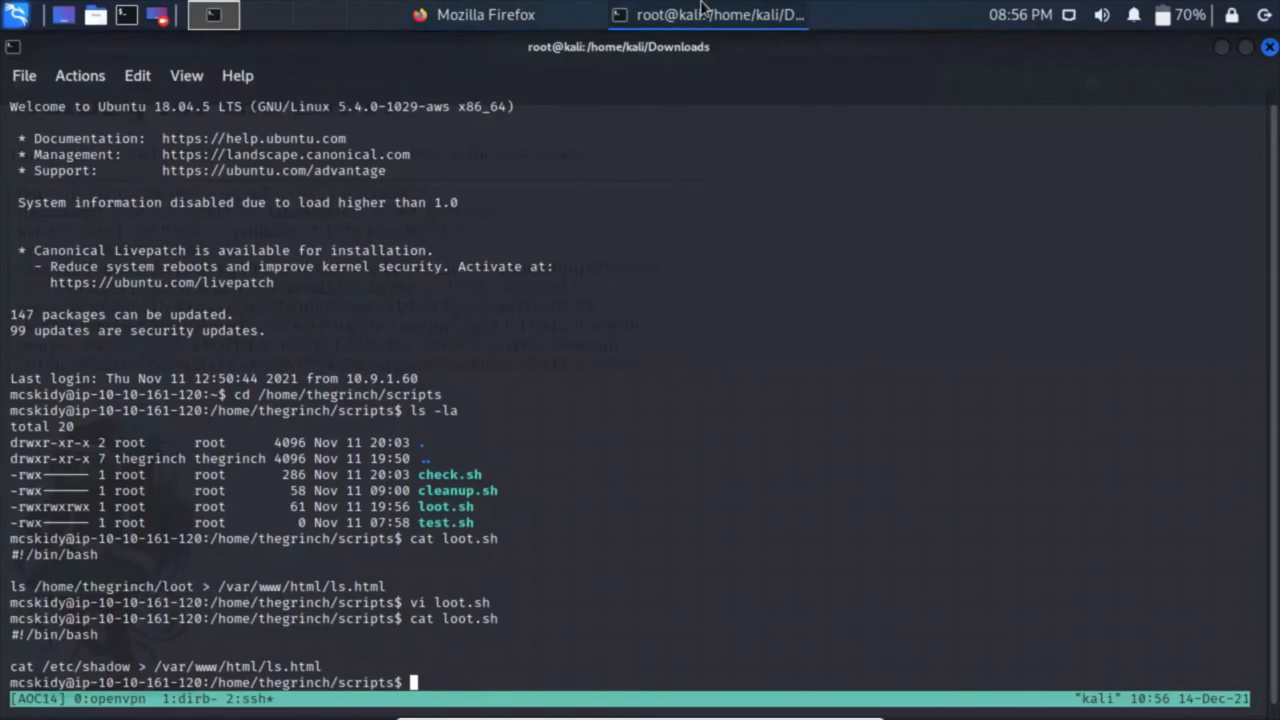
Edit loot.sh in vi to cat /home/thegrinch/scripts/check.sh into ls.html, then verify with cat
{"action": "type", "text": "vi loot.sh"}
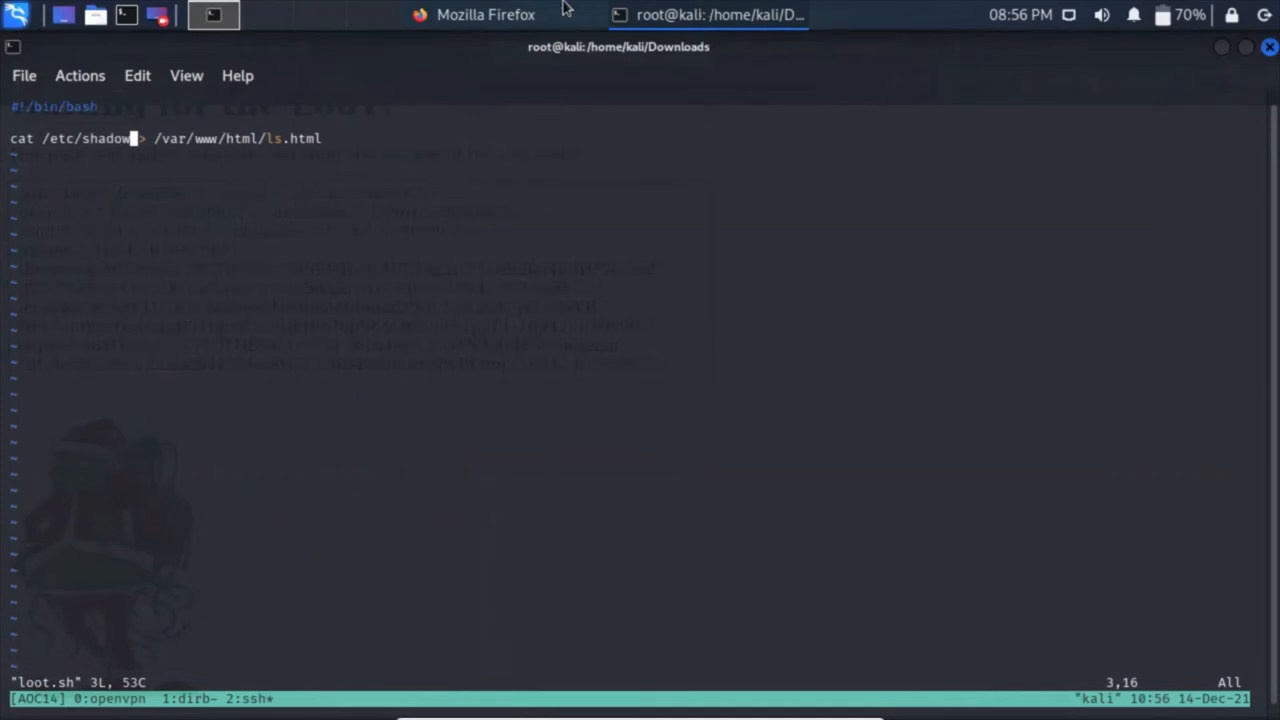
{"action": "left_click", "coordinate": [480, 16]}
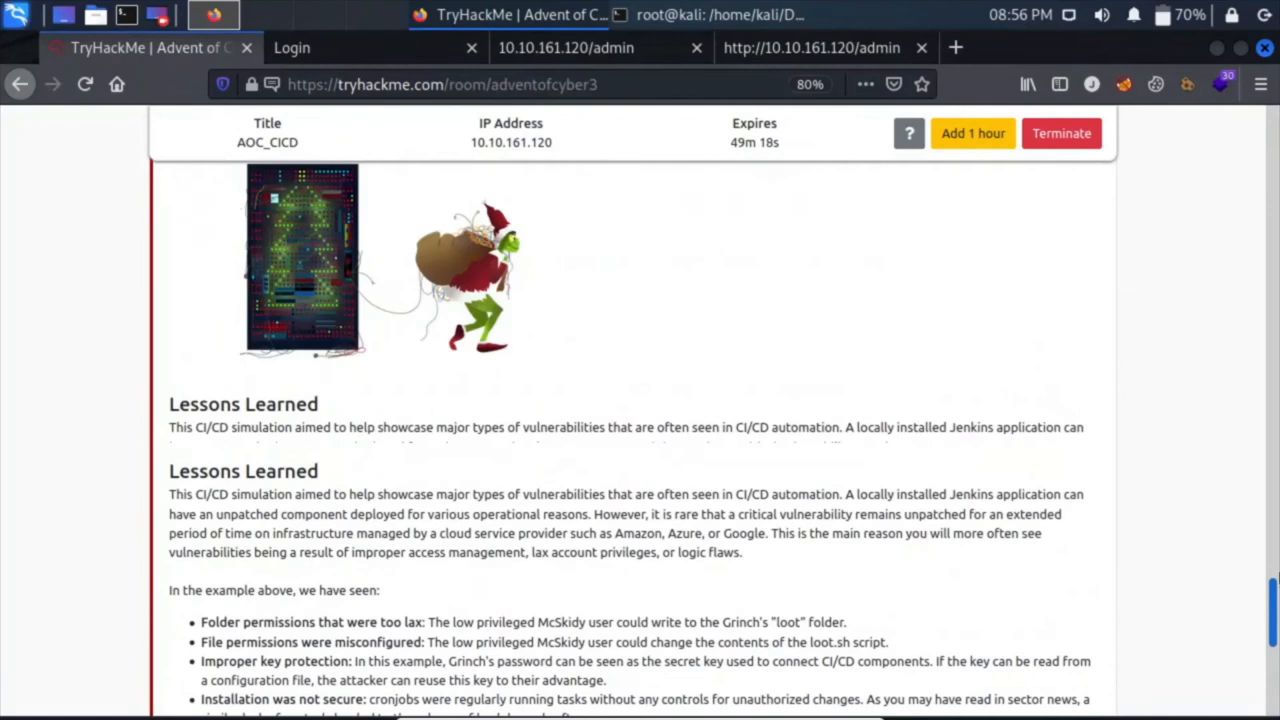
{"action": "scroll", "scroll_direction": "up", "scroll_amount": 3}
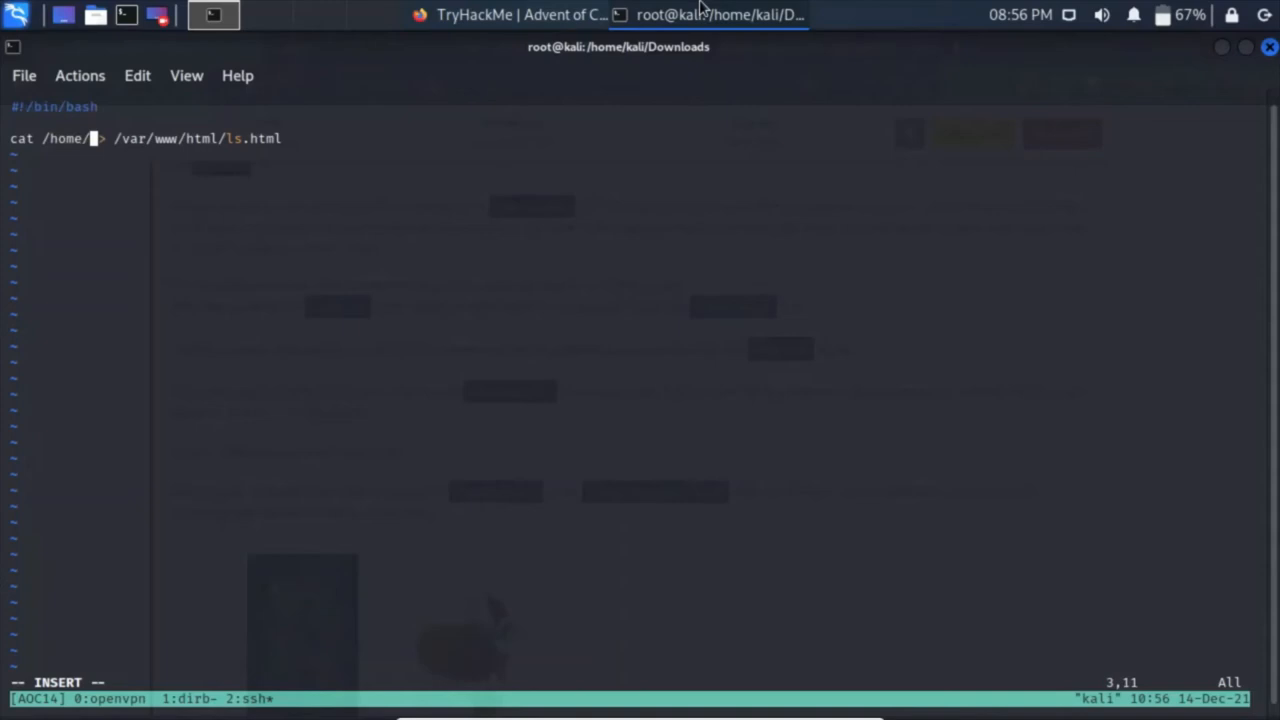
{"action": "type", "text": "thegrinch"}
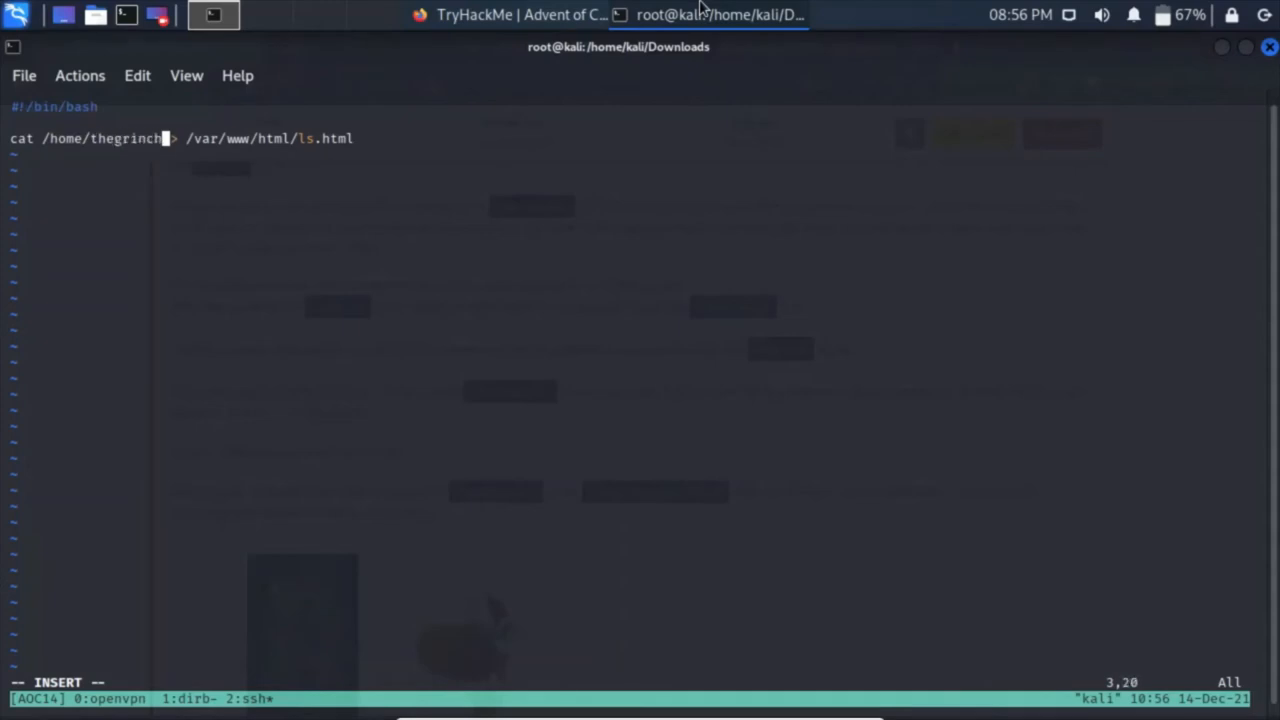
{"action": "type", "text": "/"}
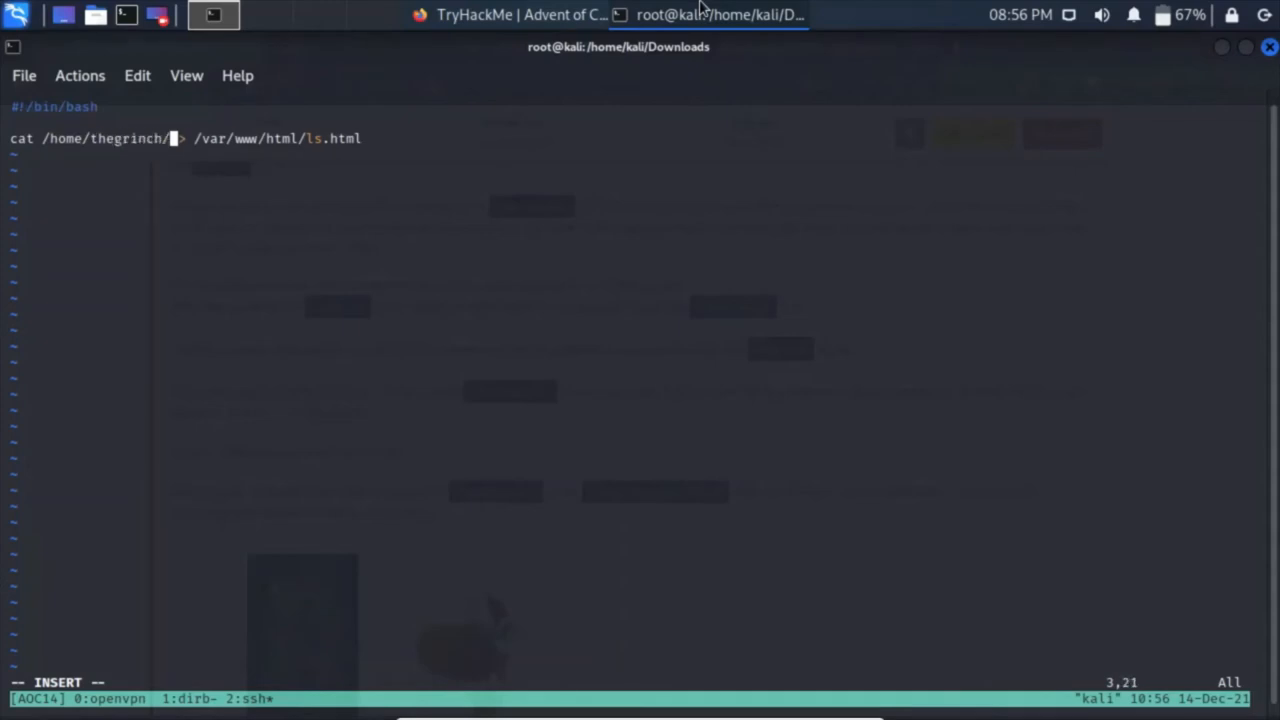
{"action": "type", "text": "scripts"}
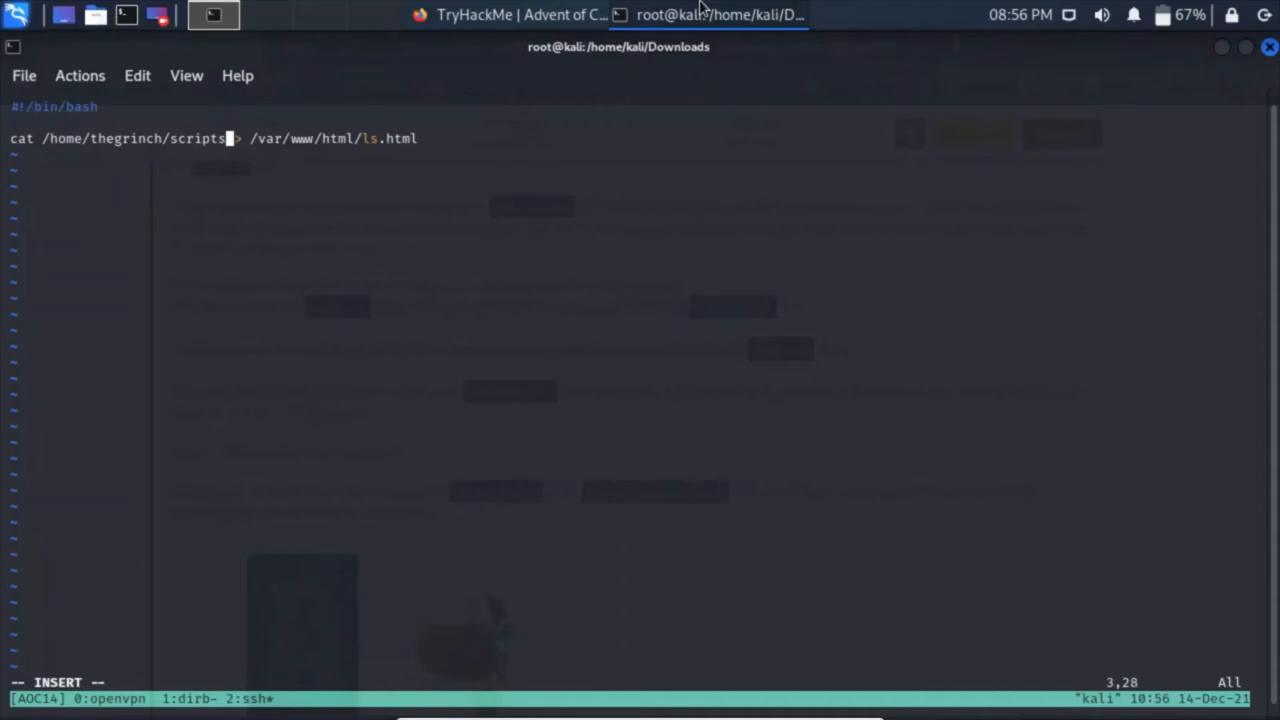
{"action": "type", "text": "/"}
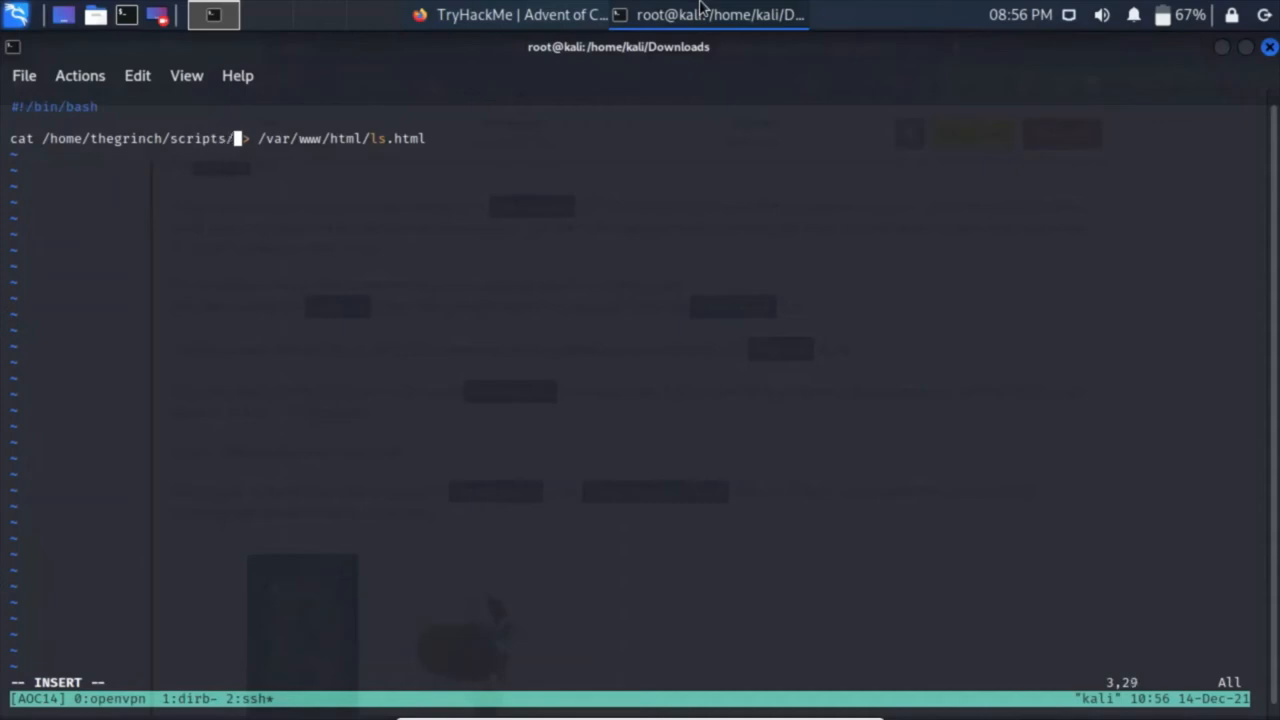
{"action": "type", "text": "check.sh"}
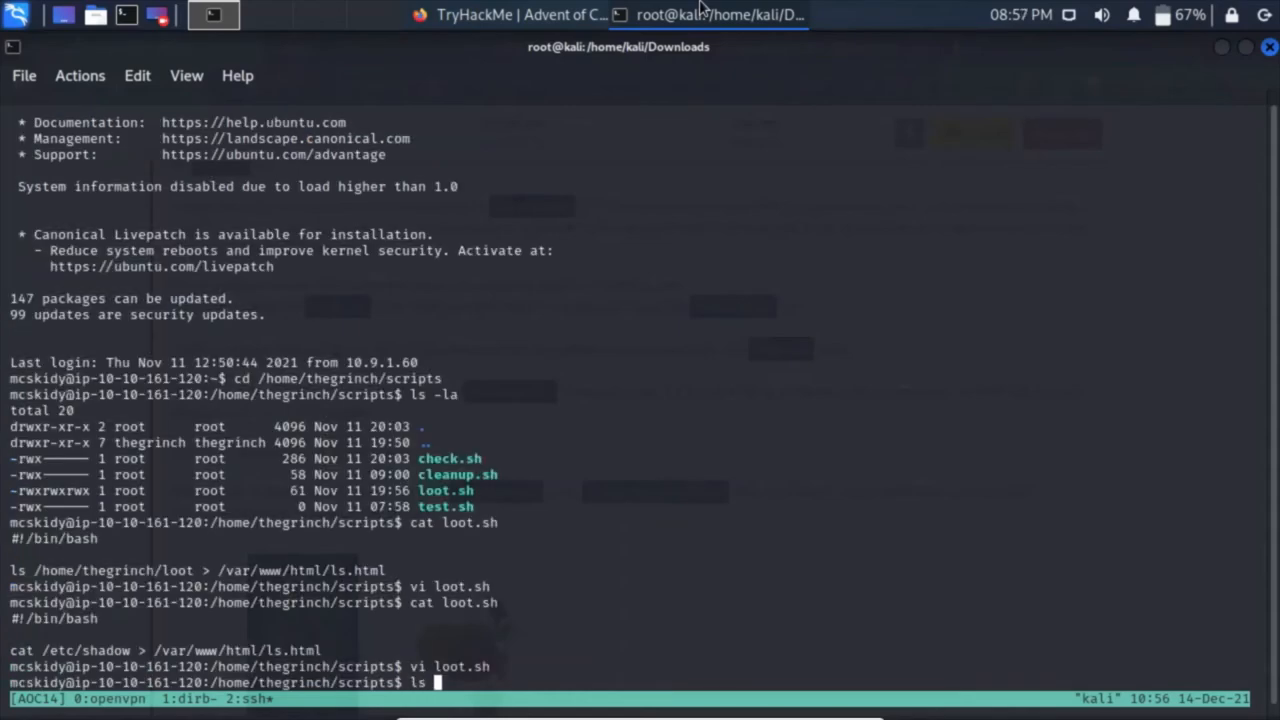
{"action": "type", "text": "cat loot.sh"}
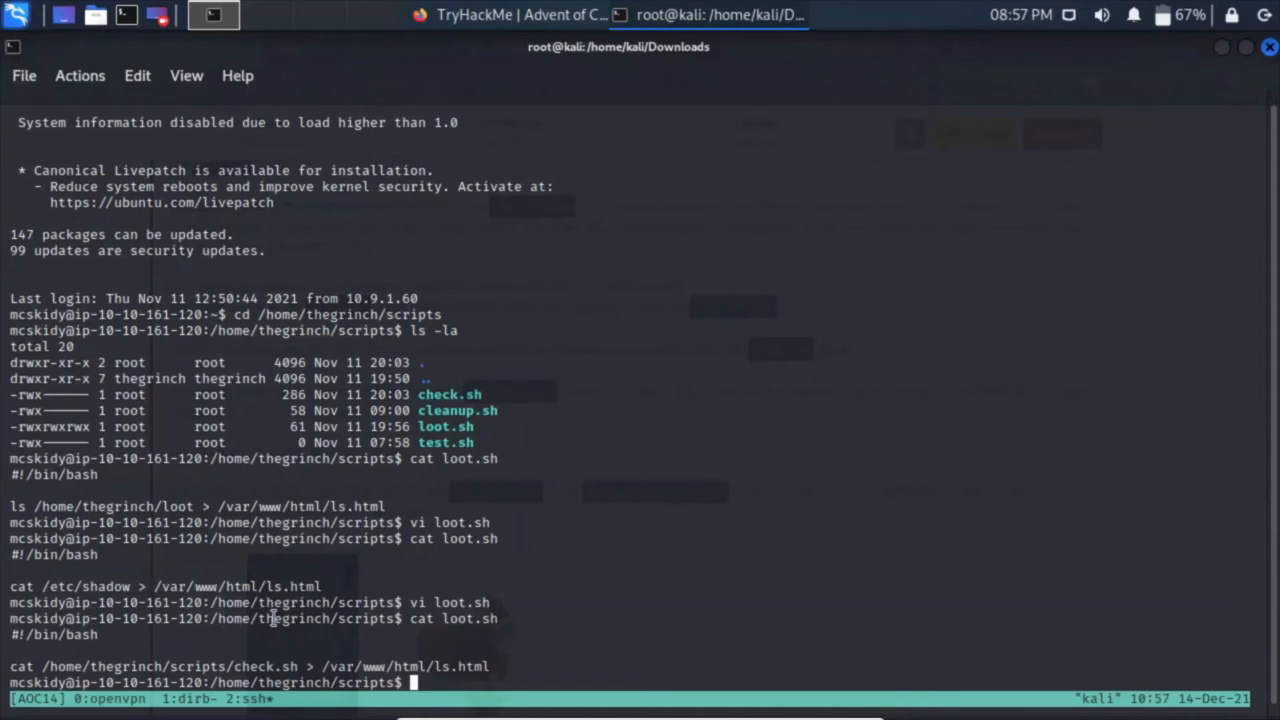
{"action": "mouse_move", "coordinate": [303, 614]}
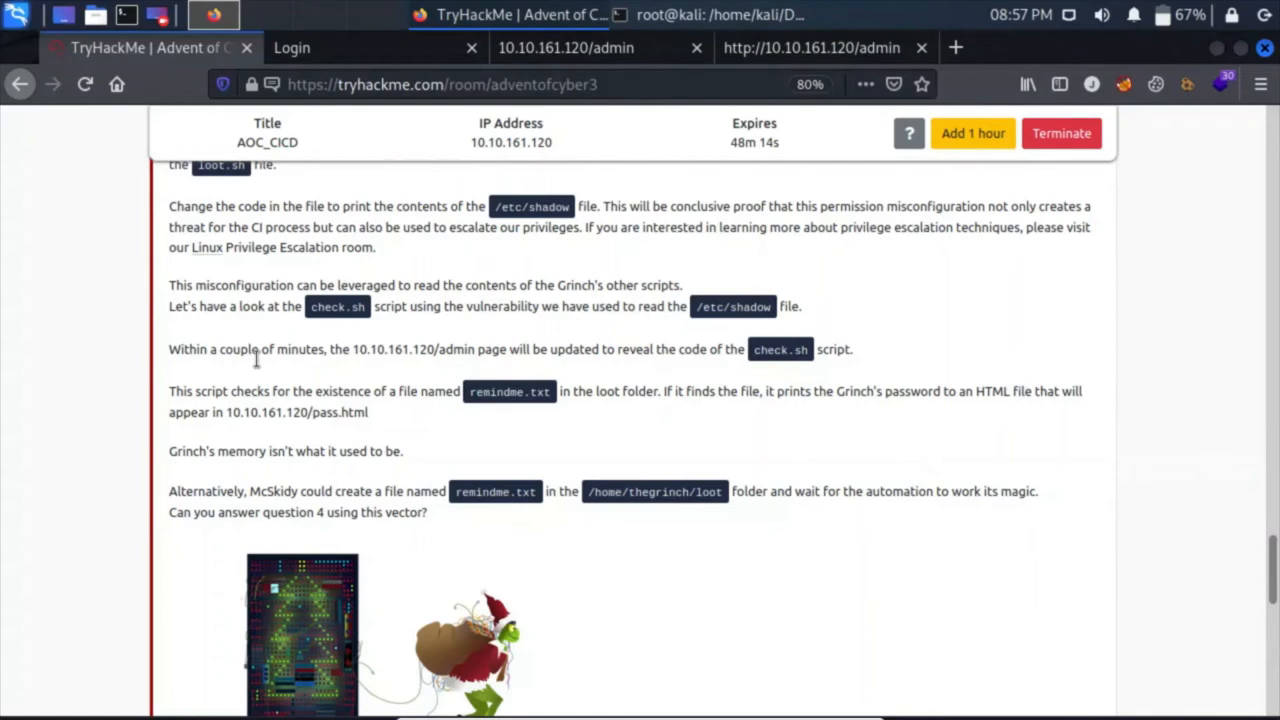
{"action": "mouse_move", "coordinate": [250, 369]}
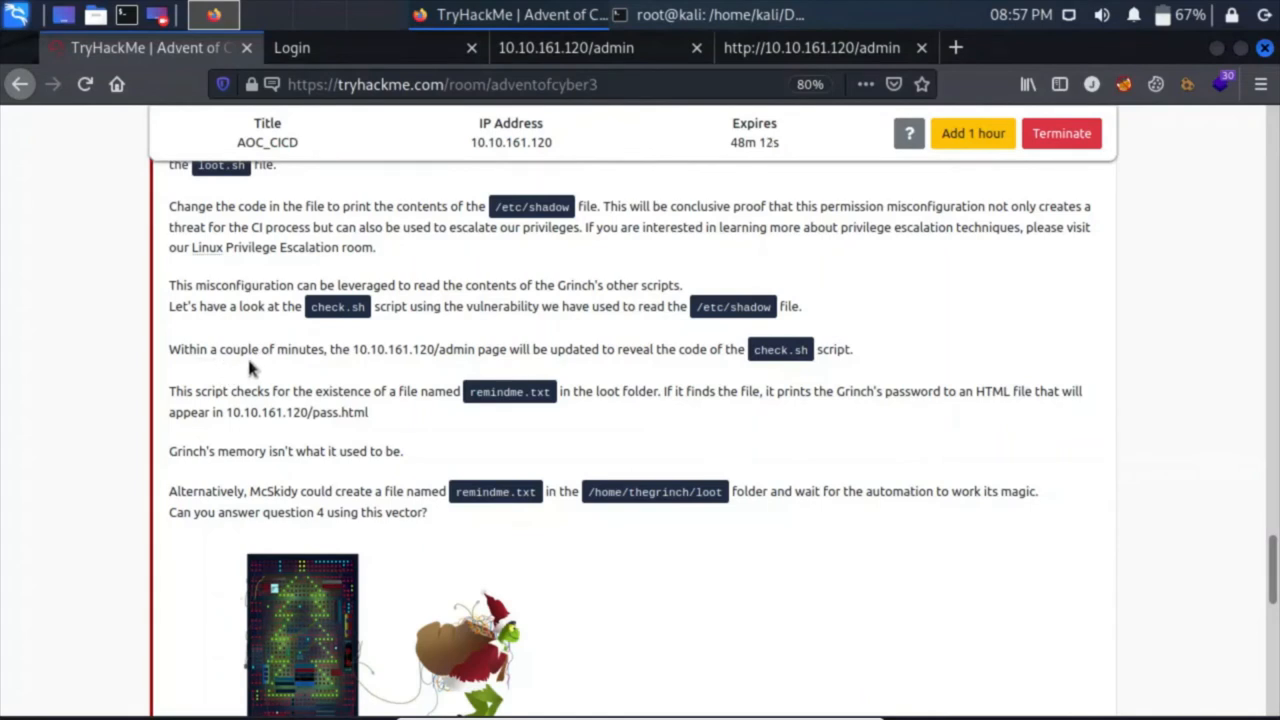
{"action": "mouse_move", "coordinate": [680, 372]}
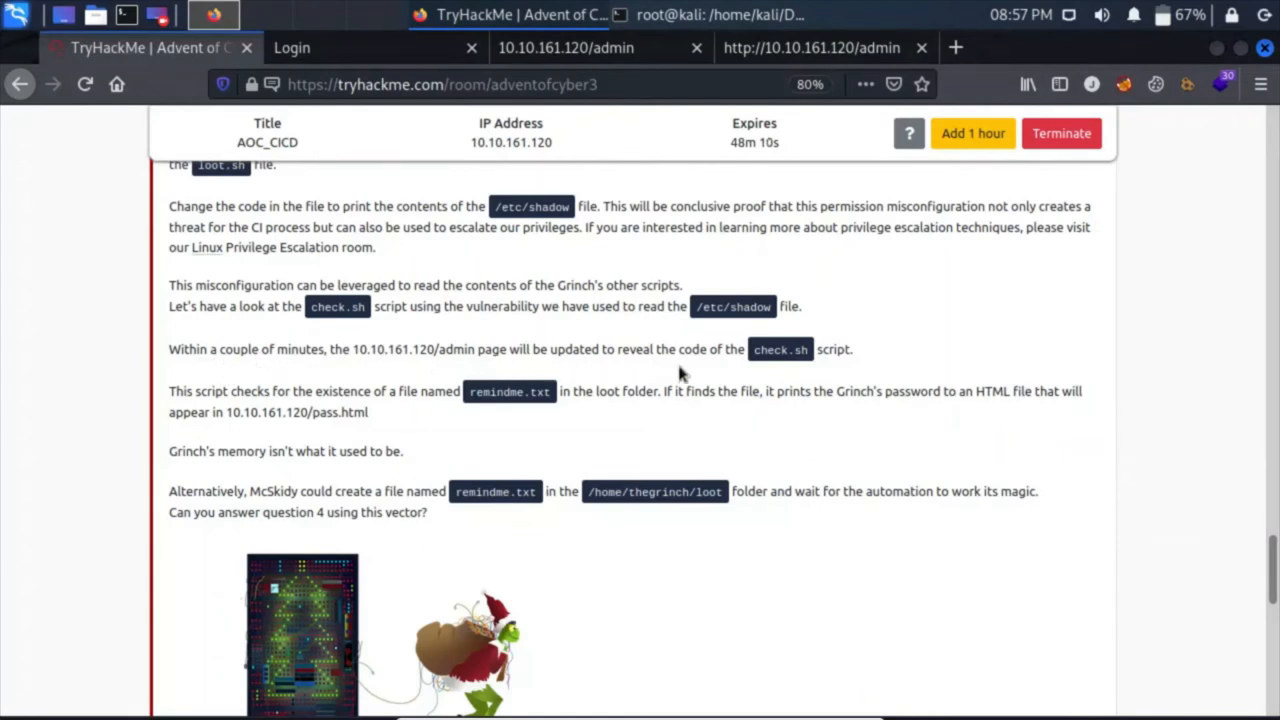
{"action": "mouse_move", "coordinate": [701, 372]}
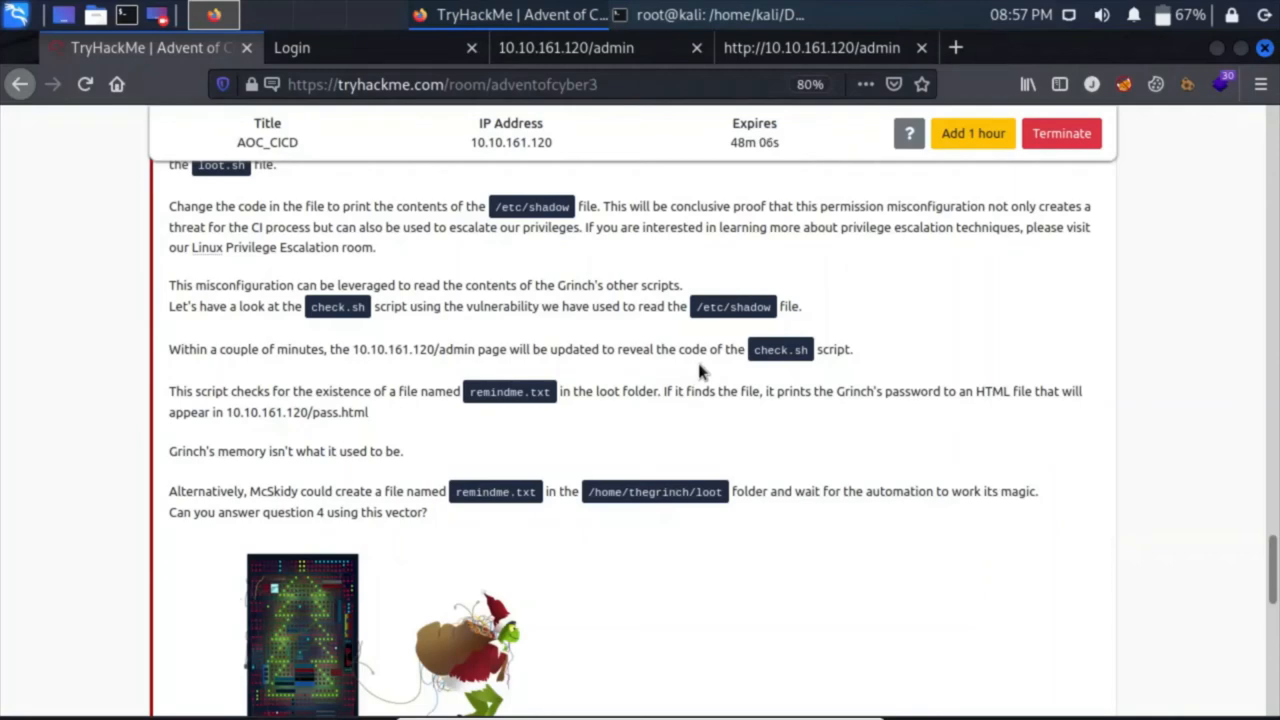
{"action": "mouse_move", "coordinate": [637, 60]}
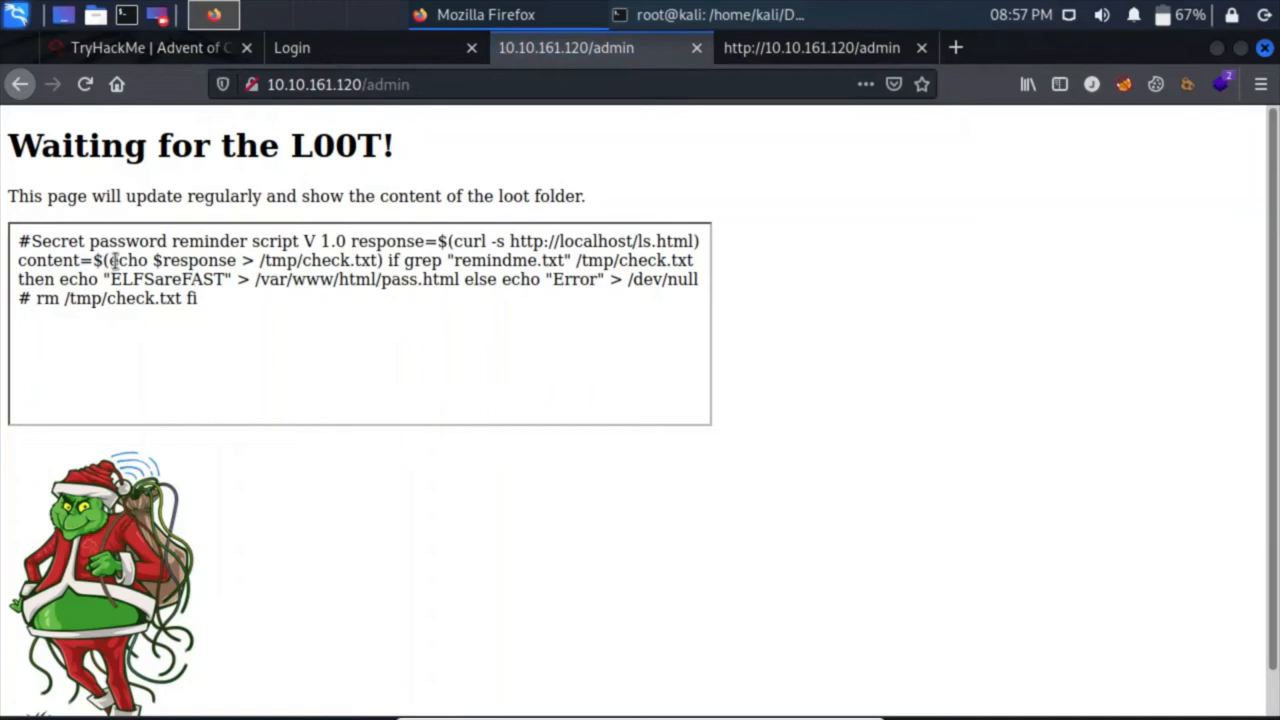
{"action": "mouse_move", "coordinate": [324, 241]}
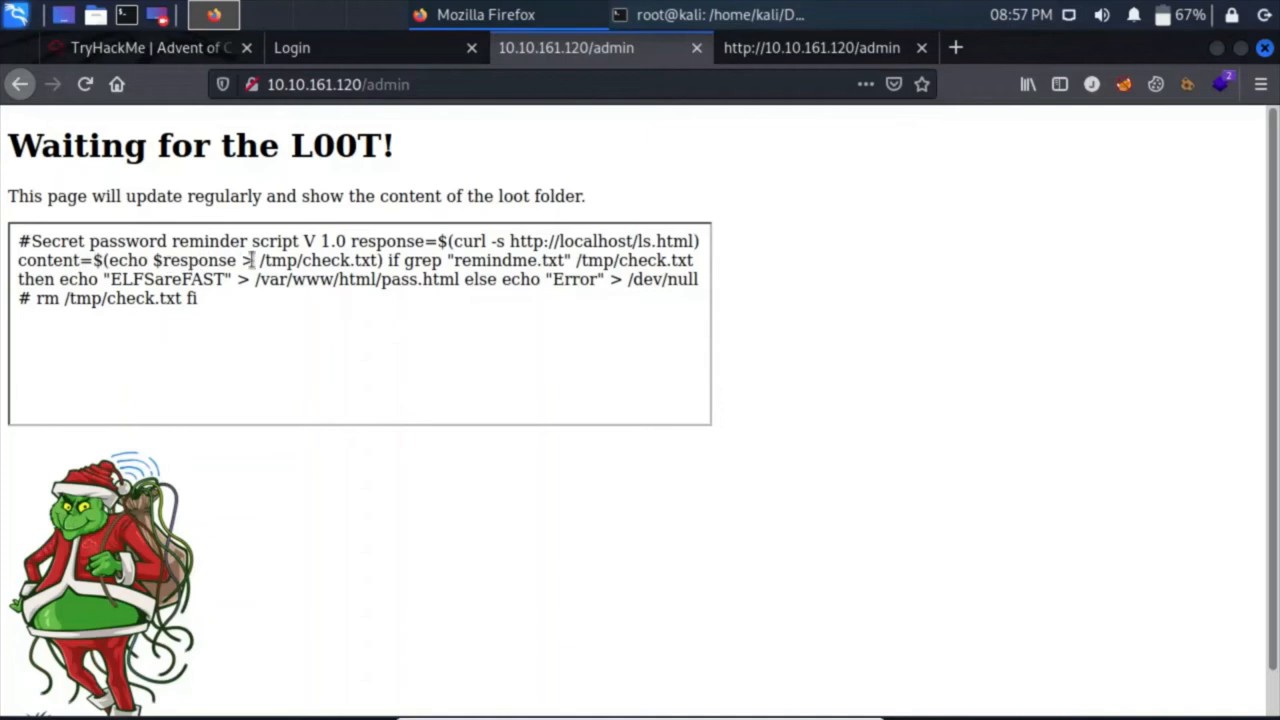
{"action": "mouse_move", "coordinate": [327, 260]}
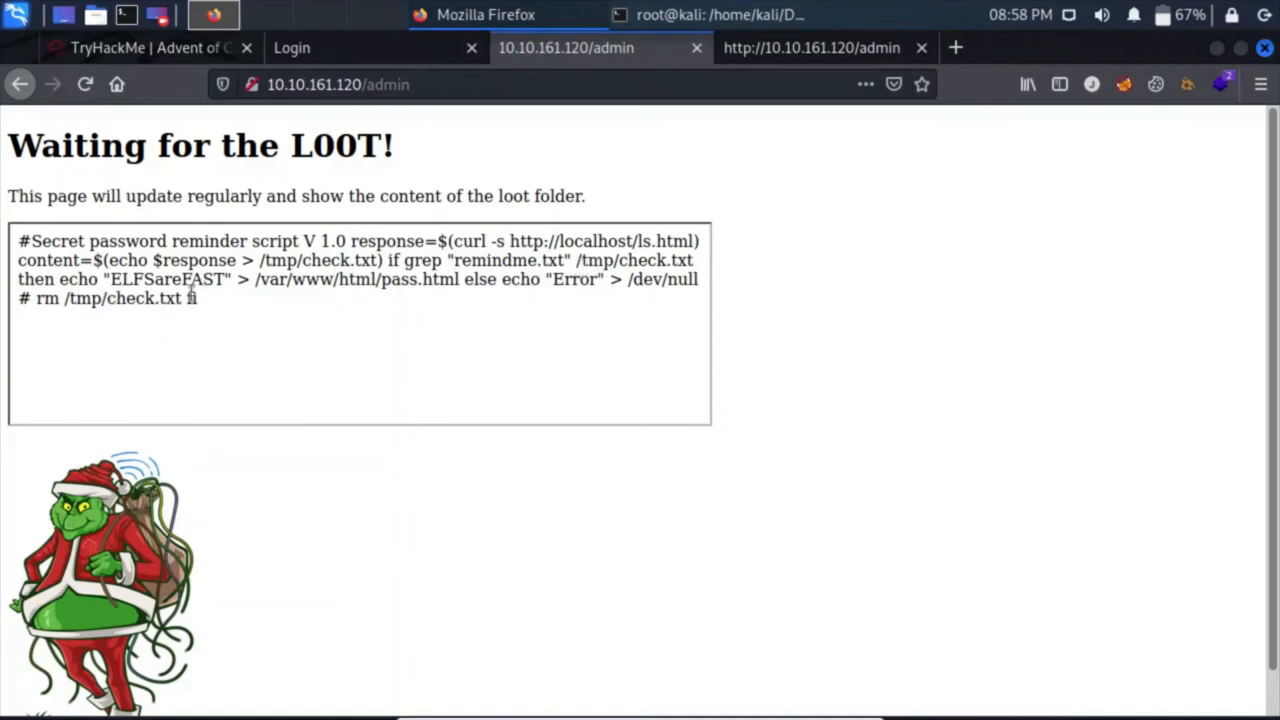
{"action": "mouse_move", "coordinate": [424, 302]}
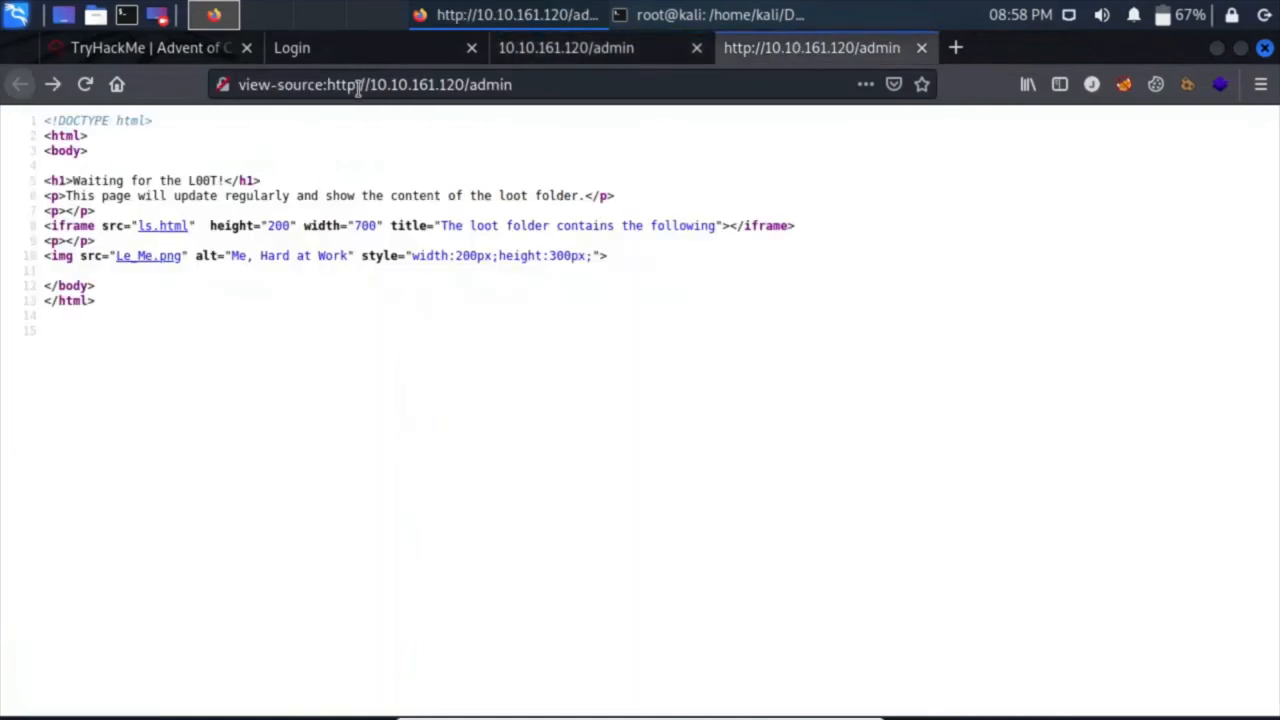
{"action": "left_click", "coordinate": [358, 84]}
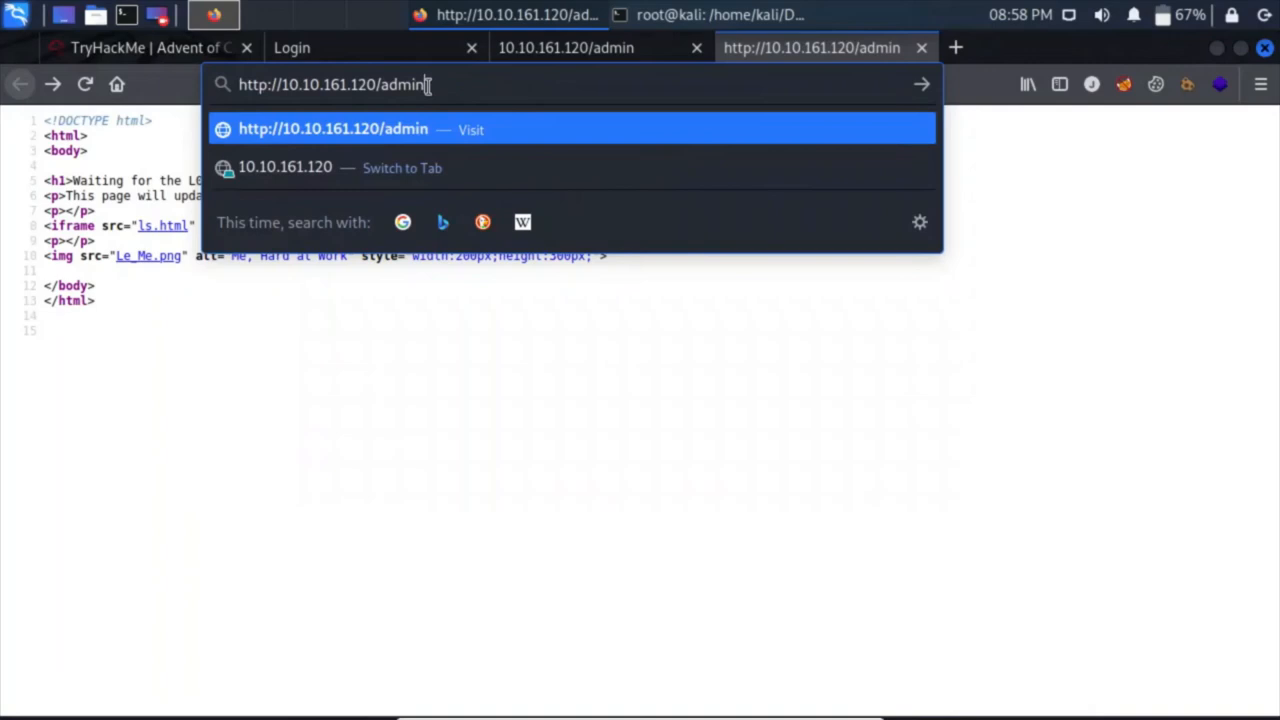
{"action": "type", "text": "pass.html"}
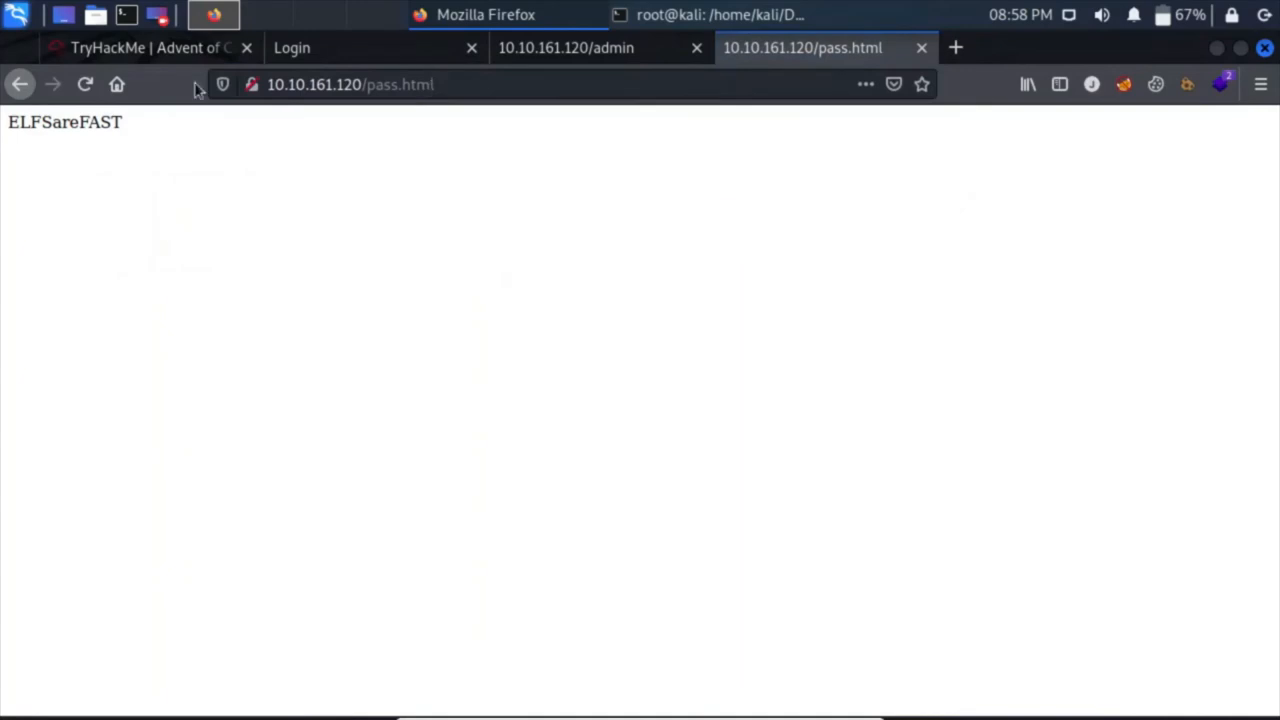
{"action": "left_click", "coordinate": [595, 47]}
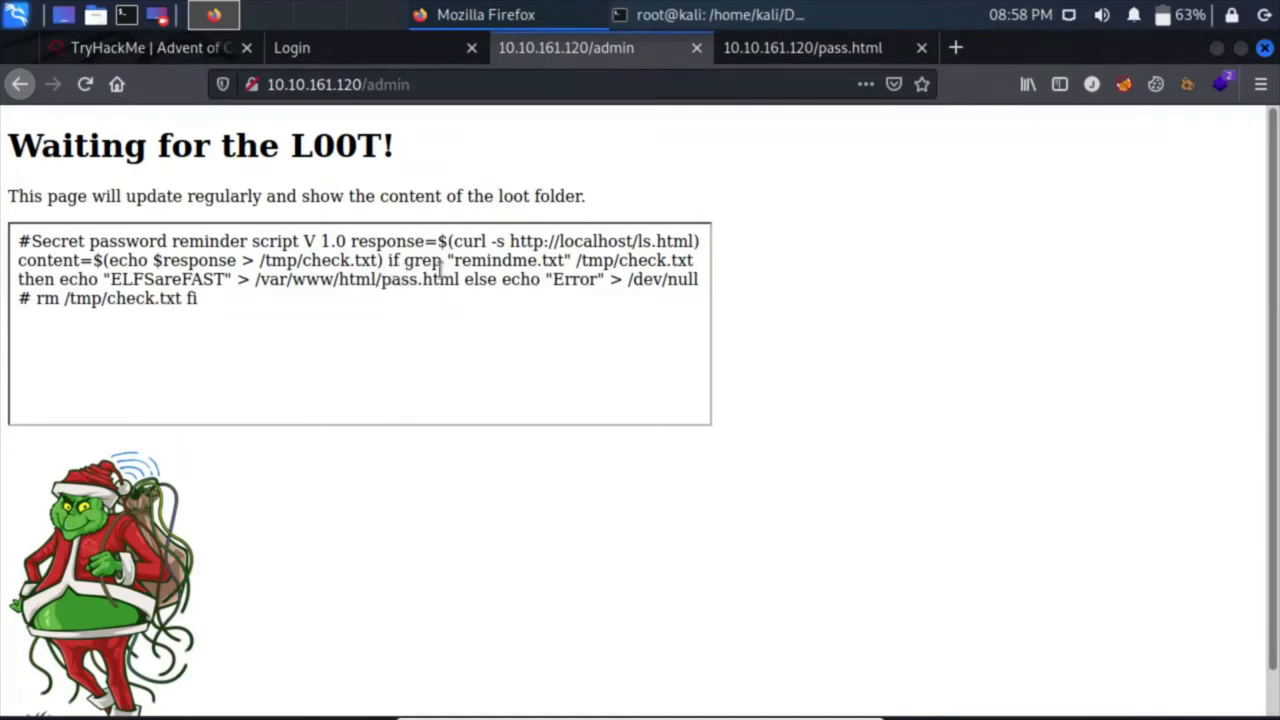
{"action": "mouse_move", "coordinate": [330, 284]}
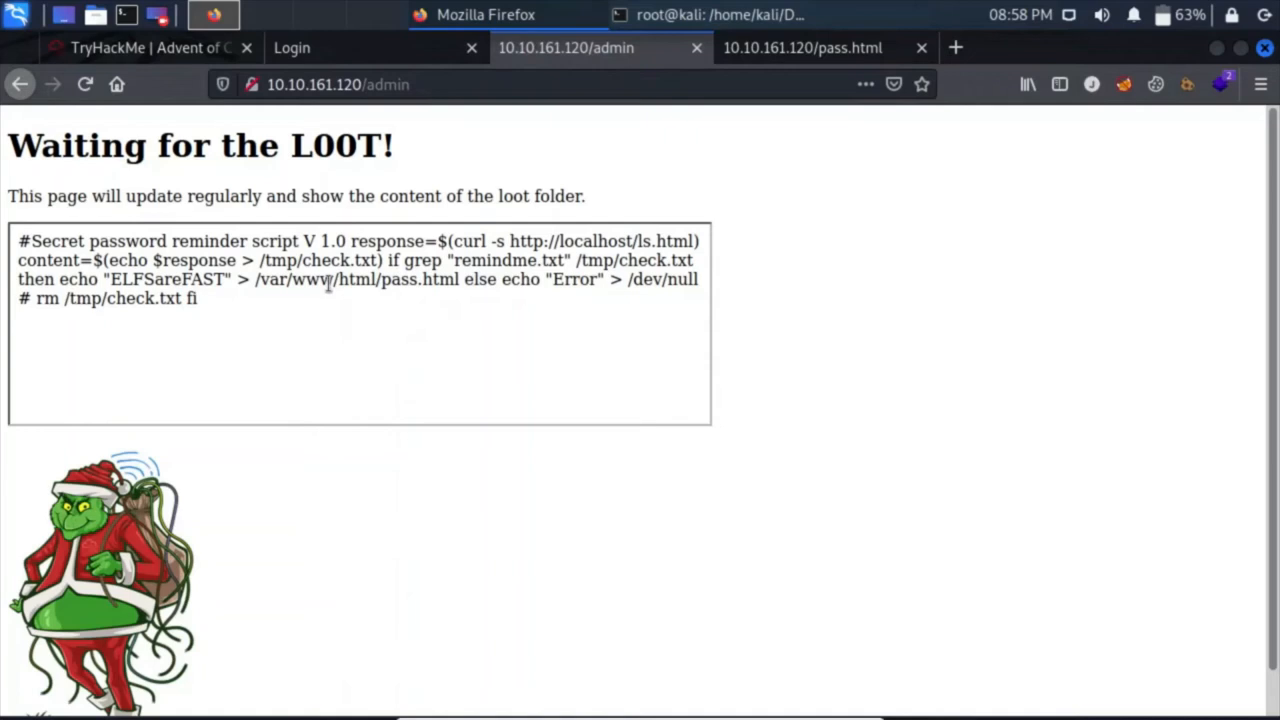
{"action": "left_click", "coordinate": [140, 47]}
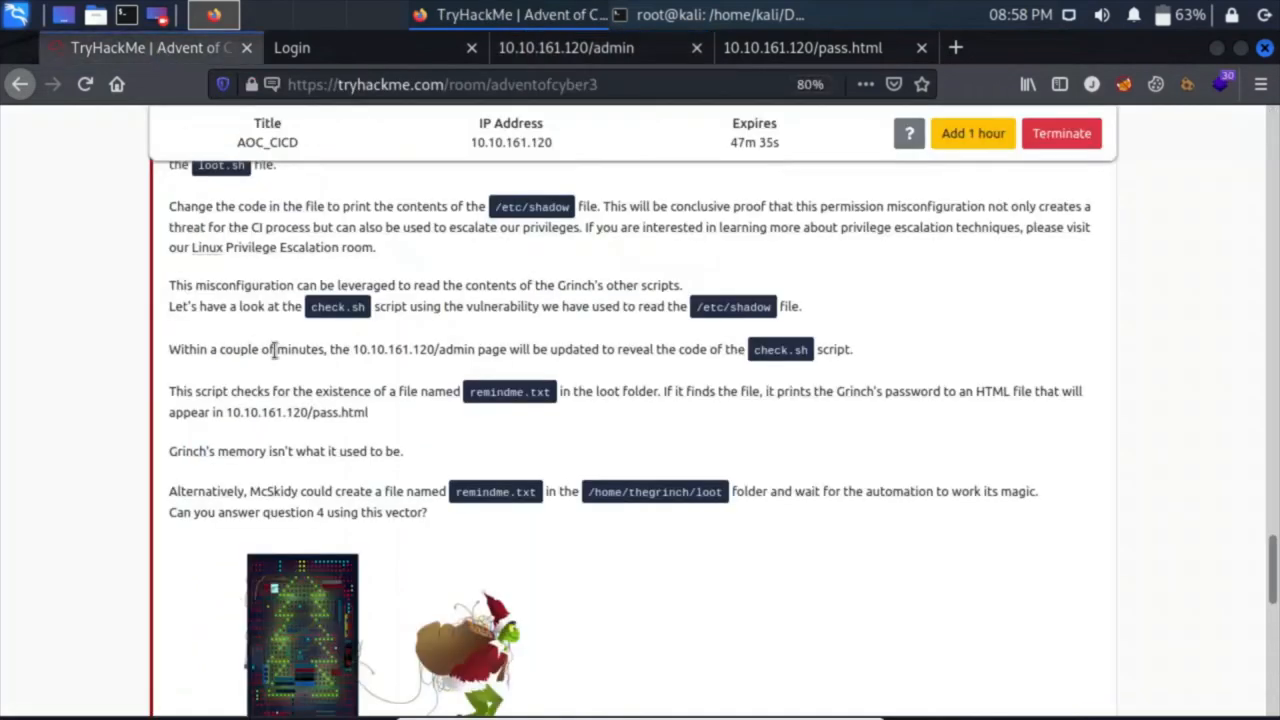
{"action": "mouse_move", "coordinate": [370, 412]}
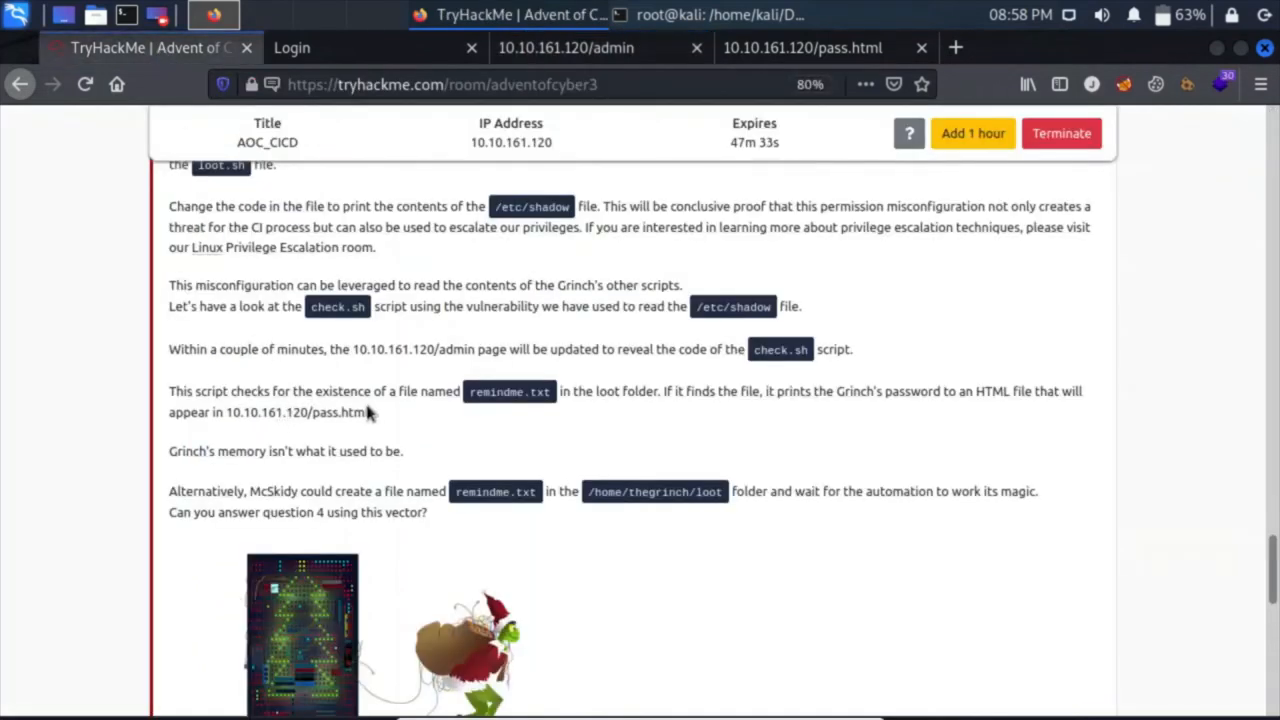
{"action": "mouse_move", "coordinate": [730, 415]}
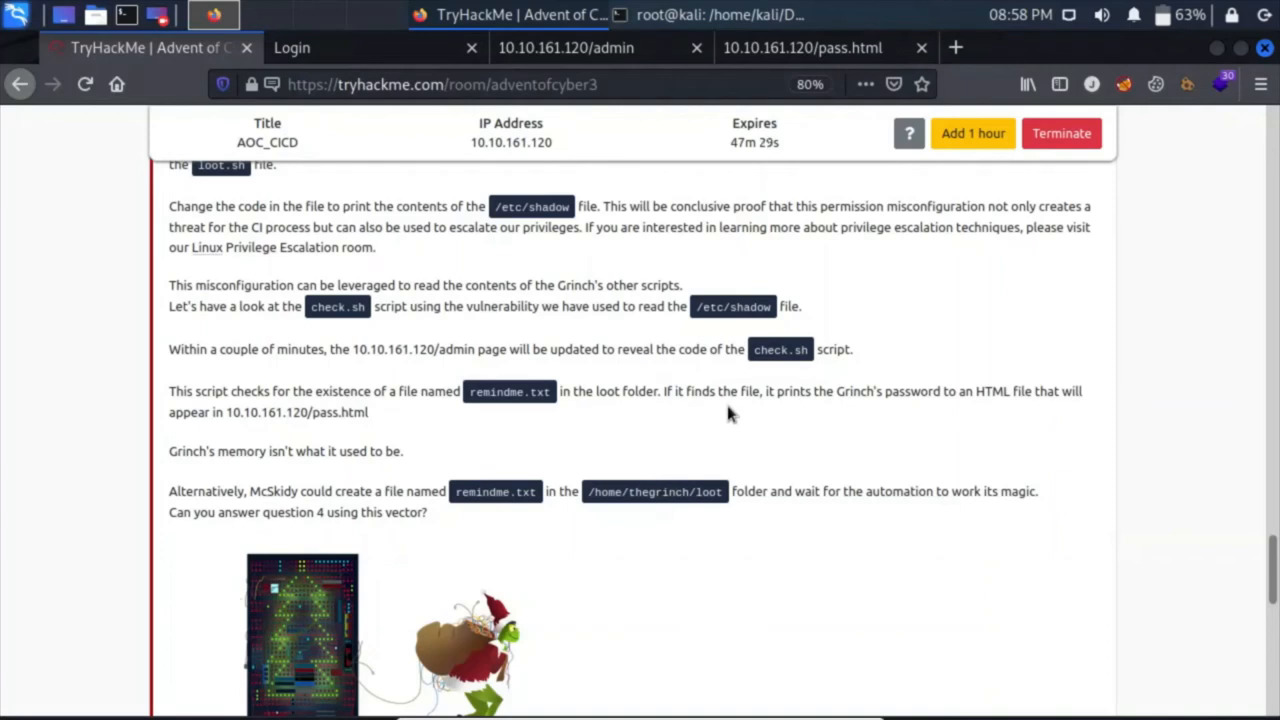
{"action": "mouse_move", "coordinate": [186, 470]}
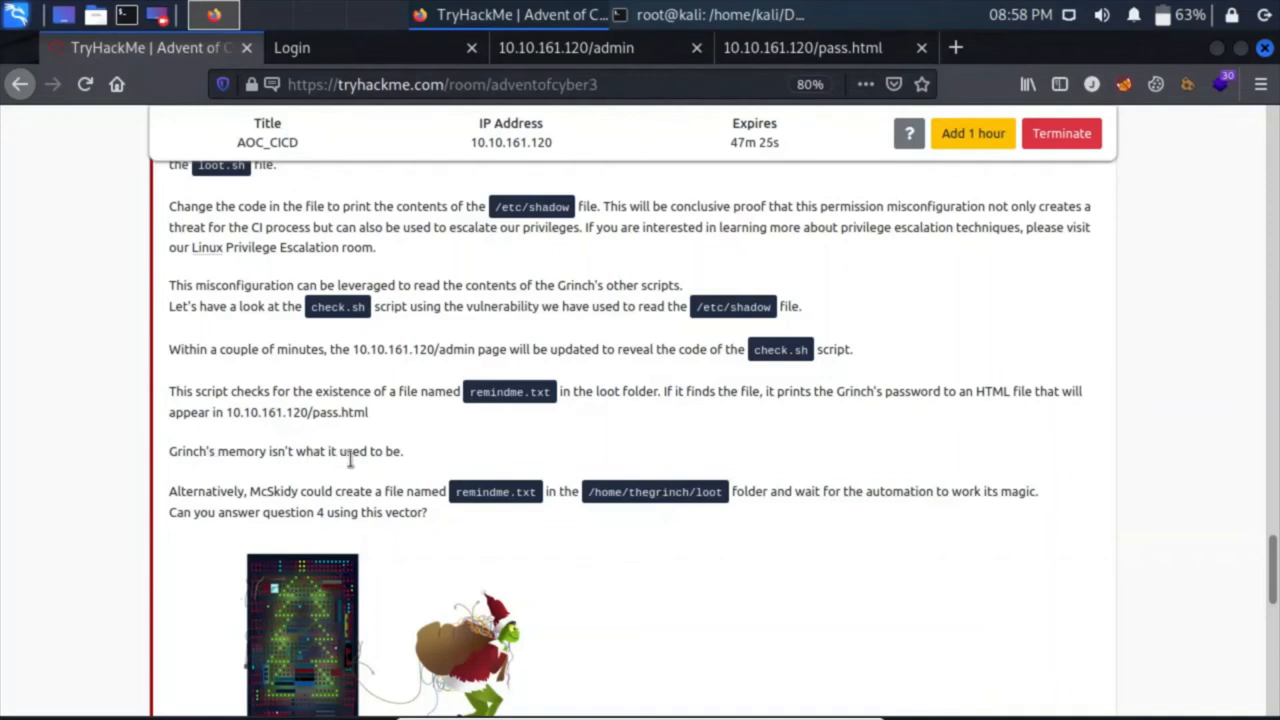
{"action": "mouse_move", "coordinate": [238, 491]}
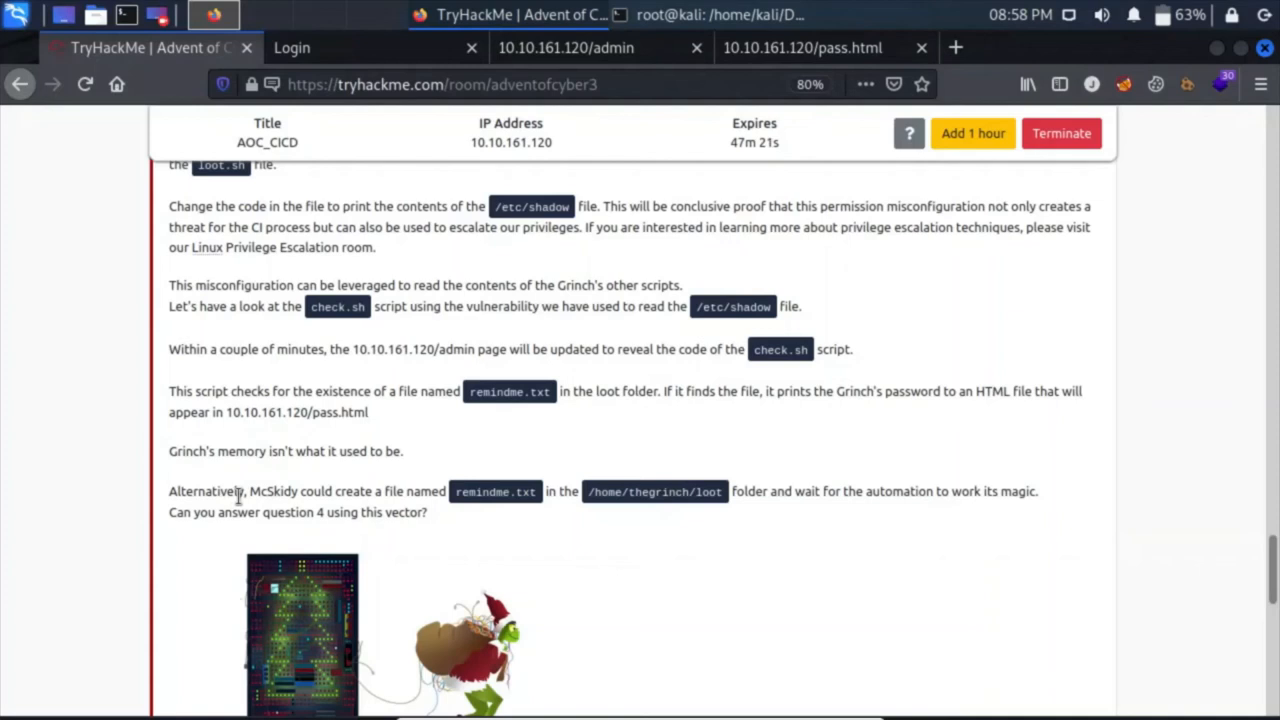
{"action": "mouse_move", "coordinate": [615, 510]}
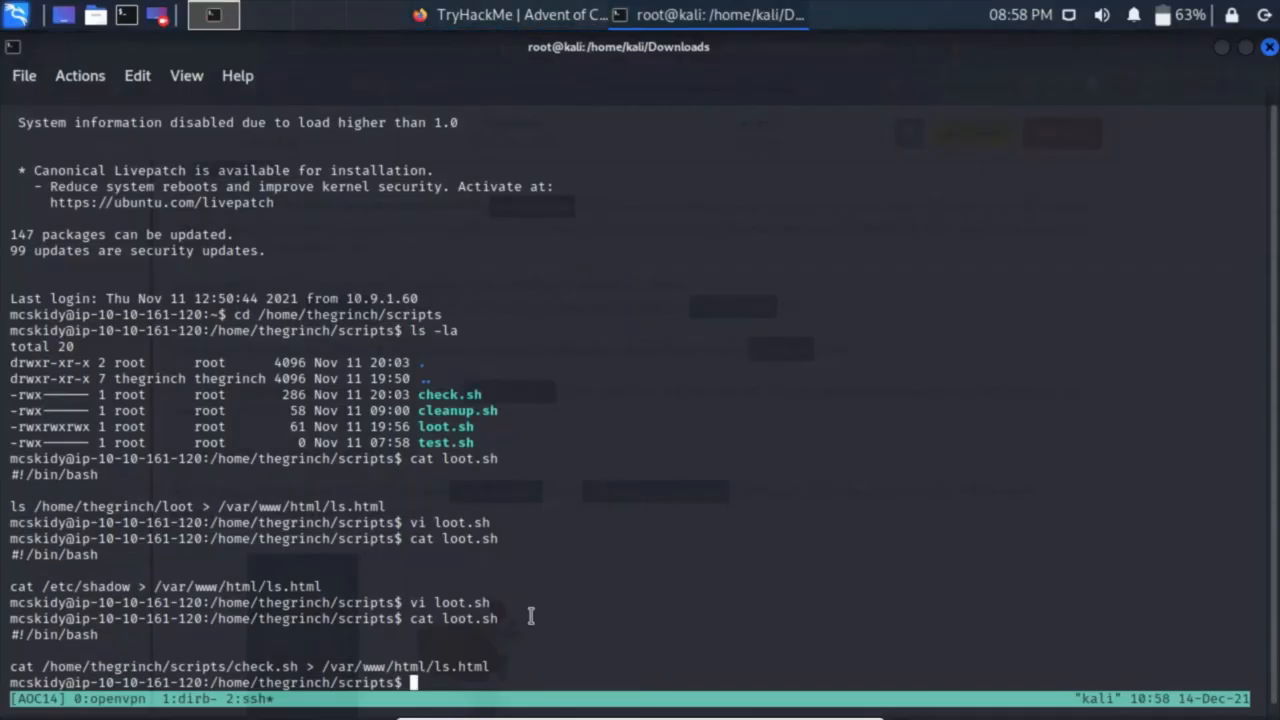
Browse the Grinch's home folders over SSH and locate flag.txt on the Desktop
{"action": "type", "text": "cd"}
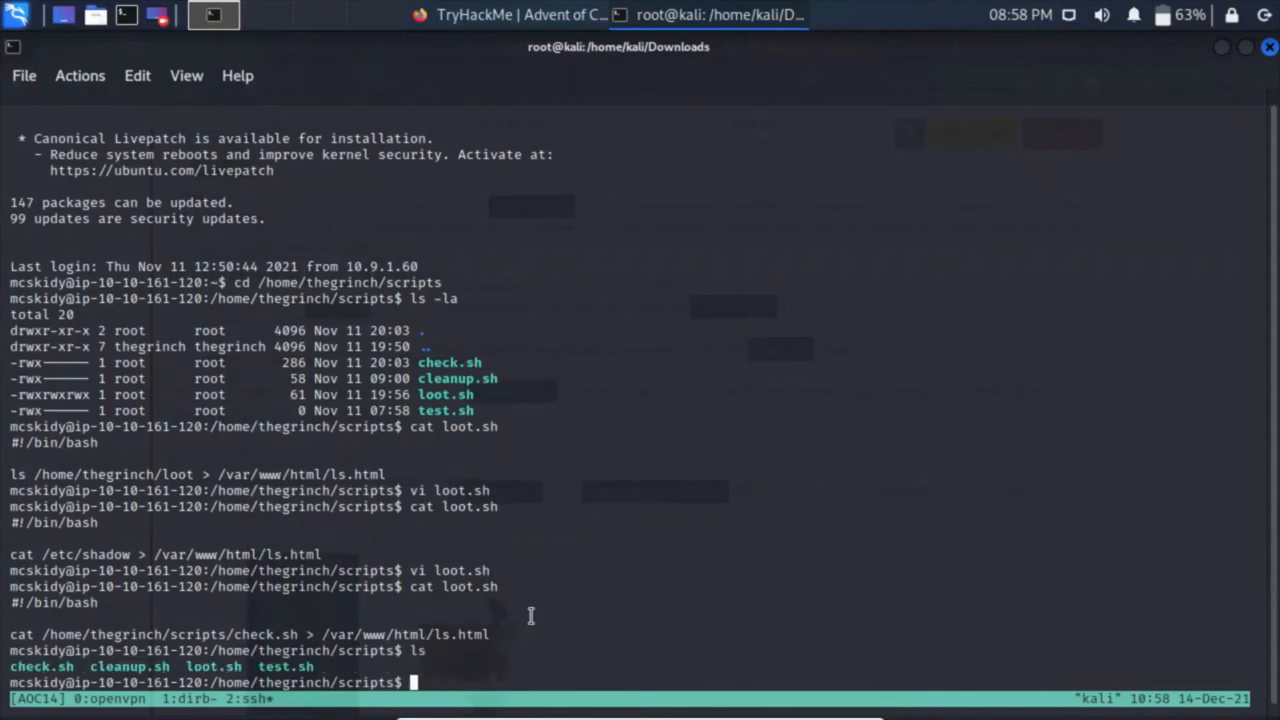
{"action": "type", "text": "cd .."}
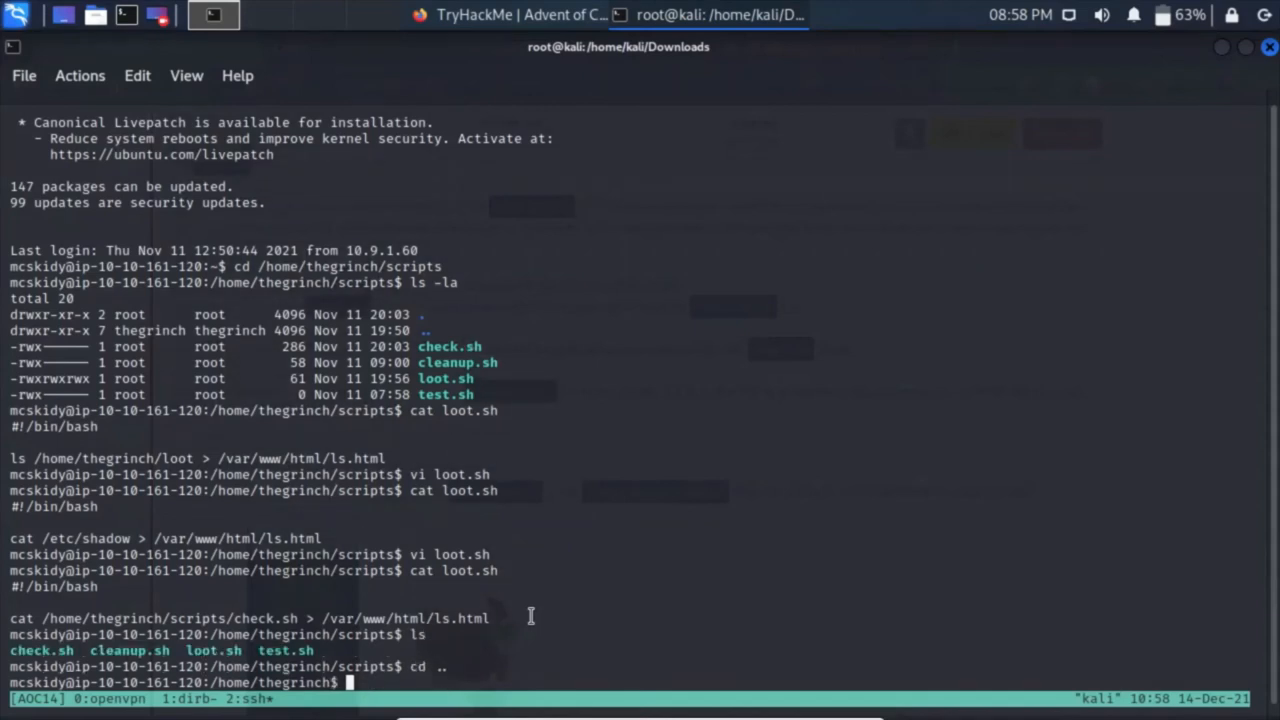
{"action": "type", "text": "ls"}
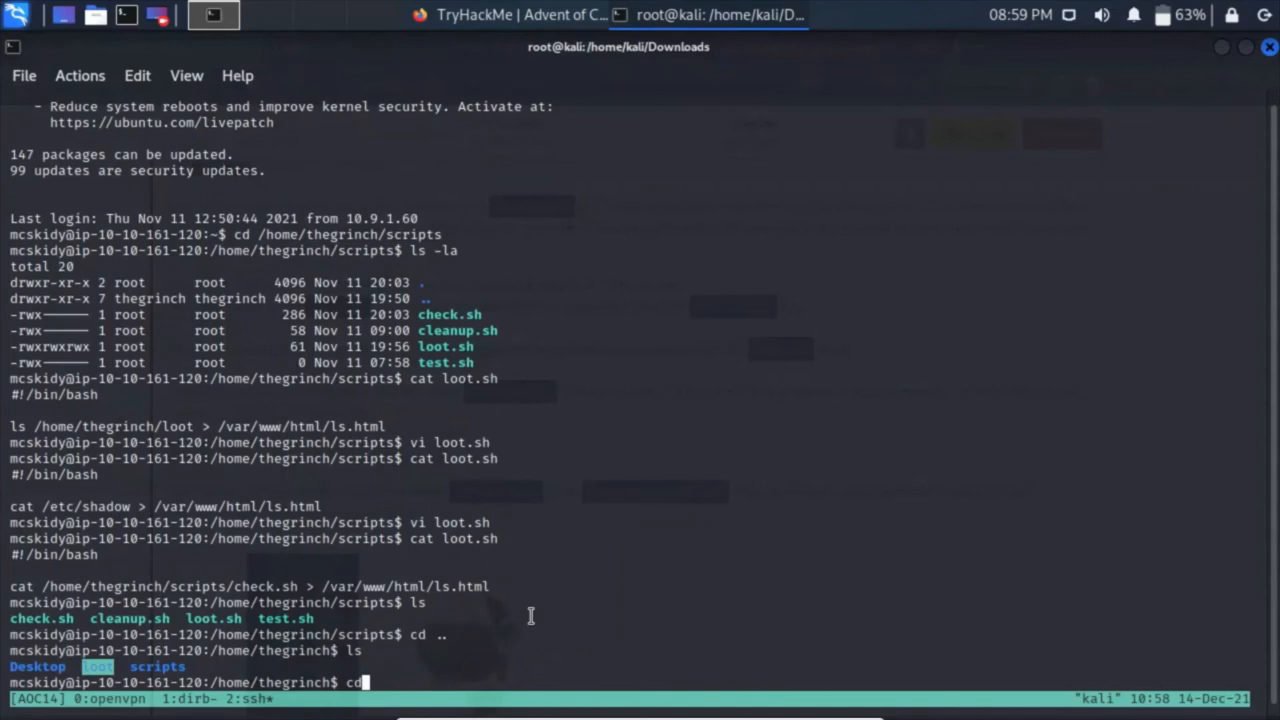
{"action": "type", "text": "loo"}
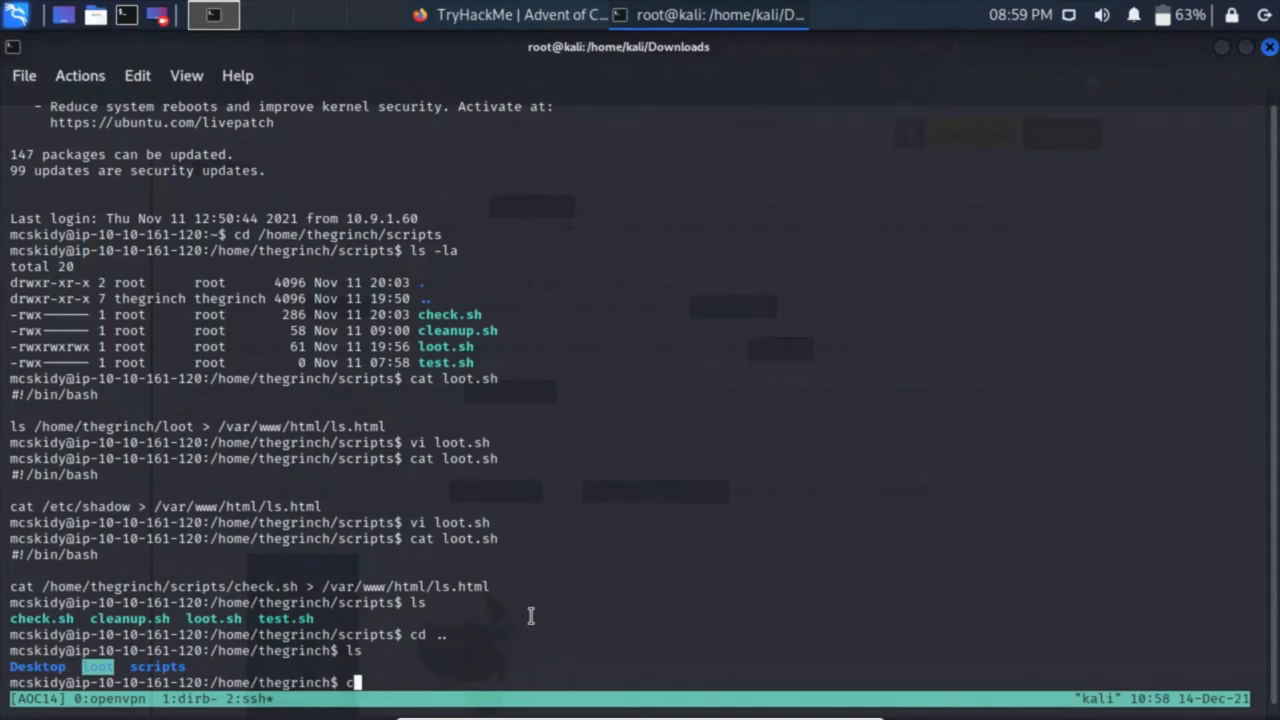
{"action": "type", "text": "d loot"}
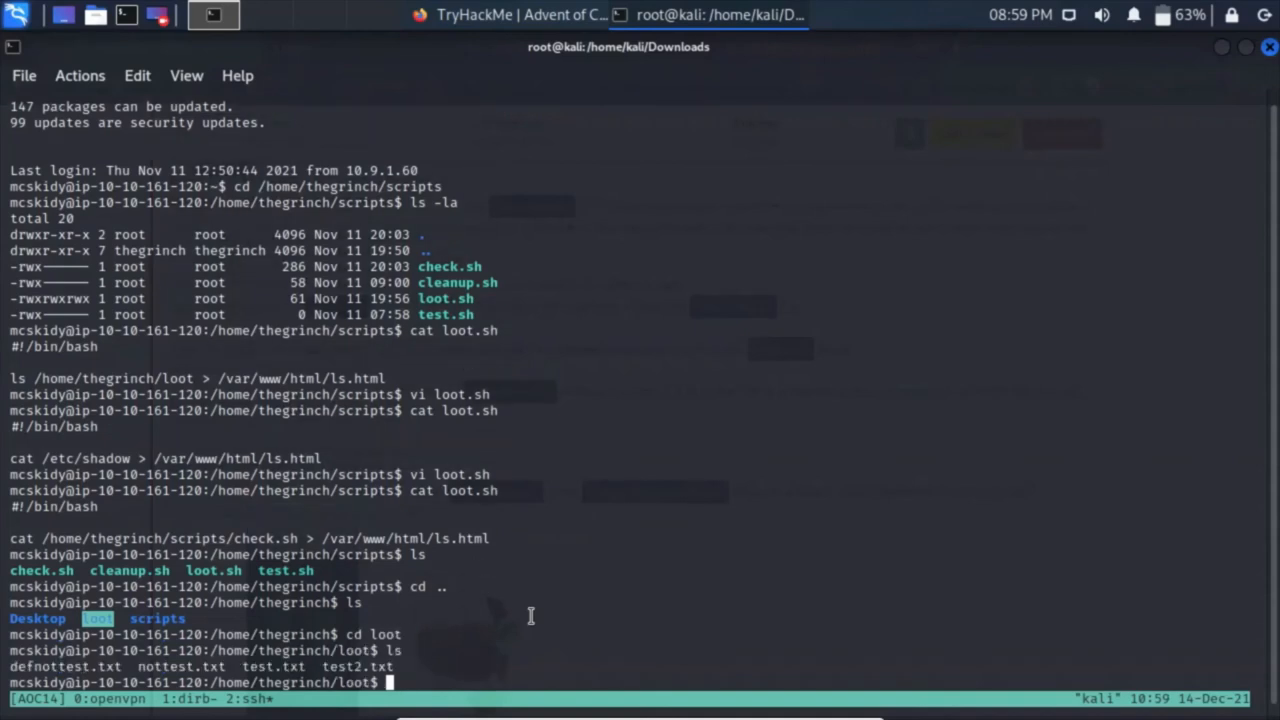
{"action": "type", "text": "cd"}
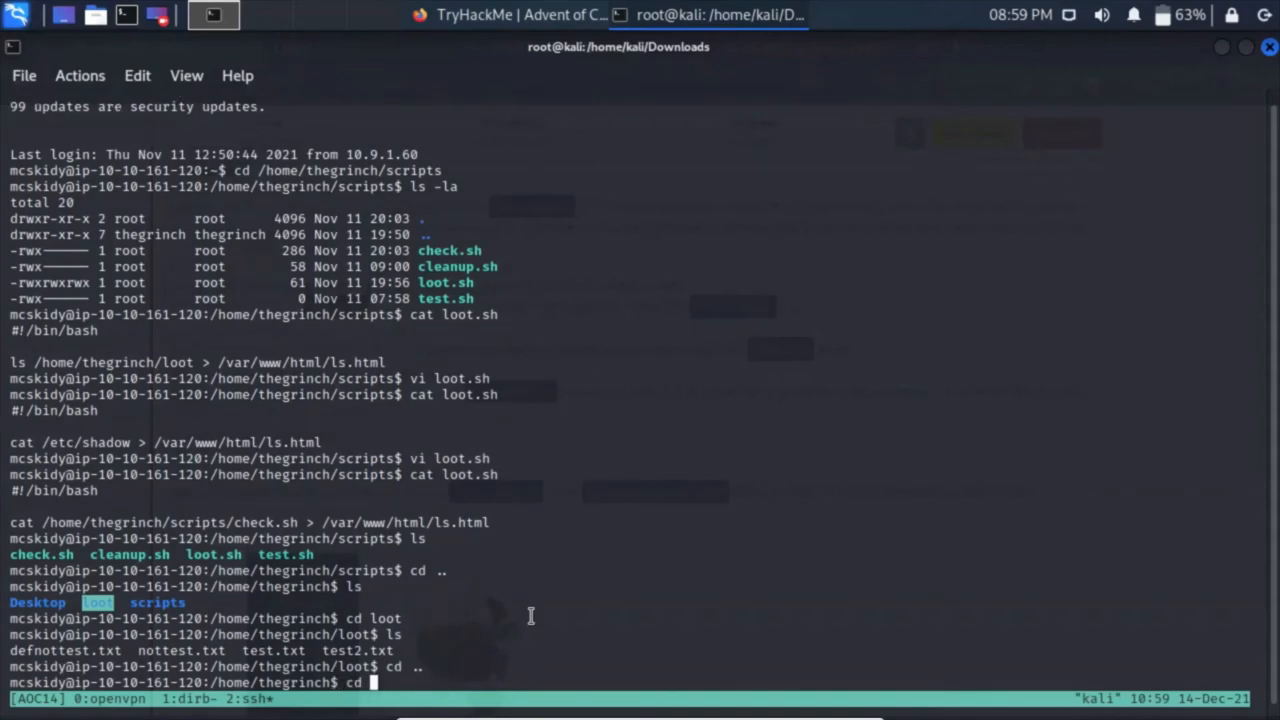
{"action": "type", "text": "Desktop"}
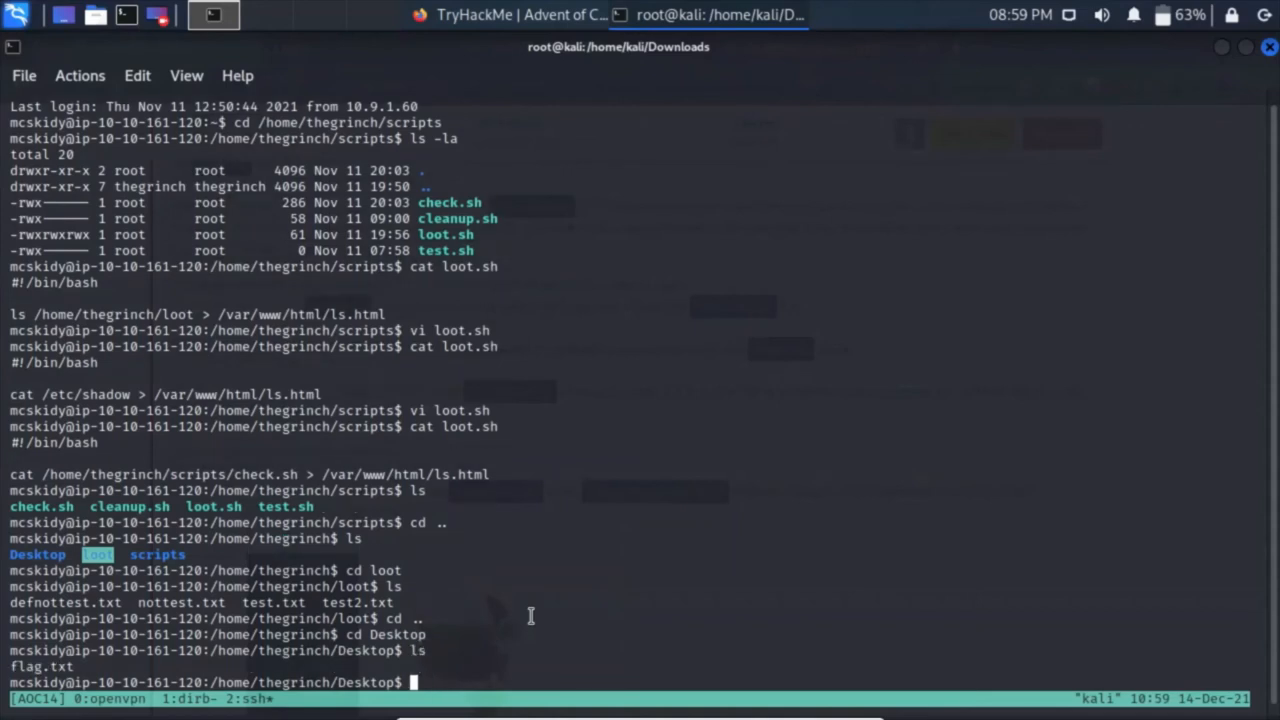
{"action": "type", "text": "cd .."}
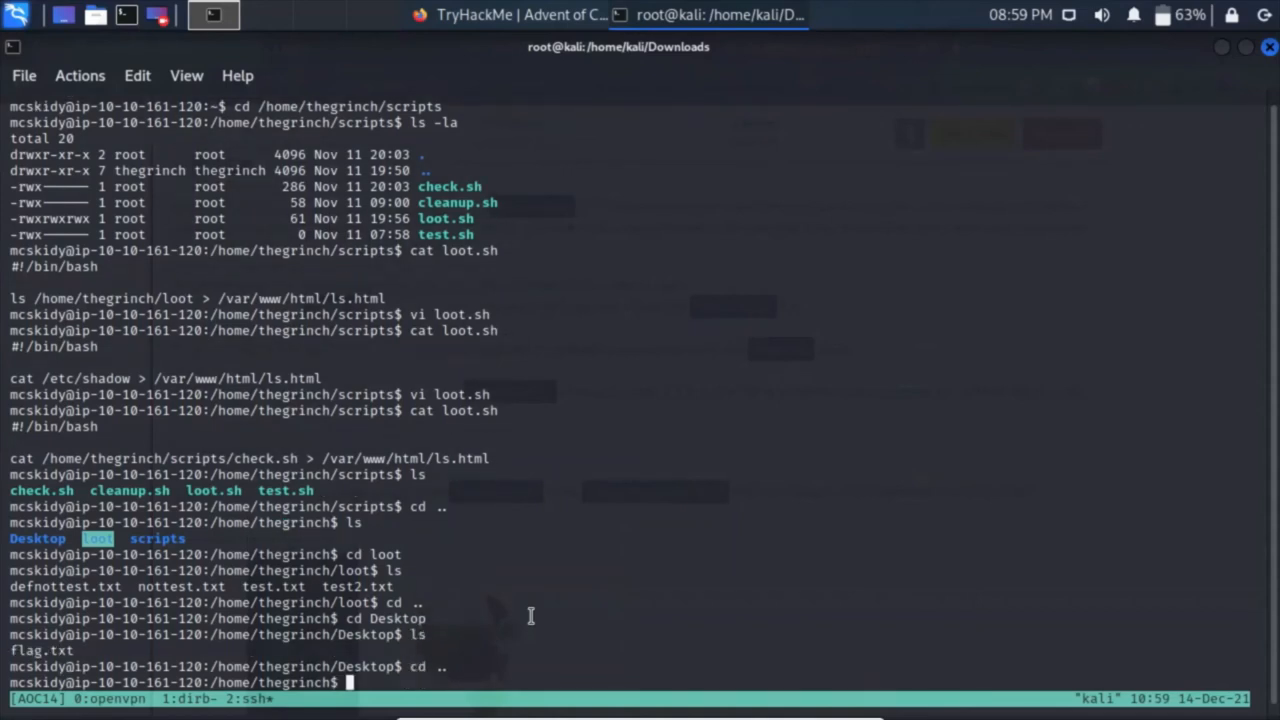
Change loot.sh to cat /home/thegrinch/Desktop/flag.txt into ls.html and save with :wq
{"action": "type", "text": "cd"}
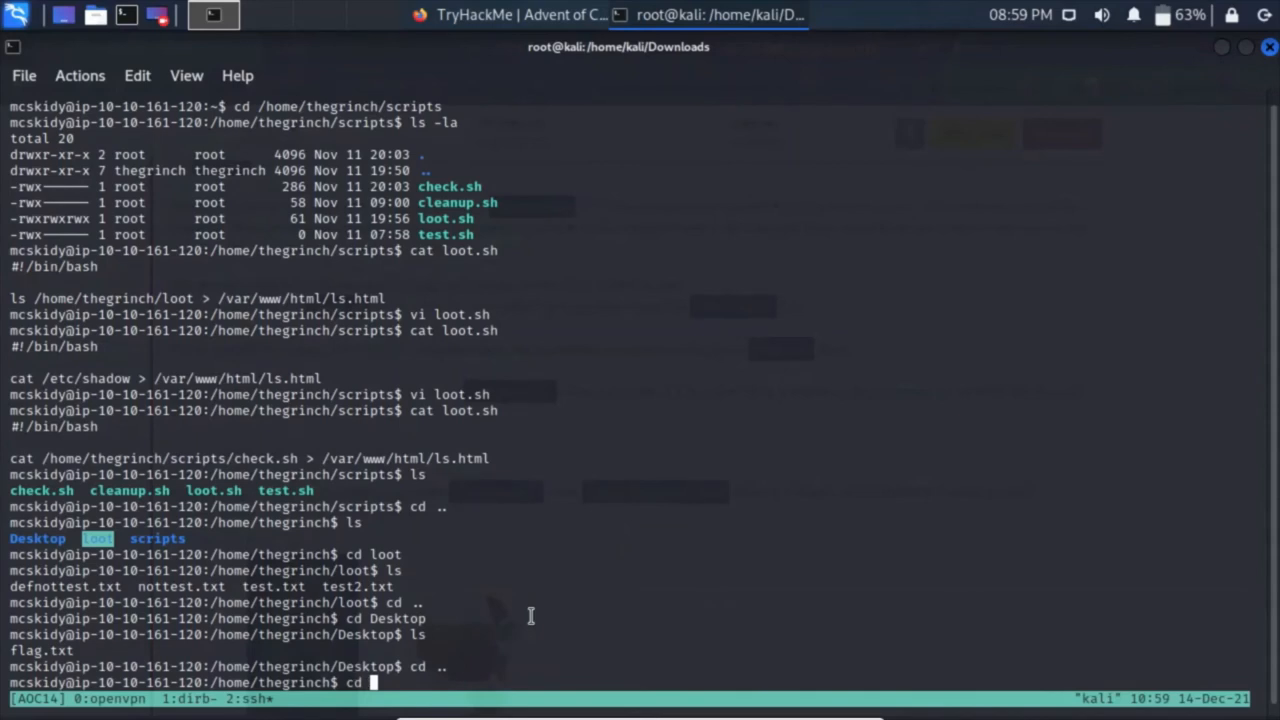
{"action": "type", "text": "scripts/"}
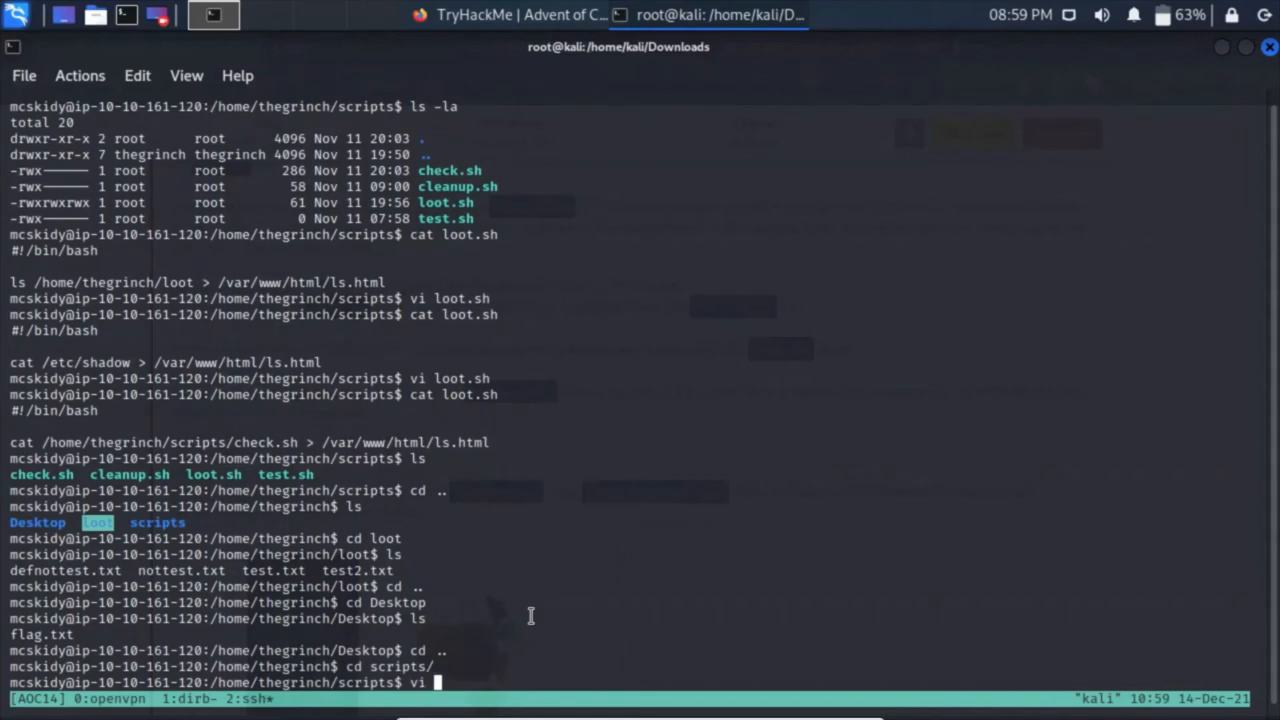
{"action": "type", "text": "loot.sh"}
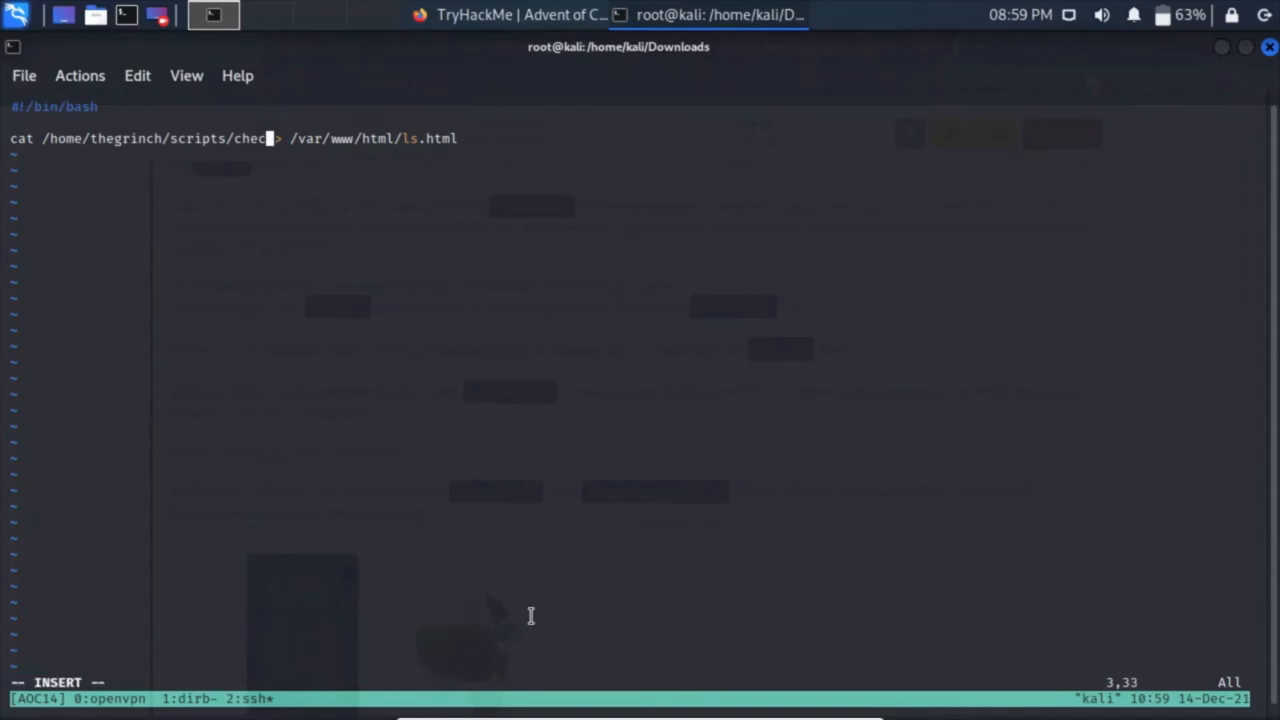
{"action": "type", "text": "Desktop/flag.txt"}
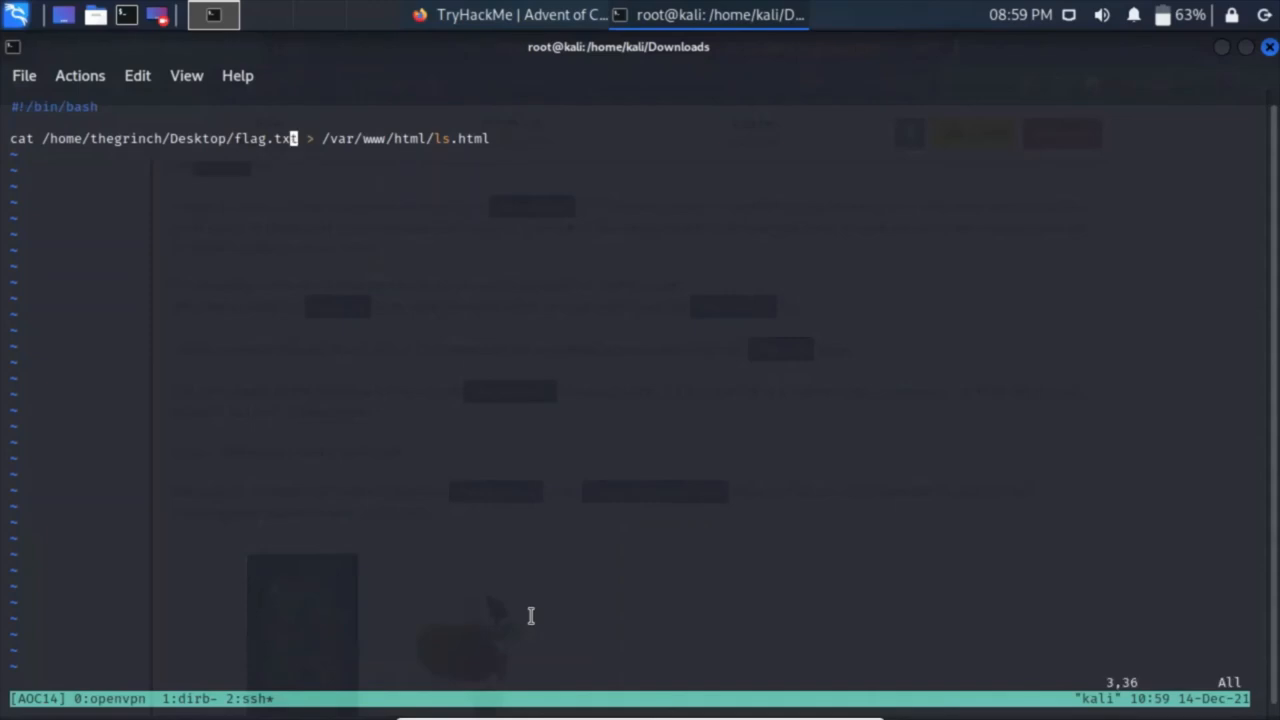
{"action": "type", "text": ":wq"}
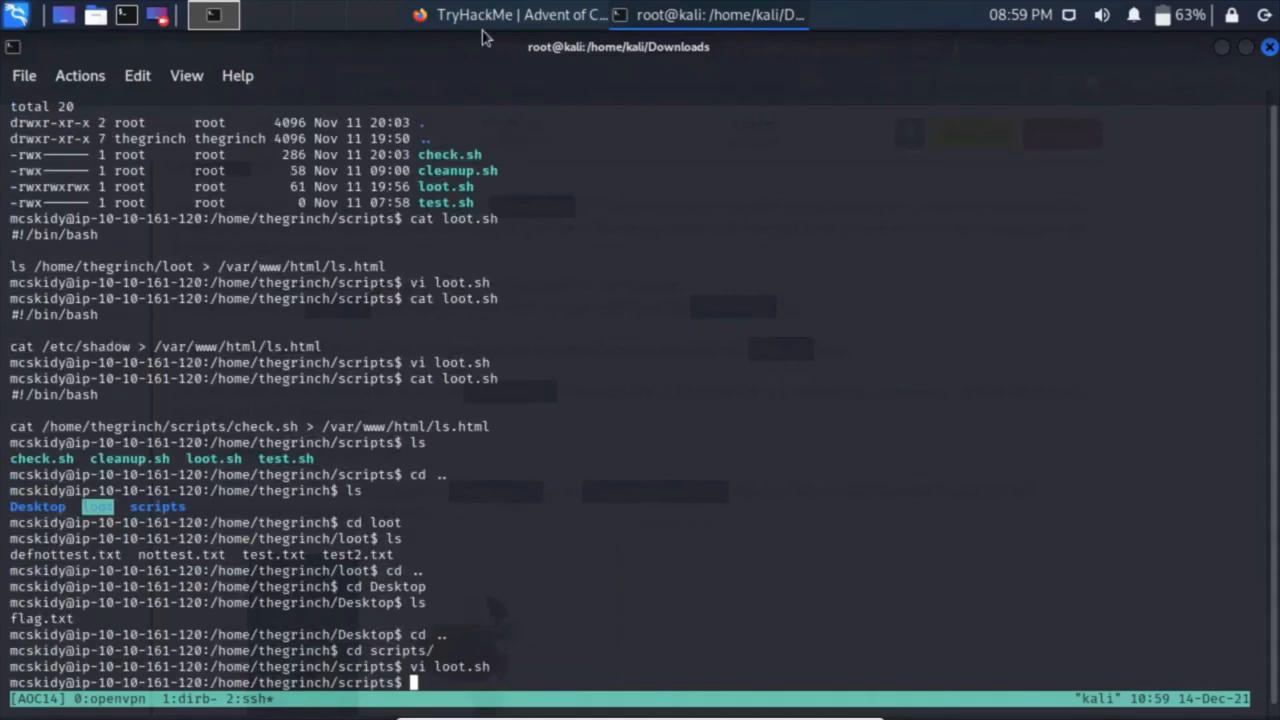
Select the flag DI3H4rdIsTheBestX-masMovie! on the target's /admin page
{"action": "left_click", "coordinate": [197, 14]}
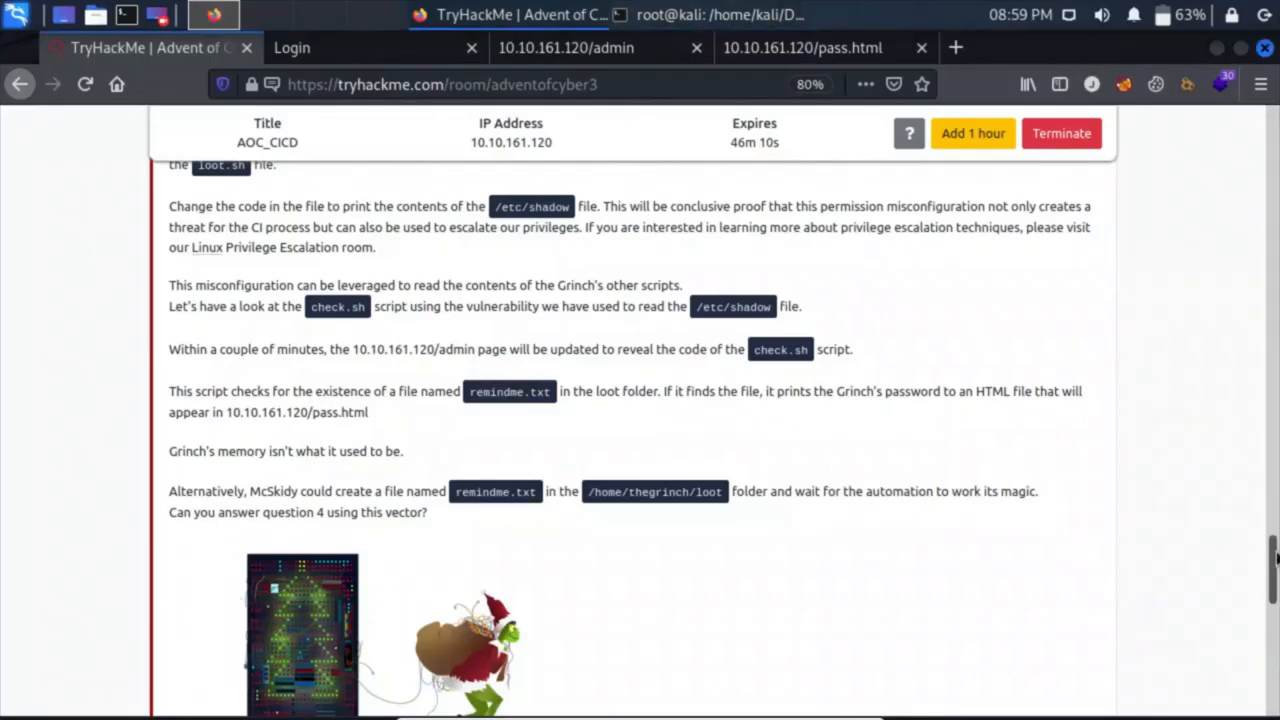
{"action": "scroll", "scroll_direction": "down", "scroll_amount": 3}
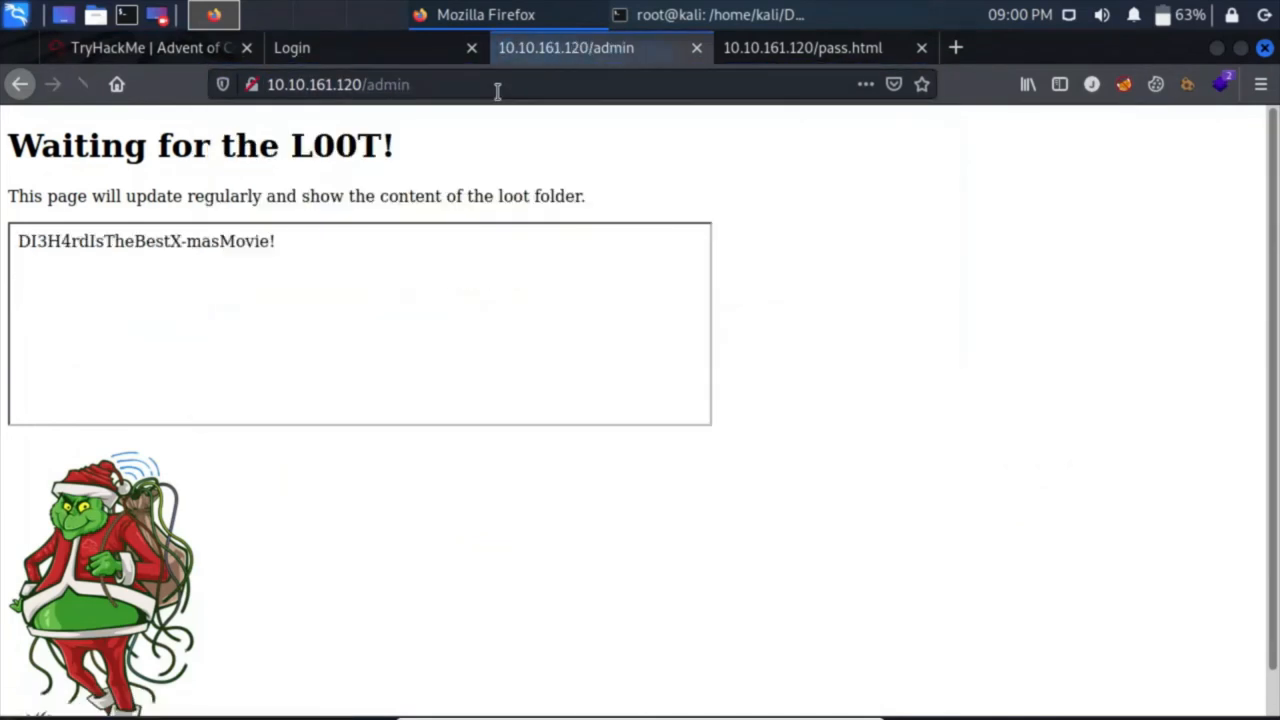
{"action": "double_click", "coordinate": [225, 241]}
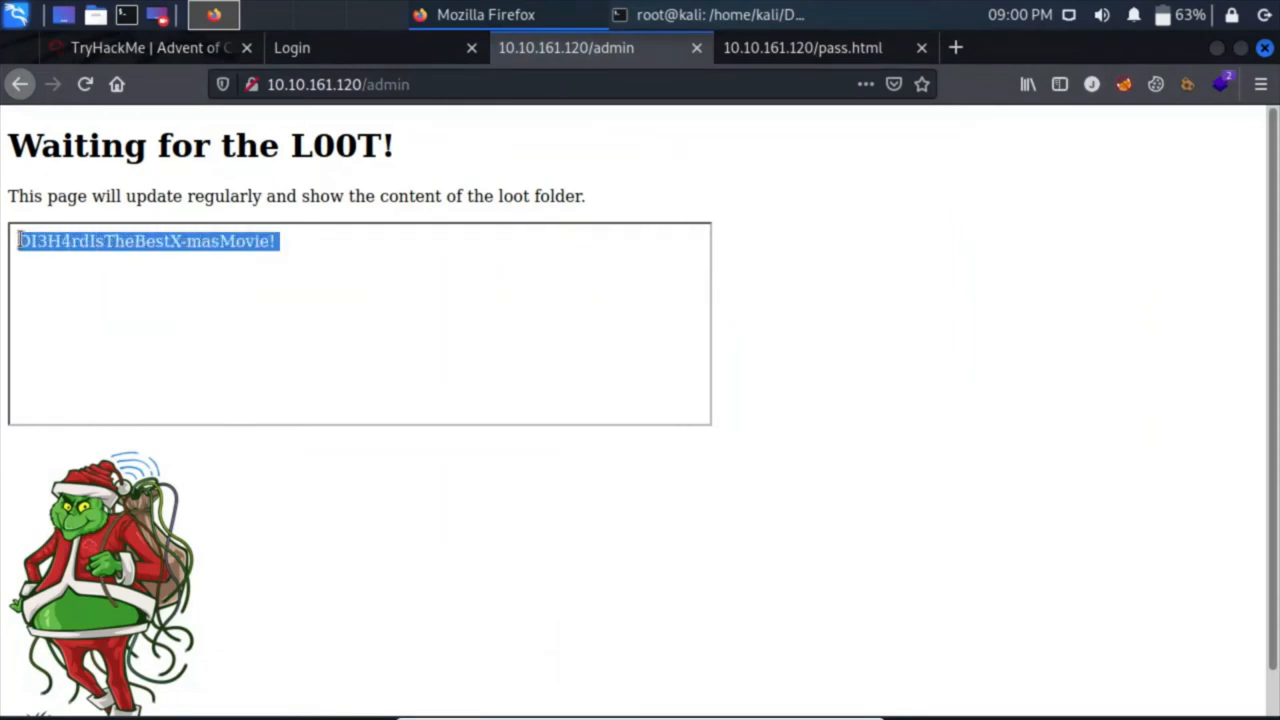
{"action": "mouse_move", "coordinate": [100, 260]}
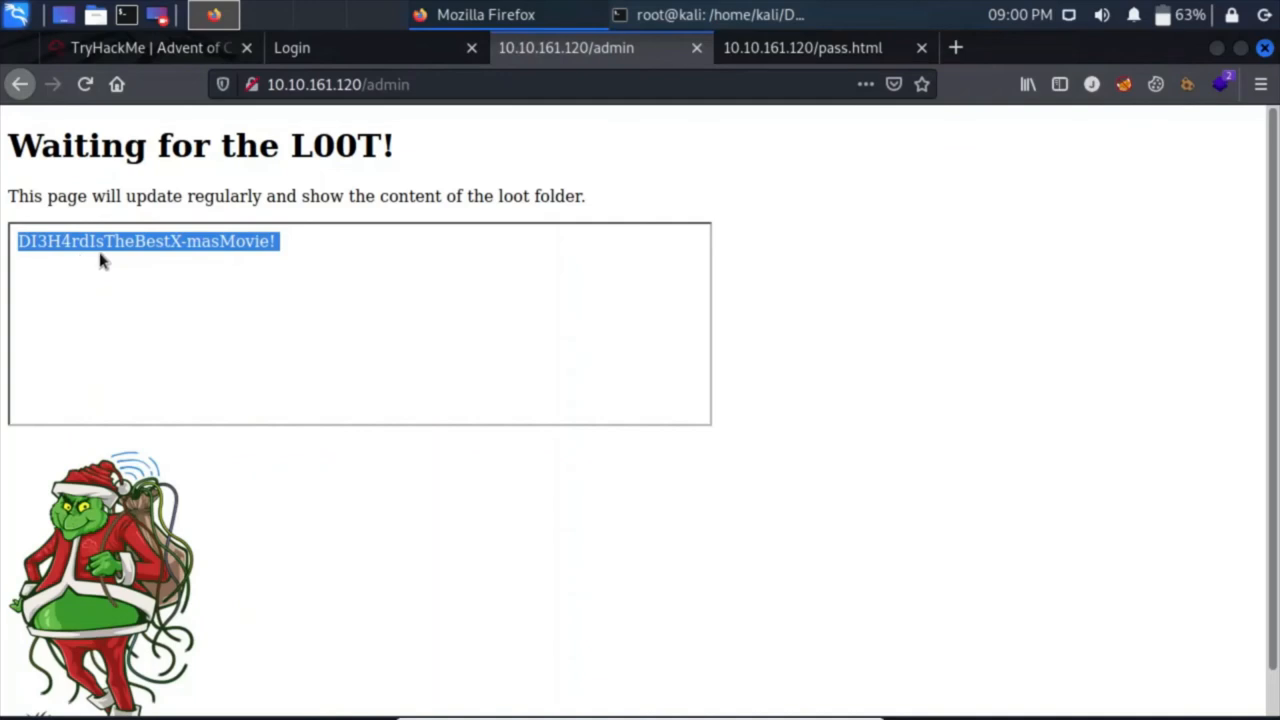
{"action": "mouse_move", "coordinate": [147, 79]}
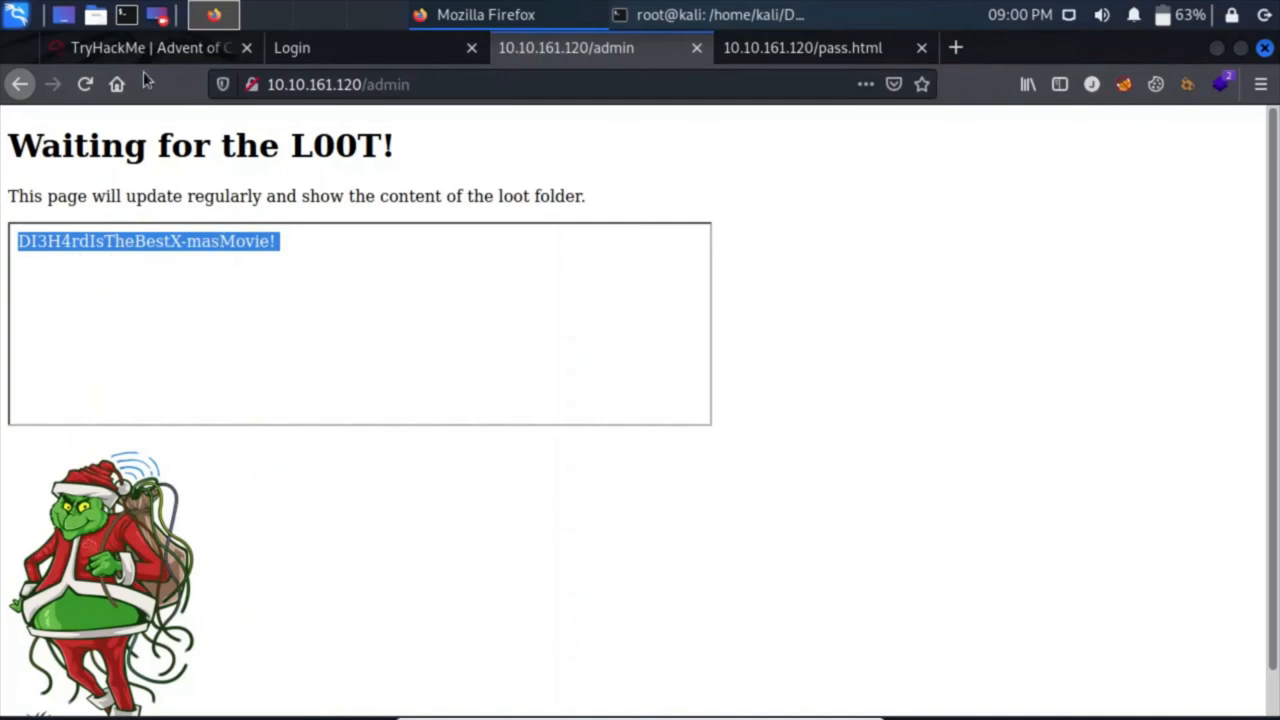
Submit DI3H4rdIsTheBestX-masMovie! as the flag.txt answer and read Lessons Learned
{"action": "left_click", "coordinate": [150, 47]}
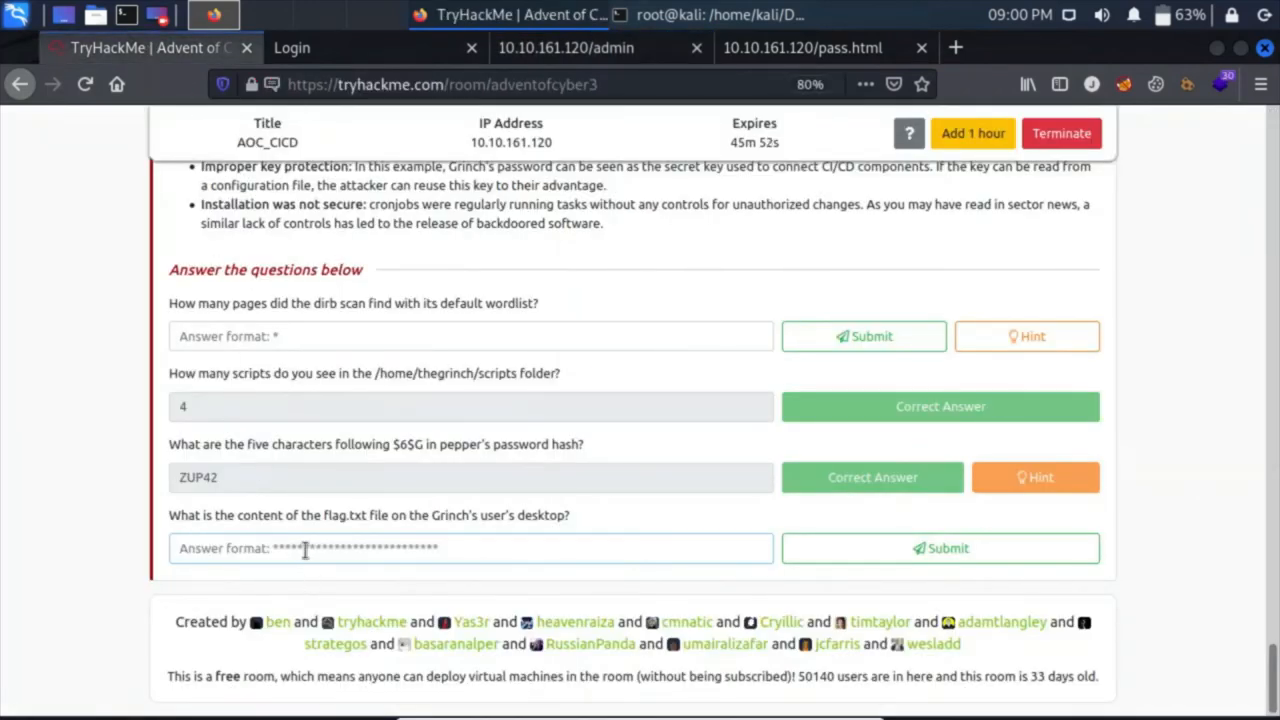
{"action": "left_click", "coordinate": [941, 548]}
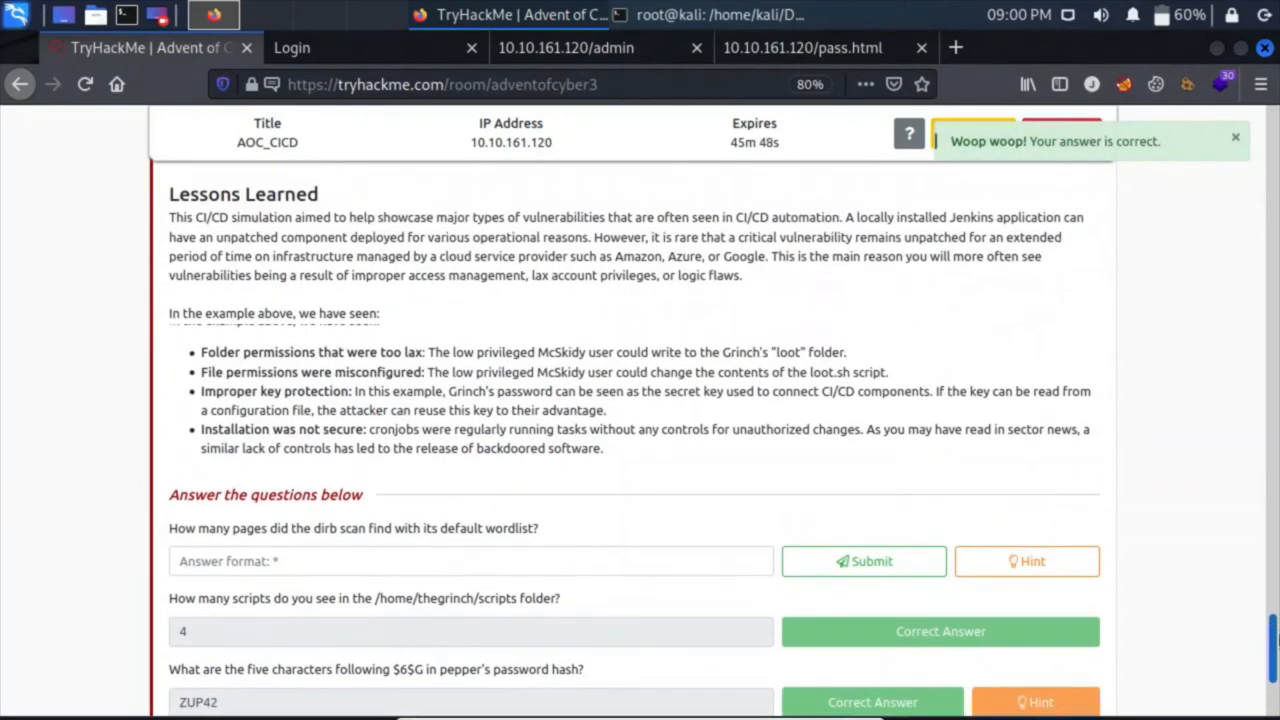
{"action": "scroll", "scroll_direction": "down", "scroll_amount": 3}
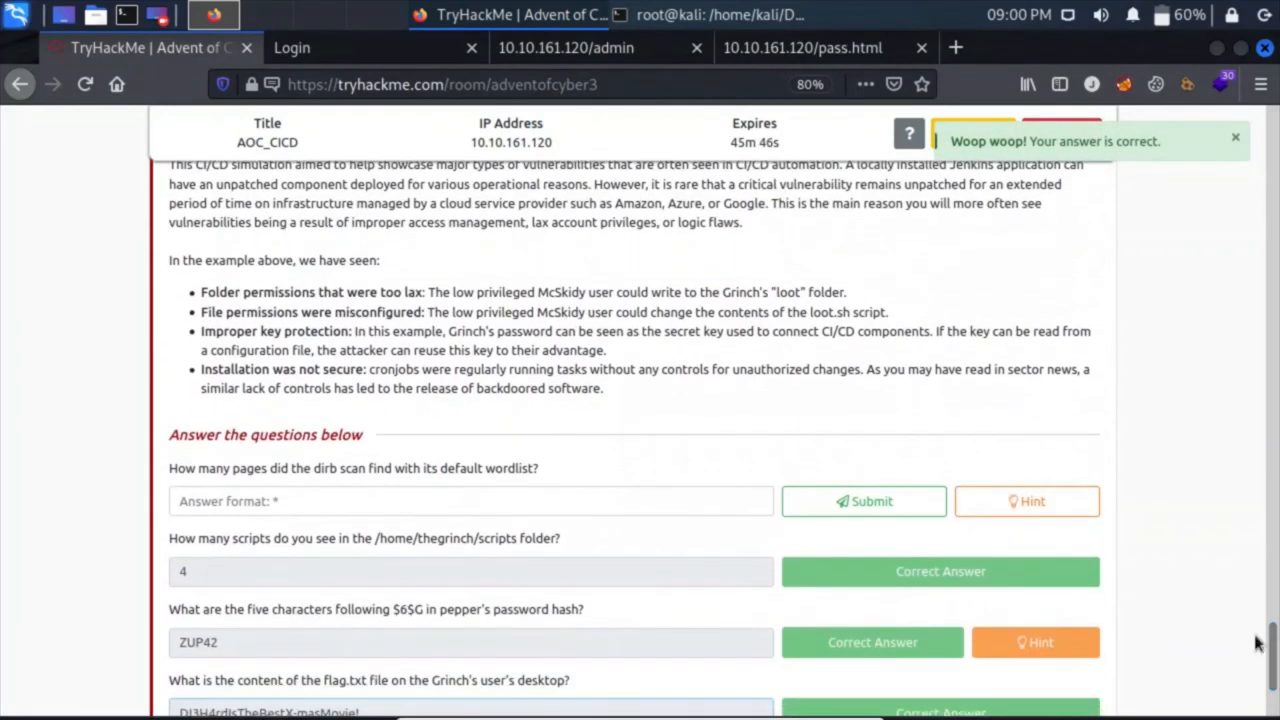
{"action": "mouse_move", "coordinate": [316, 501]}
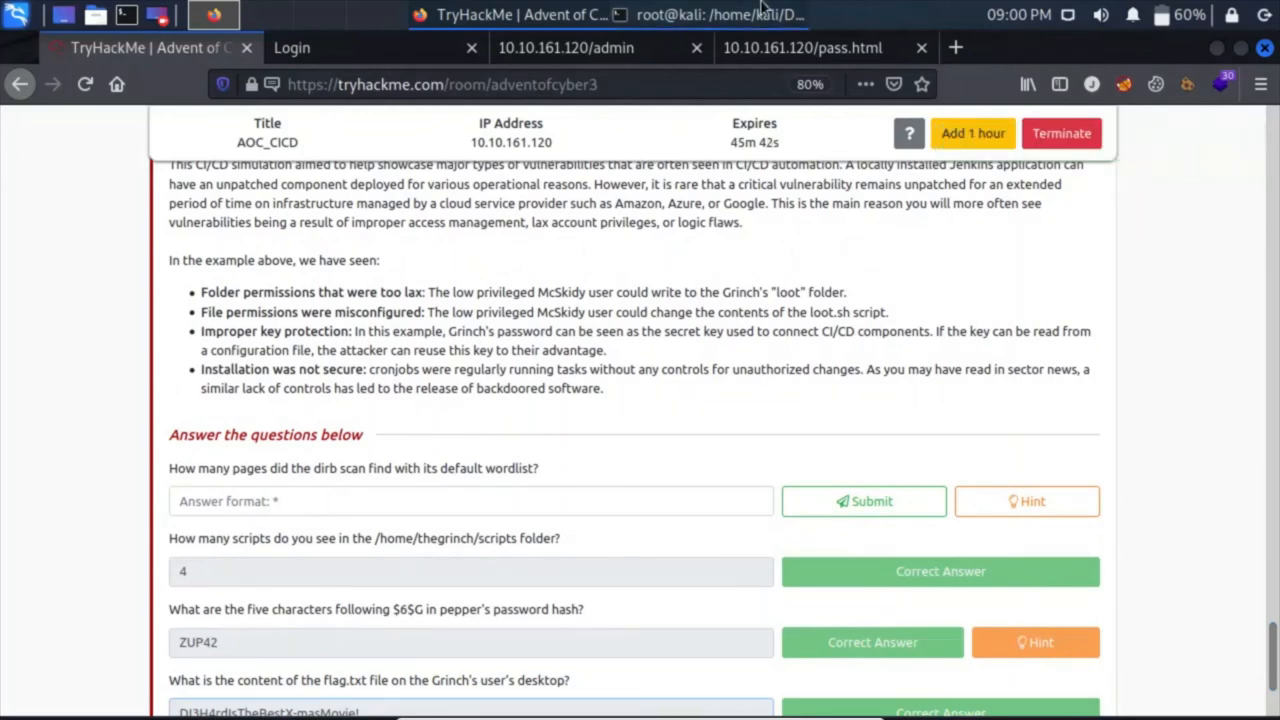
{"action": "left_click", "coordinate": [714, 15]}
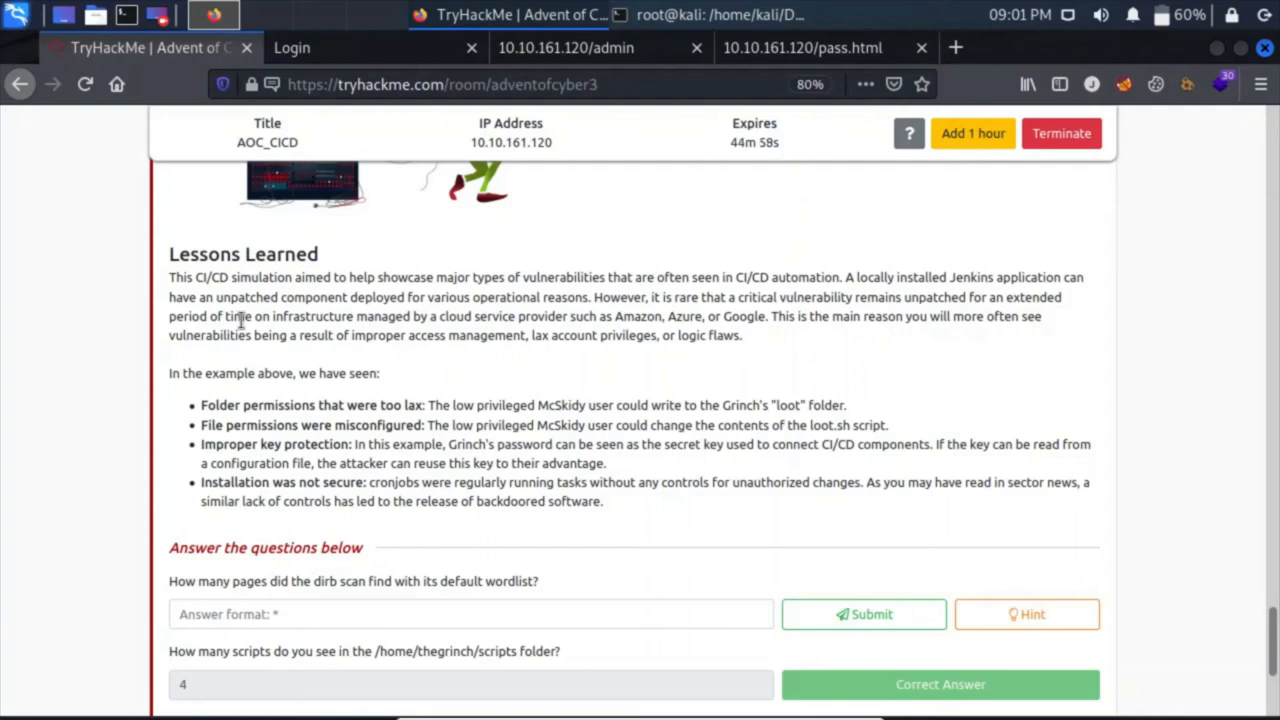
{"action": "scroll", "scroll_direction": "down", "scroll_amount": 3}
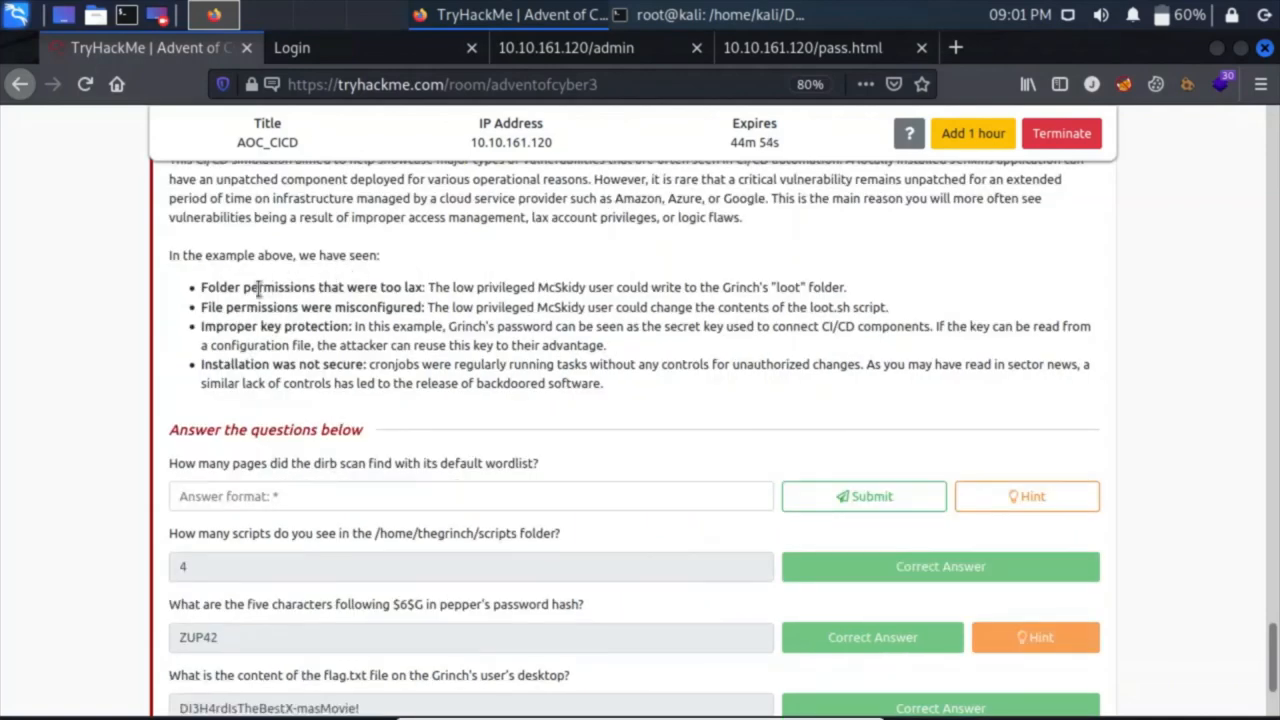
{"action": "mouse_move", "coordinate": [393, 280]}
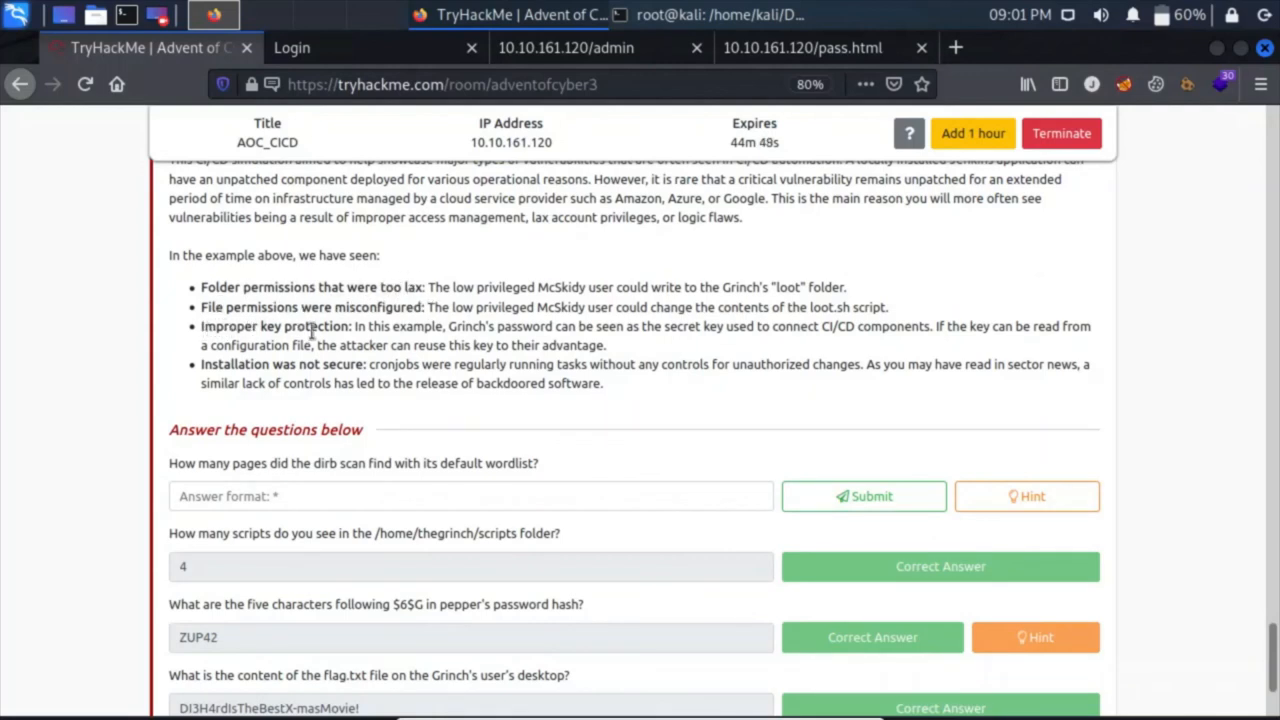
{"action": "mouse_move", "coordinate": [542, 349]}
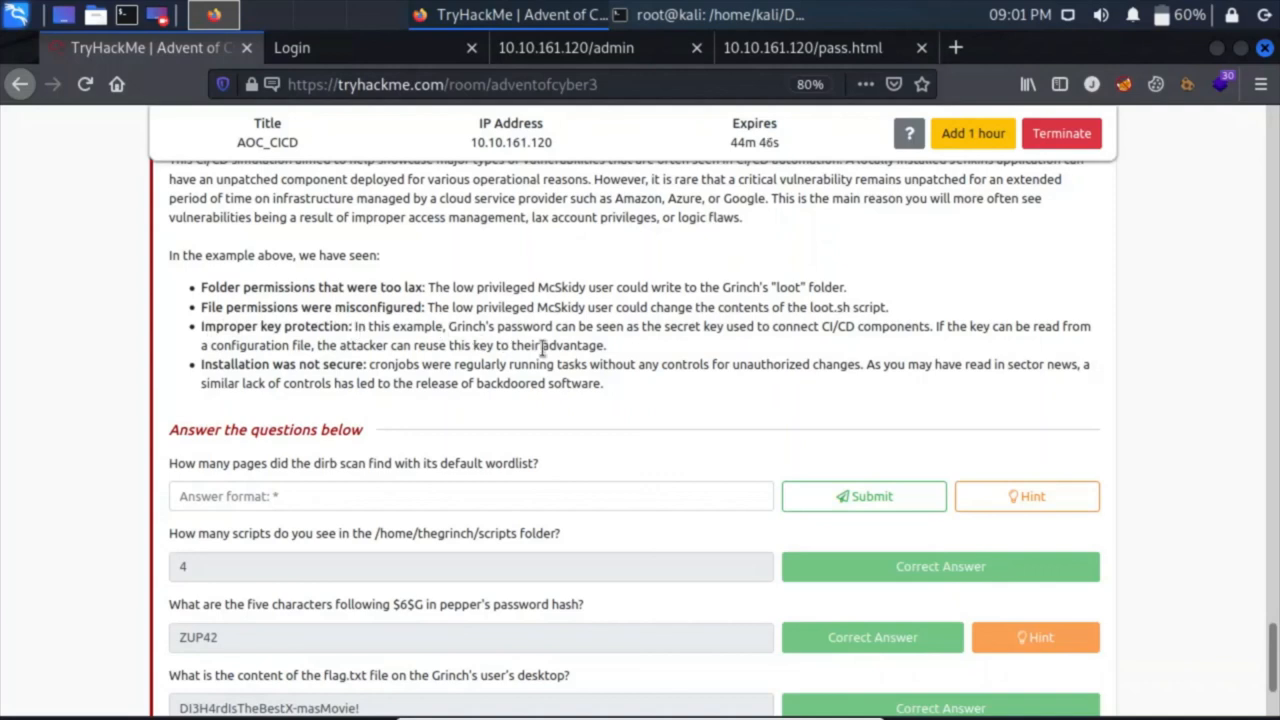
{"action": "mouse_move", "coordinate": [194, 372]}
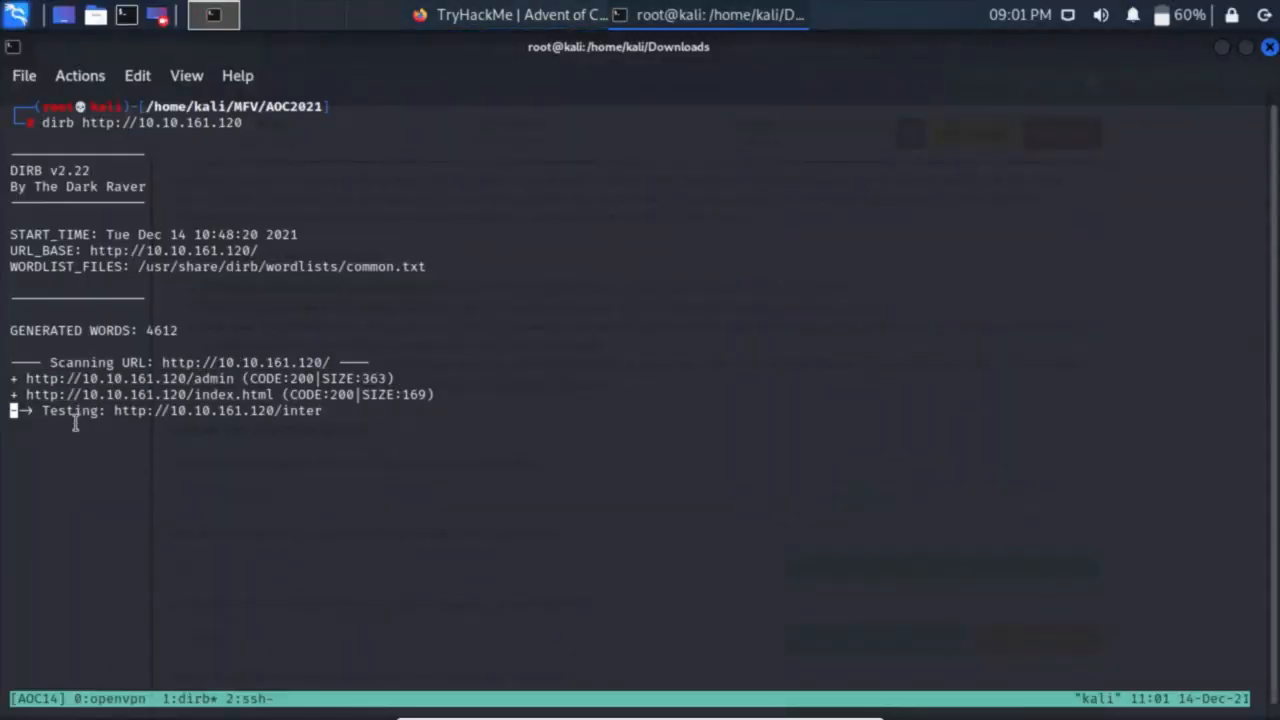
Print the saved dirb.txt scan results with cat, showing four found pages
{"action": "type", "text": "cat"}
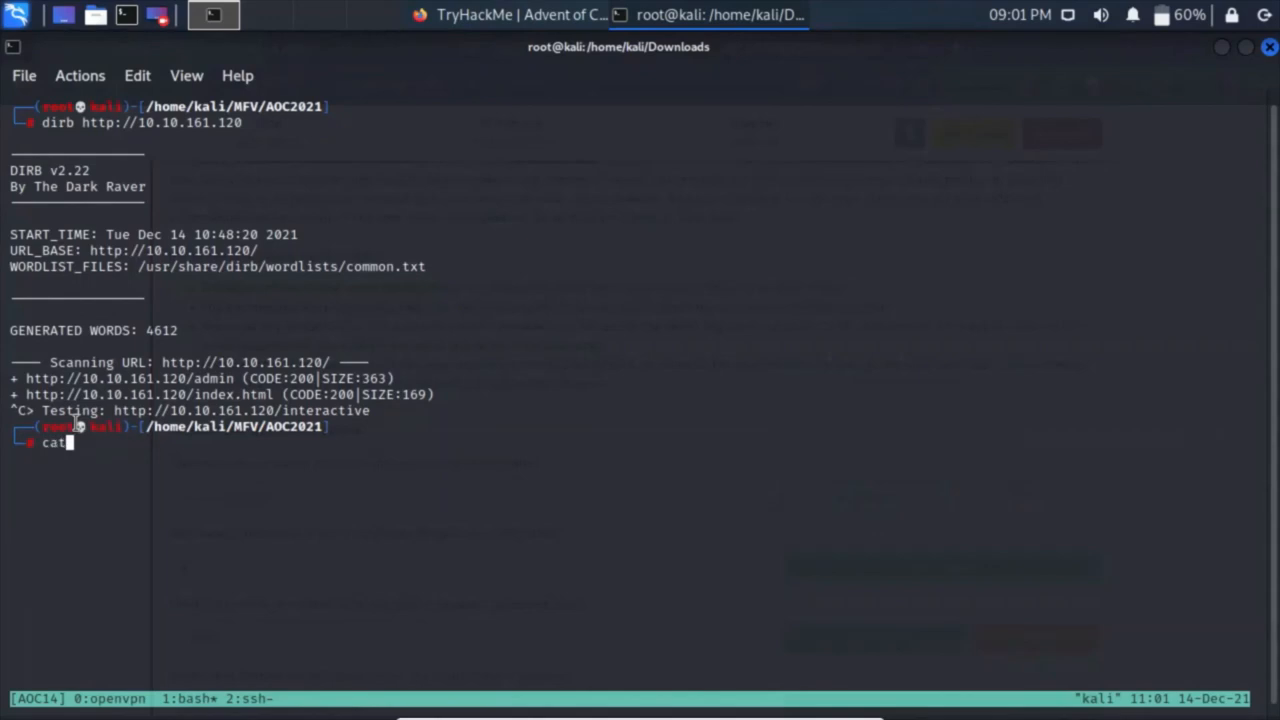
{"action": "type", "text": "dirb.txt"}
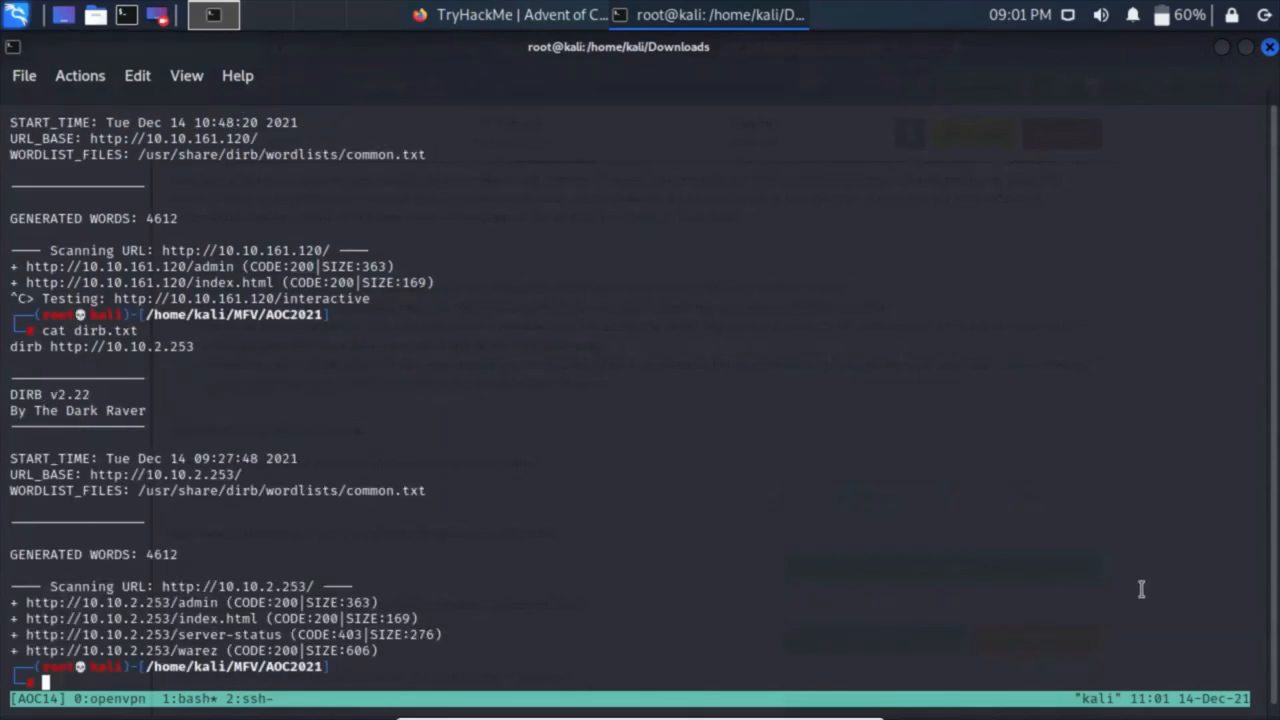
{"action": "mouse_move", "coordinate": [705, 612]}
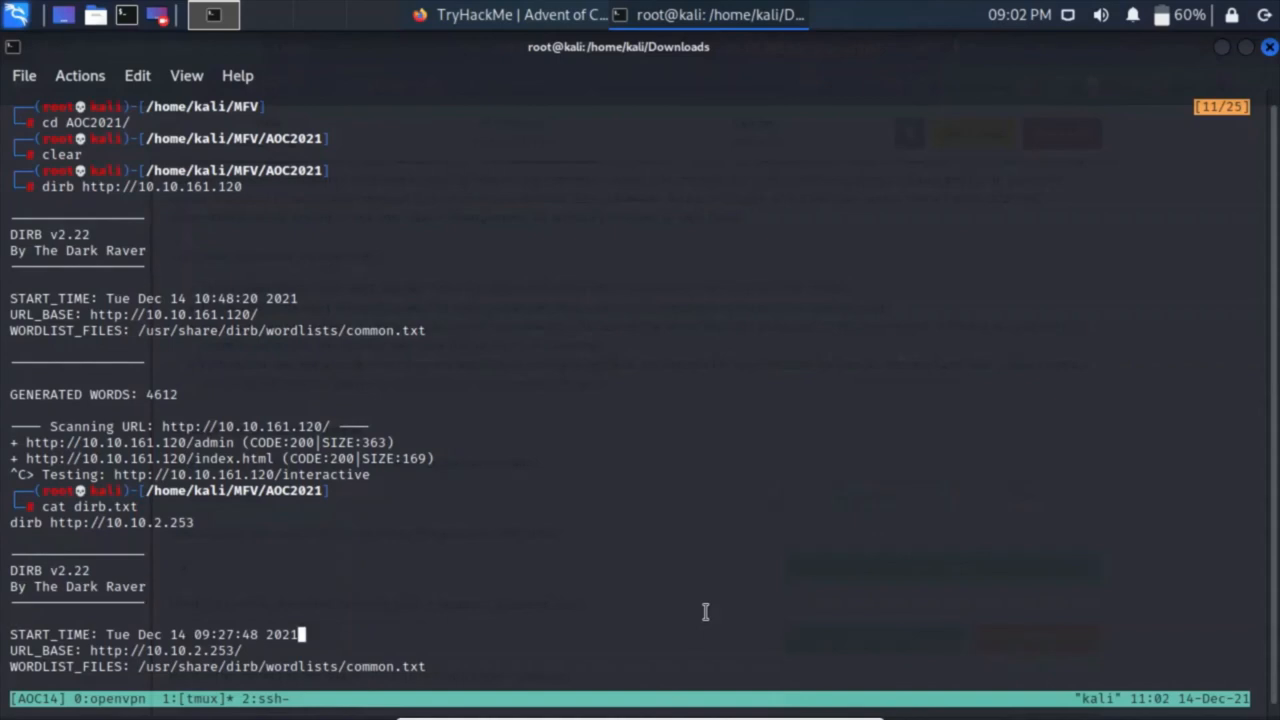
{"action": "scroll", "scroll_direction": "down", "scroll_amount": 3}
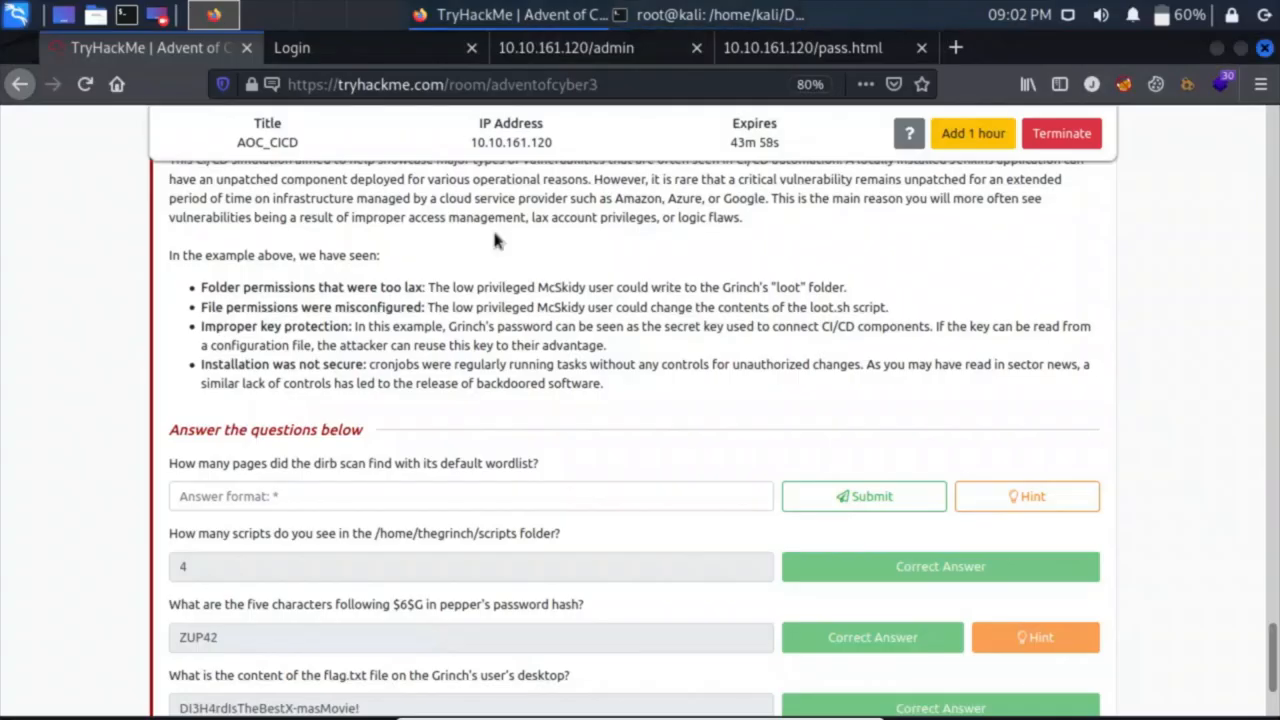
Submit 4 as the number of pages dirb found
{"action": "type", "text": "4"}
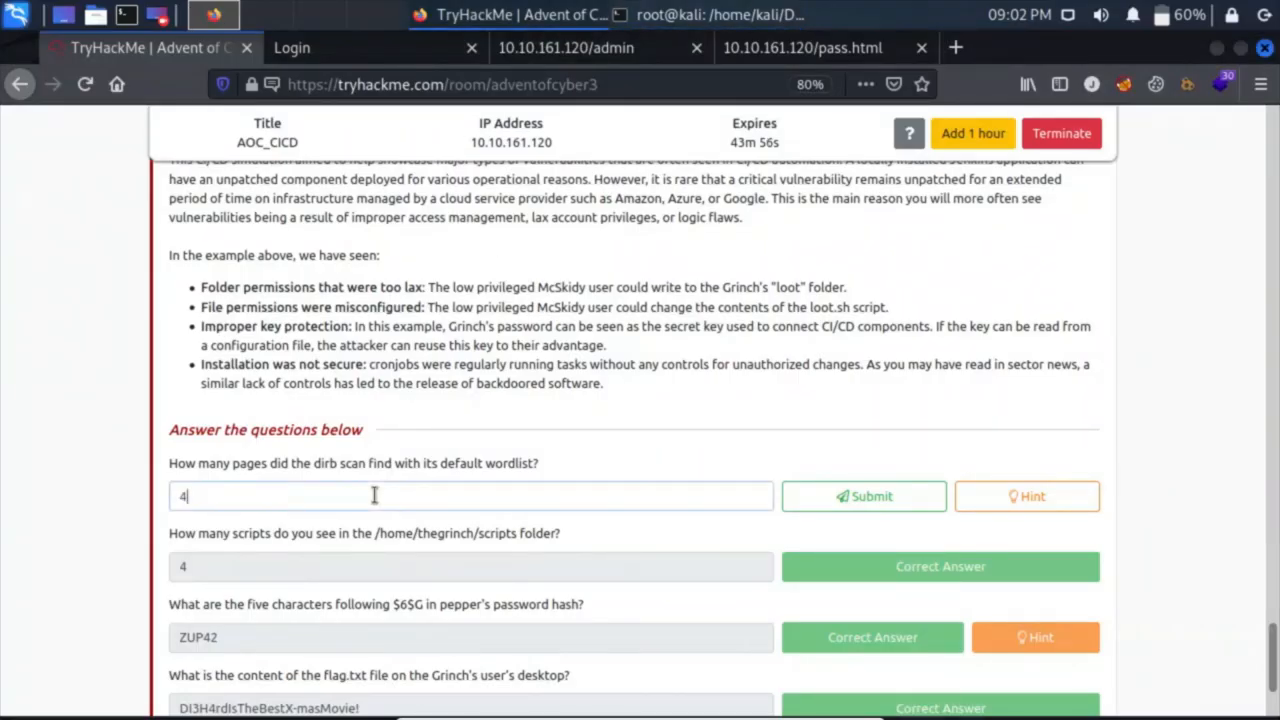
{"action": "left_click", "coordinate": [864, 496]}
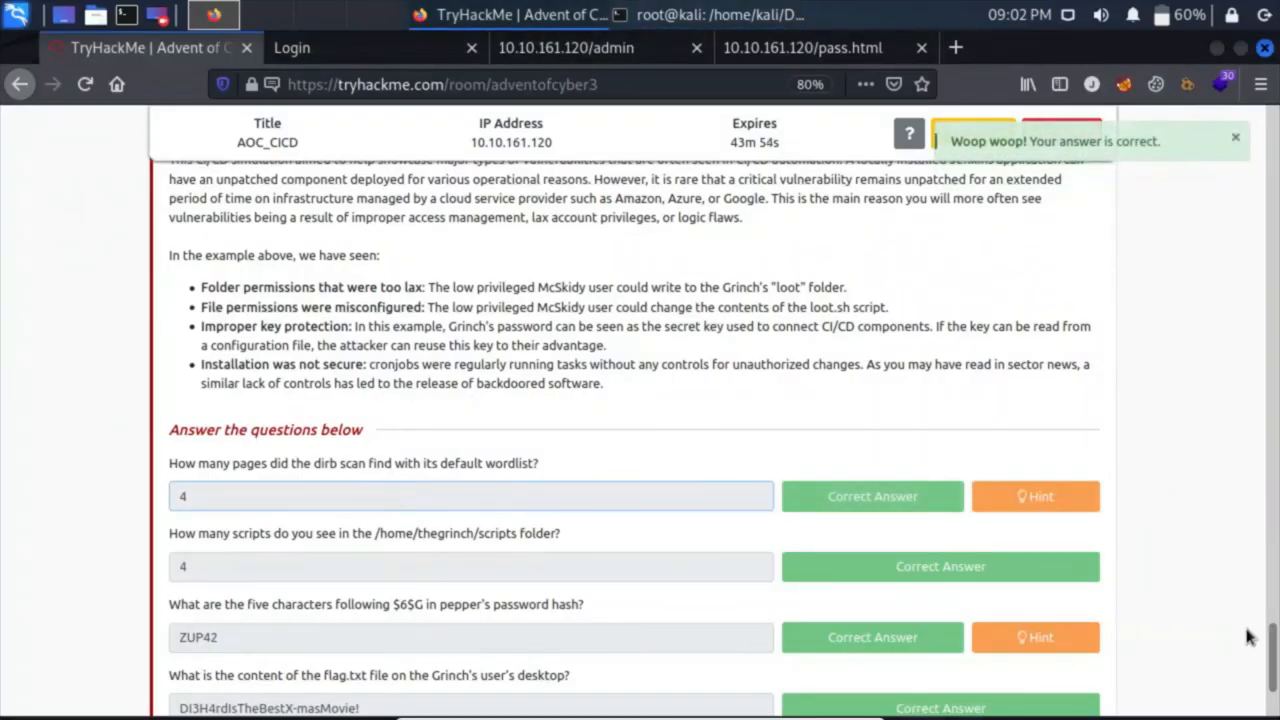